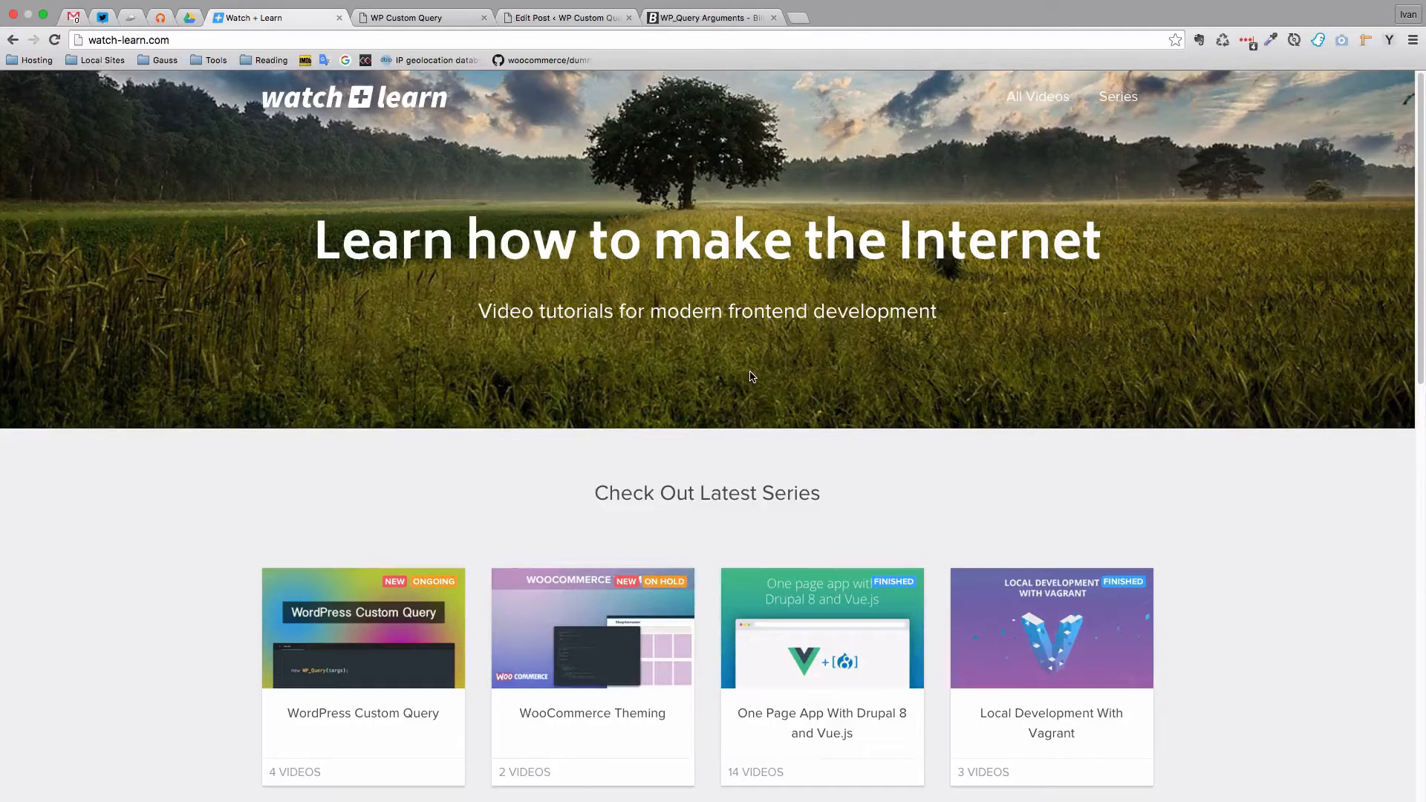
Step: Browse the WP_Query Arguments reference's taxonomy parameters, then return to the Watch + Learn tab
click(711, 18)
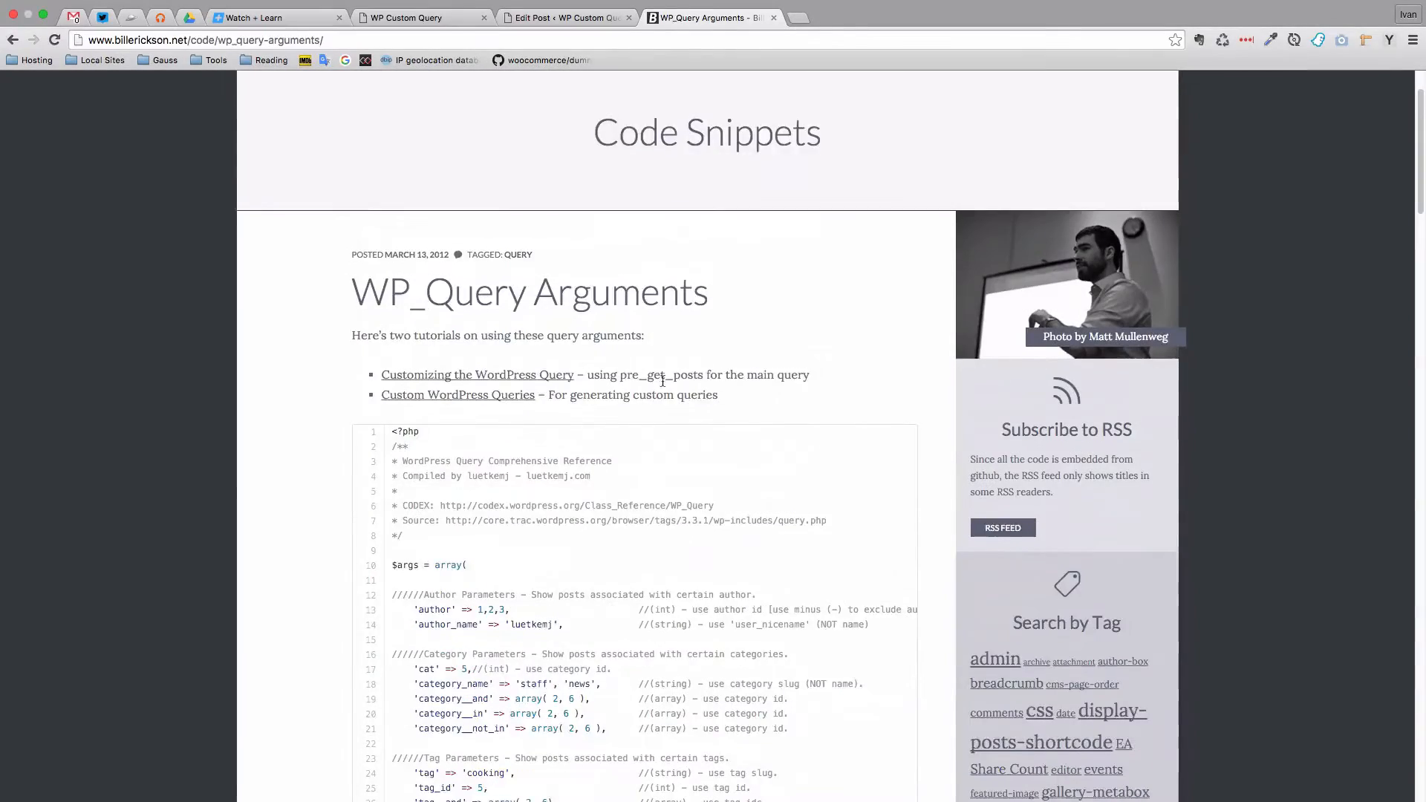
scroll(down, 3)
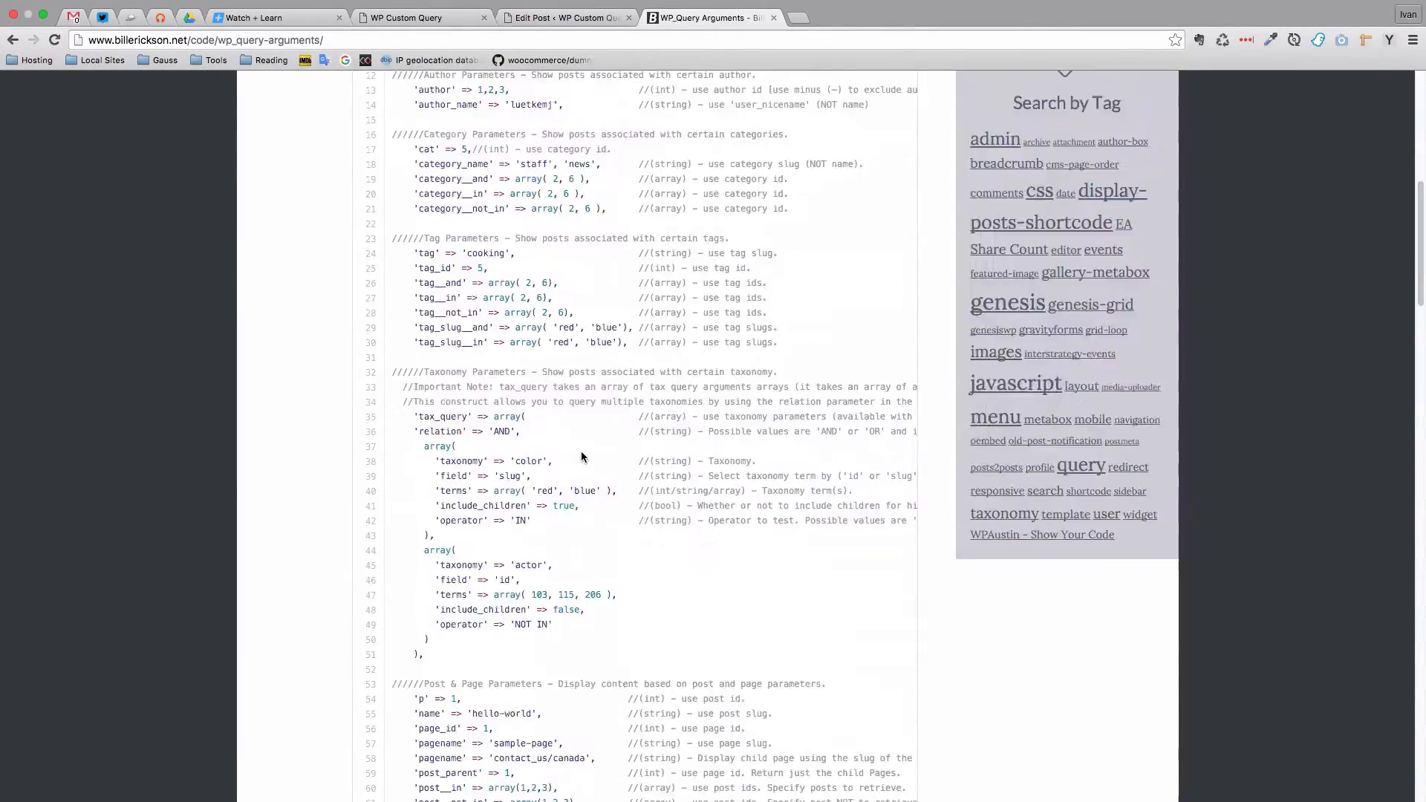
click(258, 18)
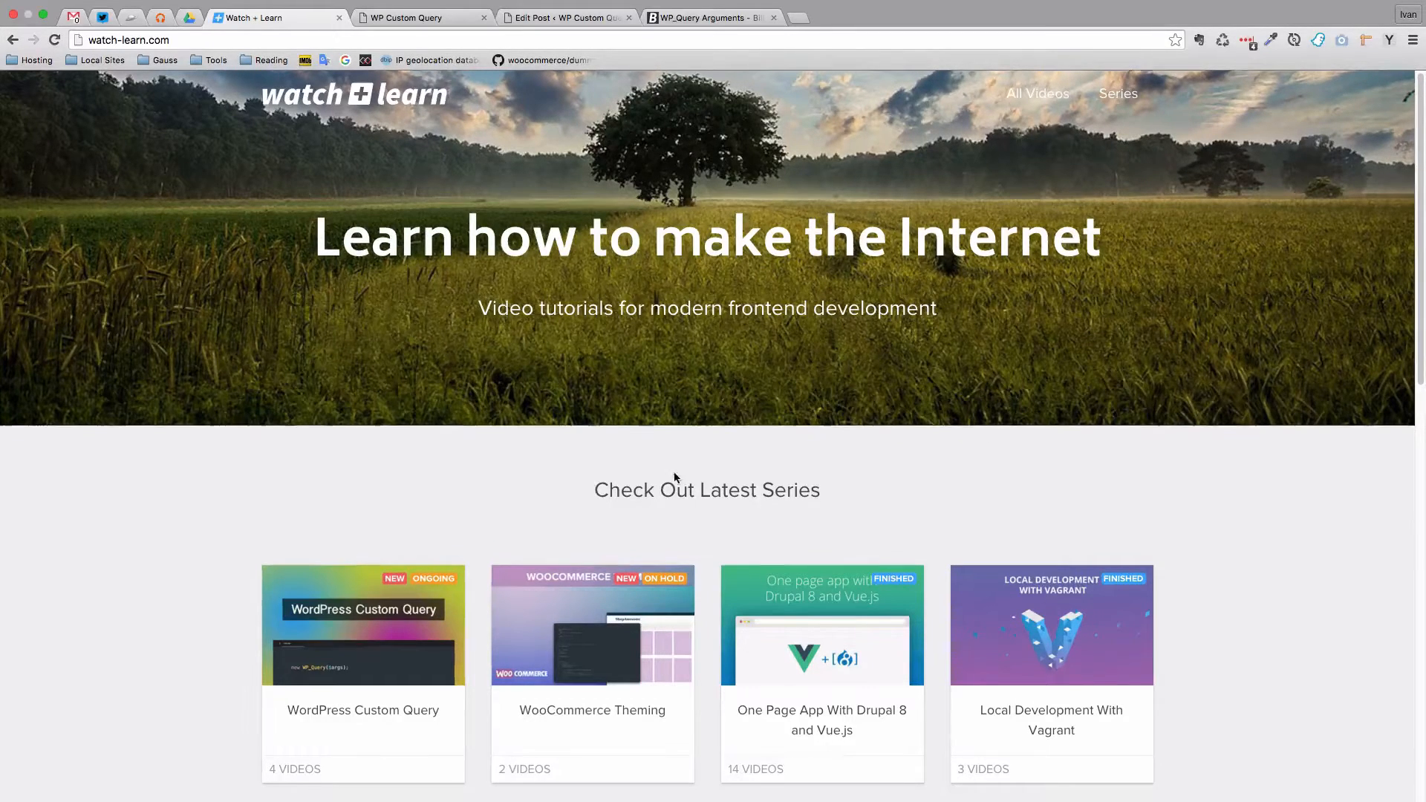
scroll(down, 3)
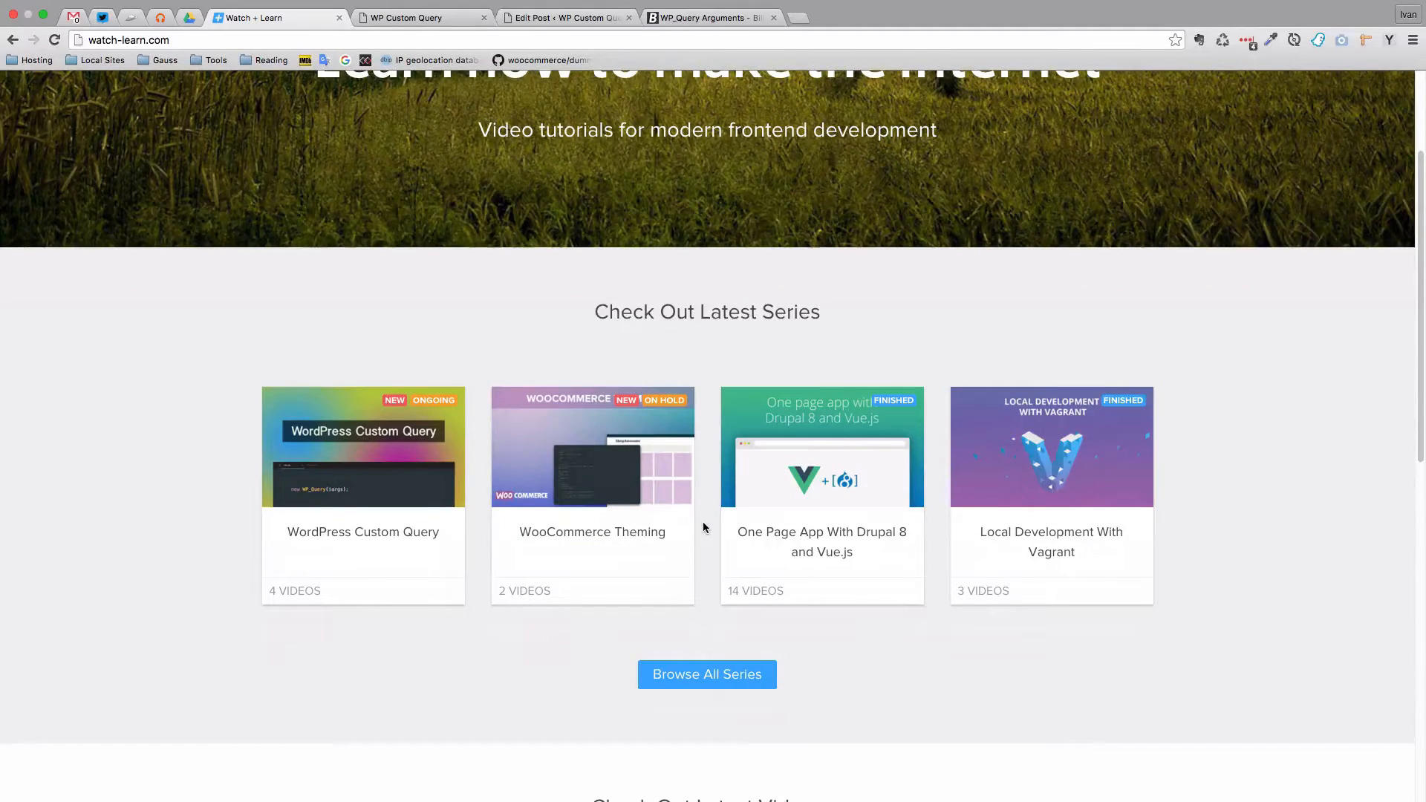
scroll(down, 3)
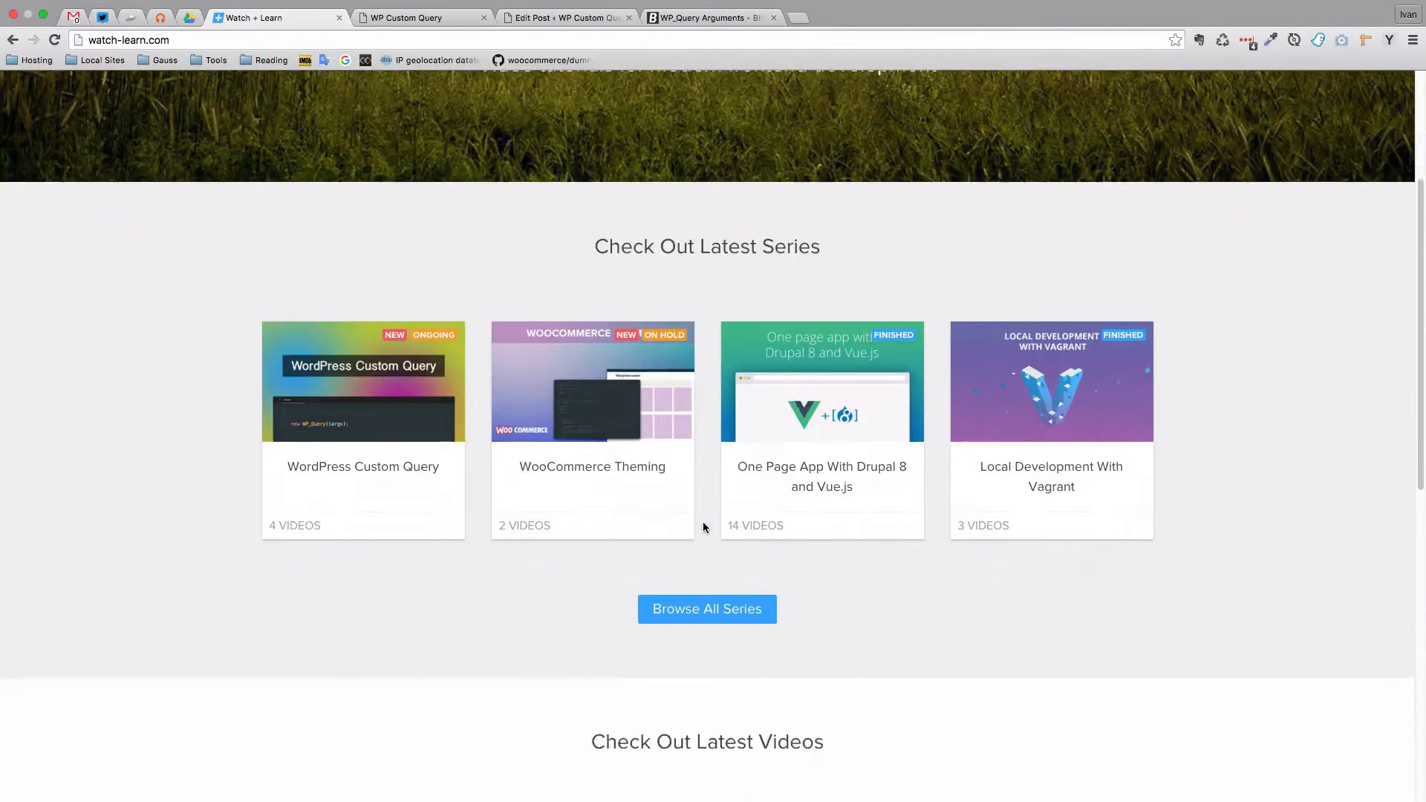
scroll(down, 3)
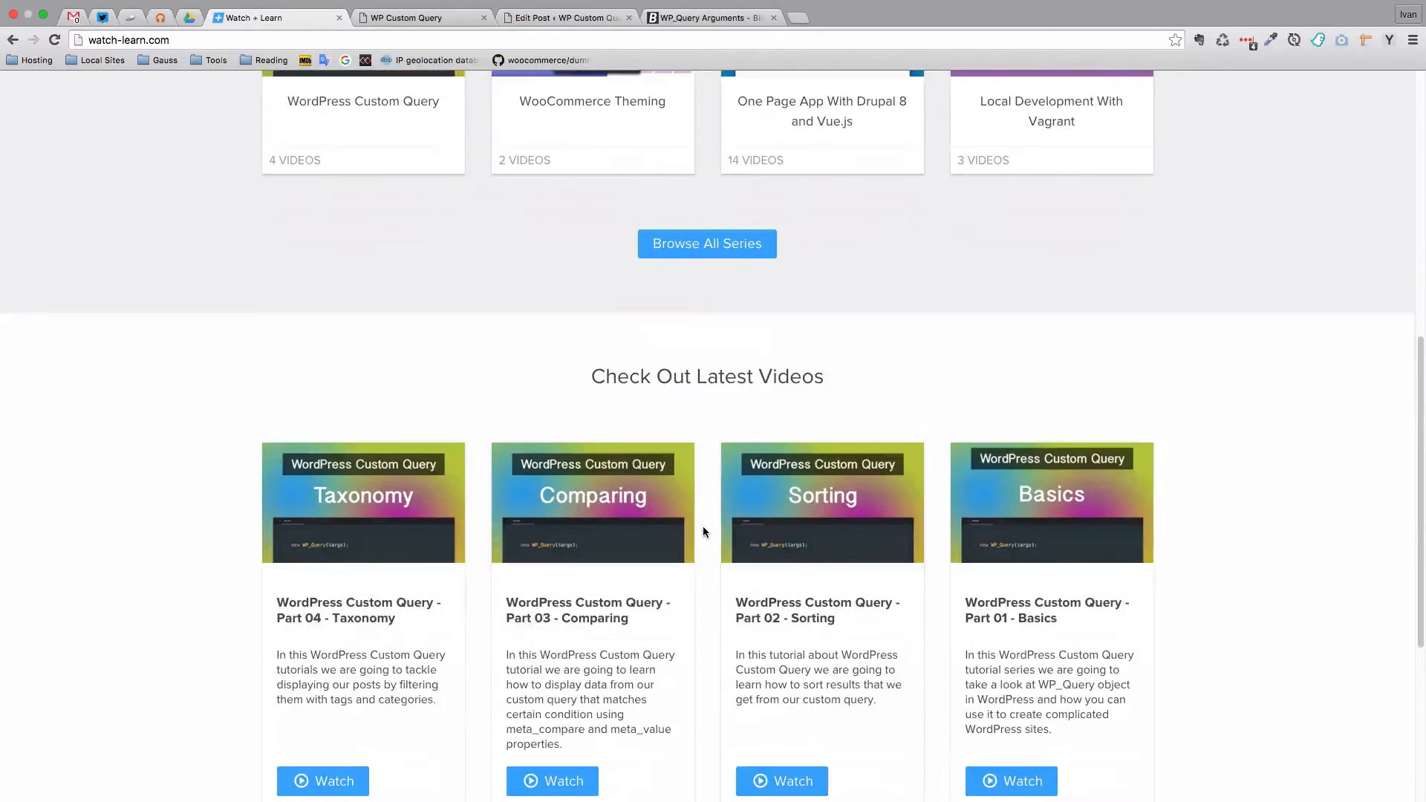
mouse_move(640, 545)
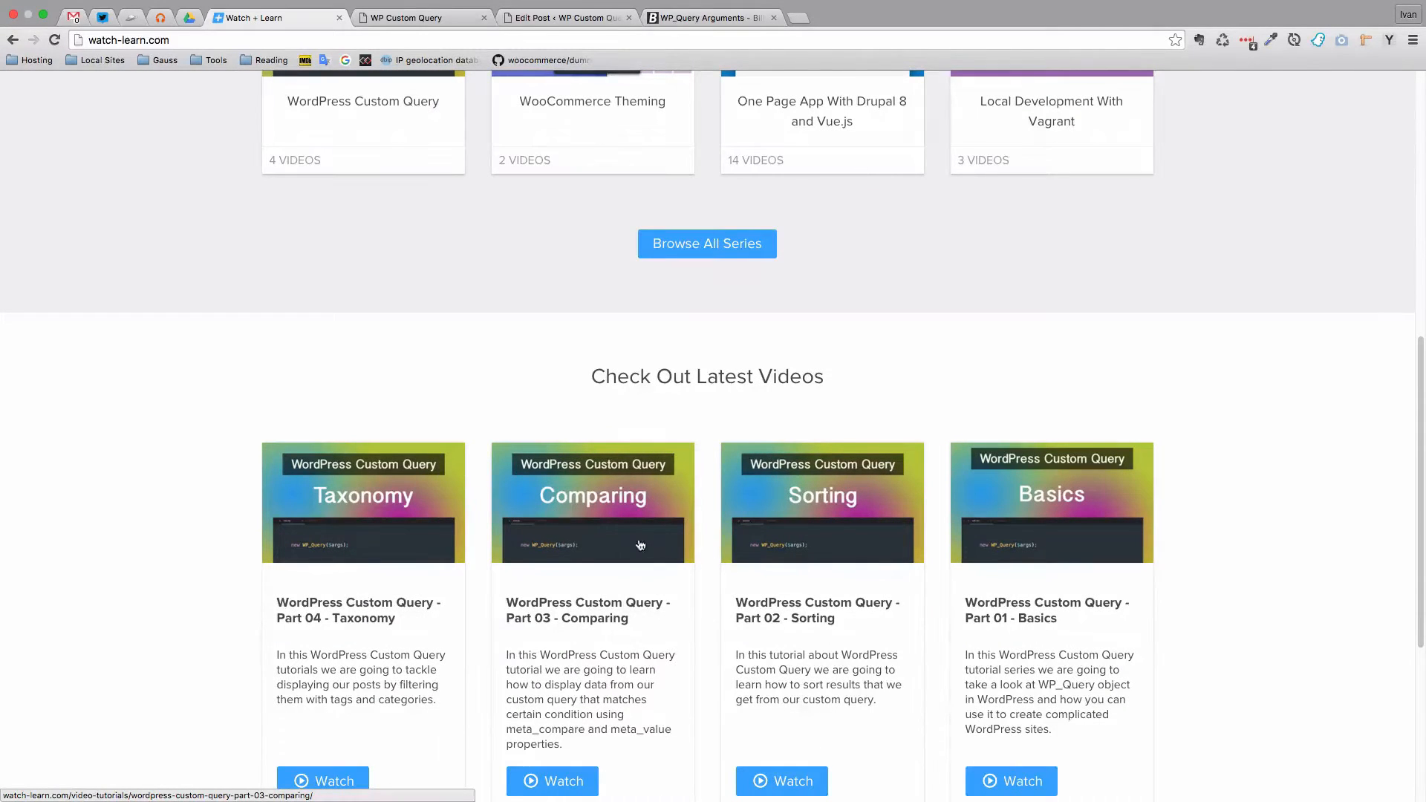
mouse_move(662, 549)
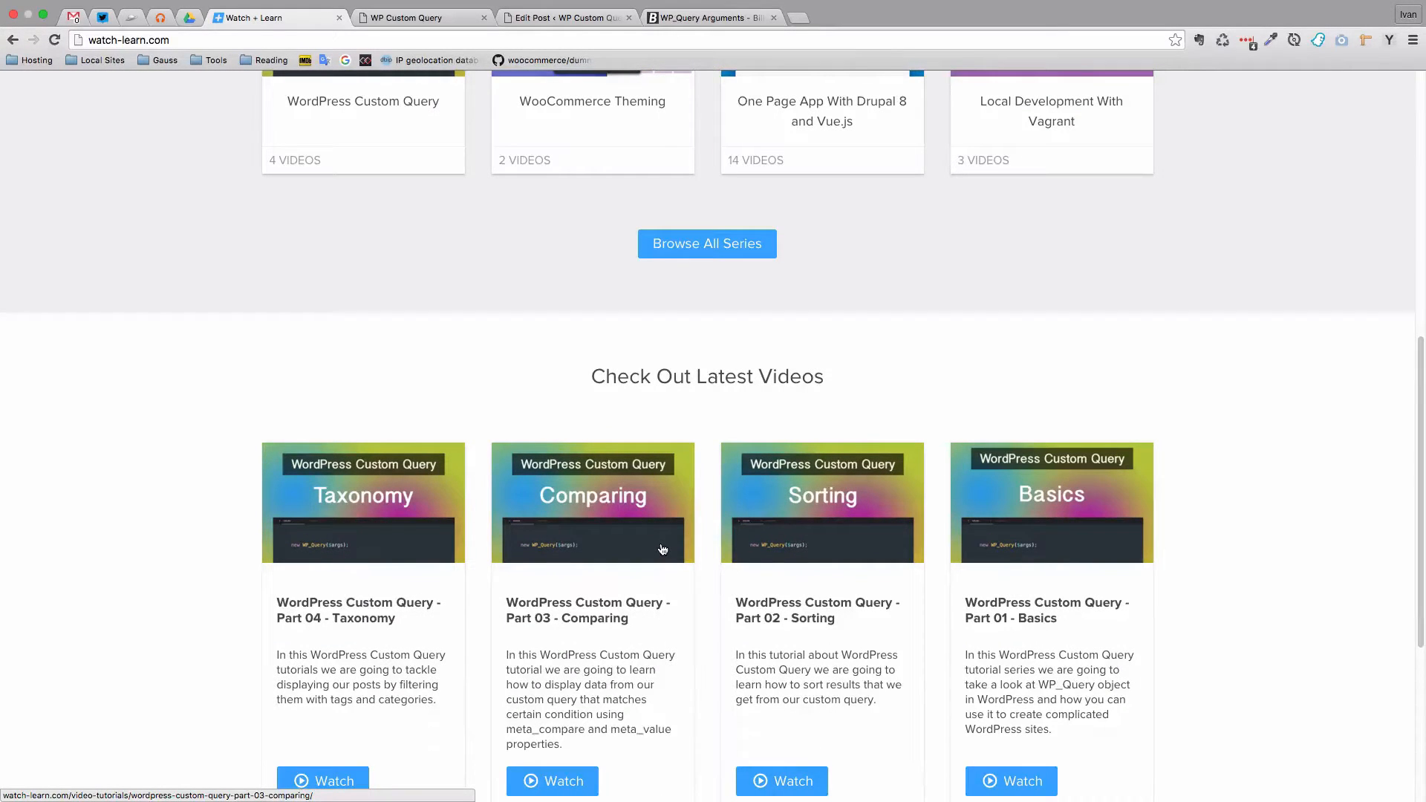
scroll(up, 3)
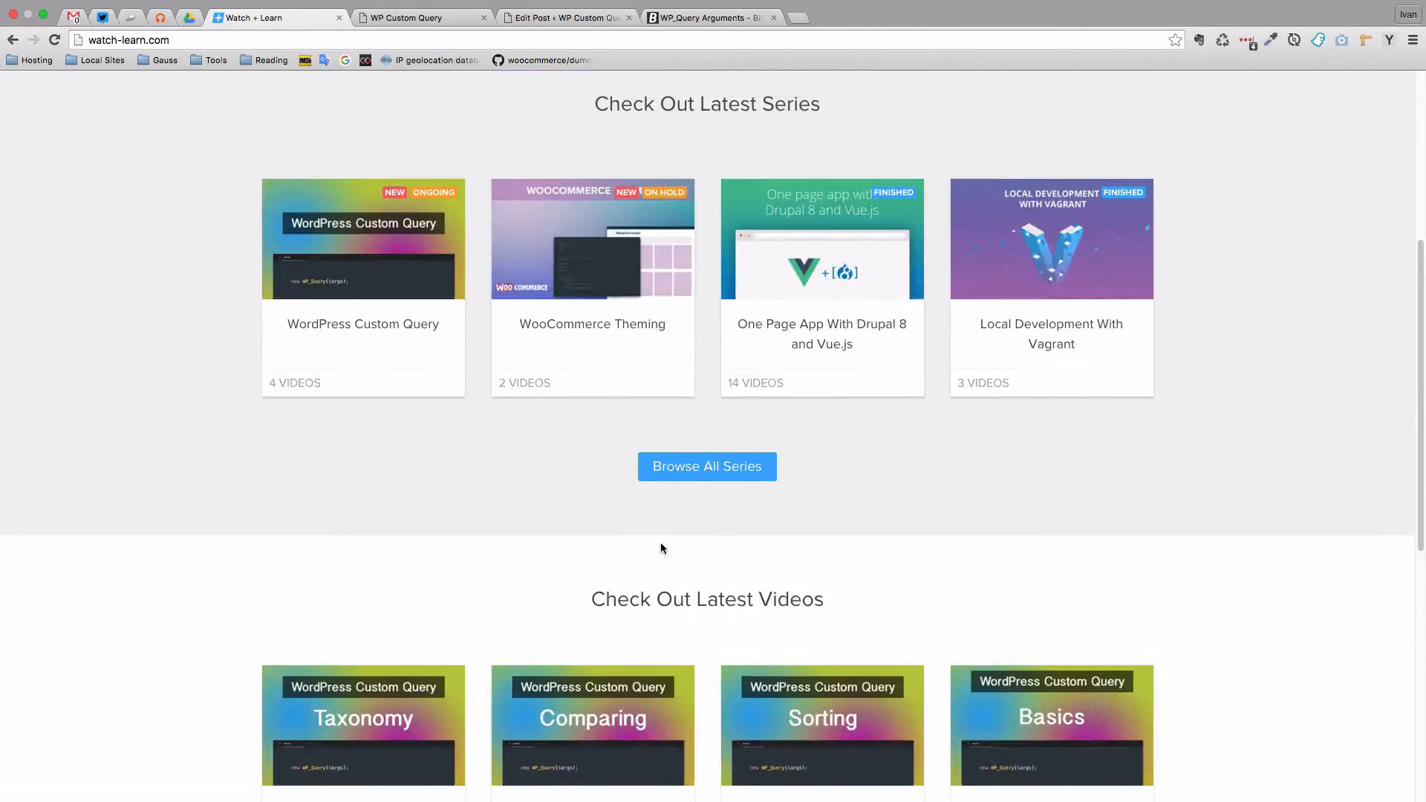
scroll(up, 3)
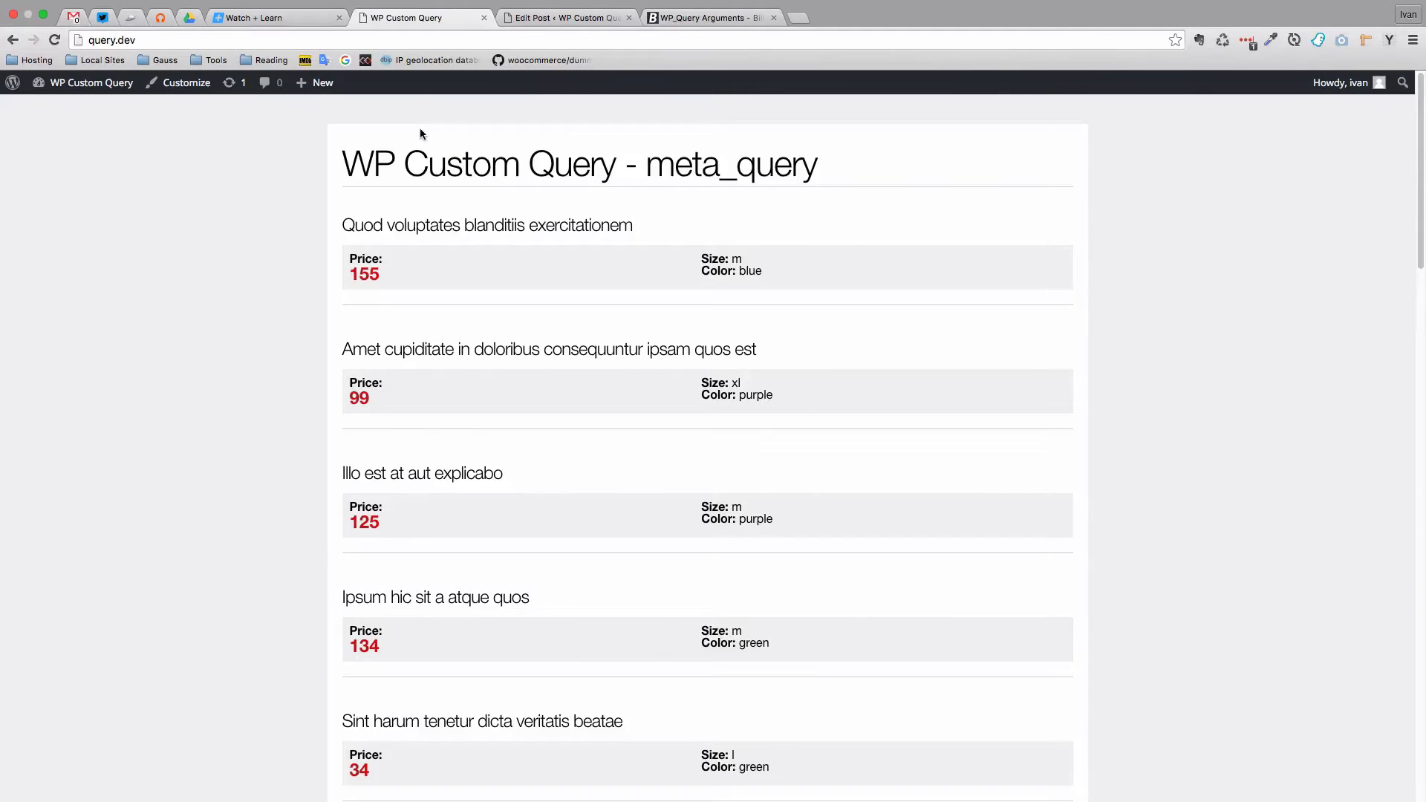
mouse_move(490, 312)
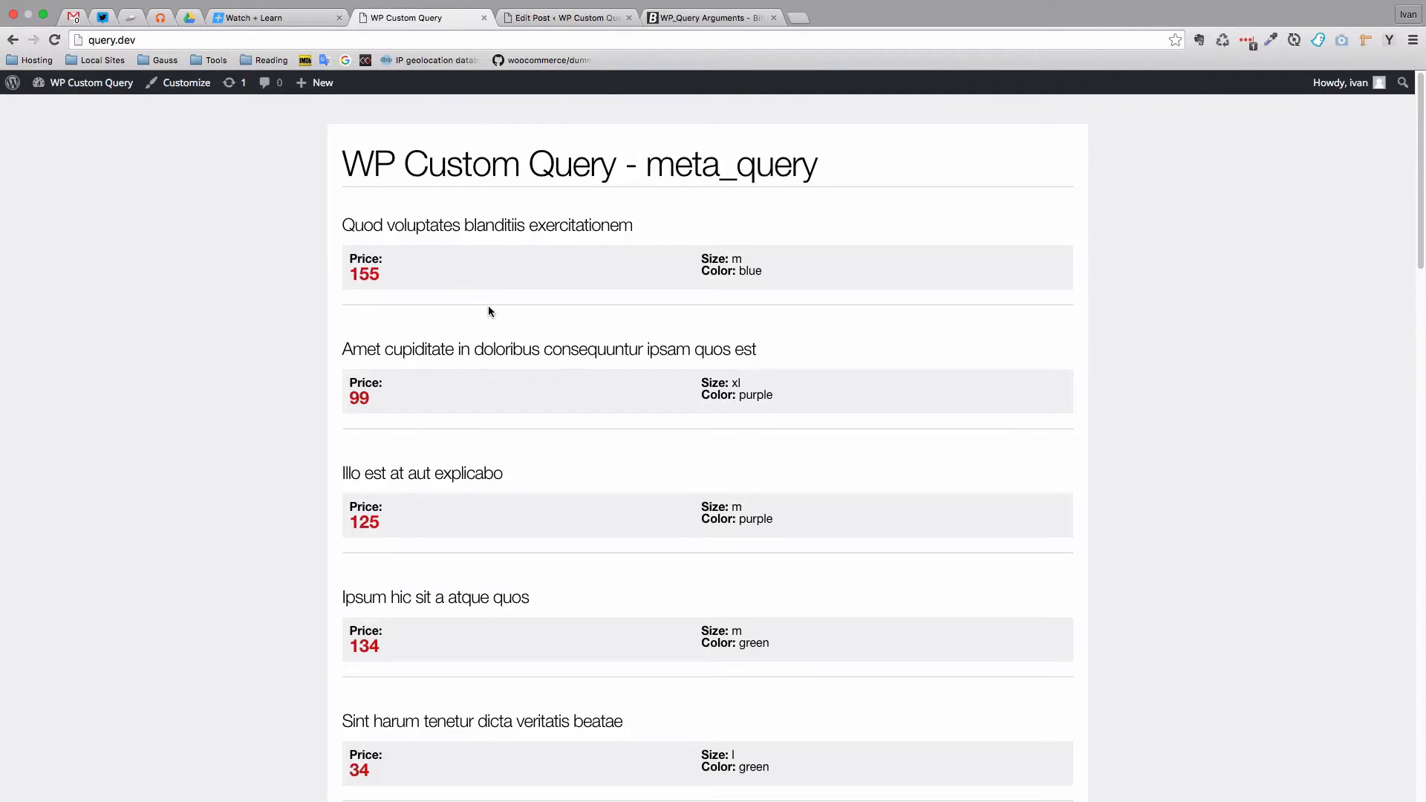
mouse_move(704, 258)
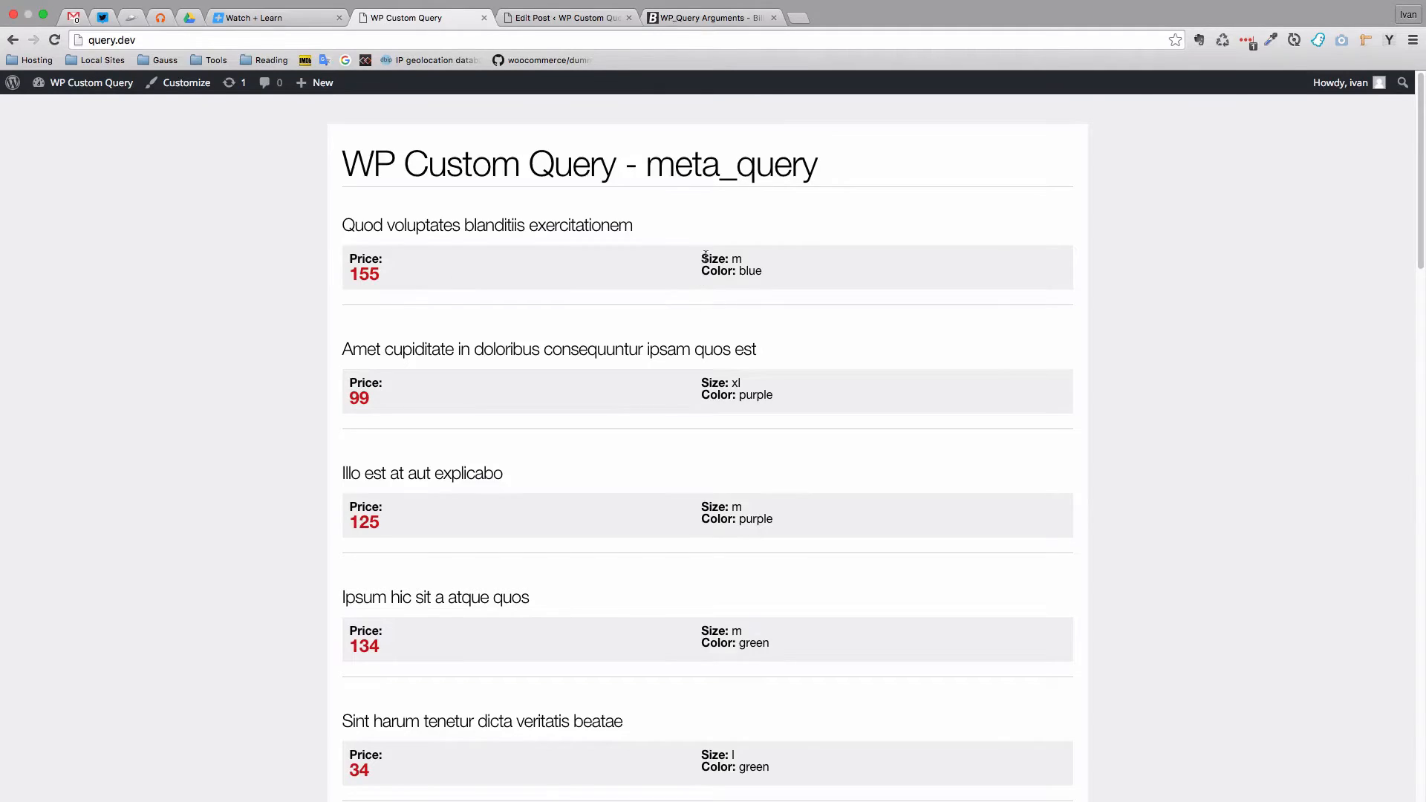
mouse_move(386, 282)
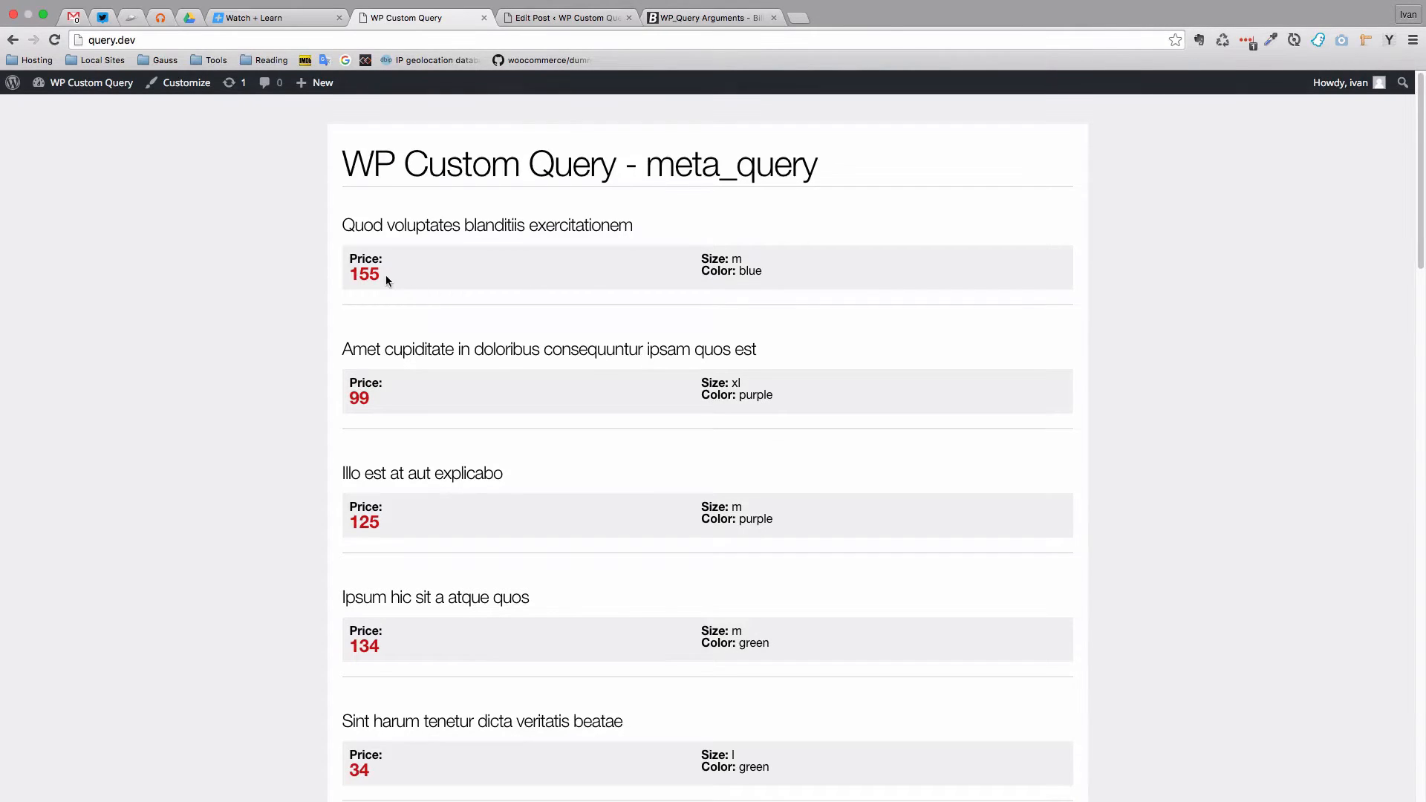
double_click(364, 273)
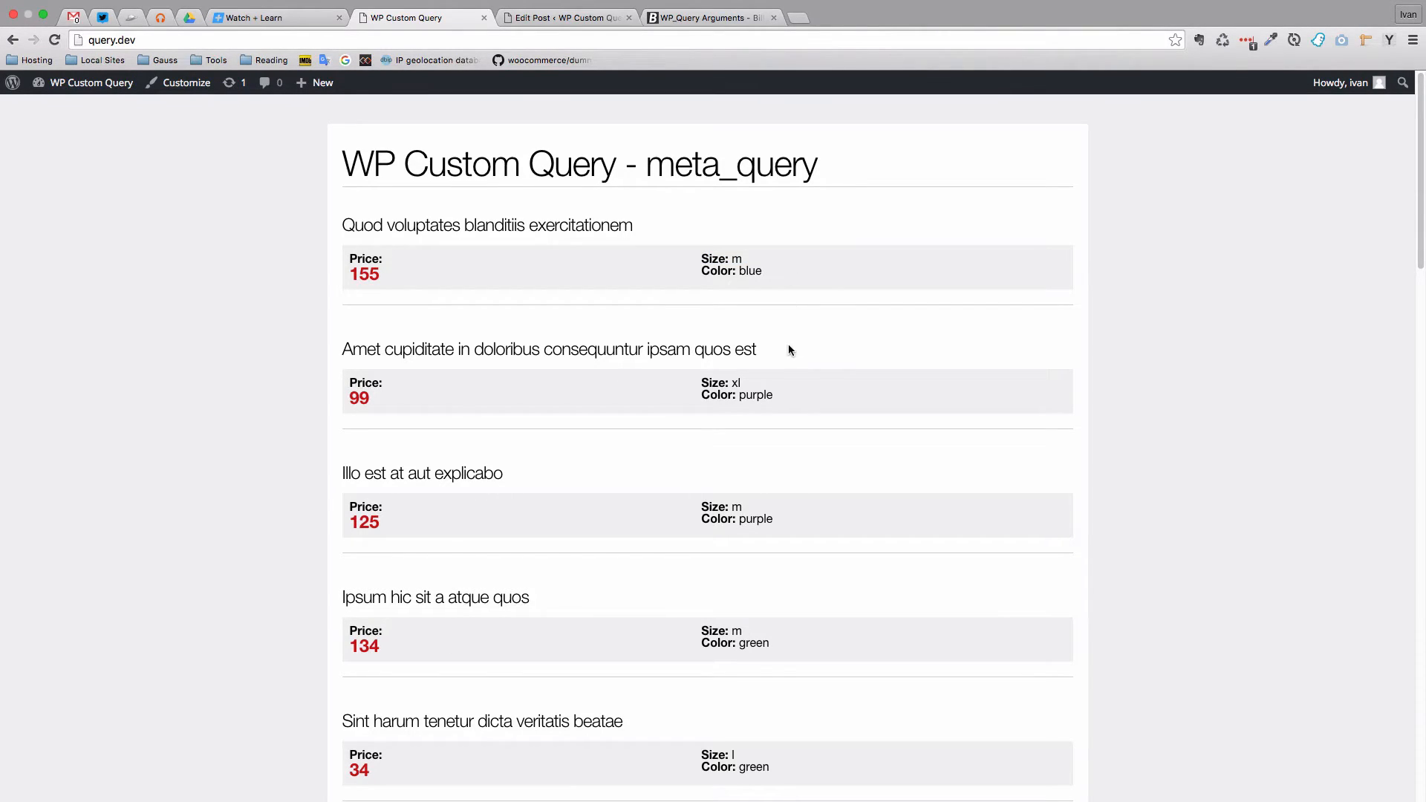
mouse_move(802, 463)
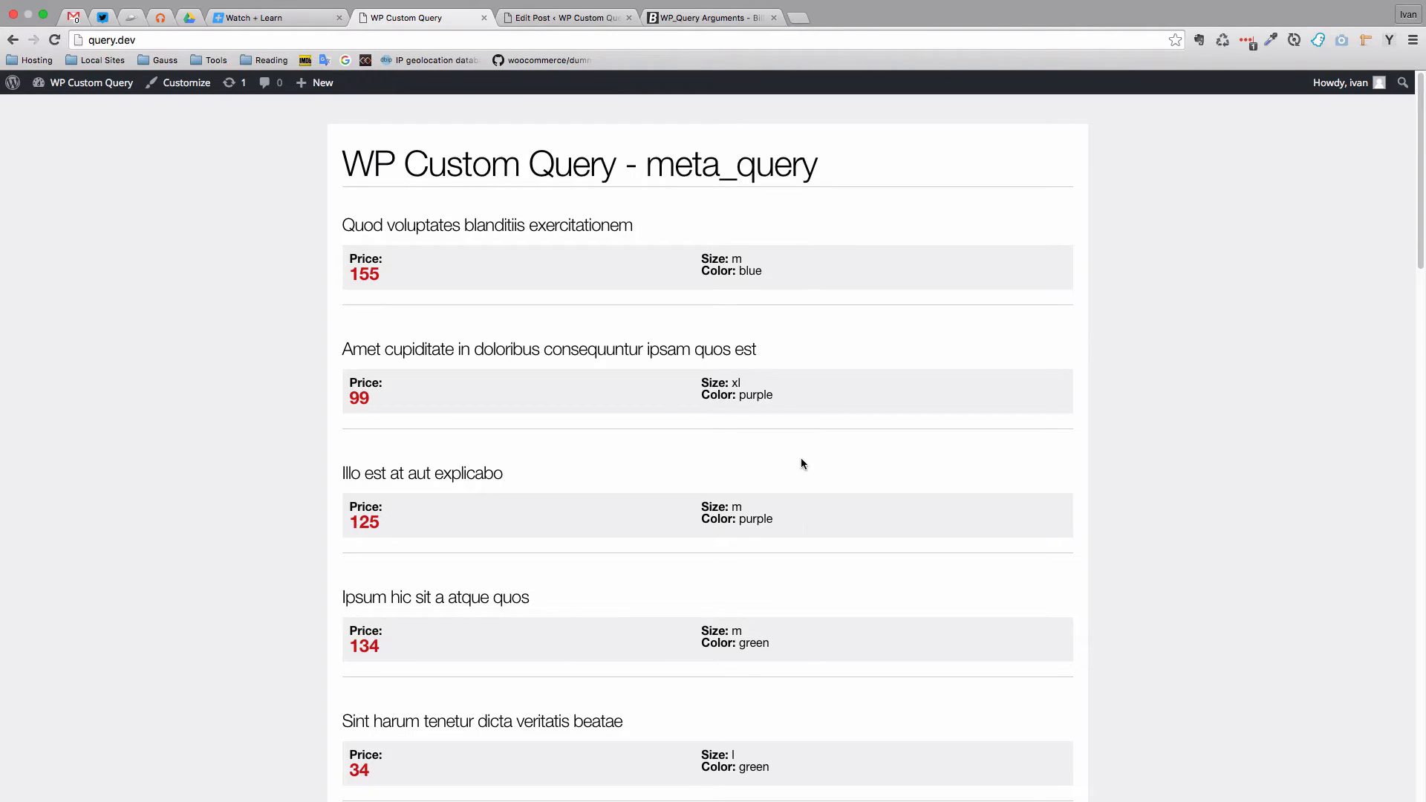
double_click(721, 270)
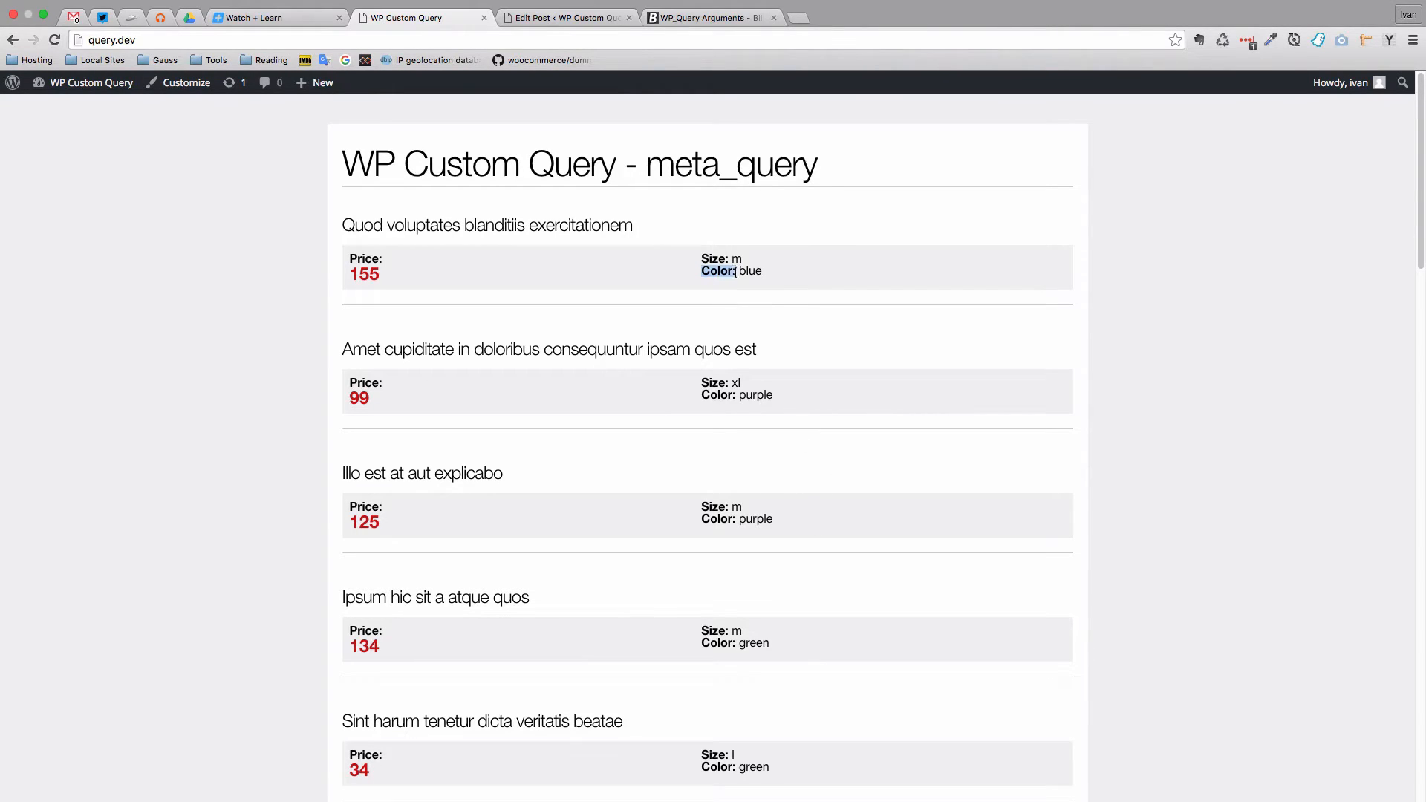
mouse_move(781, 285)
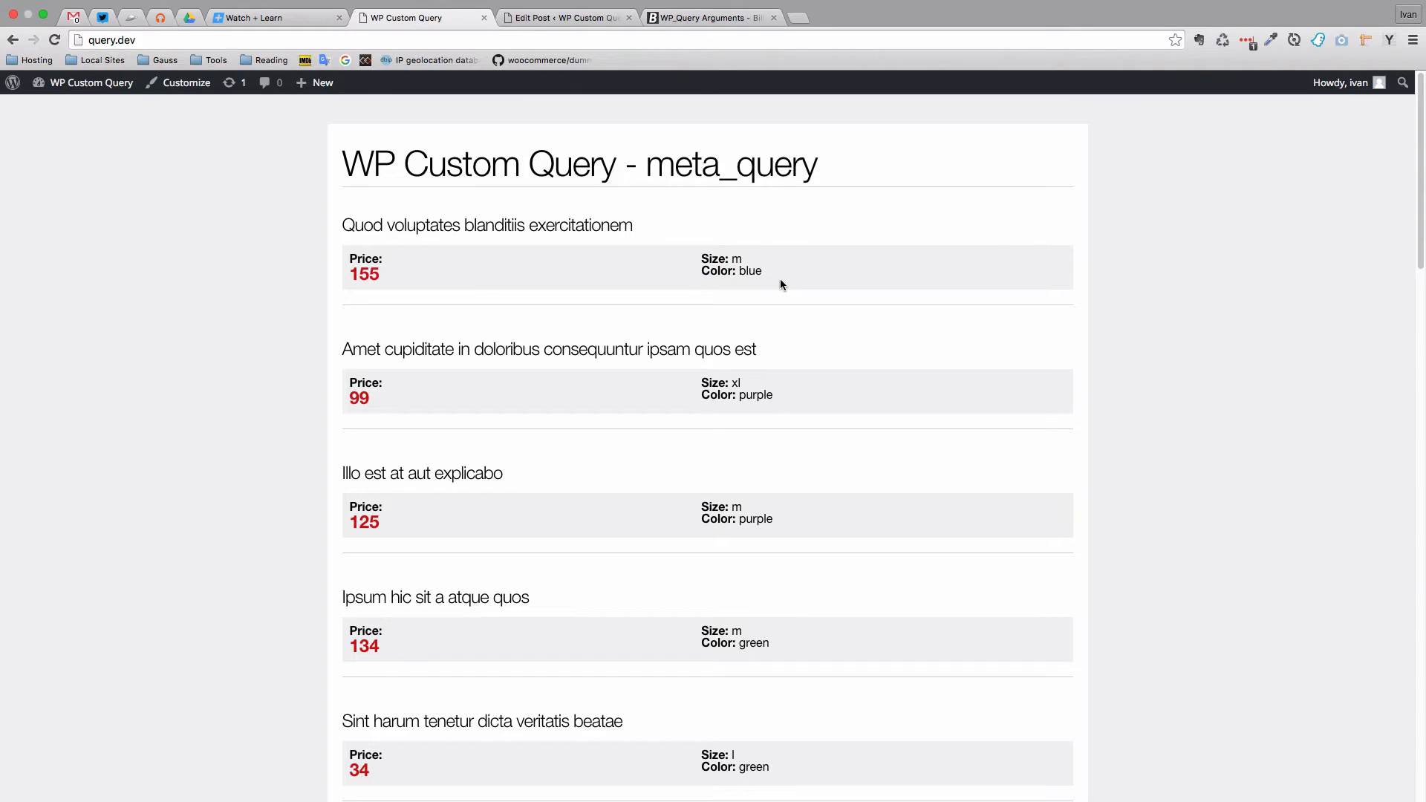
scroll(down, 3)
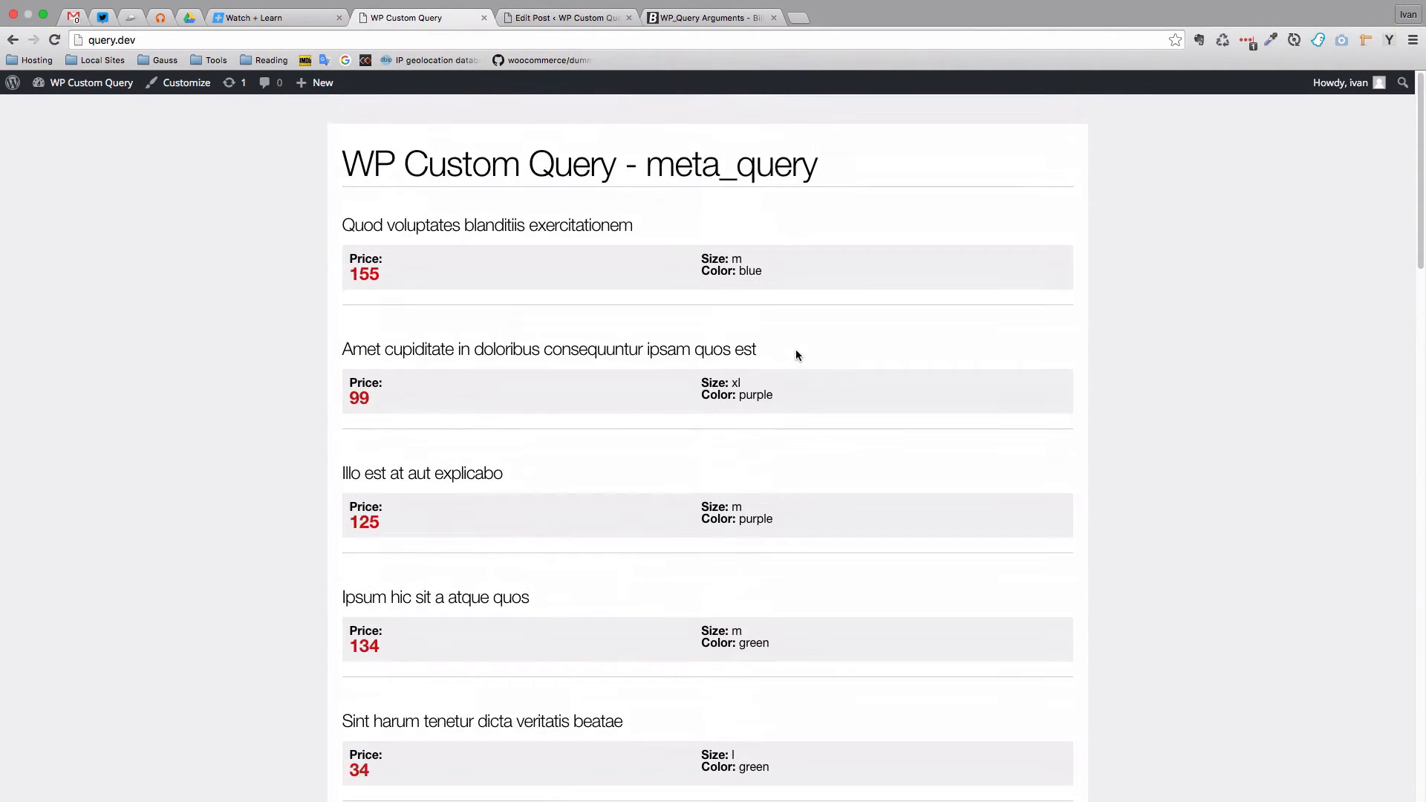
double_click(749, 270)
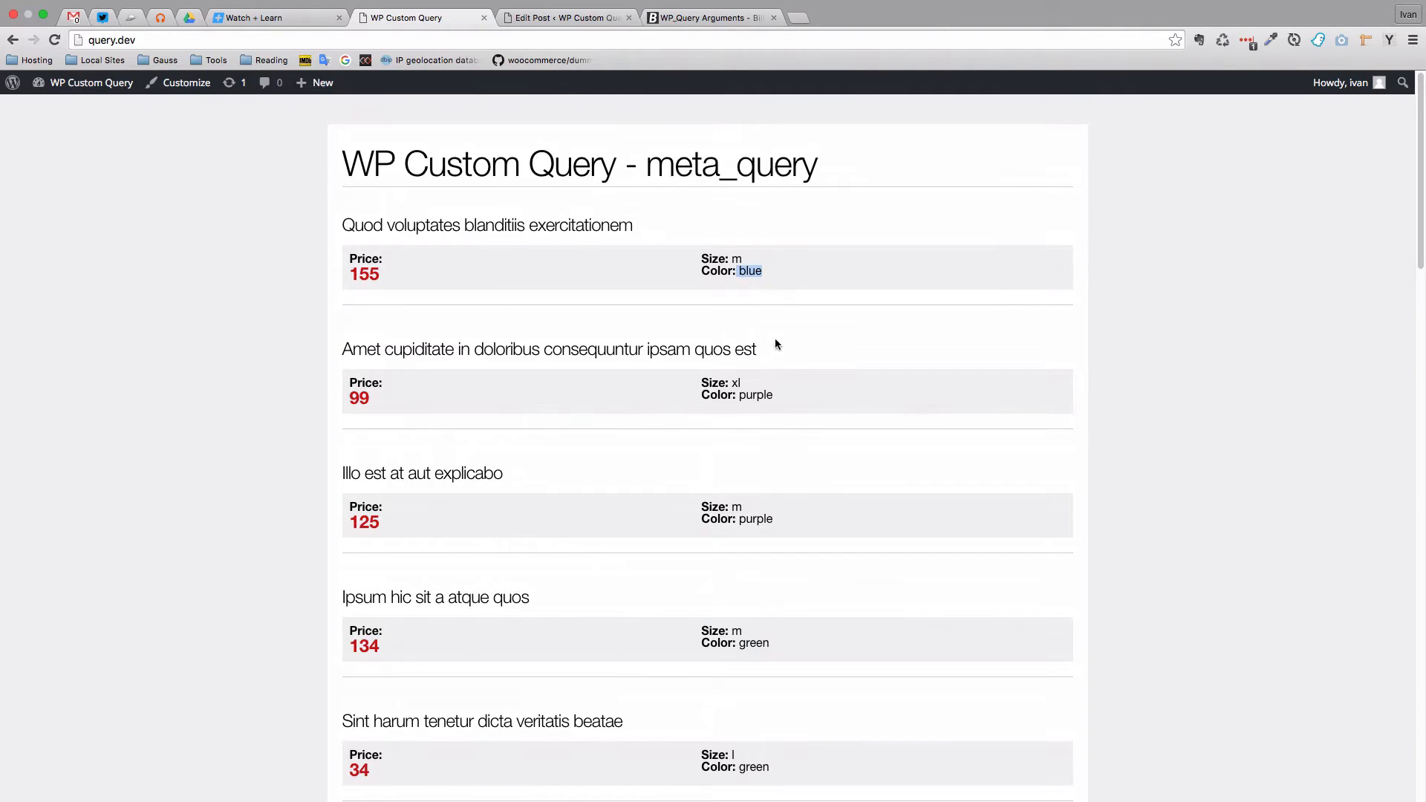
scroll(down, 3)
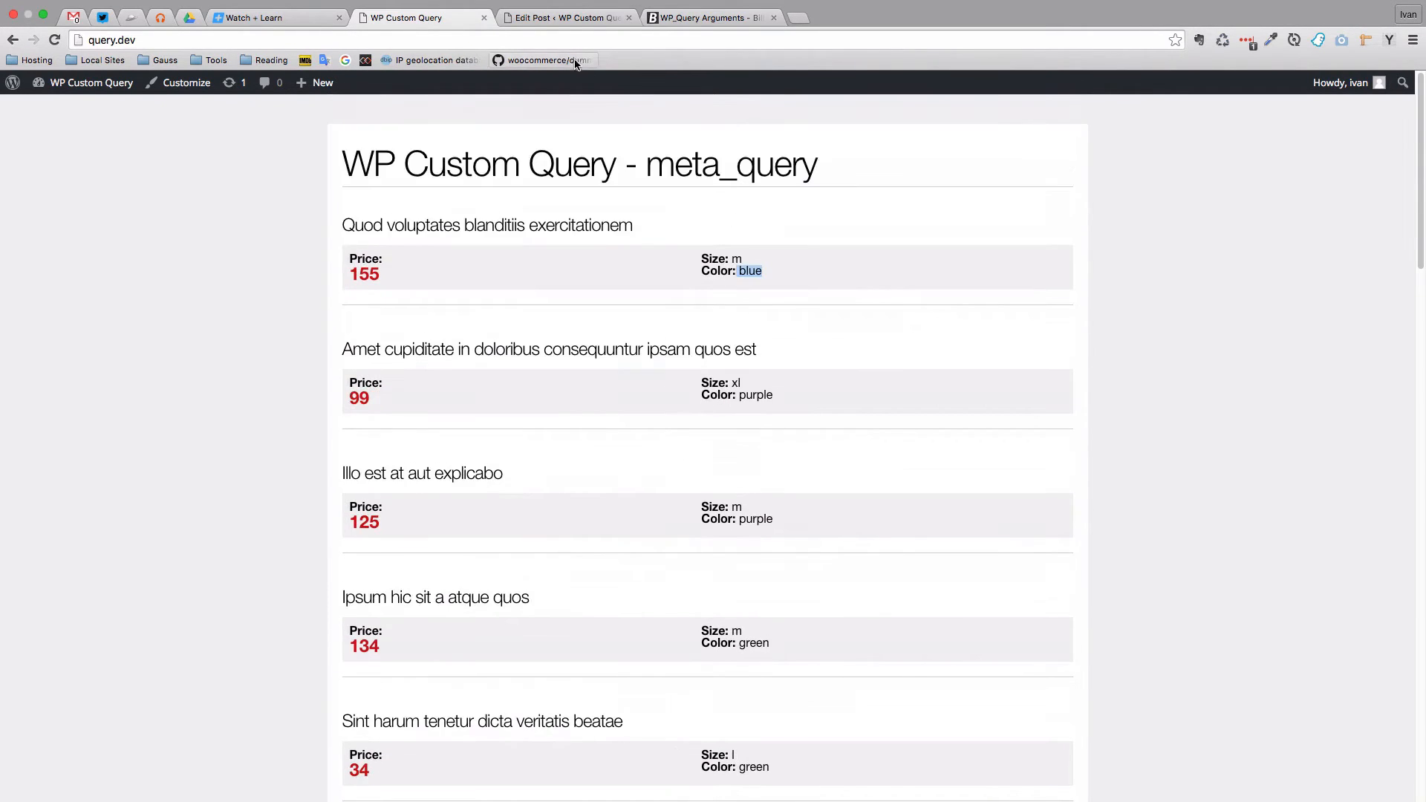
Step: Review a product post's Color dropdown (keeping Purple), Size and Price fields, then return to the template
click(560, 18)
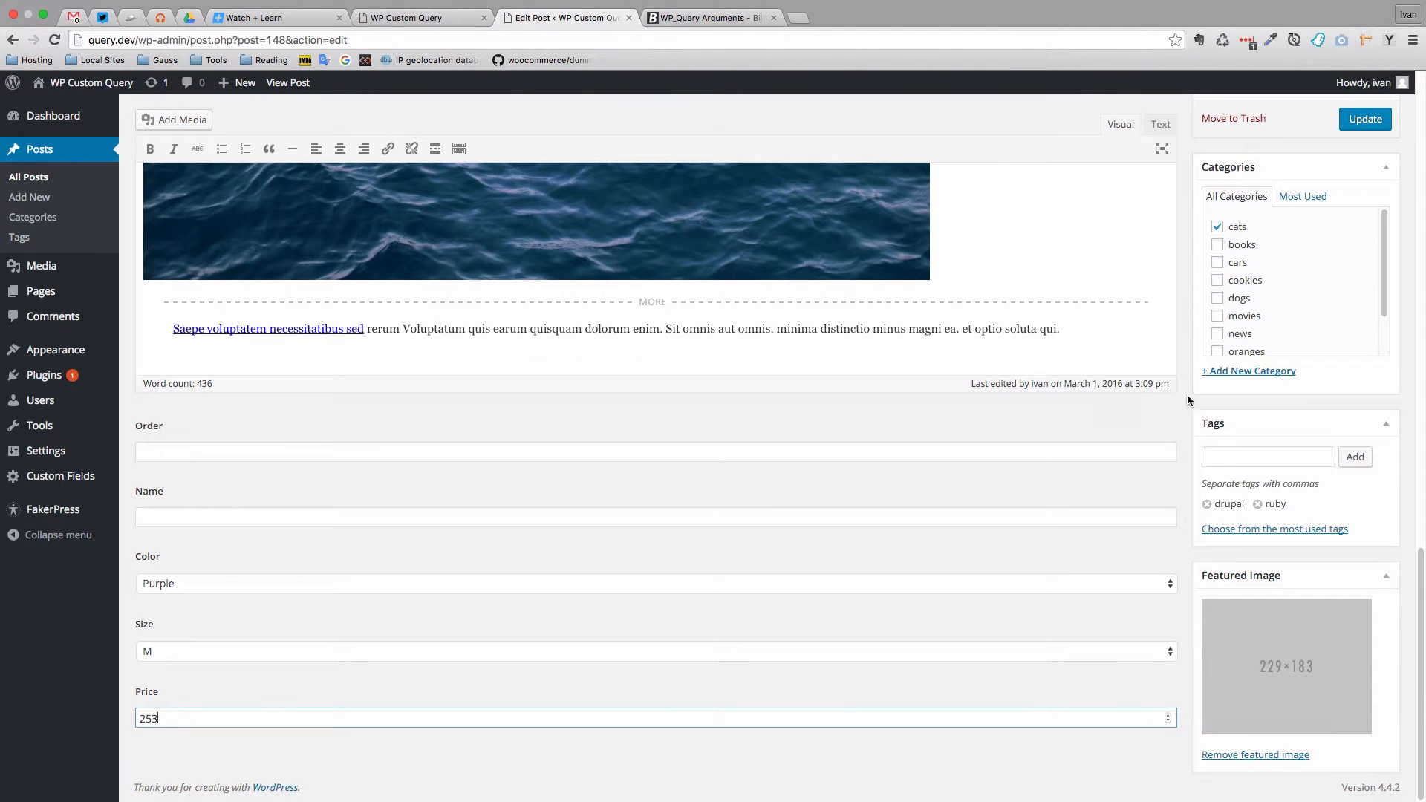
mouse_move(390, 579)
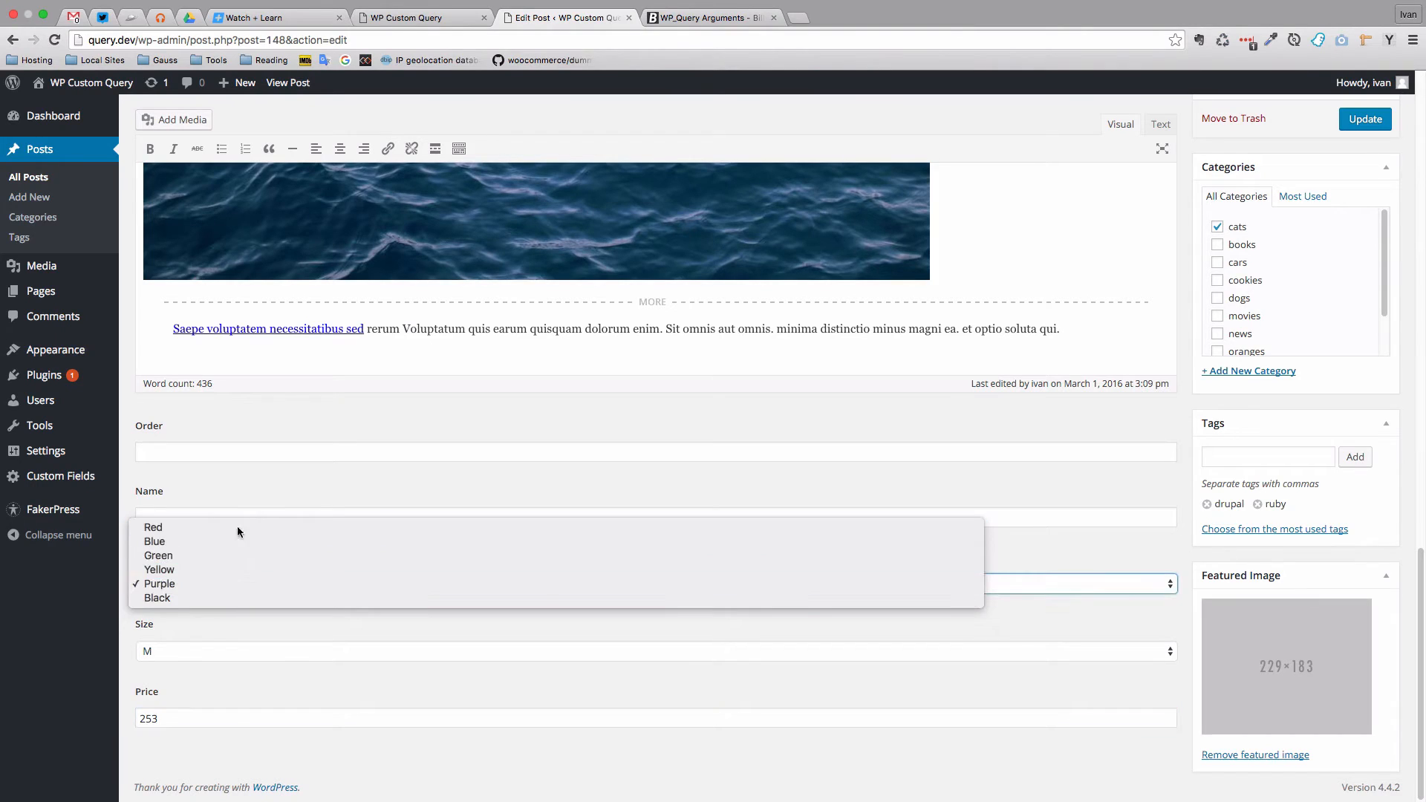
click(158, 584)
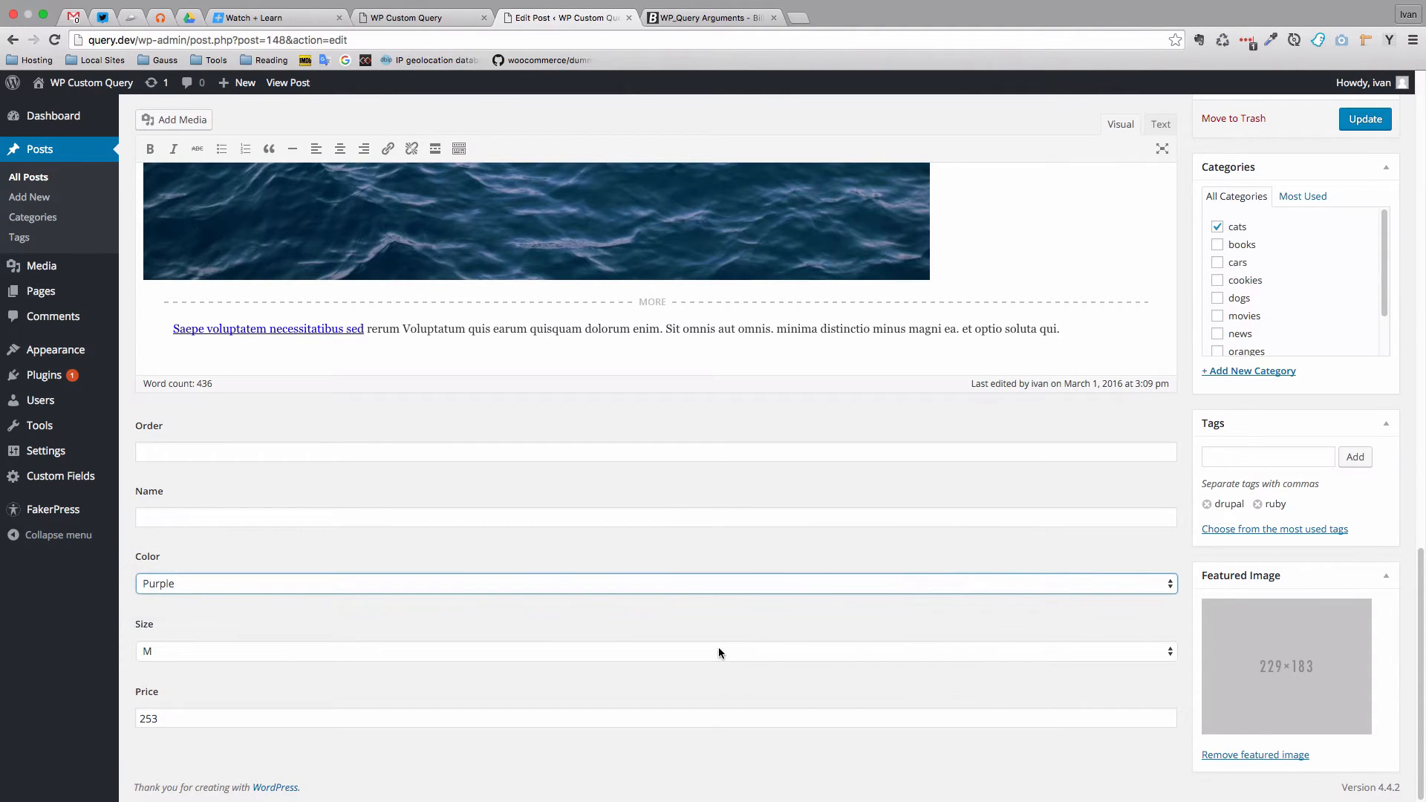
click(654, 658)
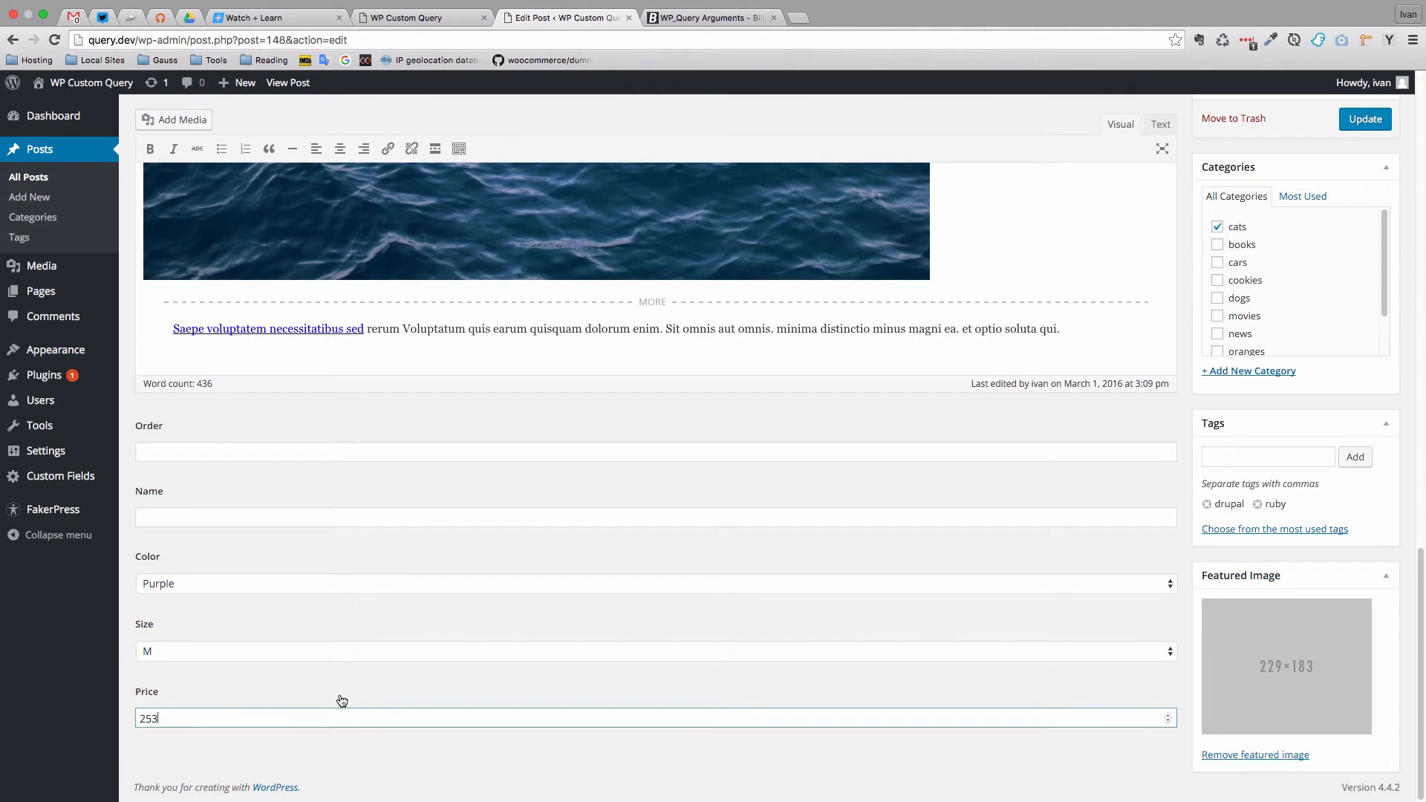
mouse_move(340, 684)
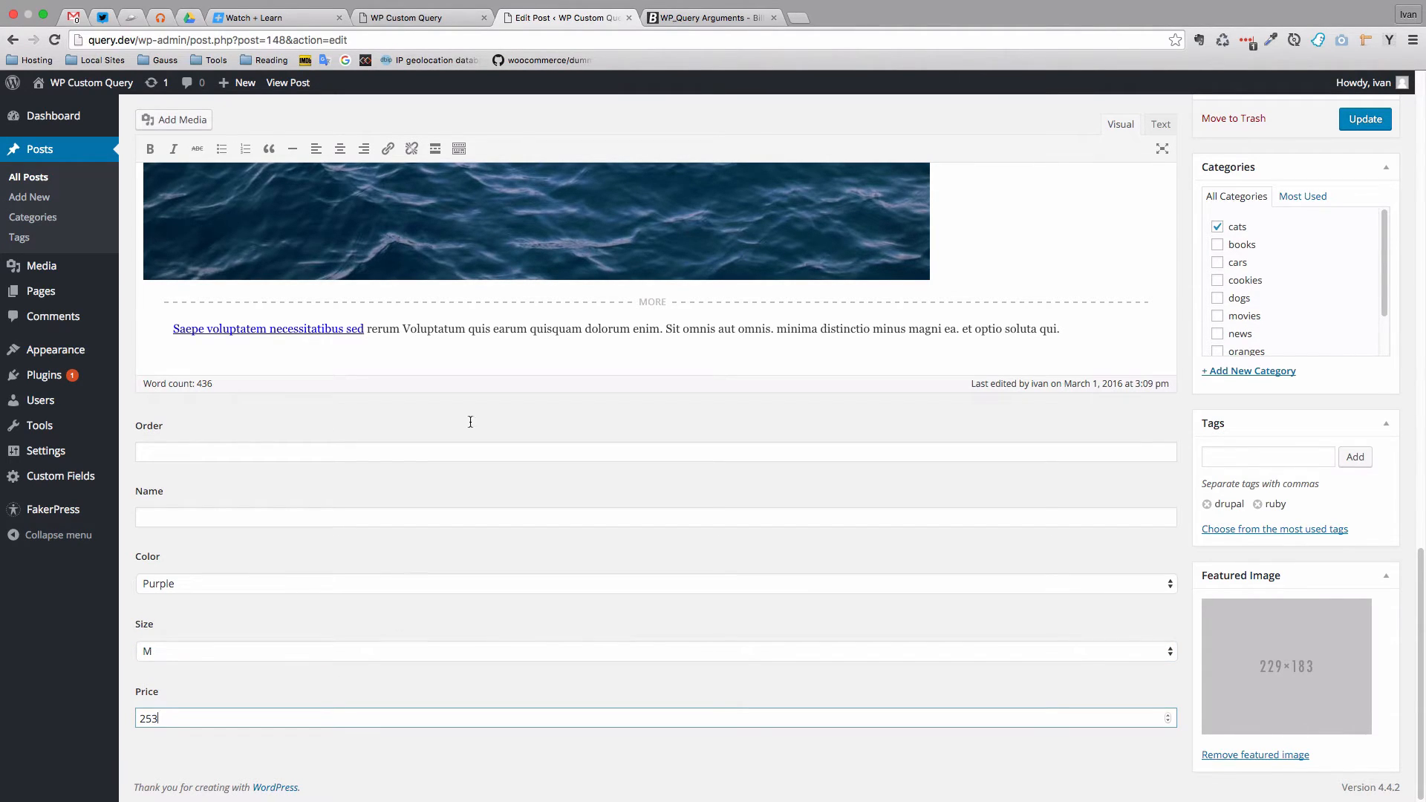
click(401, 17)
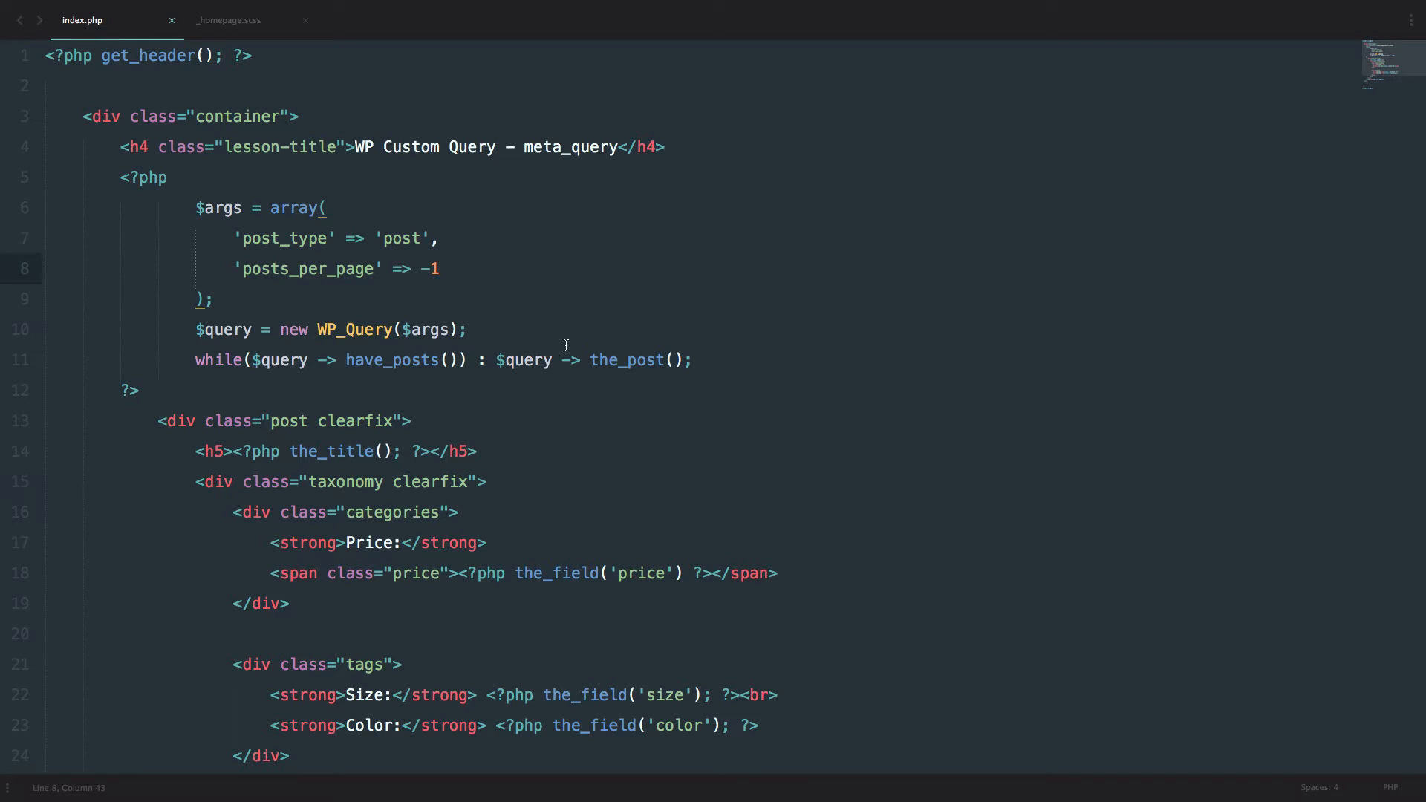
Step: Add 'meta_key' => 'size' and 'meta_value' => 'xl' to the $args array
text(,)
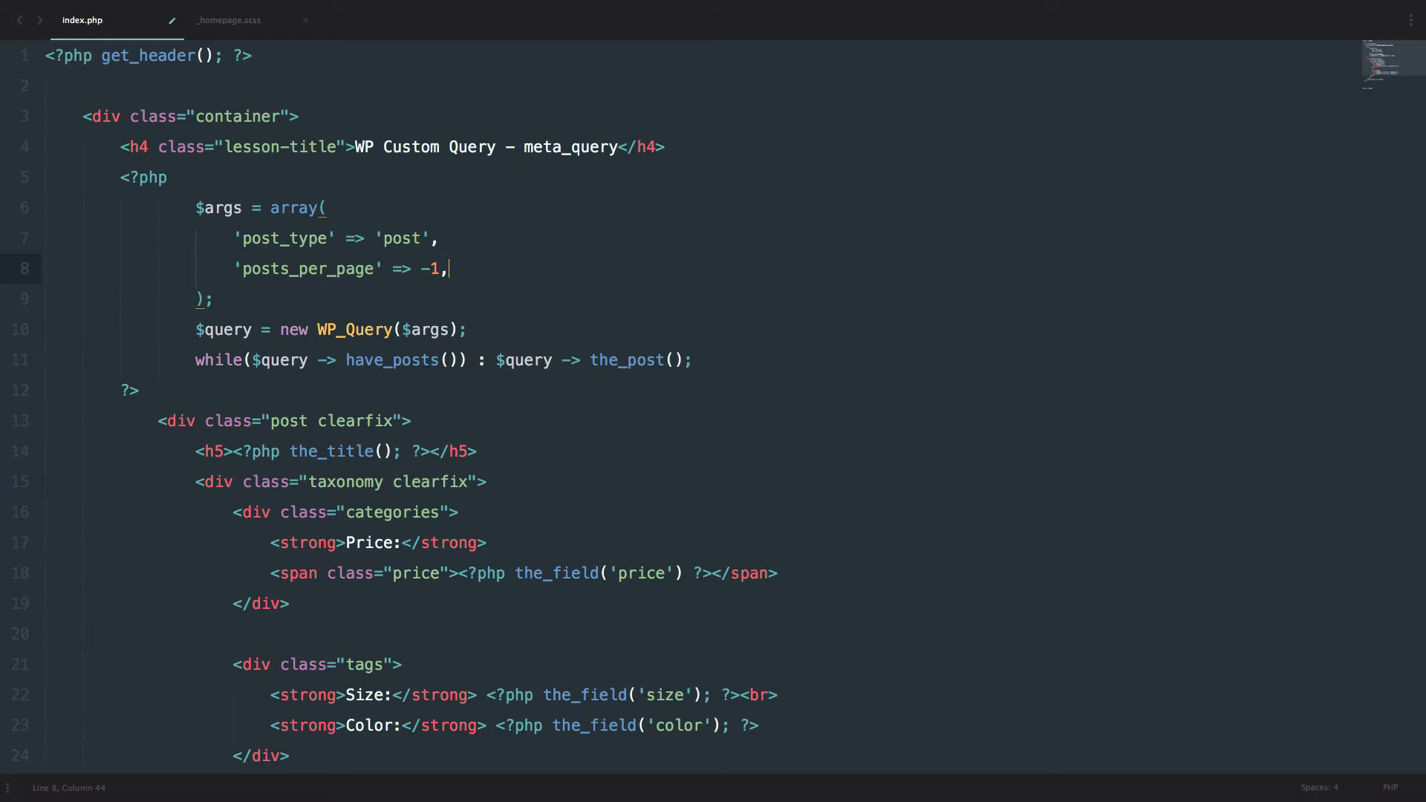
key(Enter)
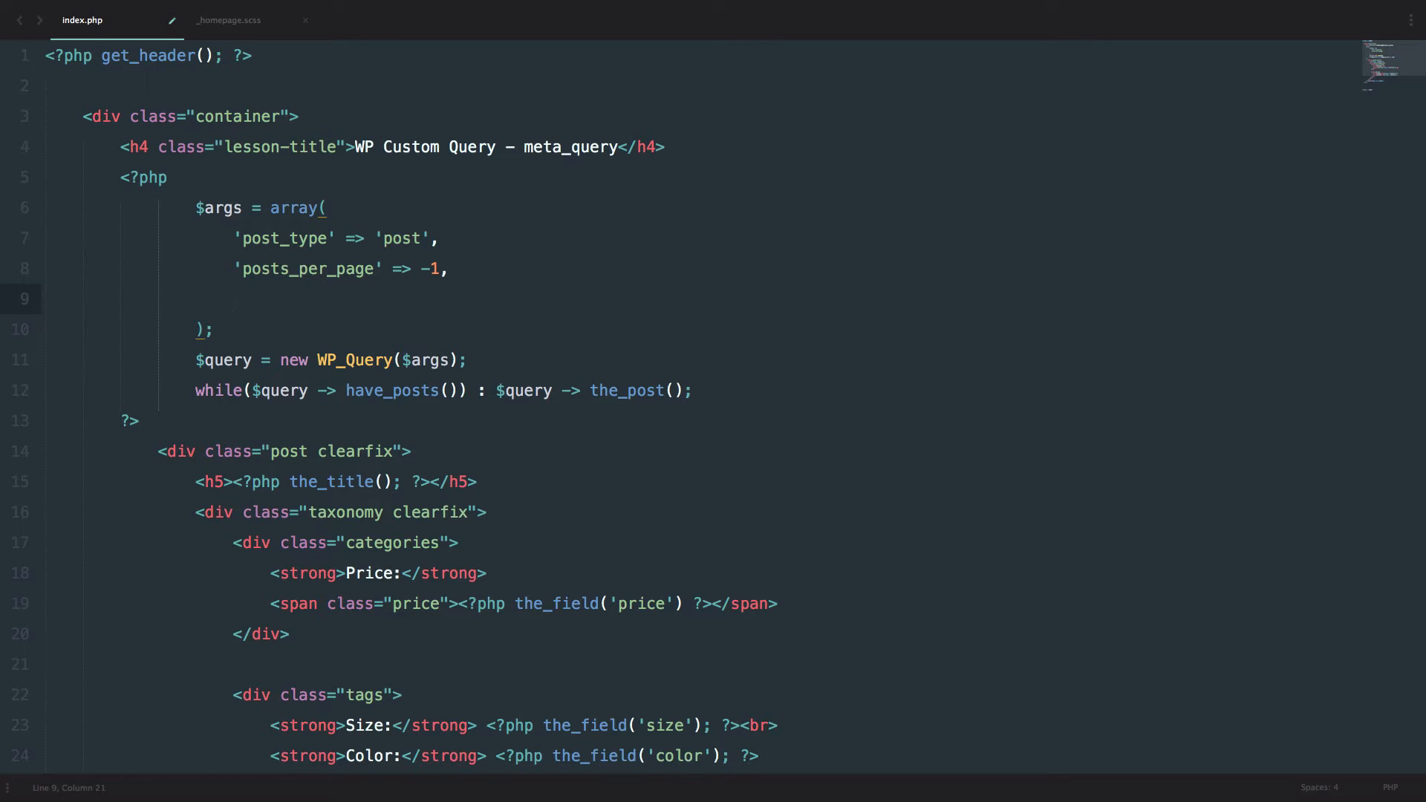
text(')
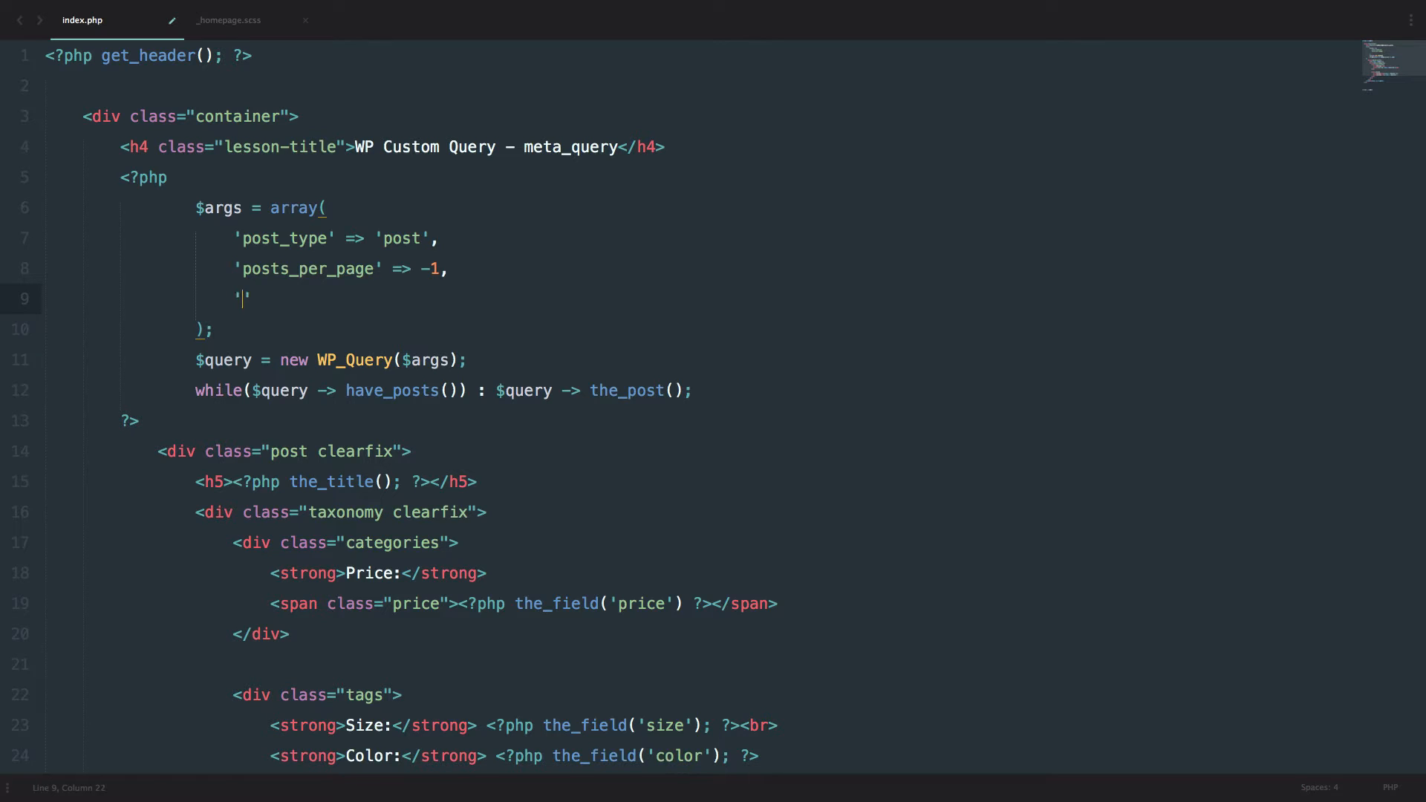
text(meta_key)
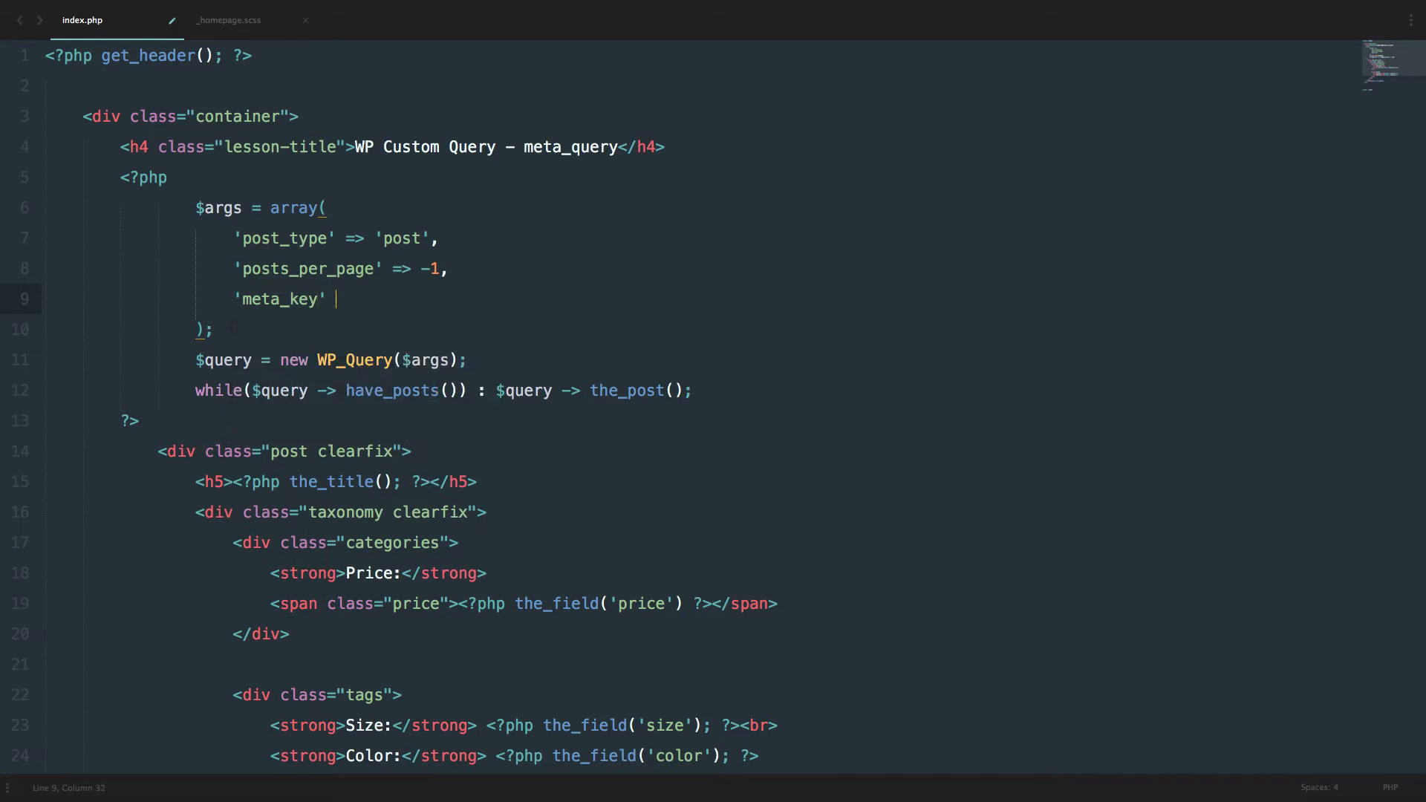
text(=>)
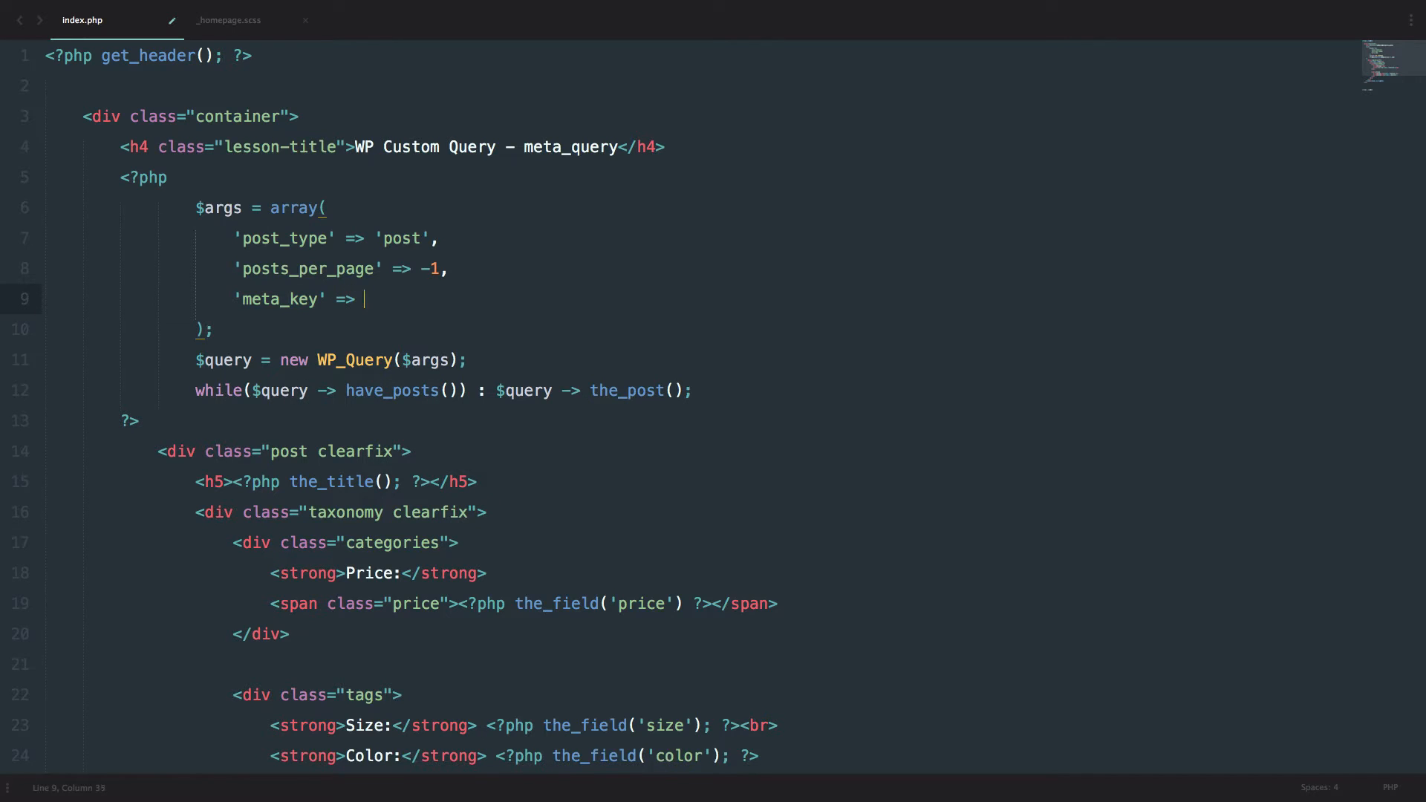
text('size',)
text('me)
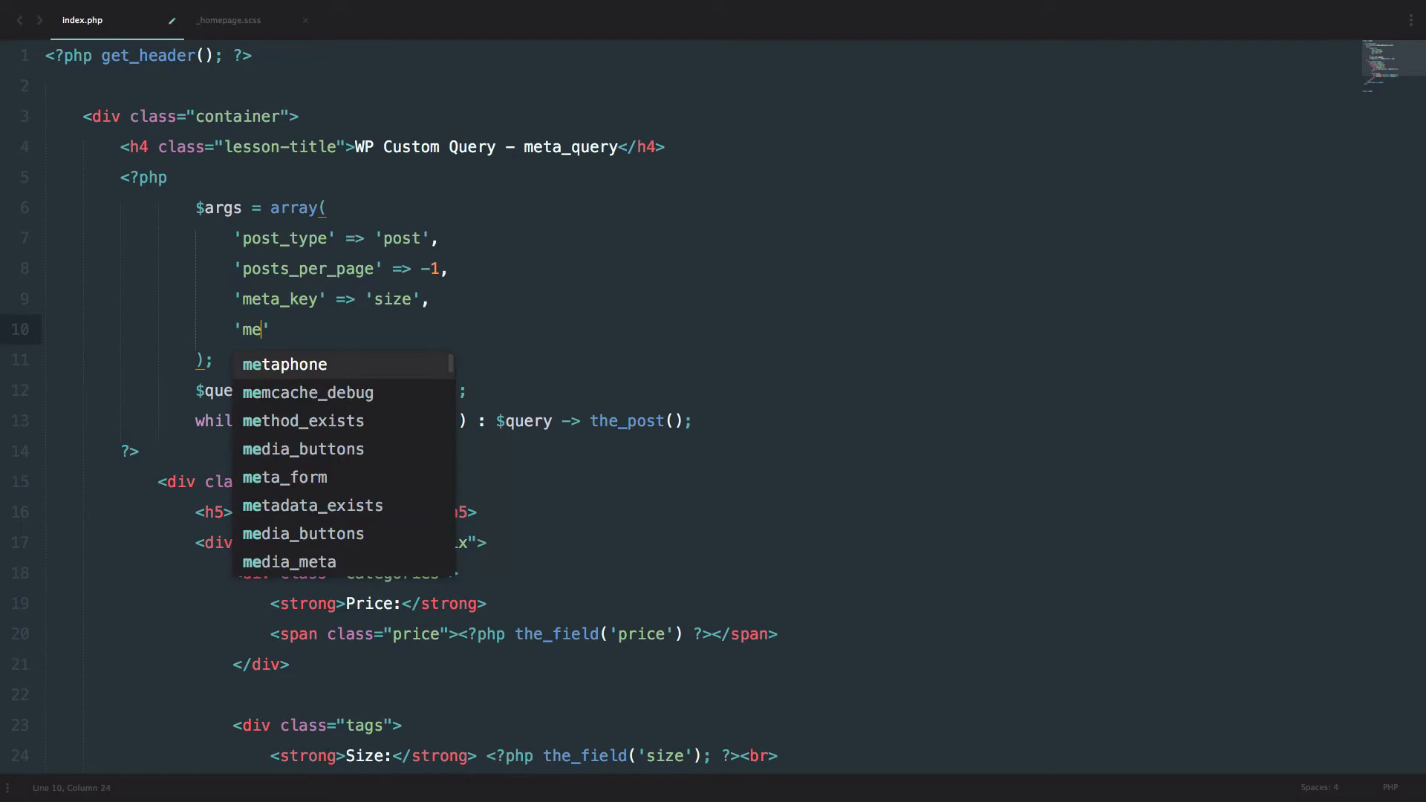
text(ta_v)
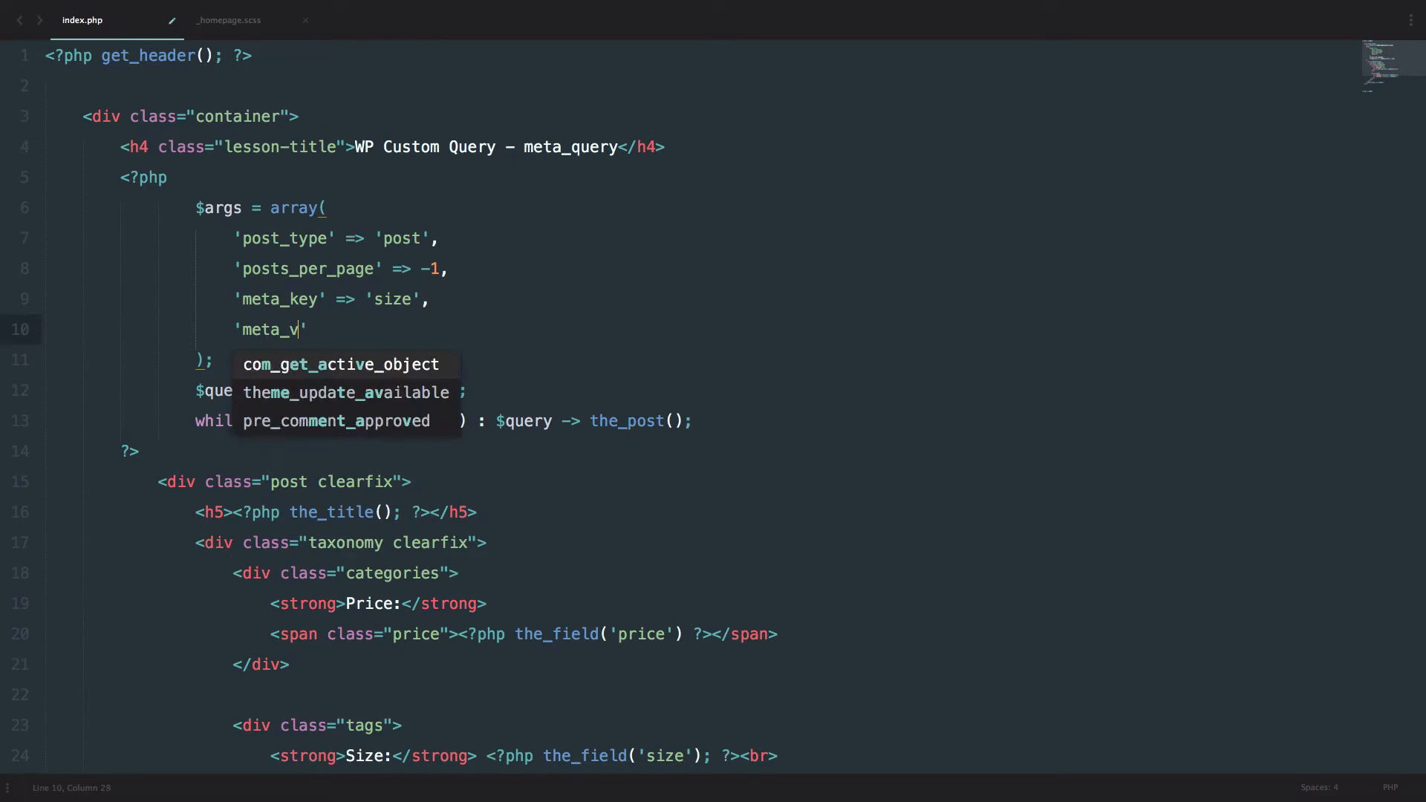
text(alue')
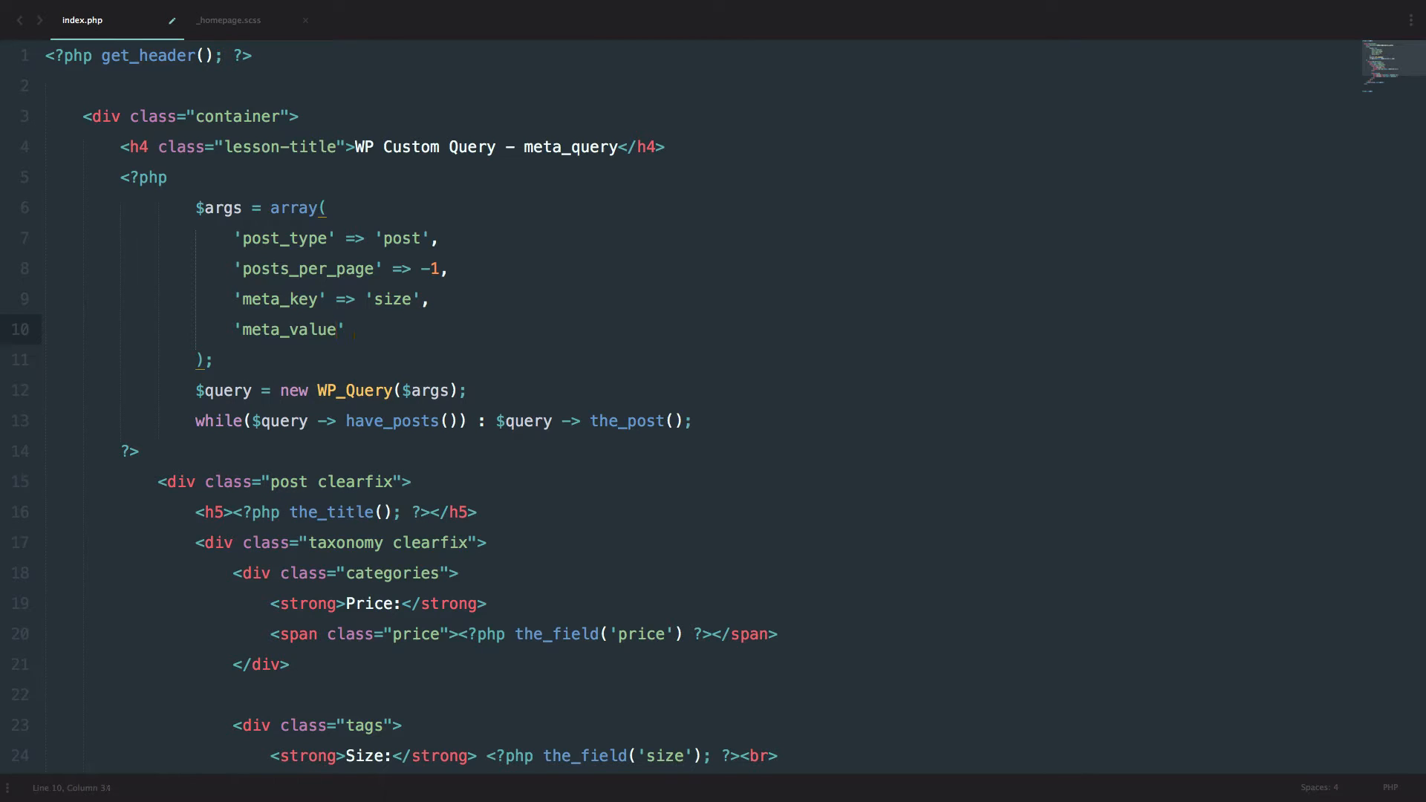
text(=>)
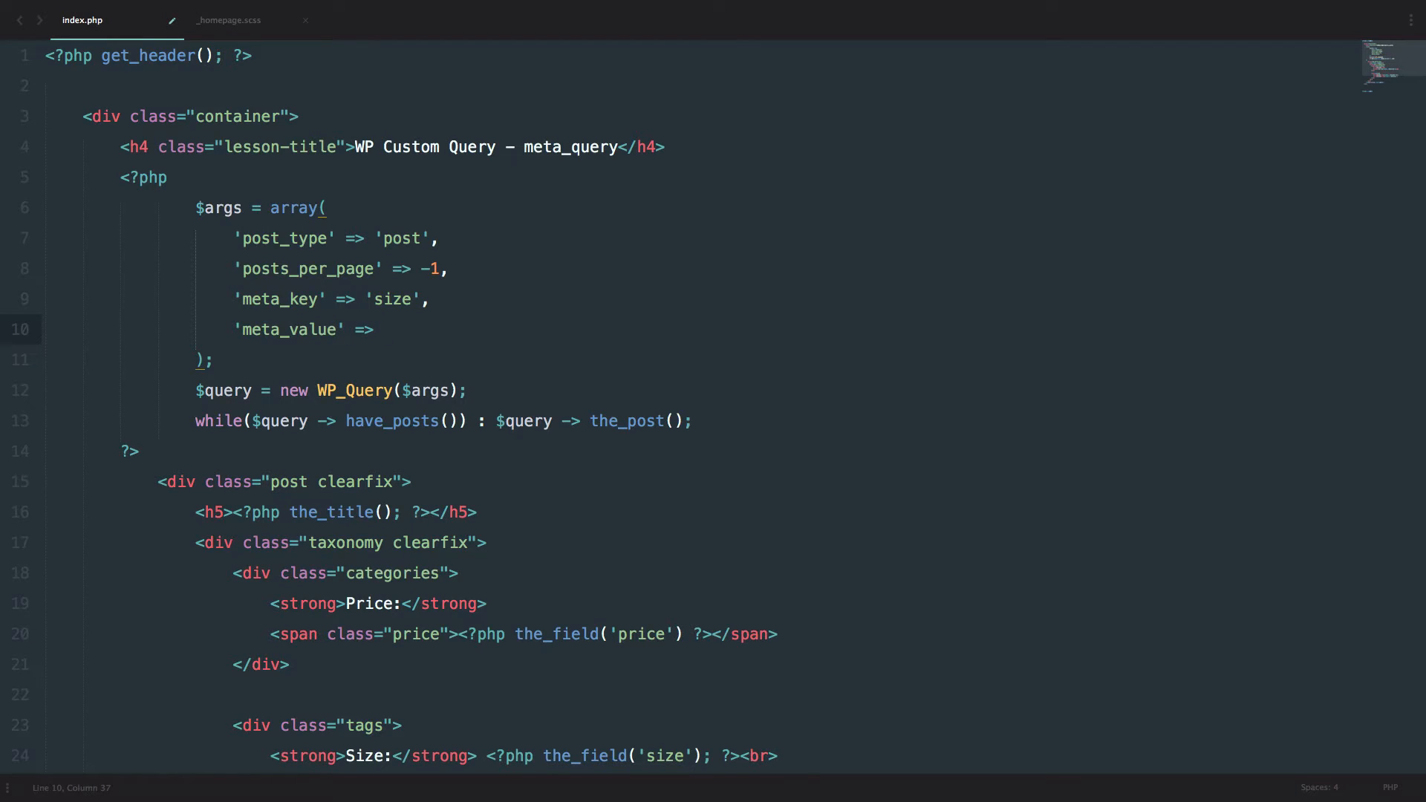
text('xl',)
text('meta)
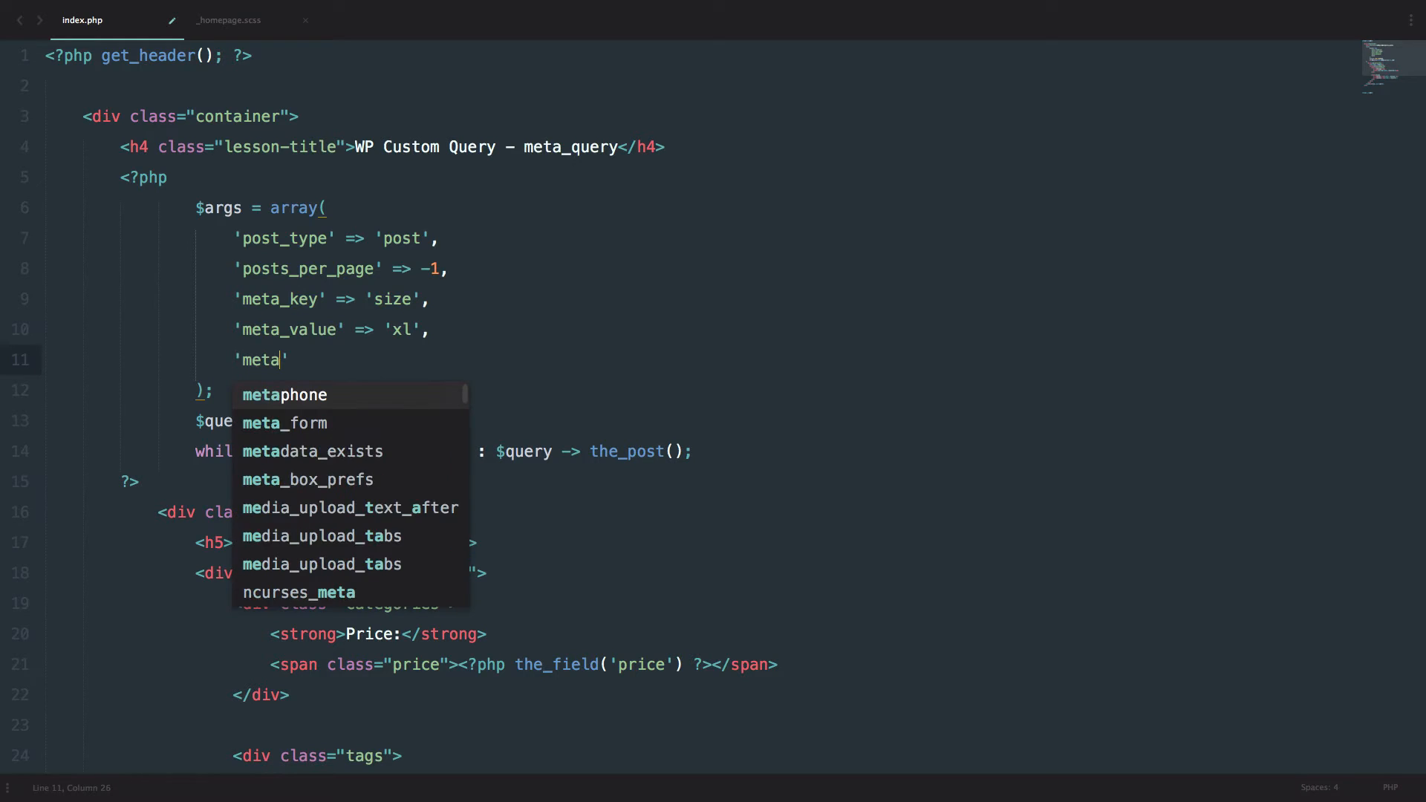
Step: Begin a 'meta_compare' => entry, correcting its misspelling
text(_comapr)
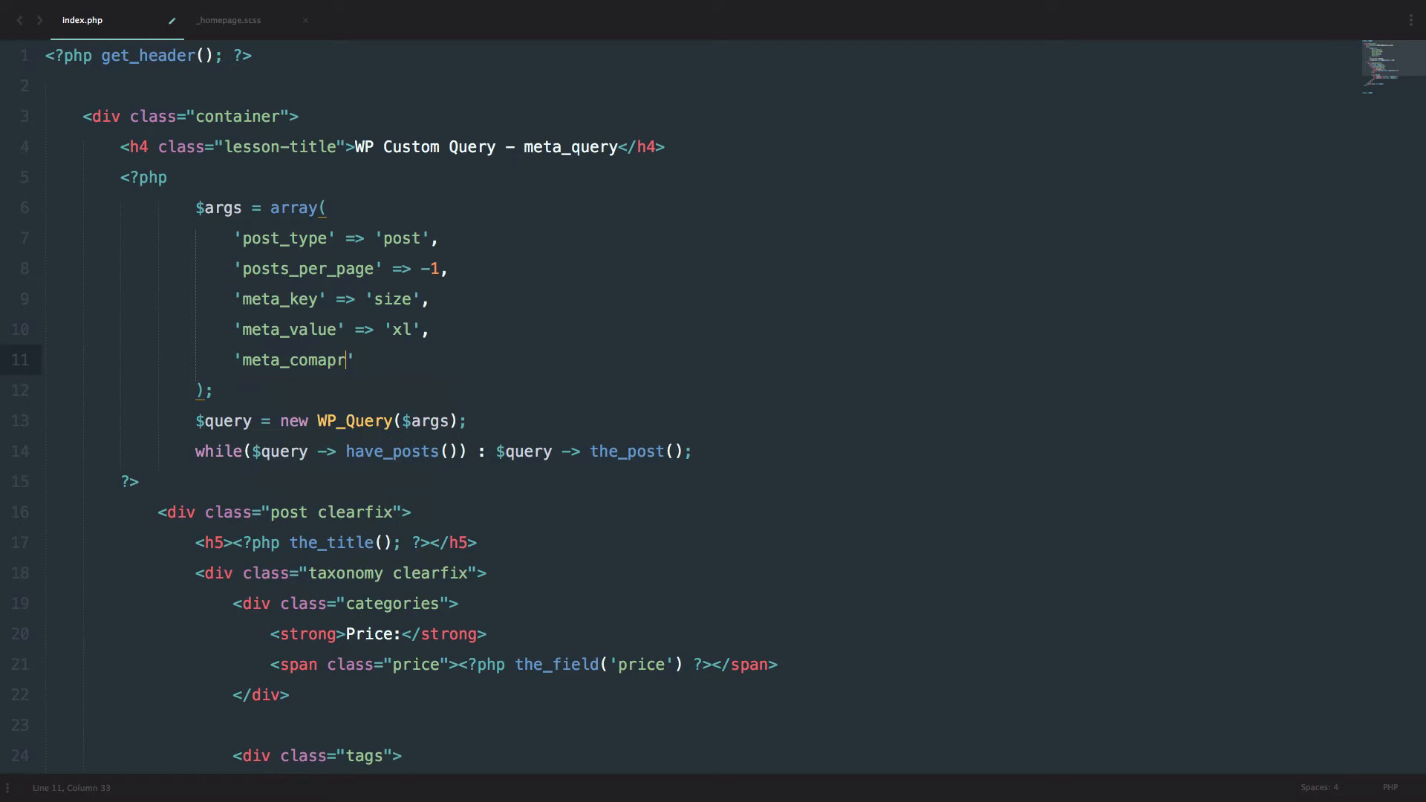
key(Backspace)
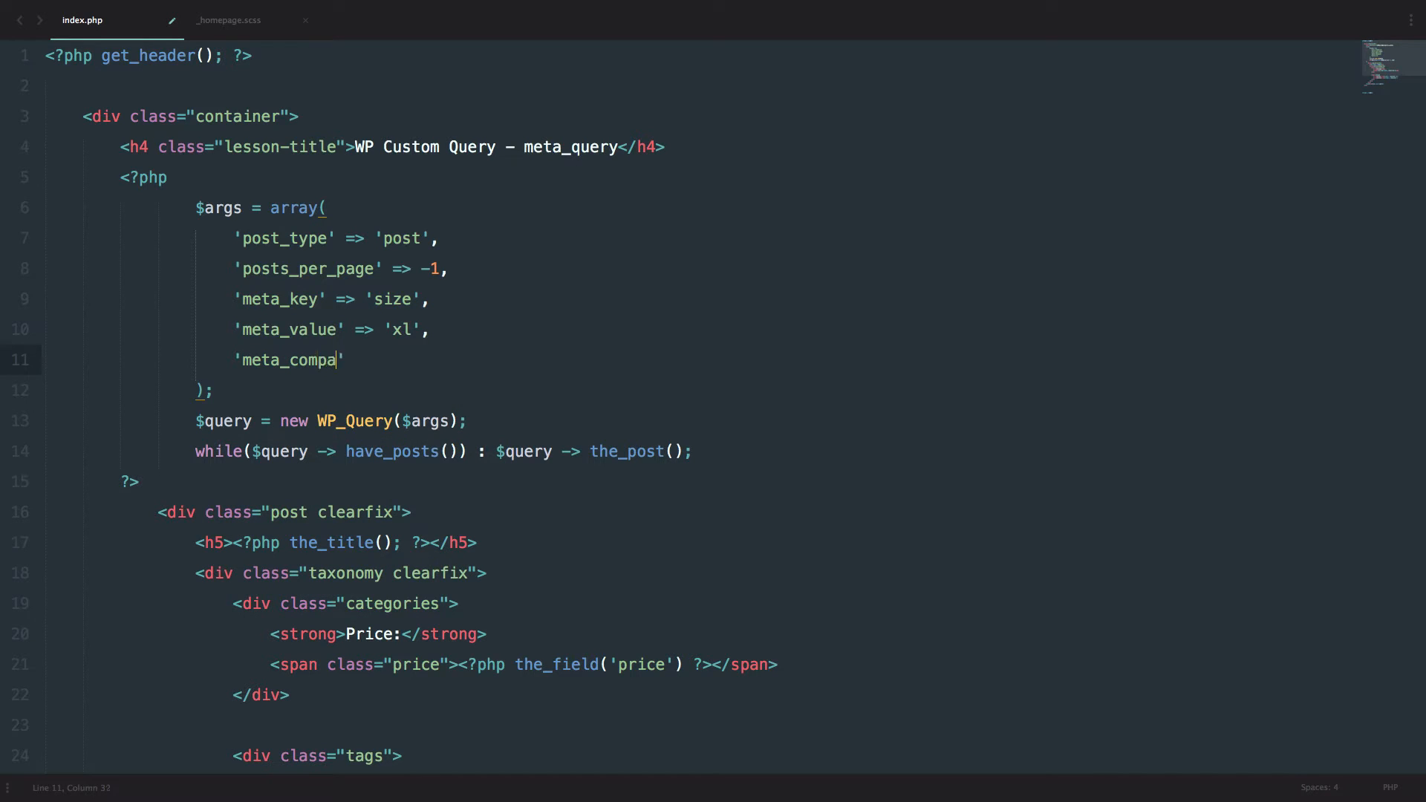
text(re' =)
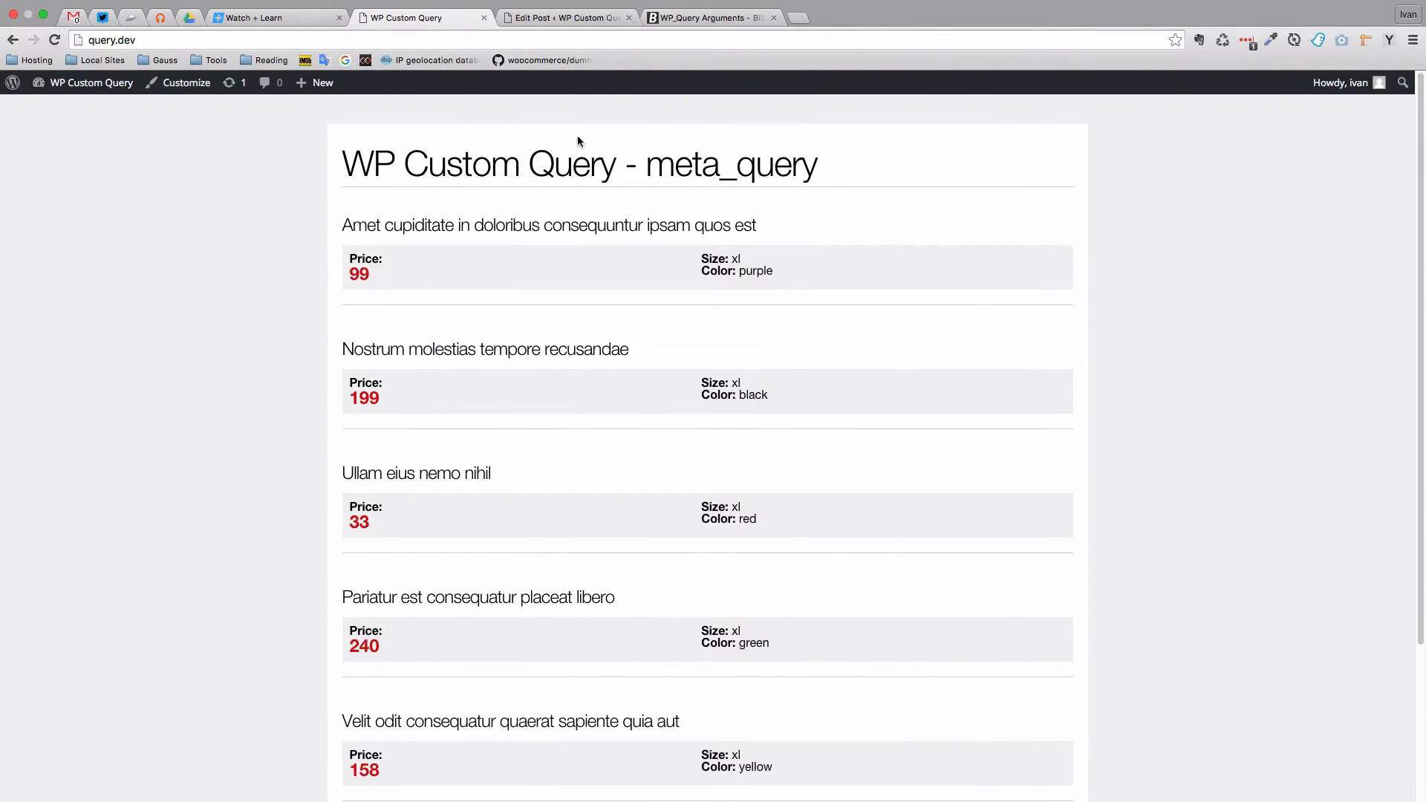
mouse_move(787, 366)
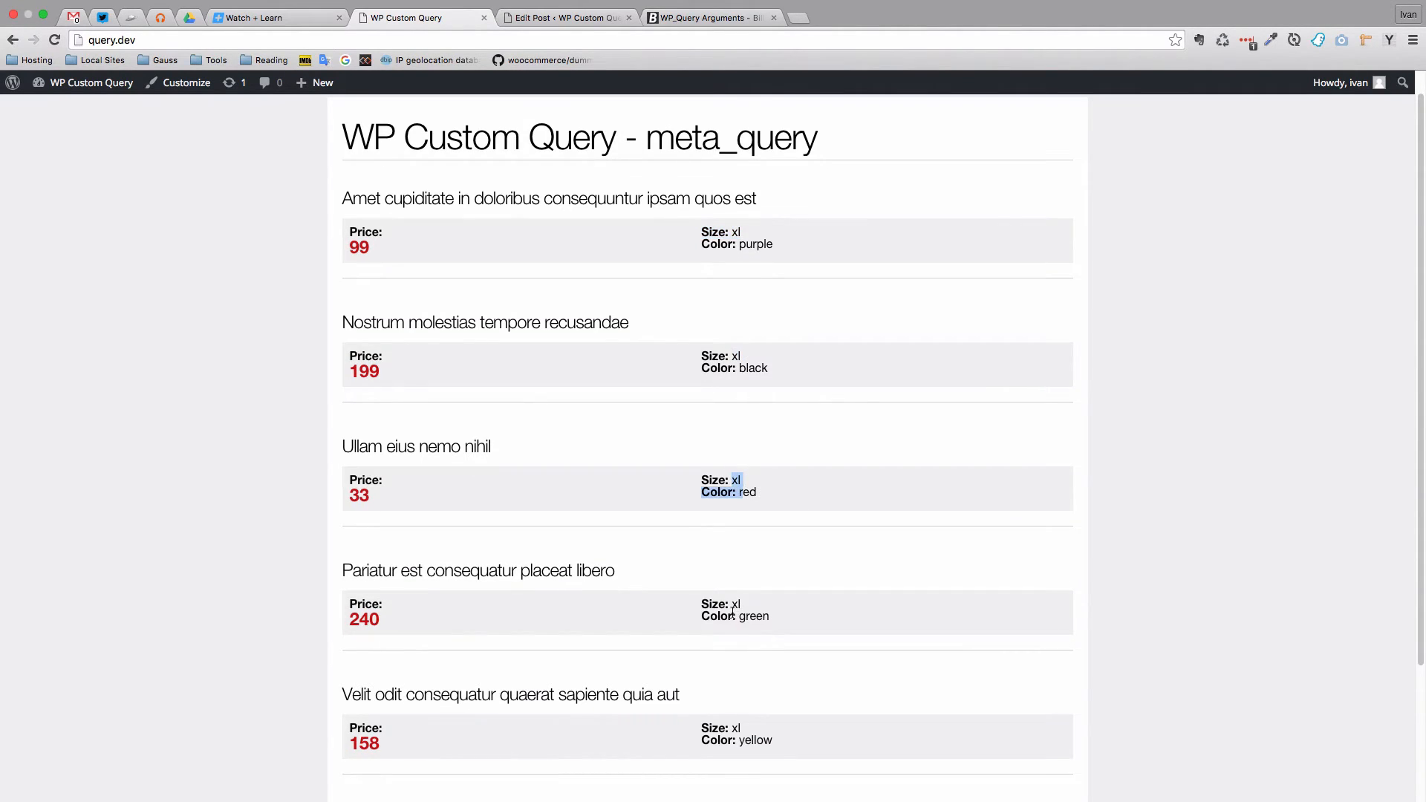
Step: Scroll through the front page results confirming every product shows Size: xl
scroll(down, 3)
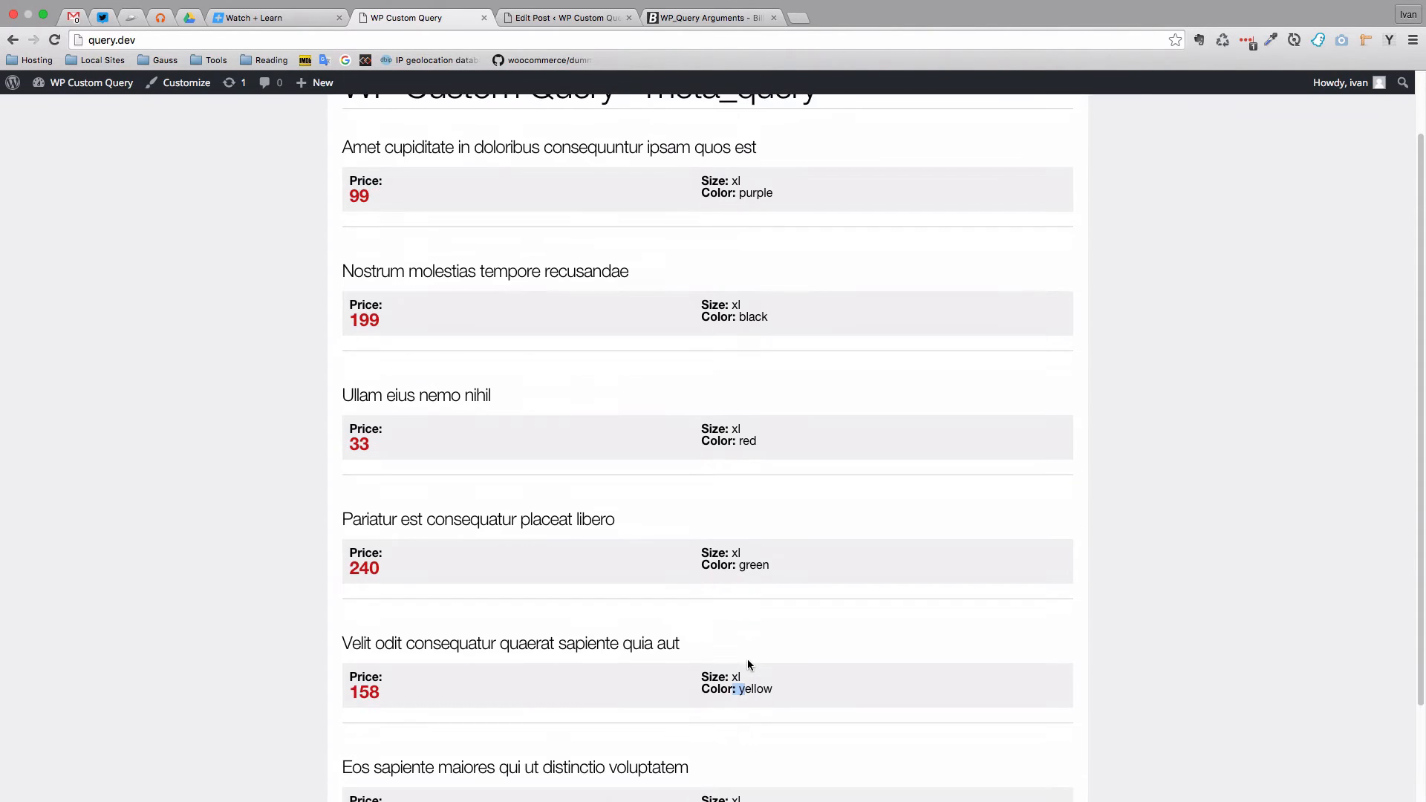
scroll(up, 3)
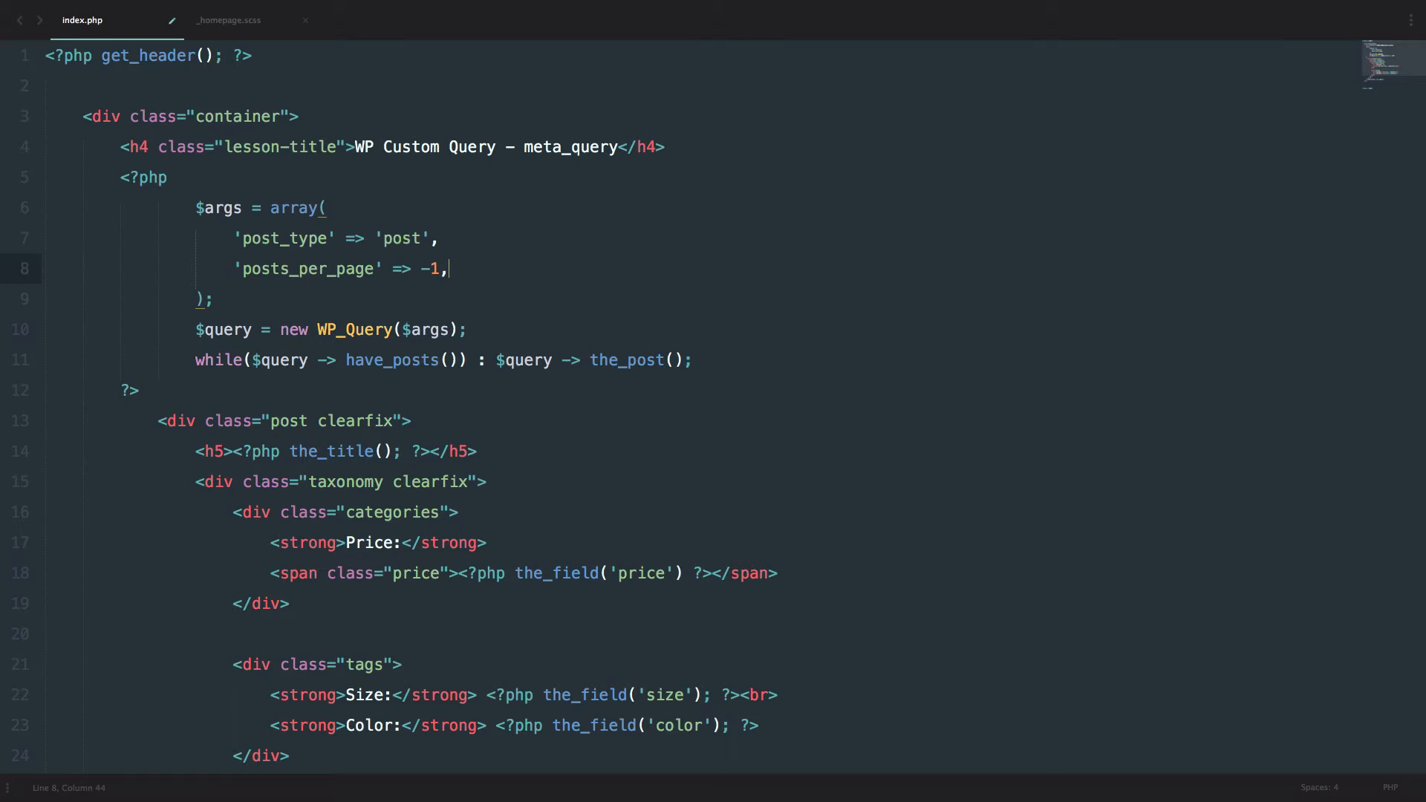
Step: Add a 'meta_query' => array( argument containing an empty nested array ready for conditions
key(Enter)
text('meta_query' =>)
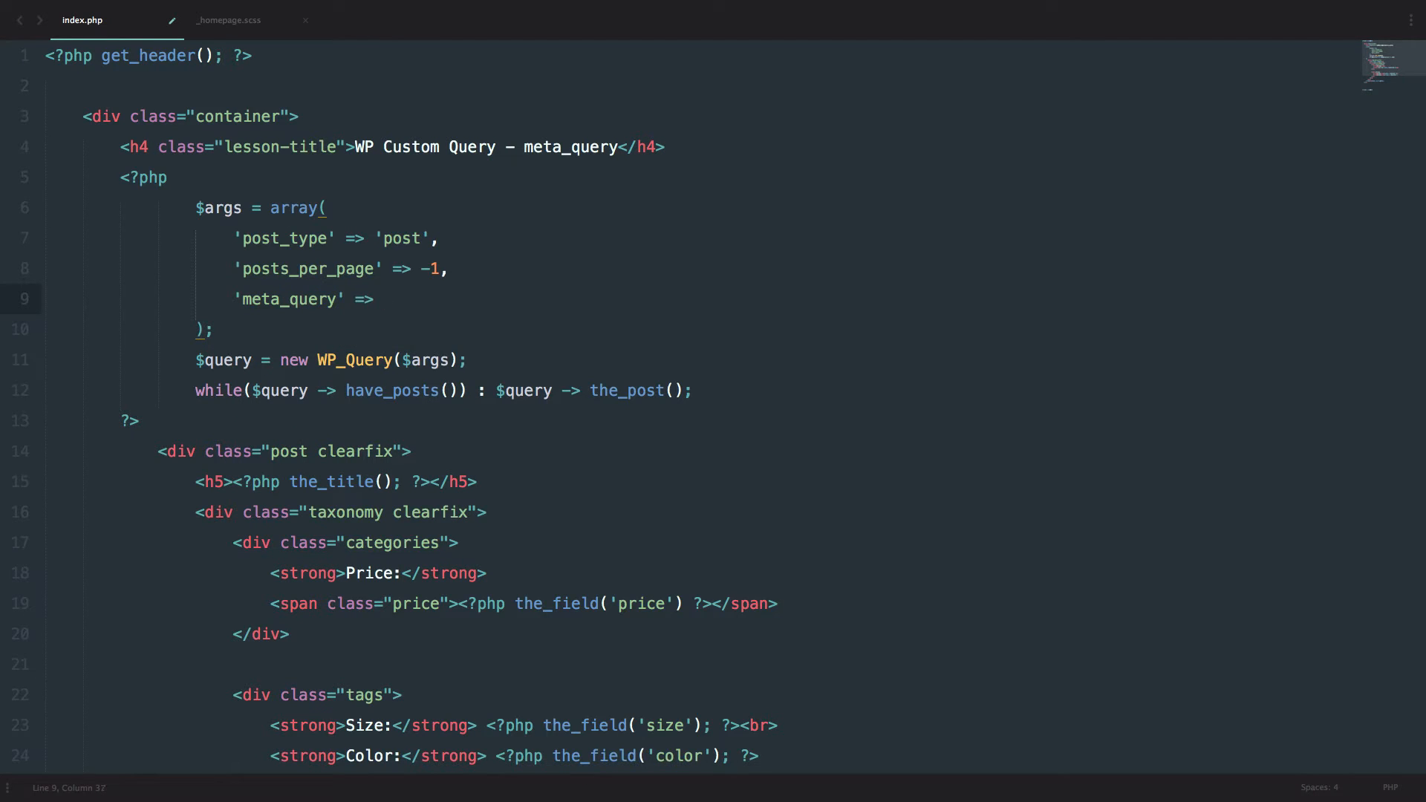
text(array()
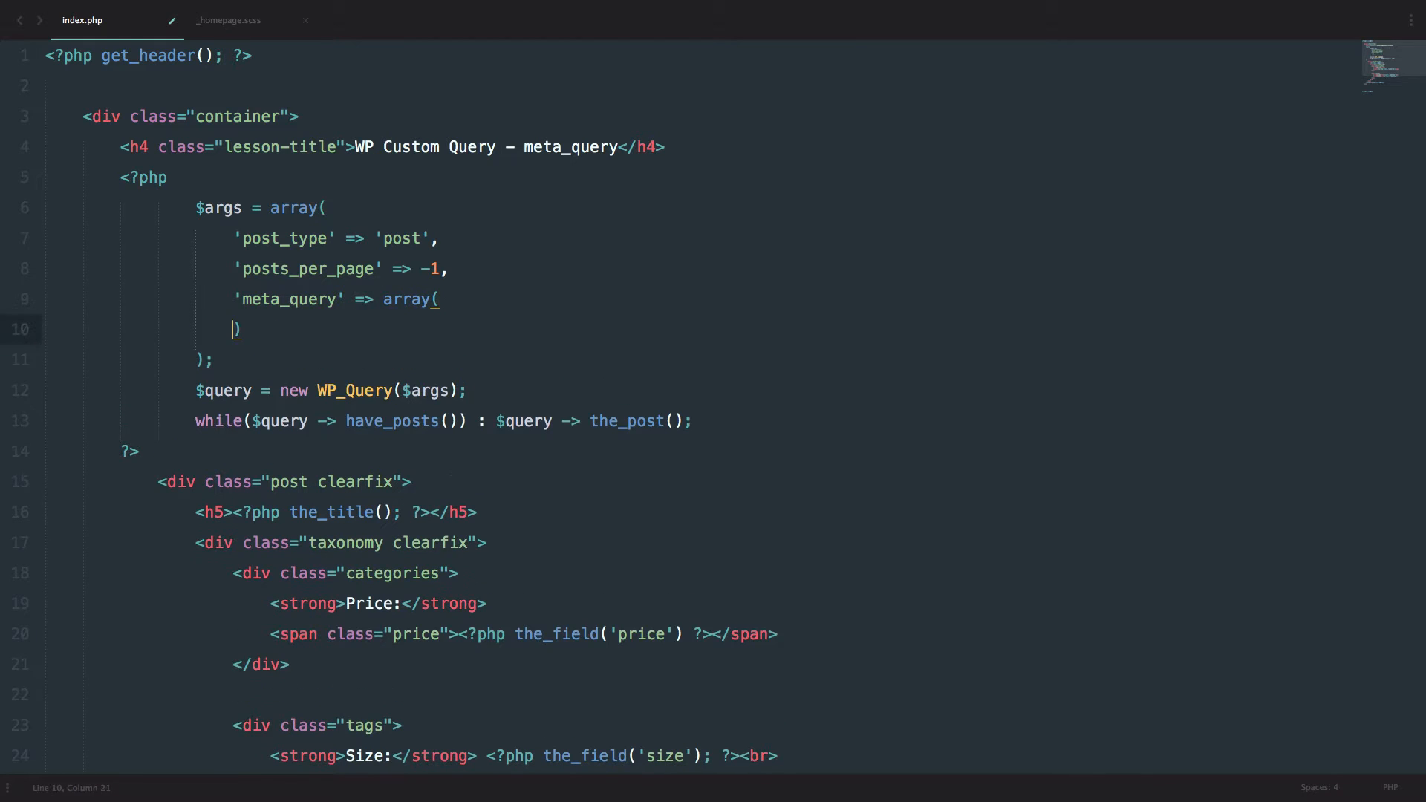
key(Enter)
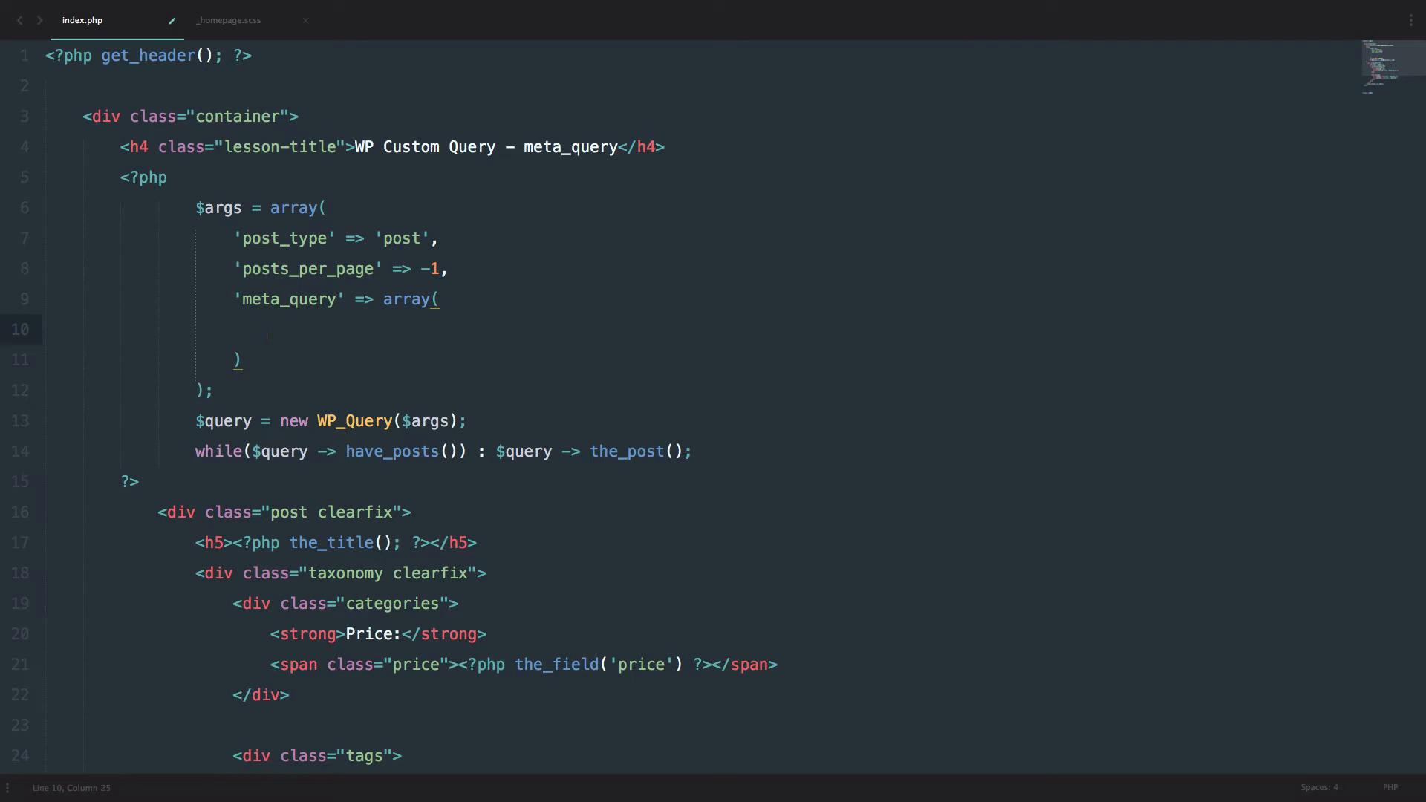
text(array)
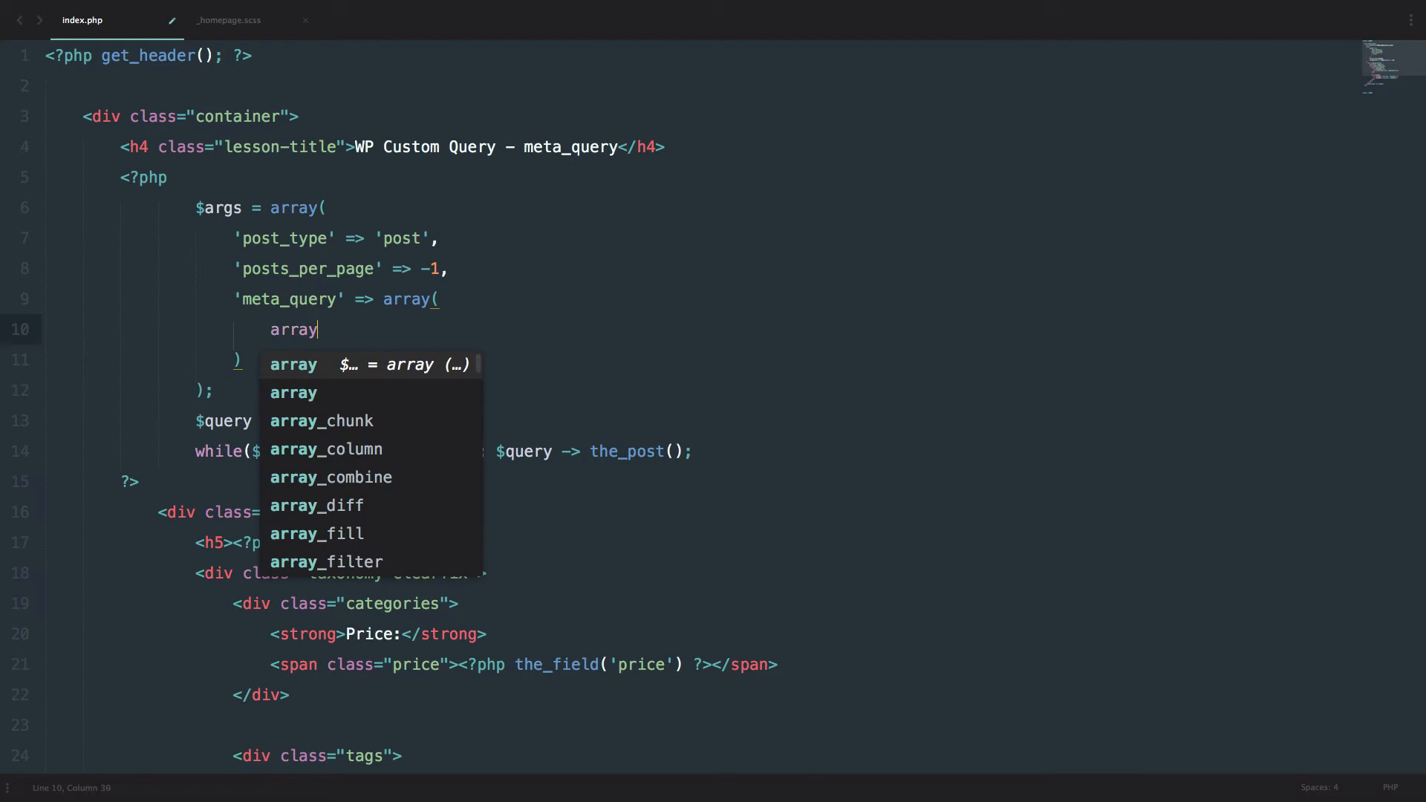
key(Enter)
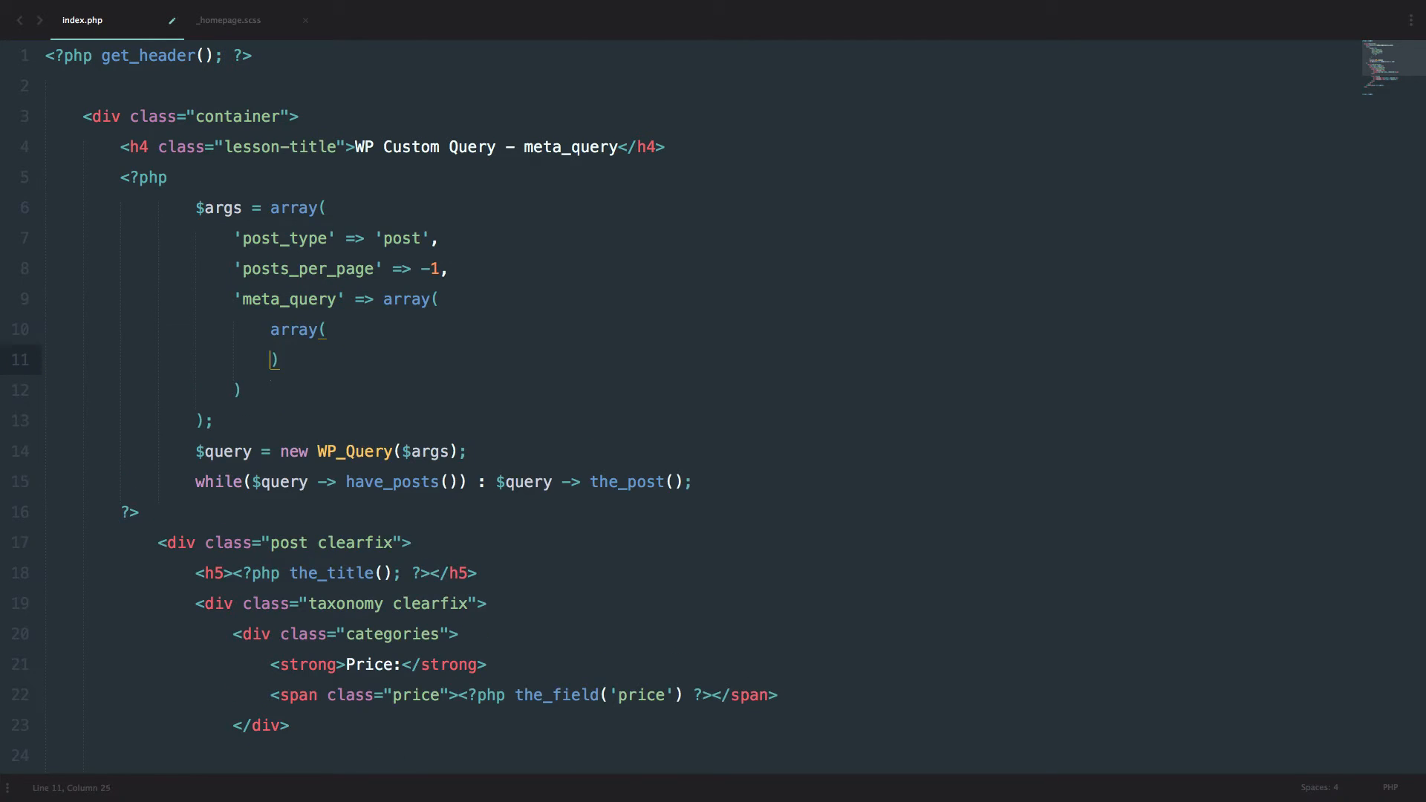
key(Enter)
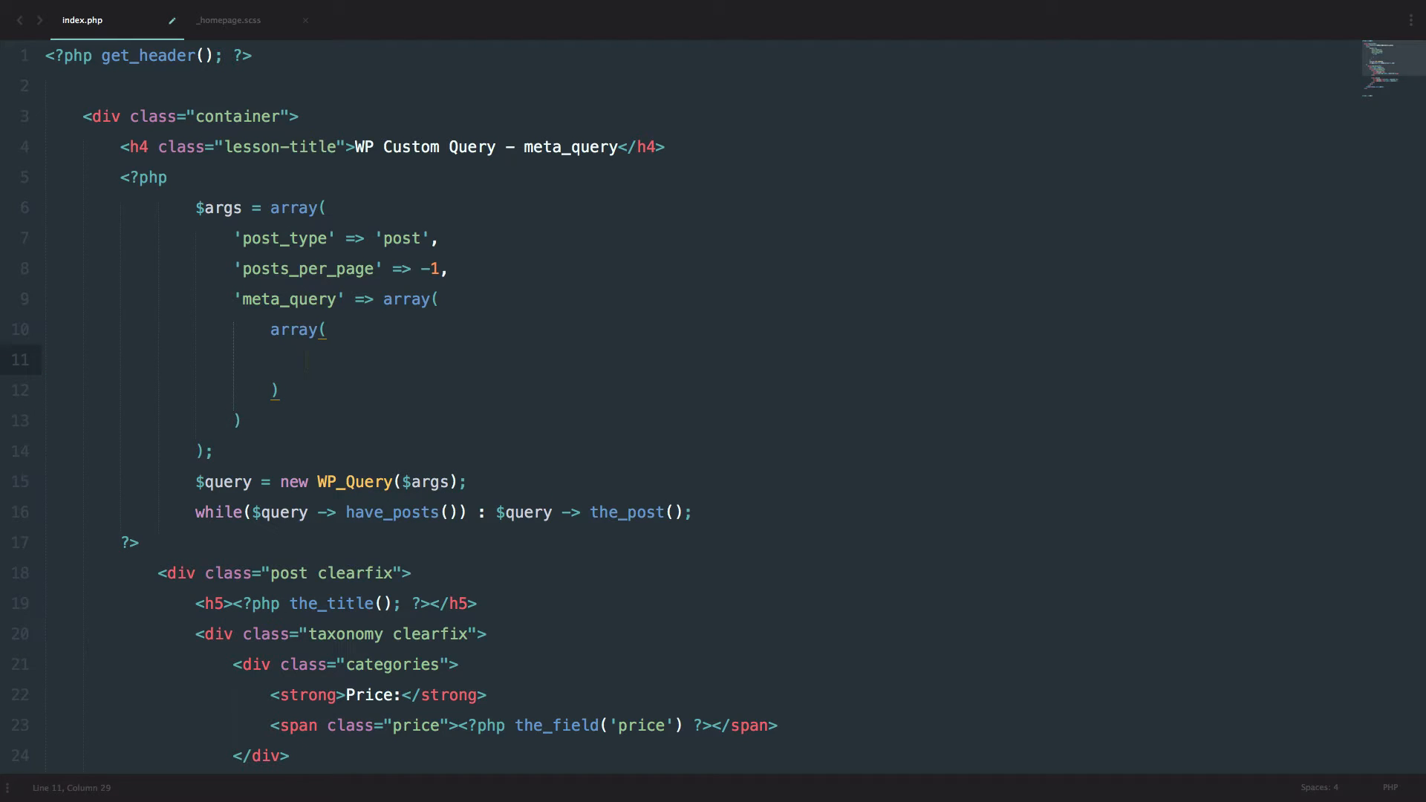
Step: Set 'key' => 'size' as the first entry of the nested condition
text('ke)
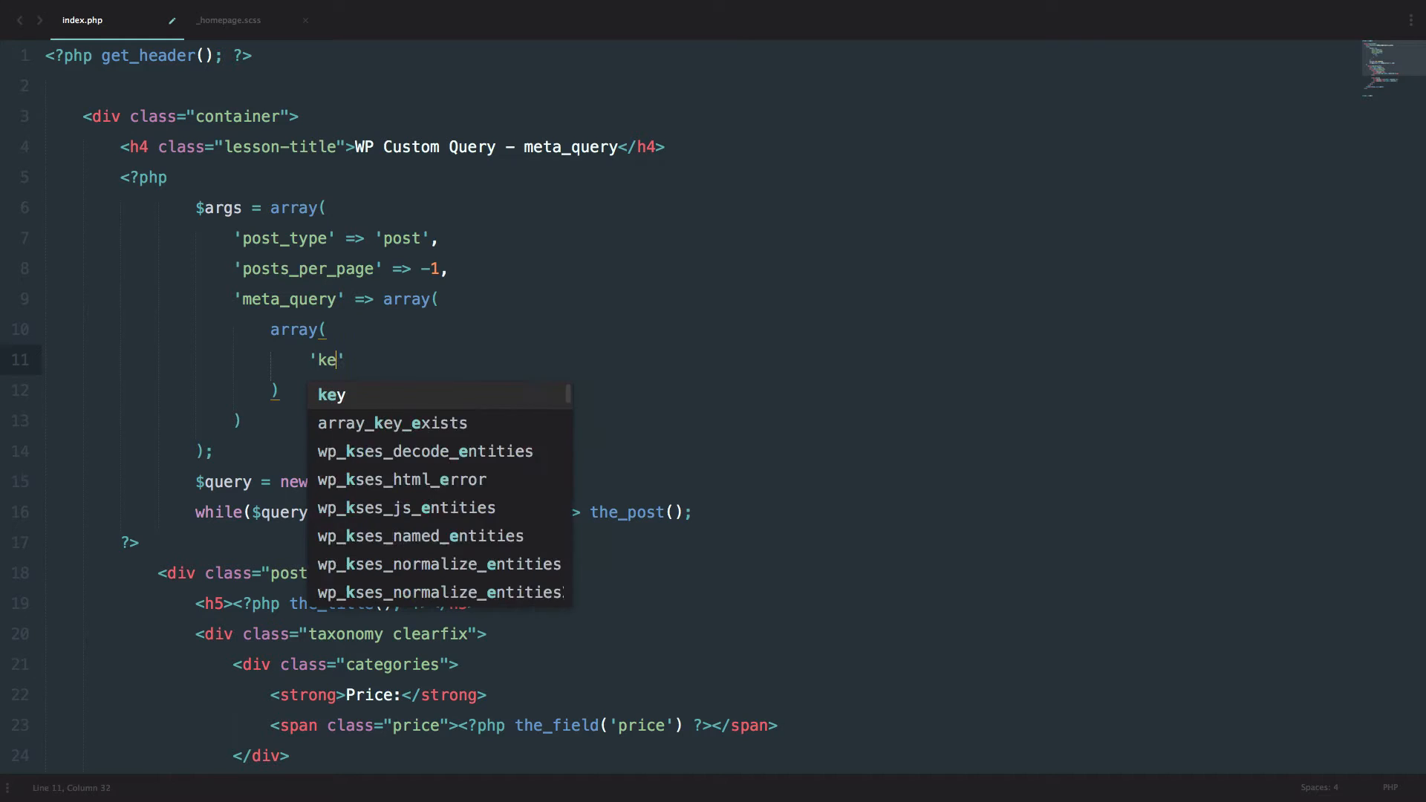
text(y)
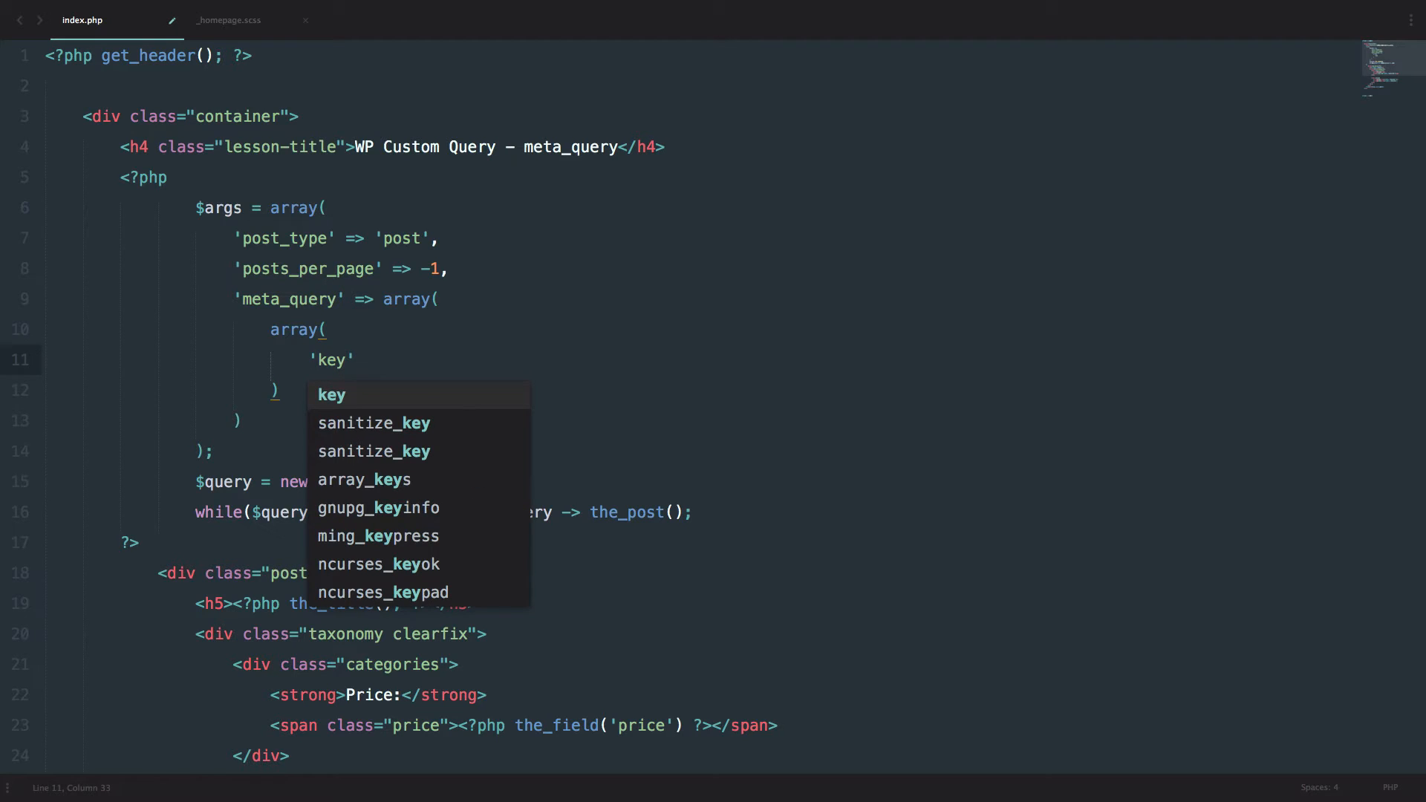
text(=)
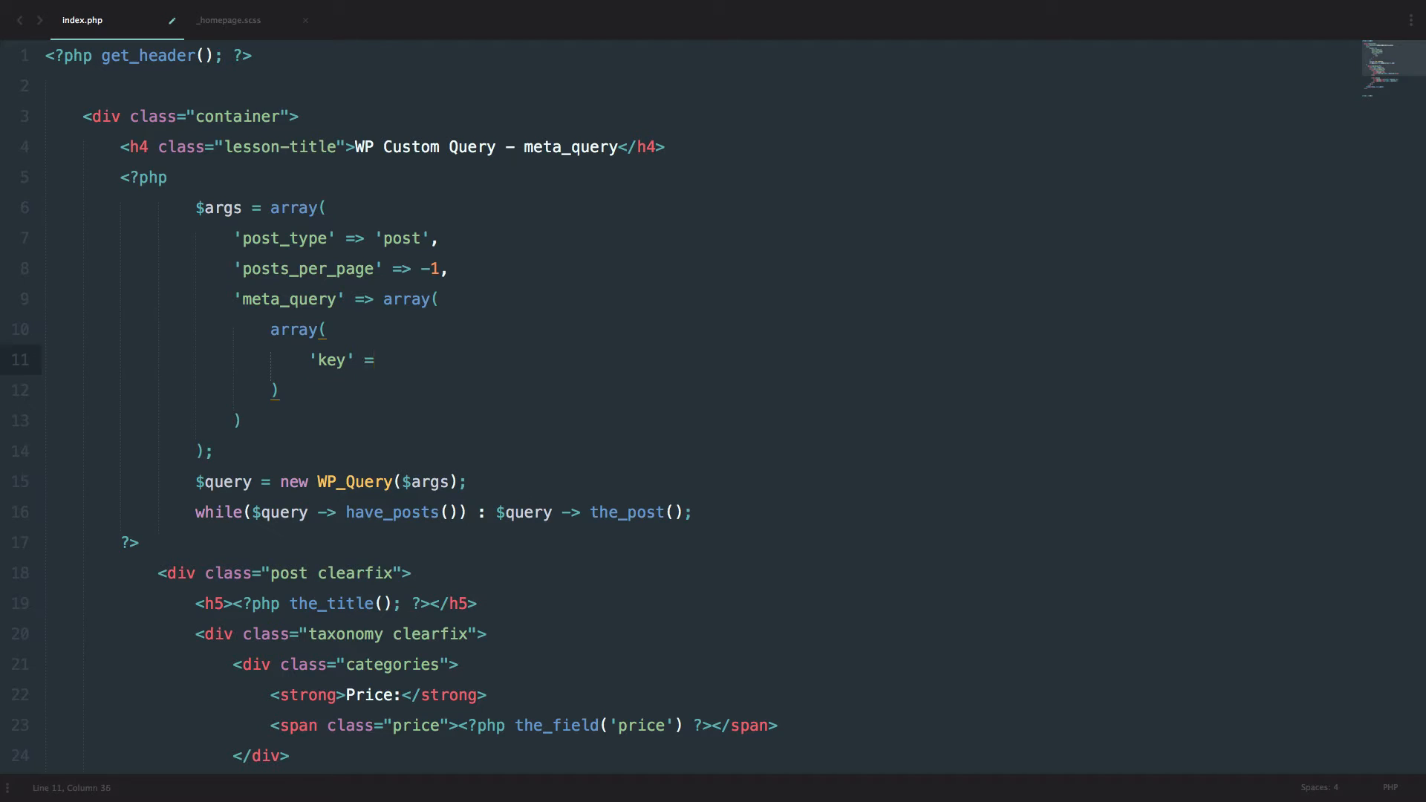
text(>)
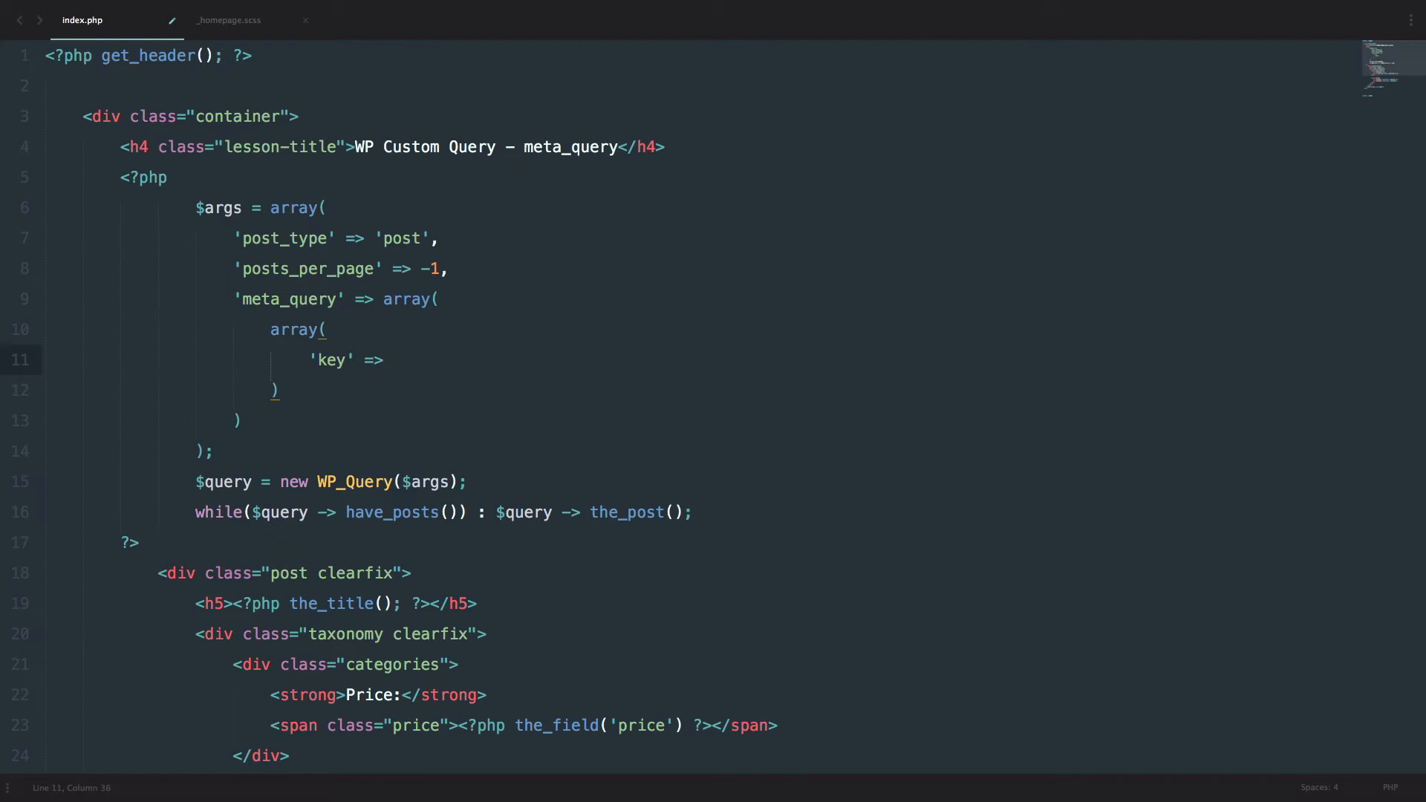
text('size')
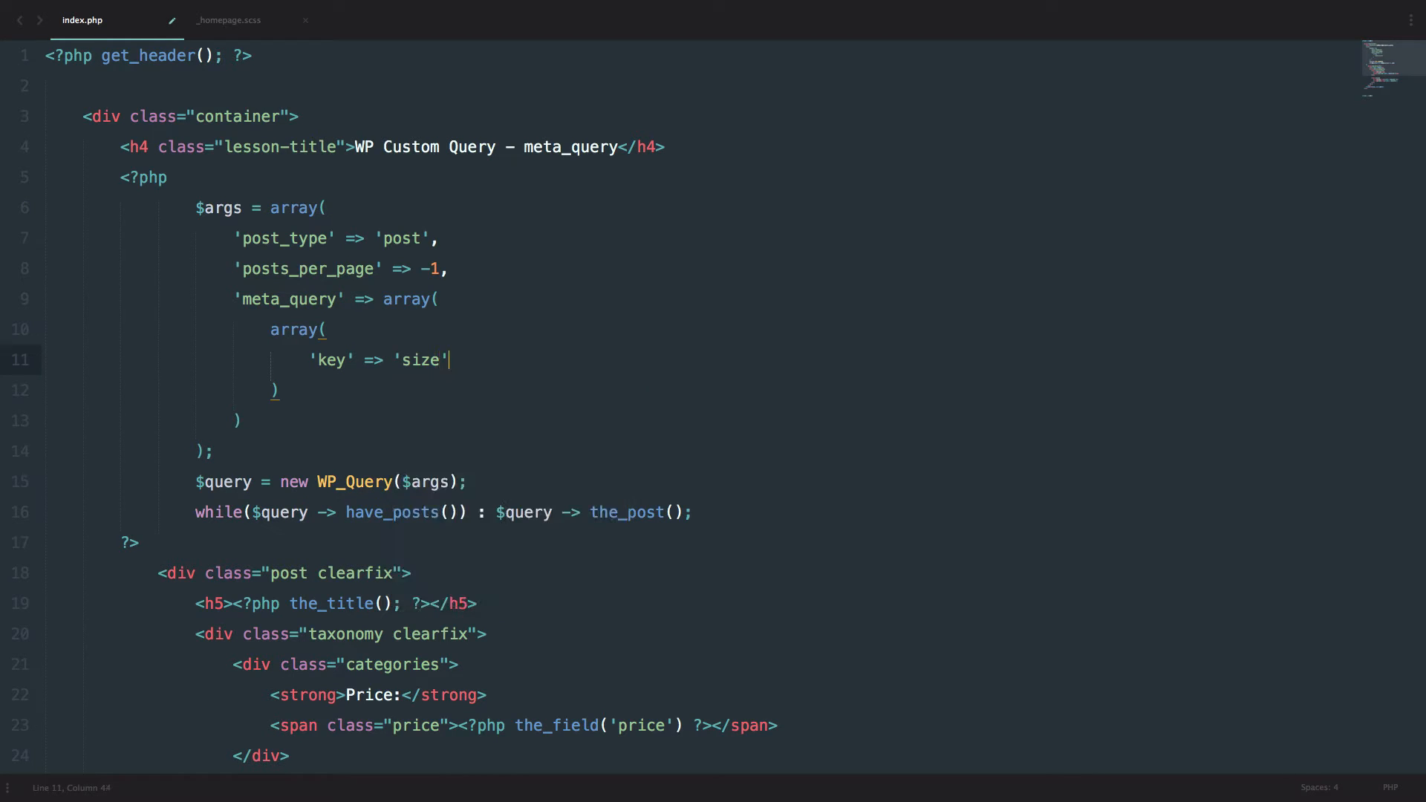
key(Enter)
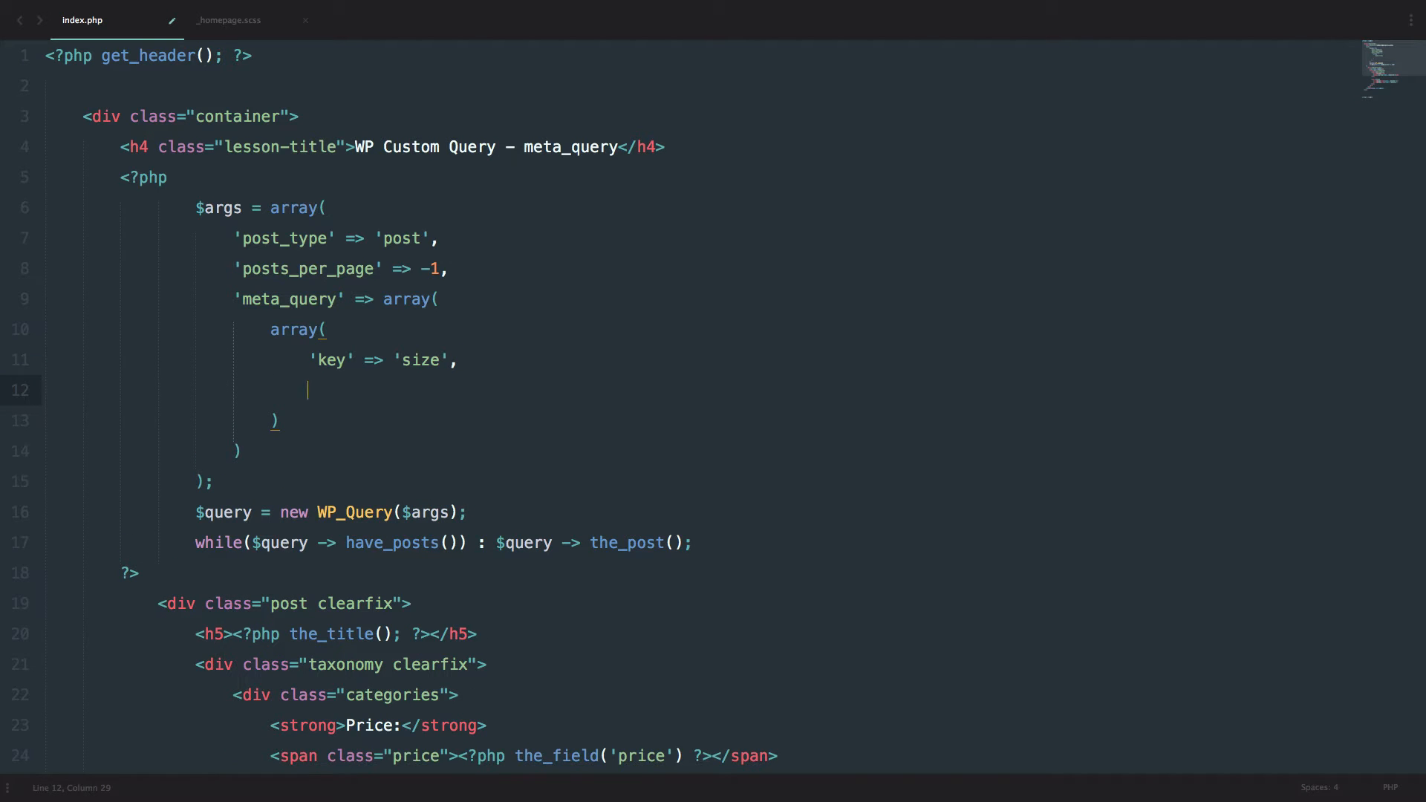
Step: Add 'value' => 'xl', beneath the size key
text('value')
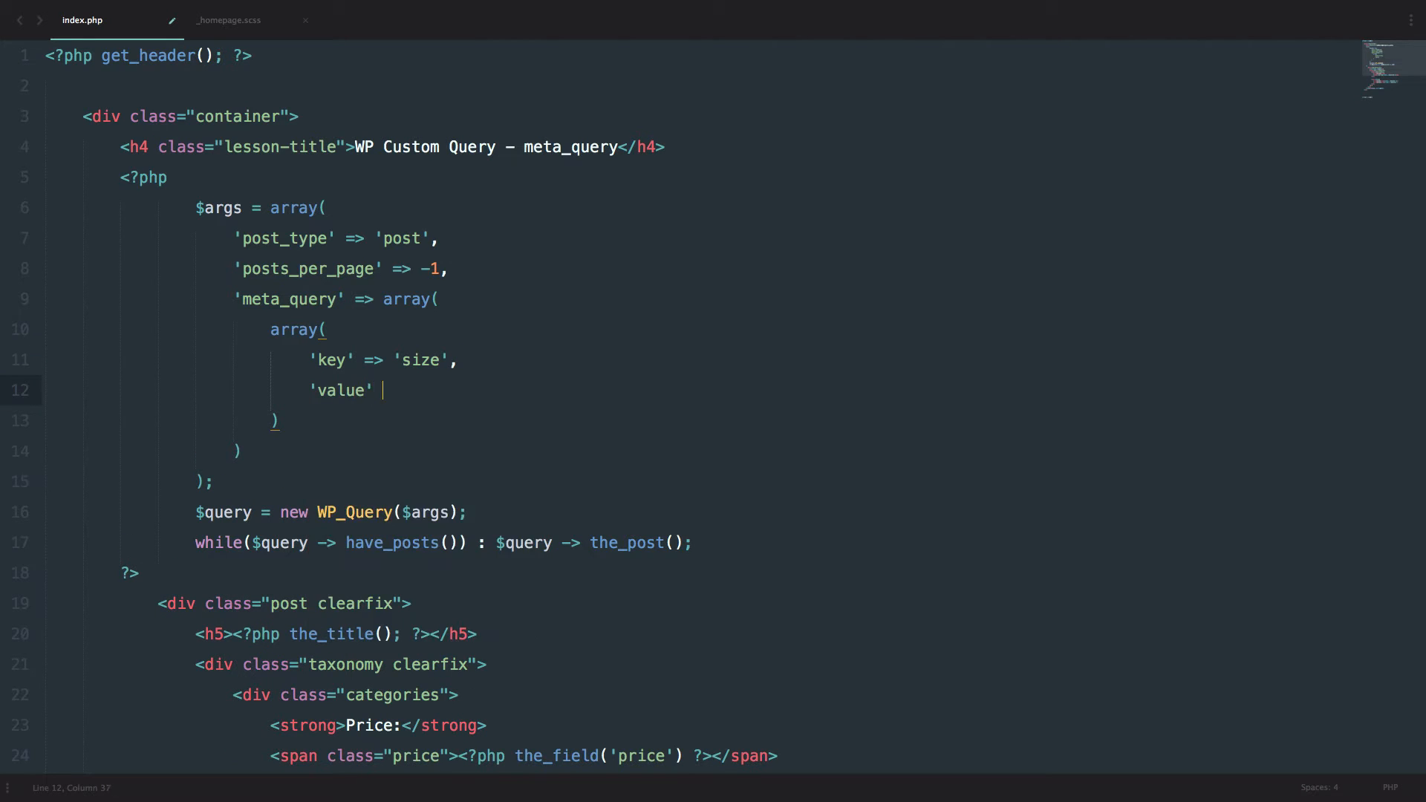
text(=>)
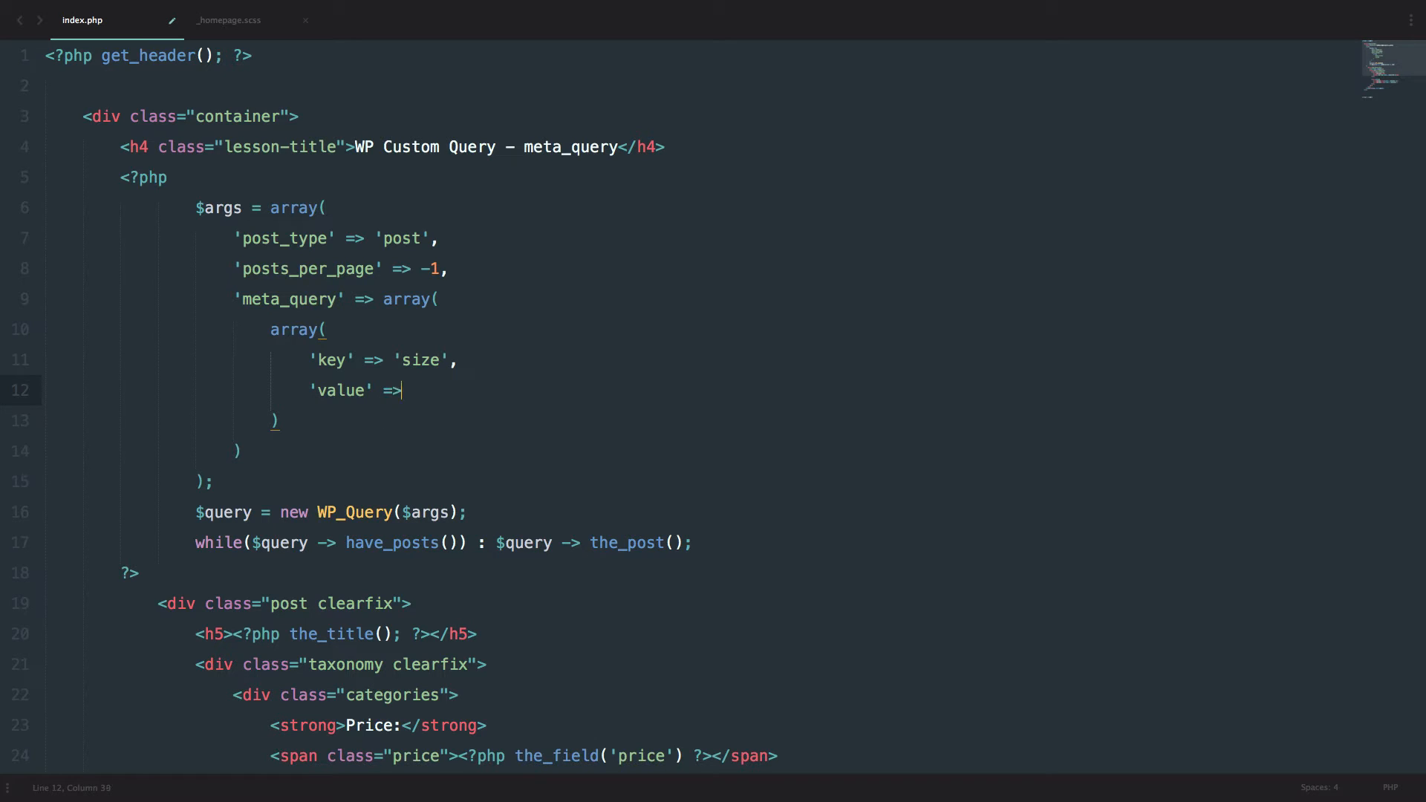
text(' ')
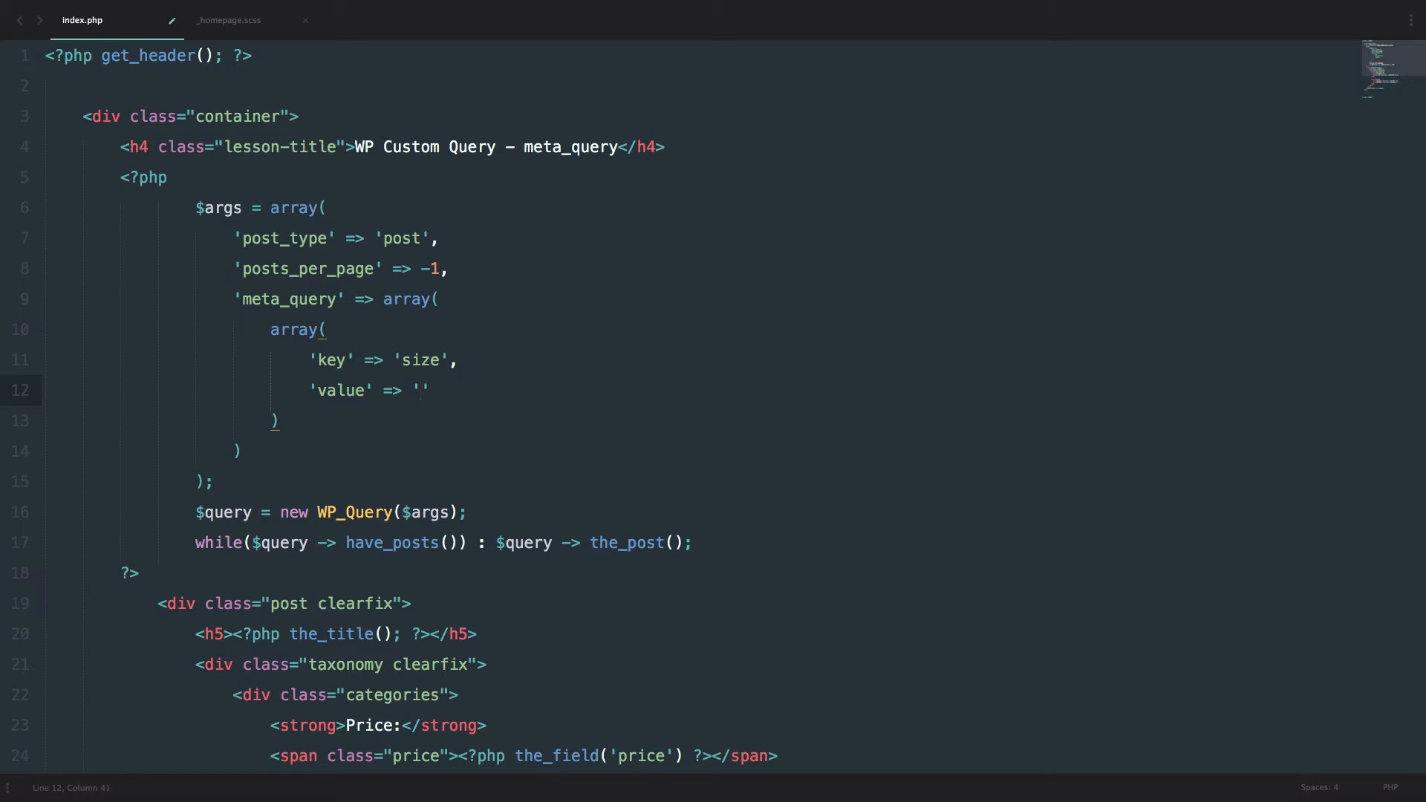
text(xl,)
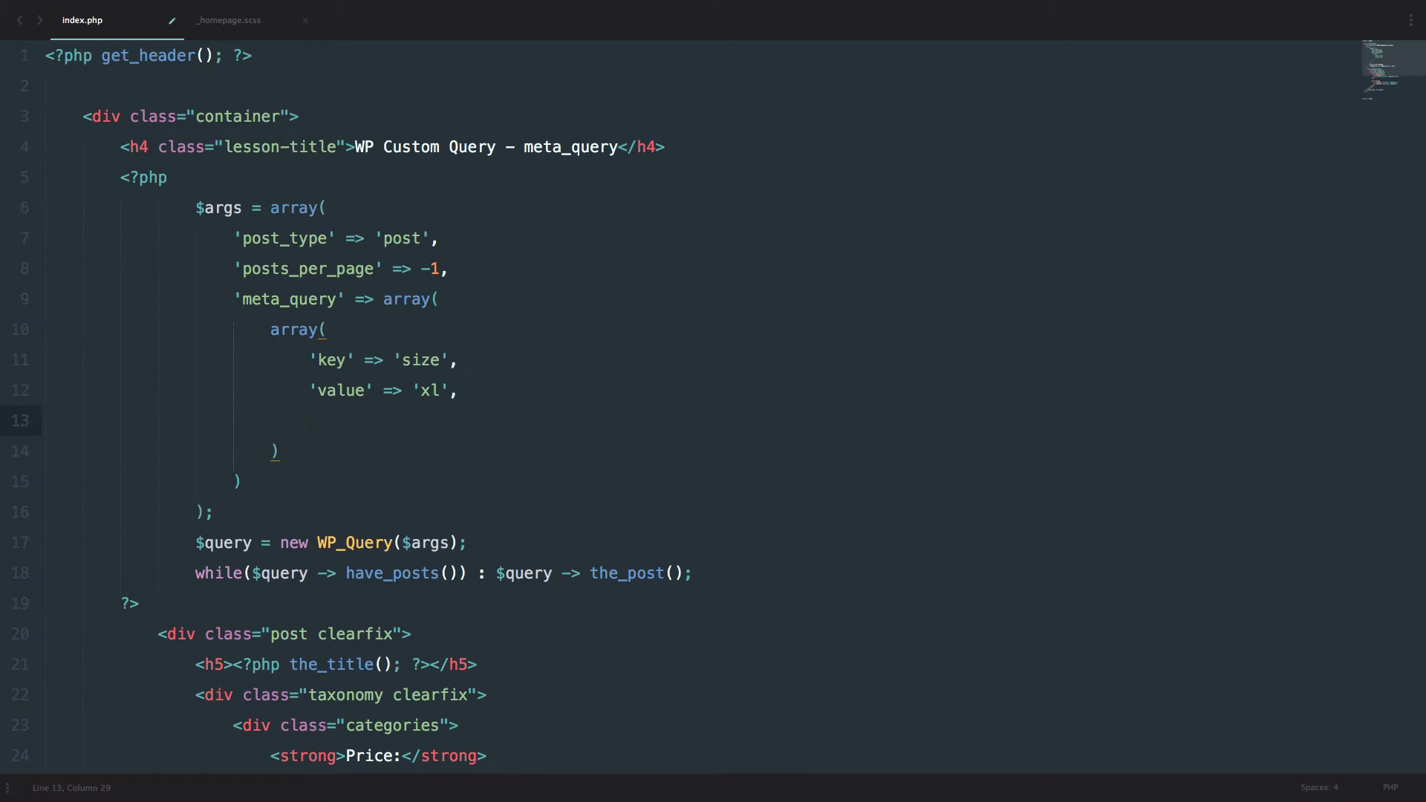
Step: Add 'type' => 'CHAR', to the size condition, fixing the 'tyep' typo
text('tyep')
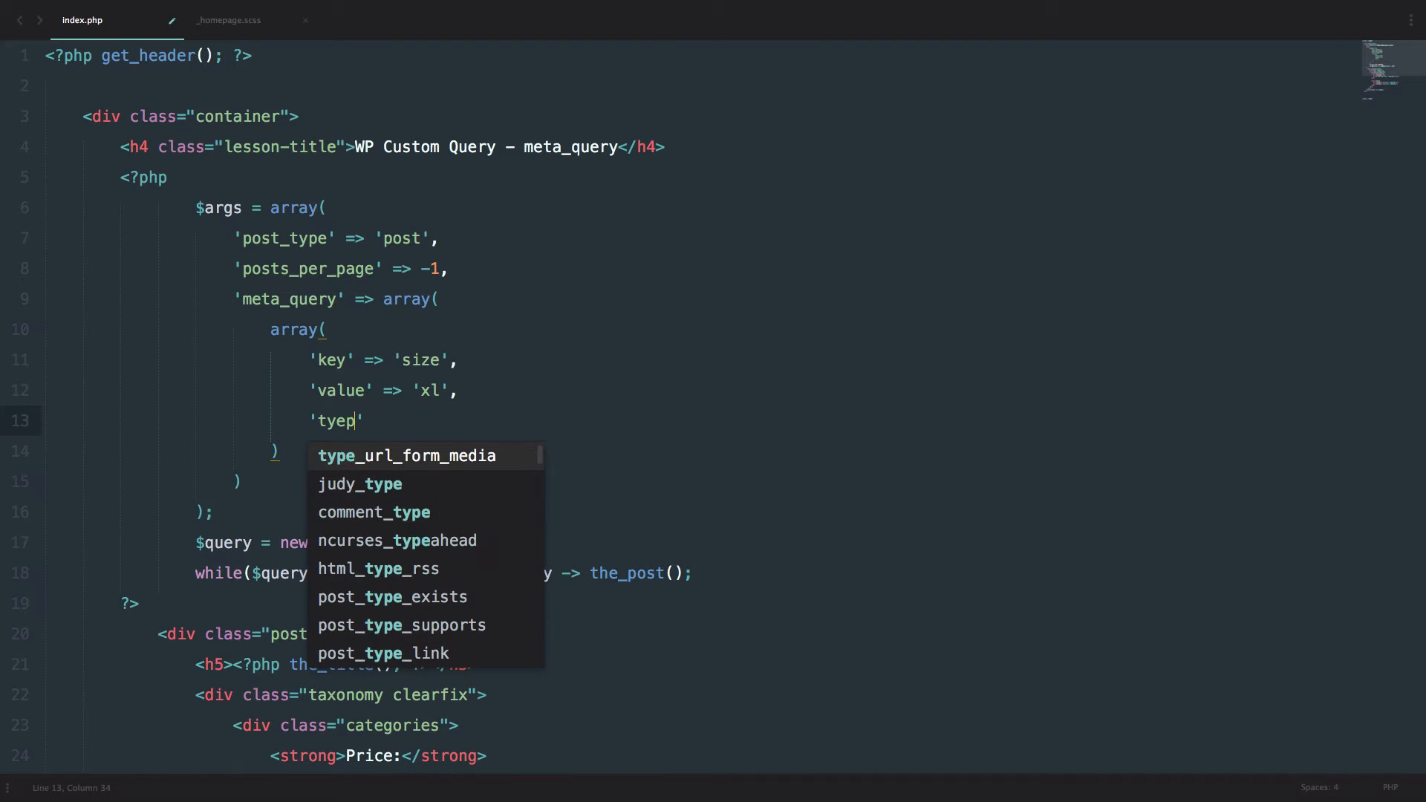
key(BackSpace)
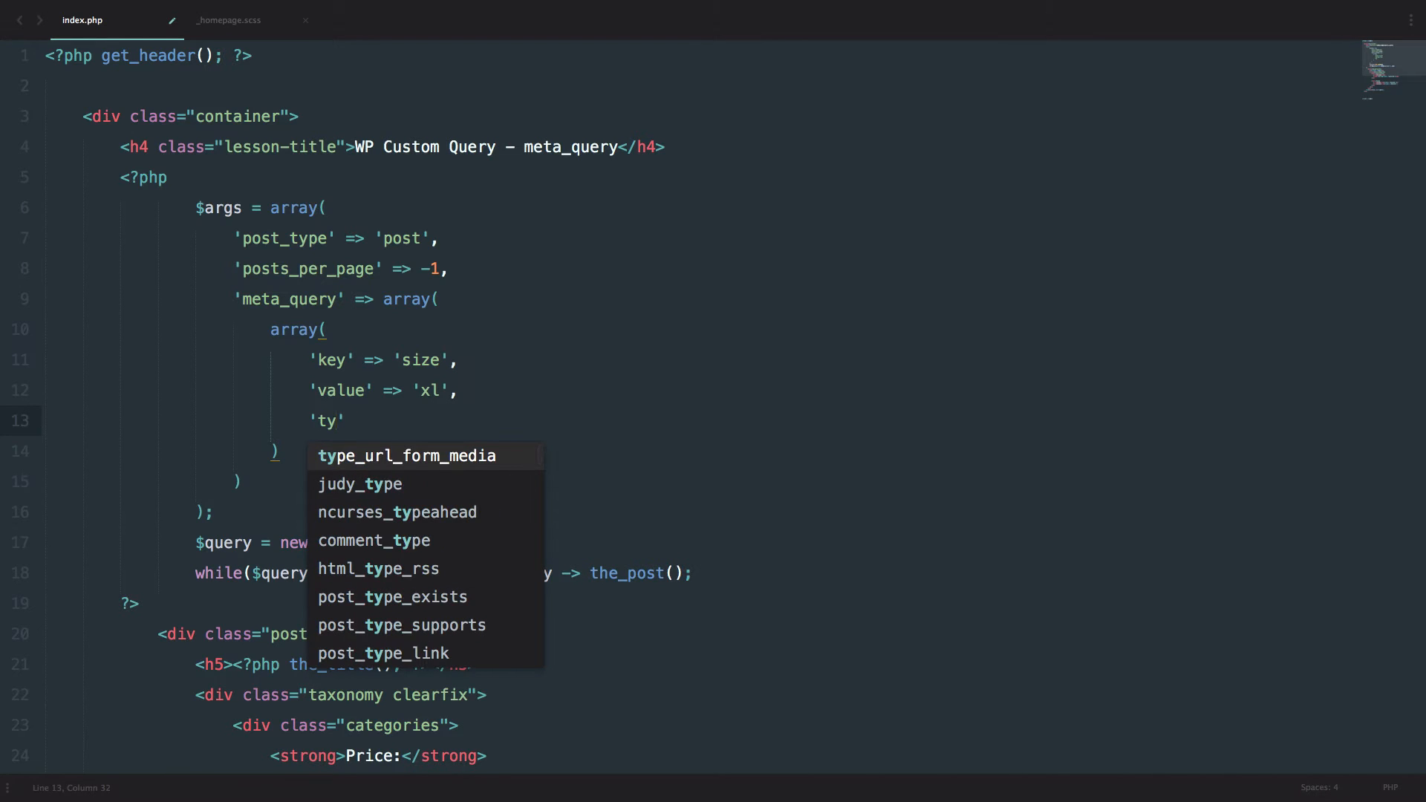
text(pe' =>)
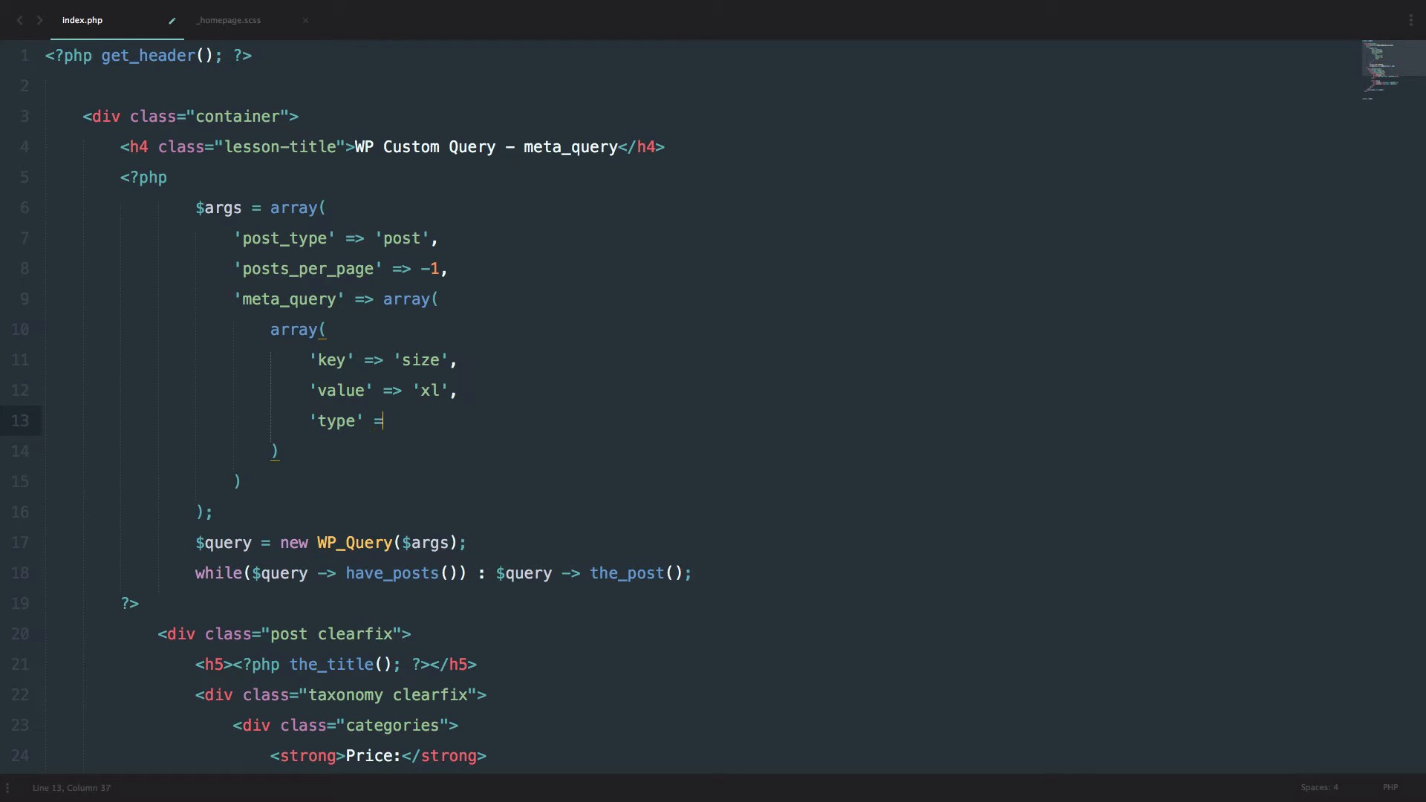
text(>)
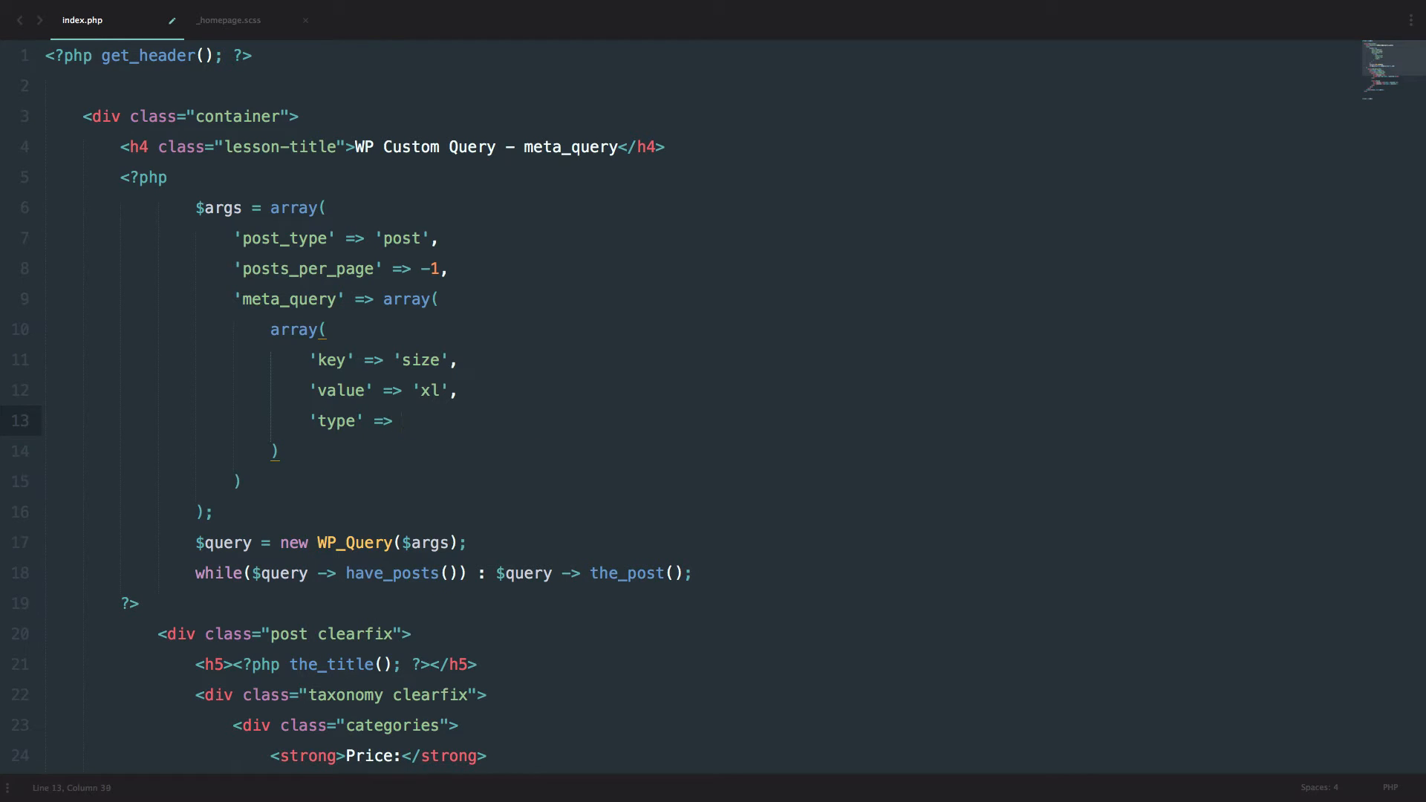
text('')
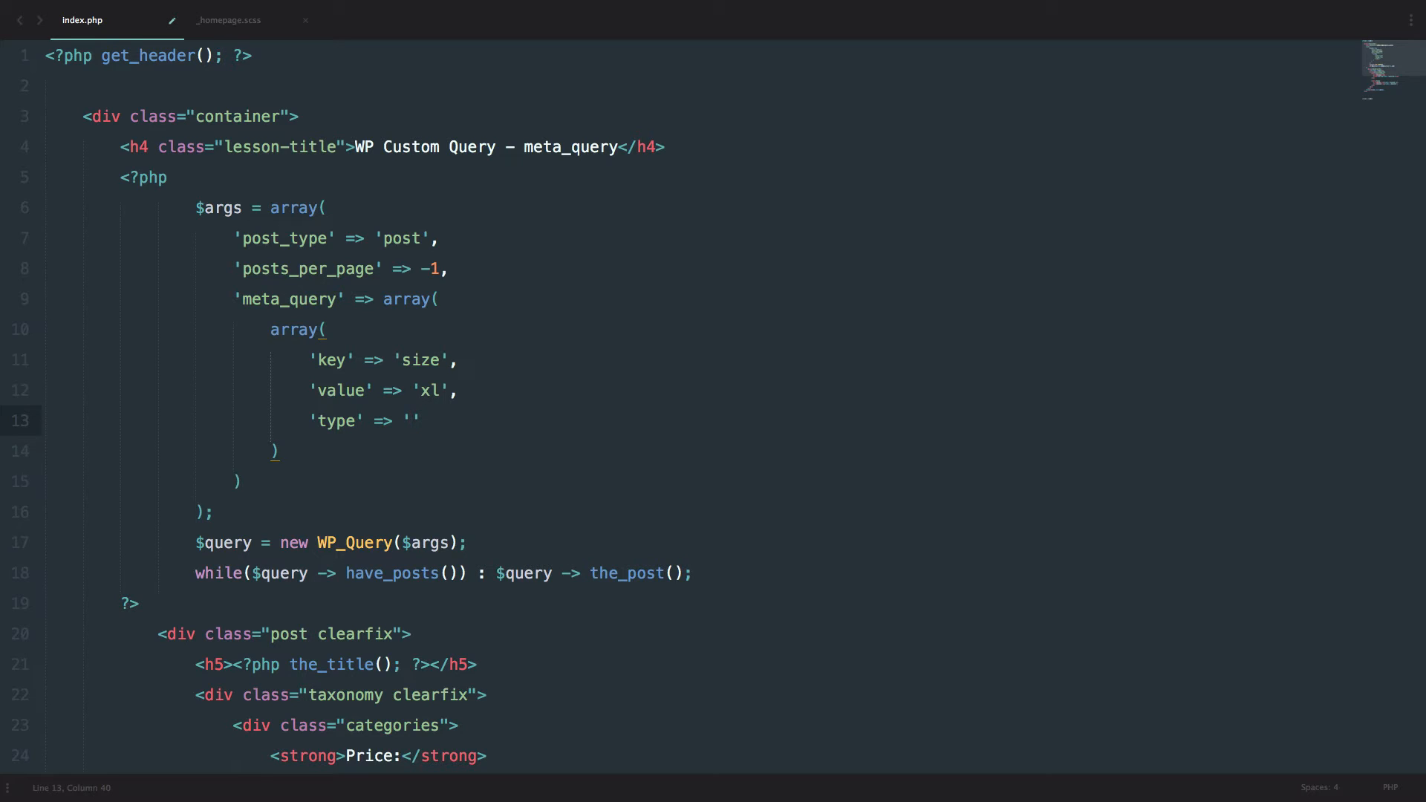
text(CHAR)
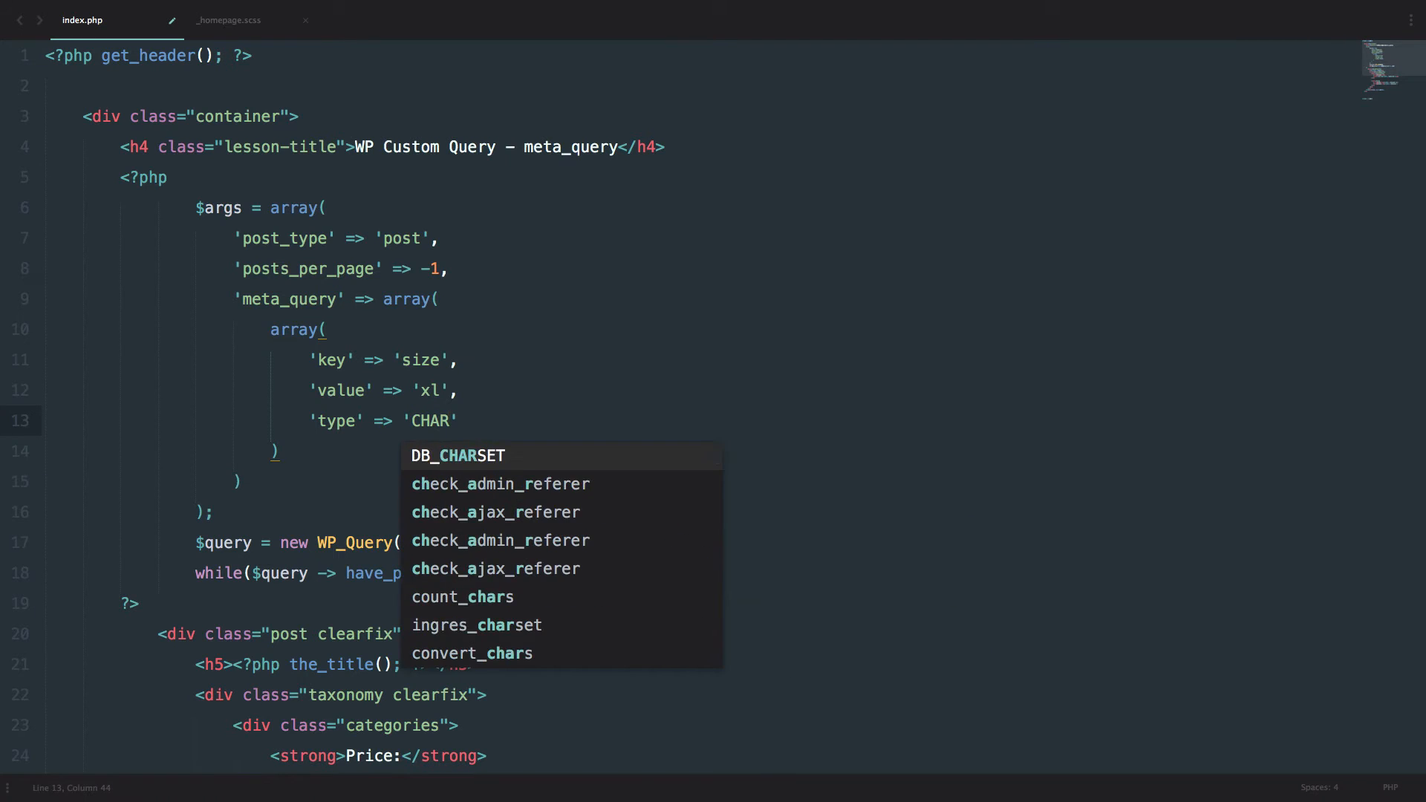
text(,)
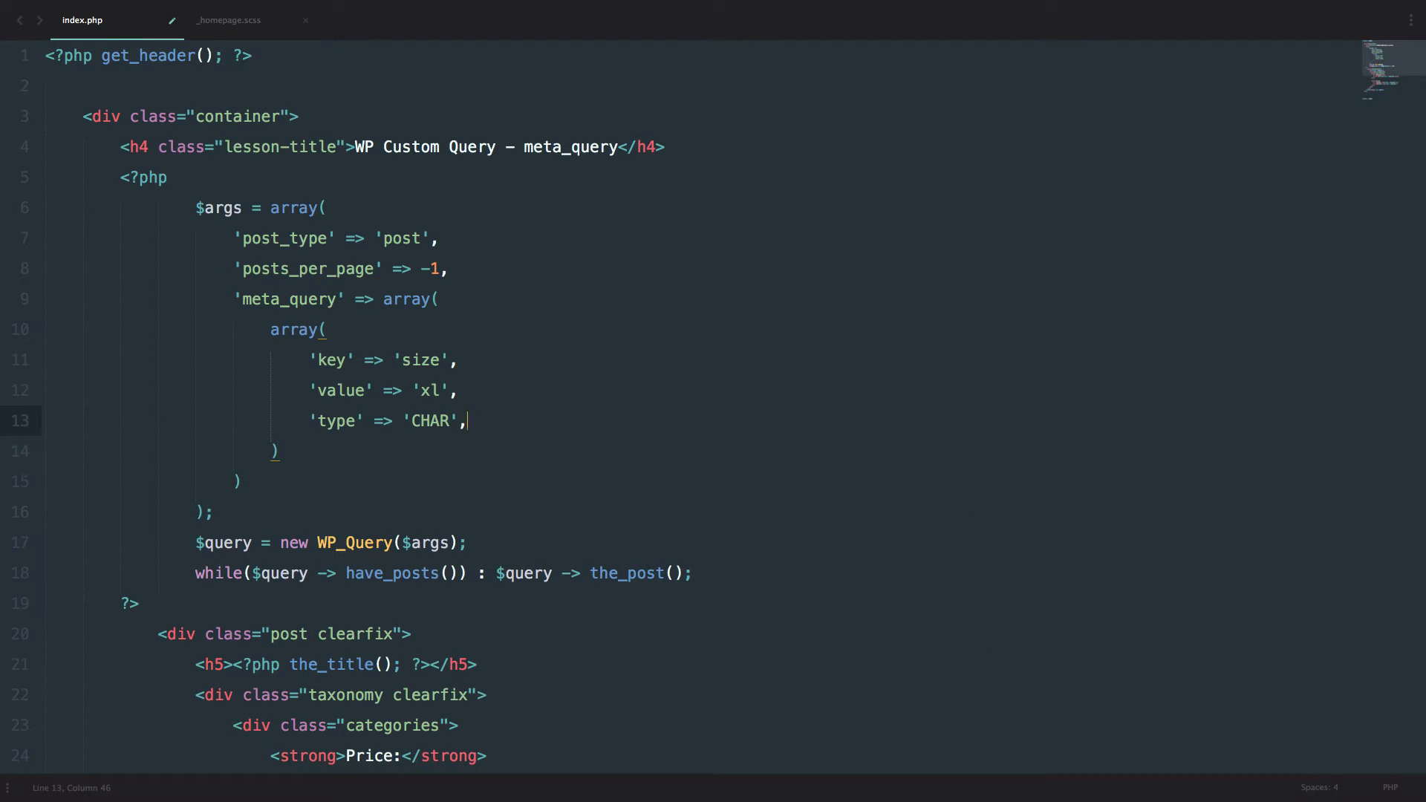
Step: Add 'compare' => '=' to the size condition
key(Enter)
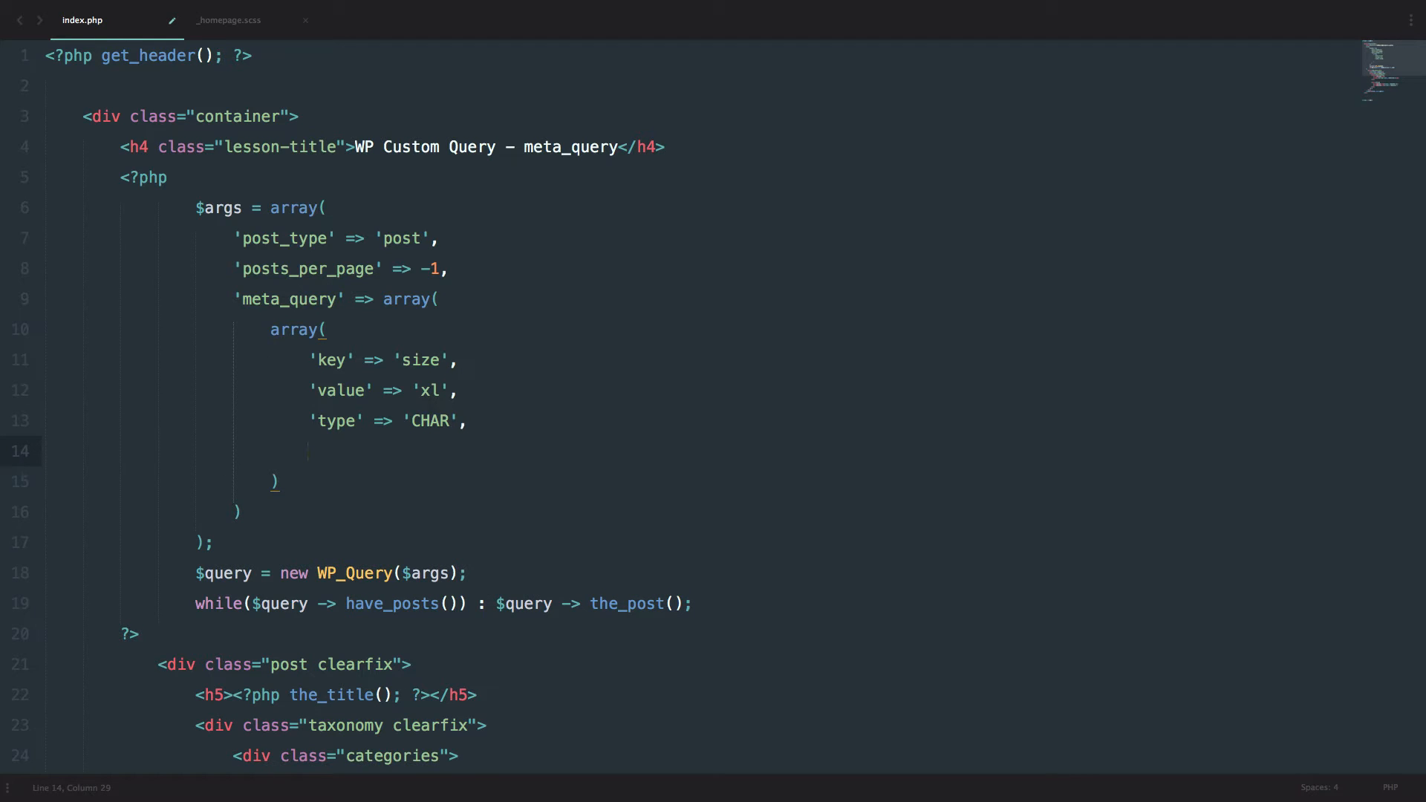
text('')
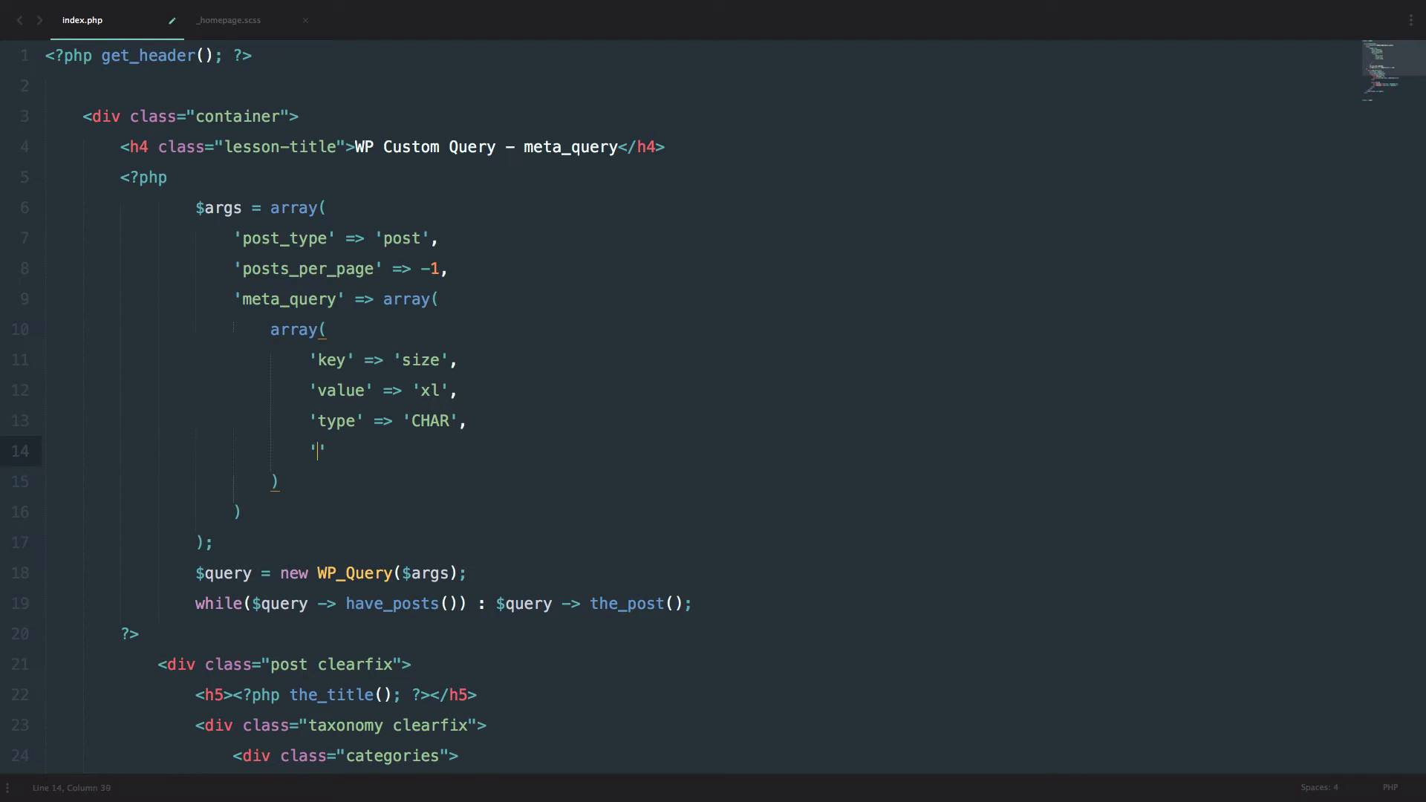
text(compare)
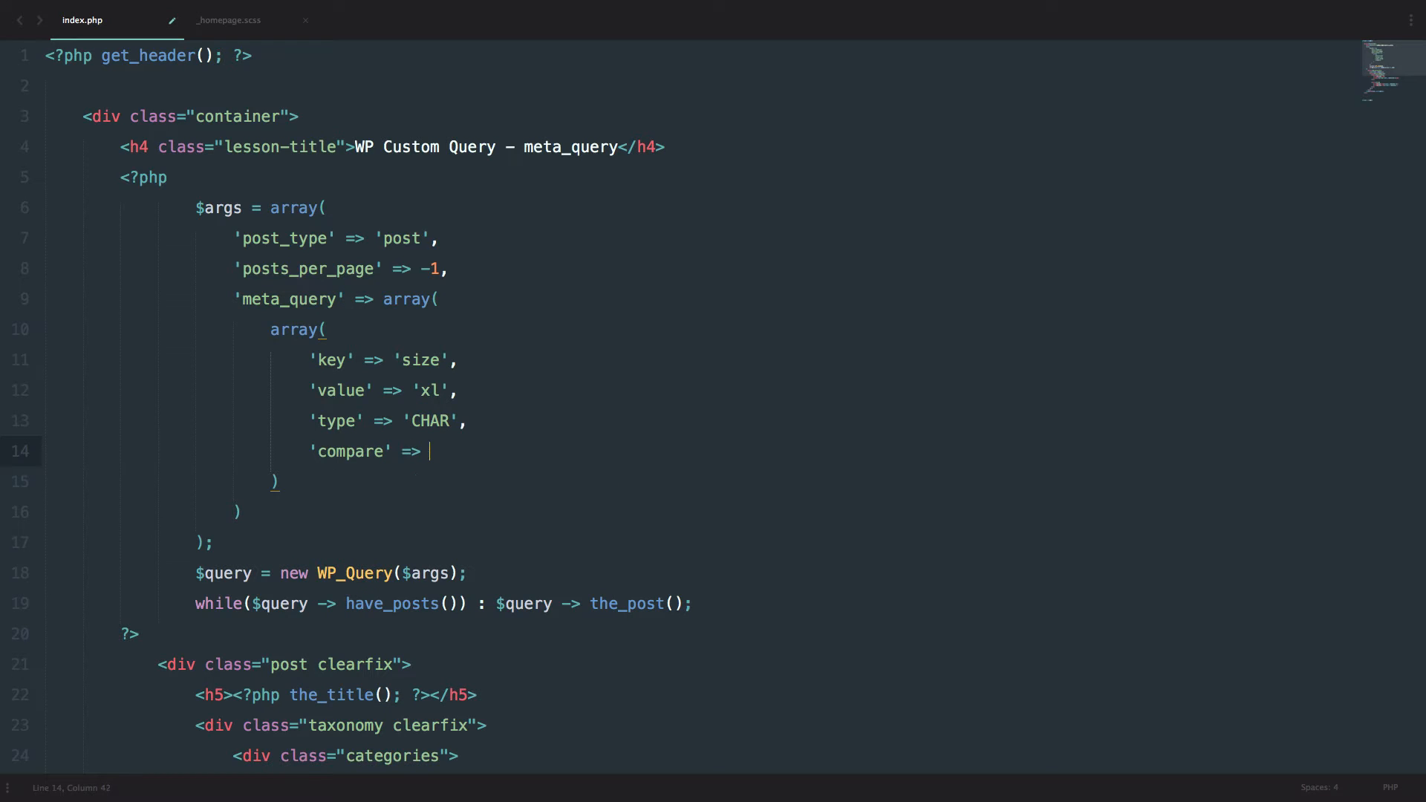
text('')
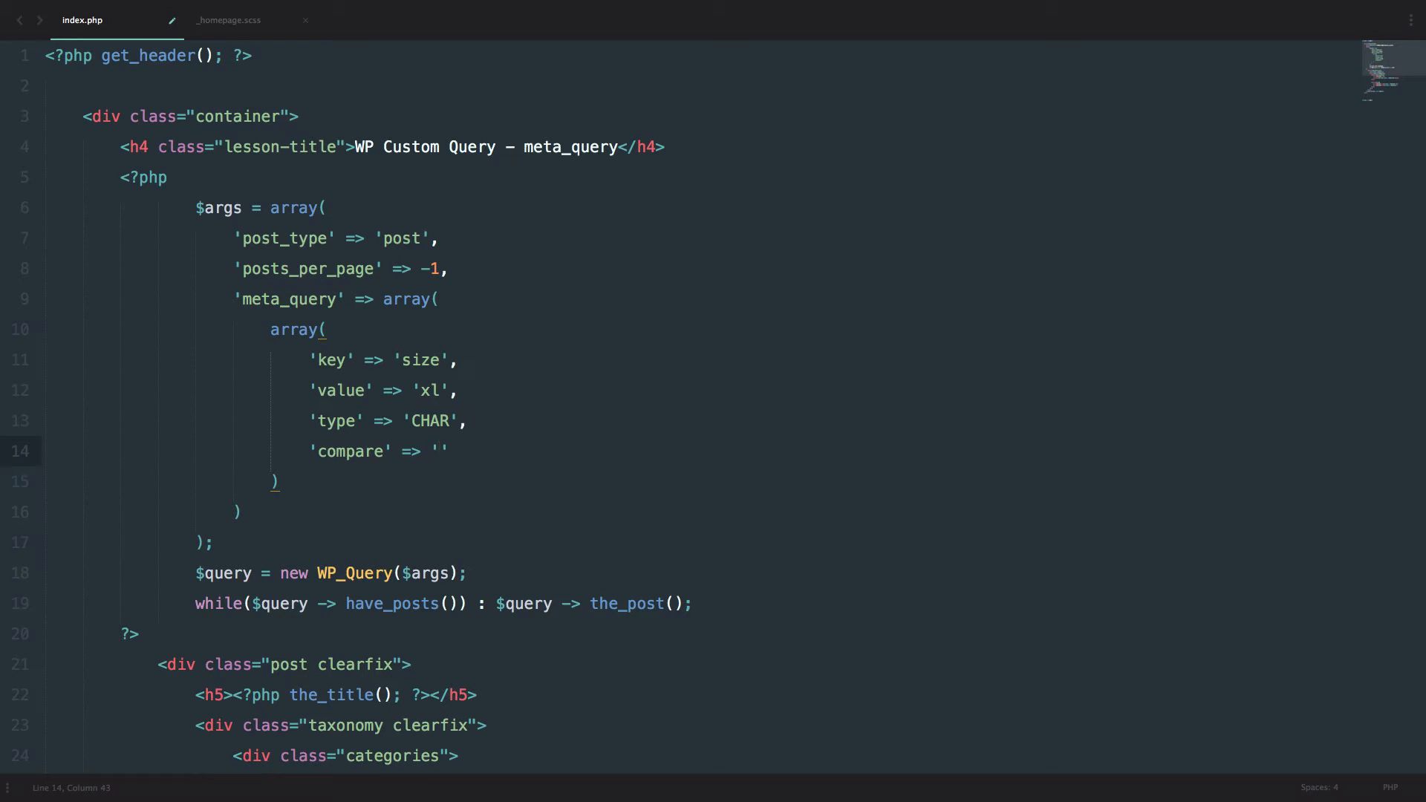
text(=)
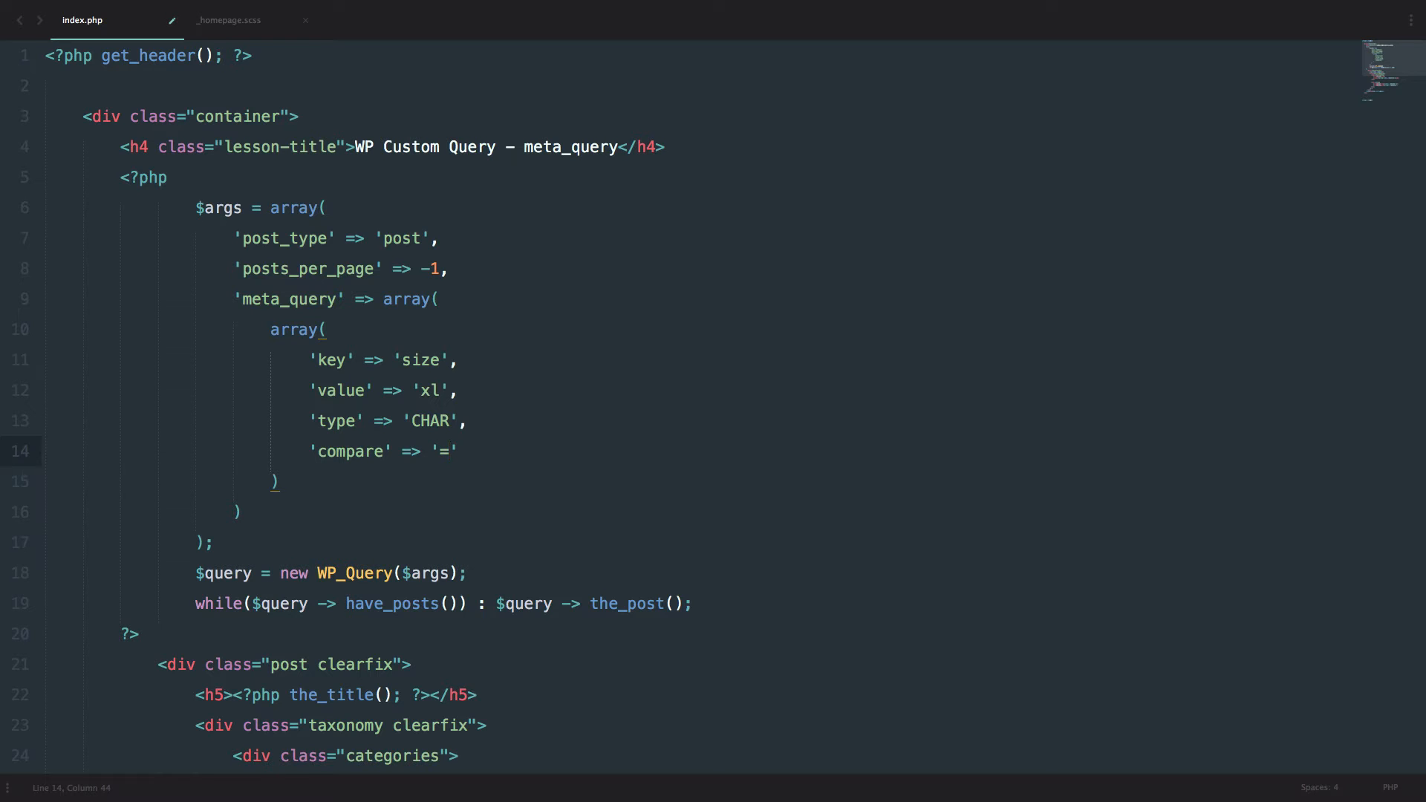
Step: Save index.php and scroll the refreshed front page listing only xl-sized products
key(cmd+s)
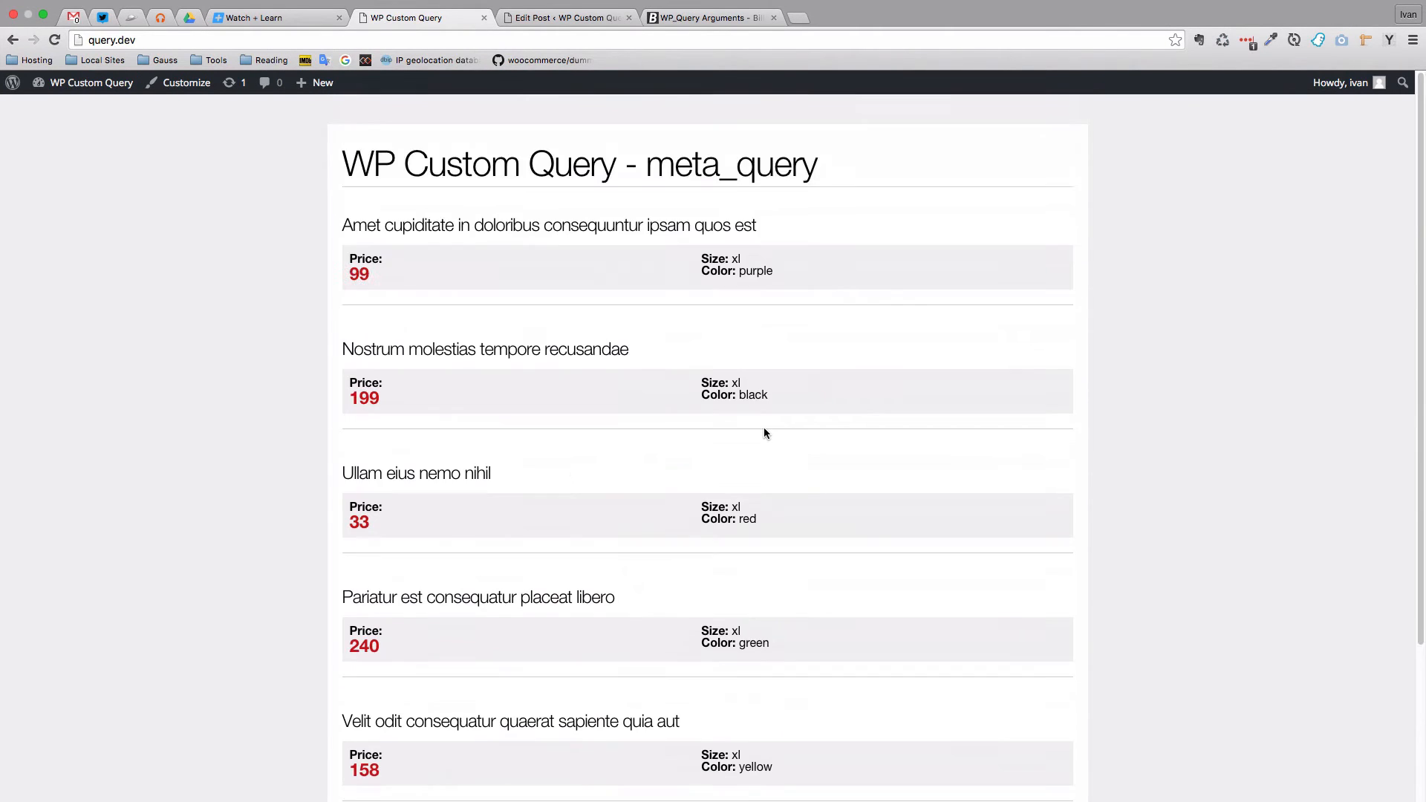
scroll(down, 3)
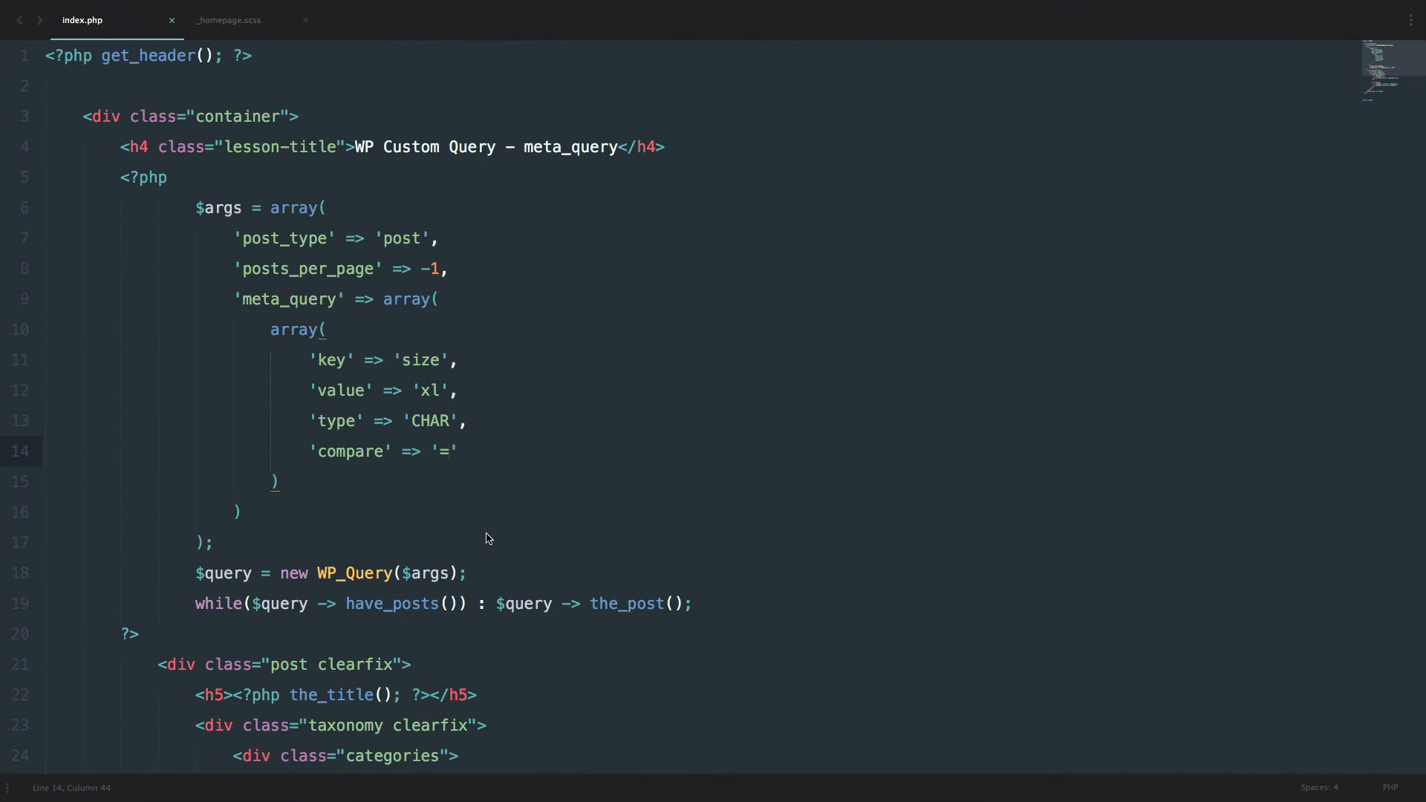
Step: Add a second condition array with 'key' => 'price' and 'value' => 100
click(277, 481)
text(,)
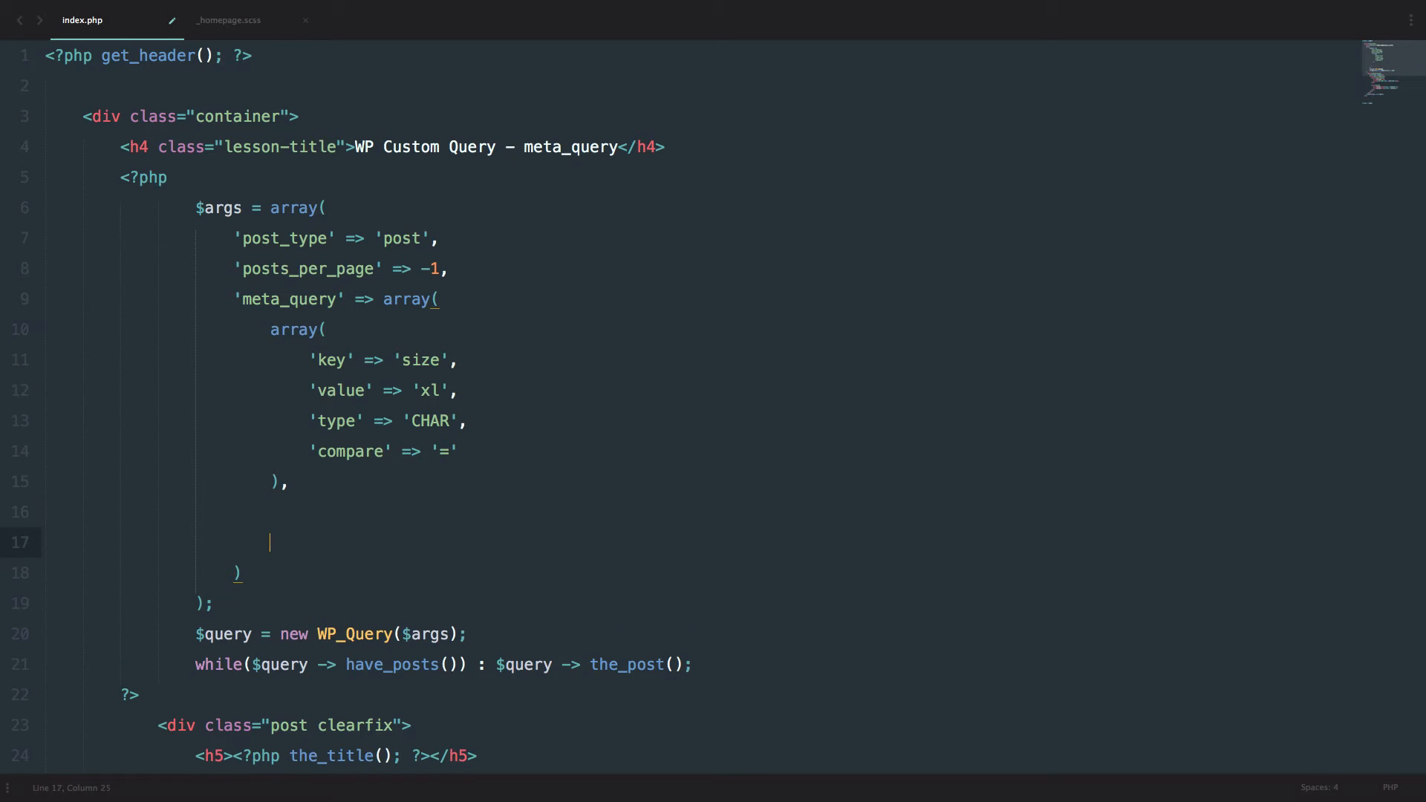
text(array()
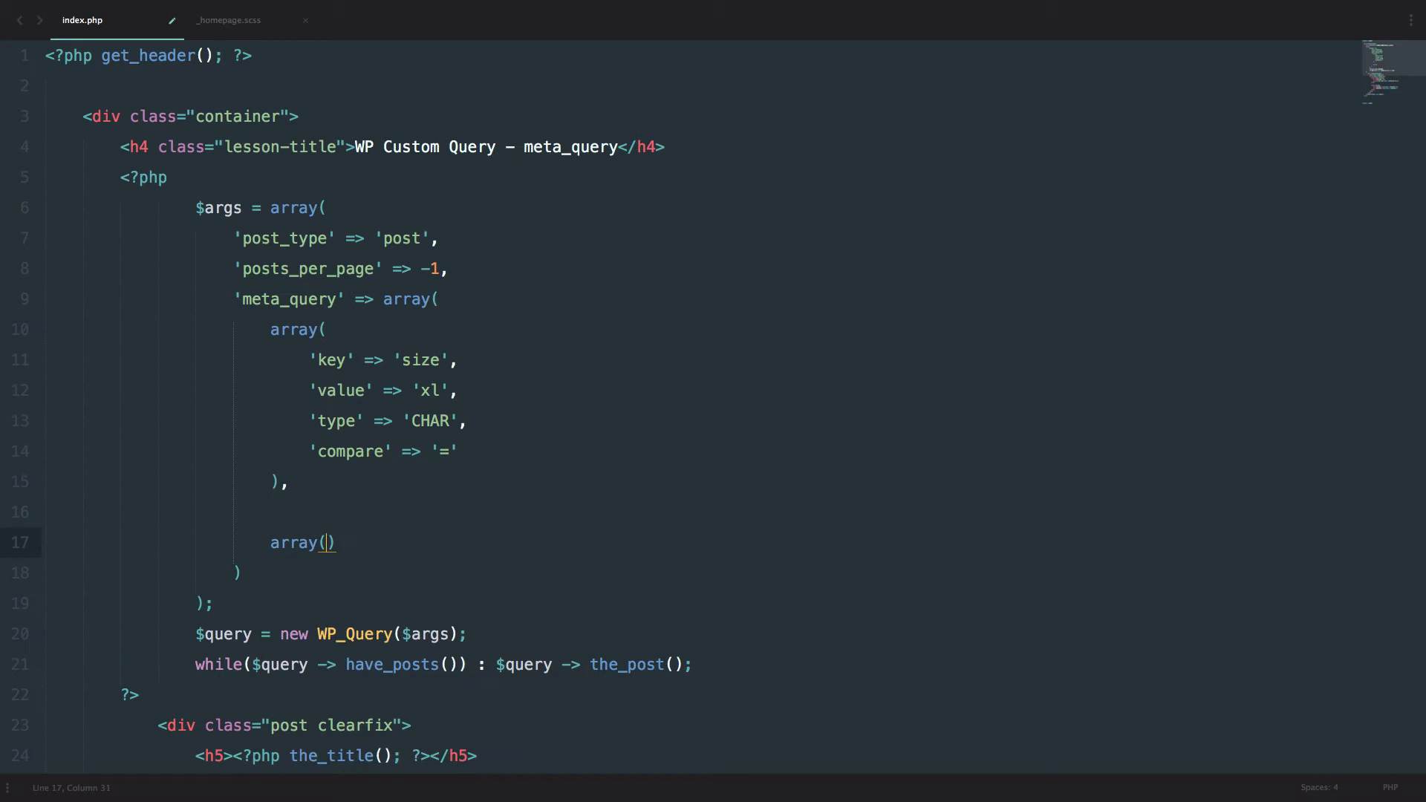
key(Enter)
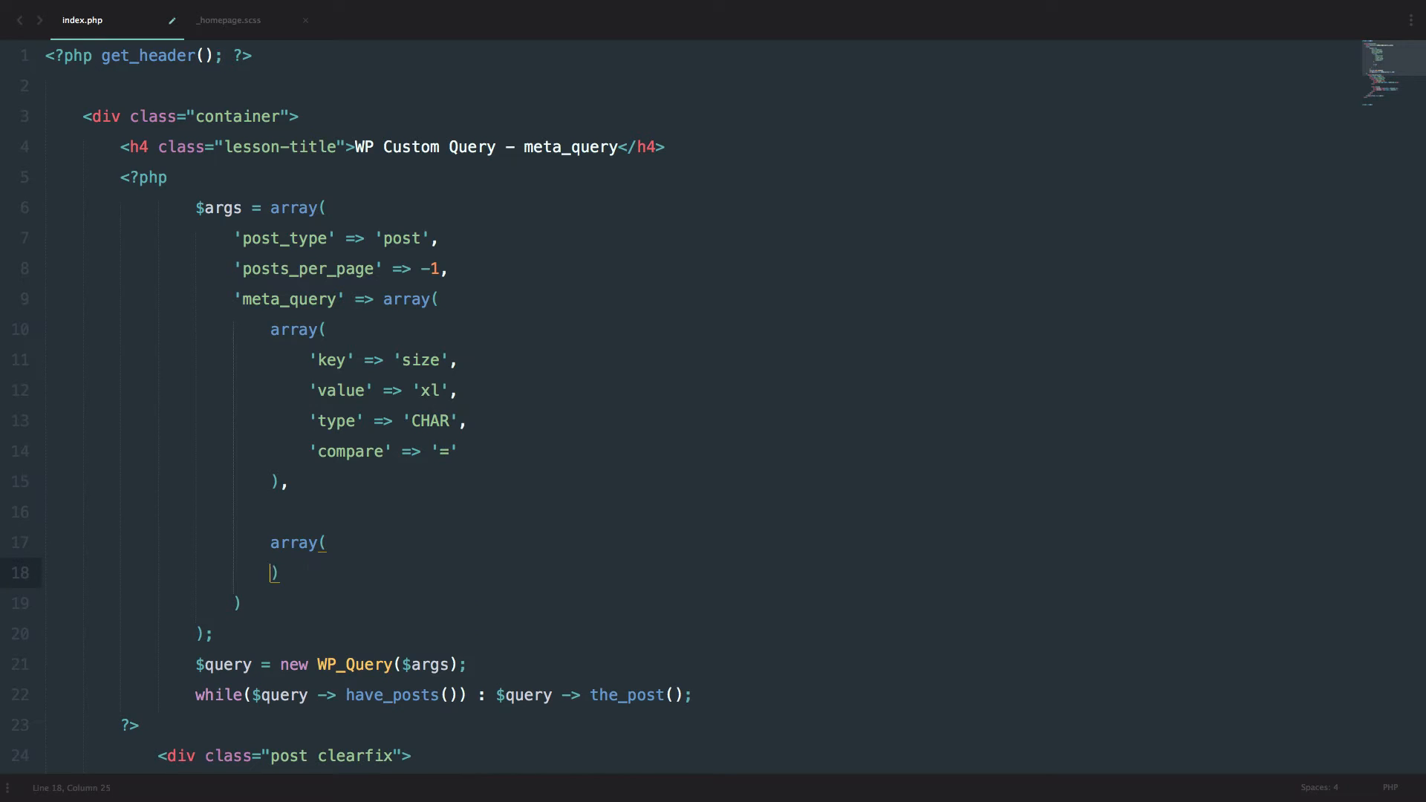
text('key)
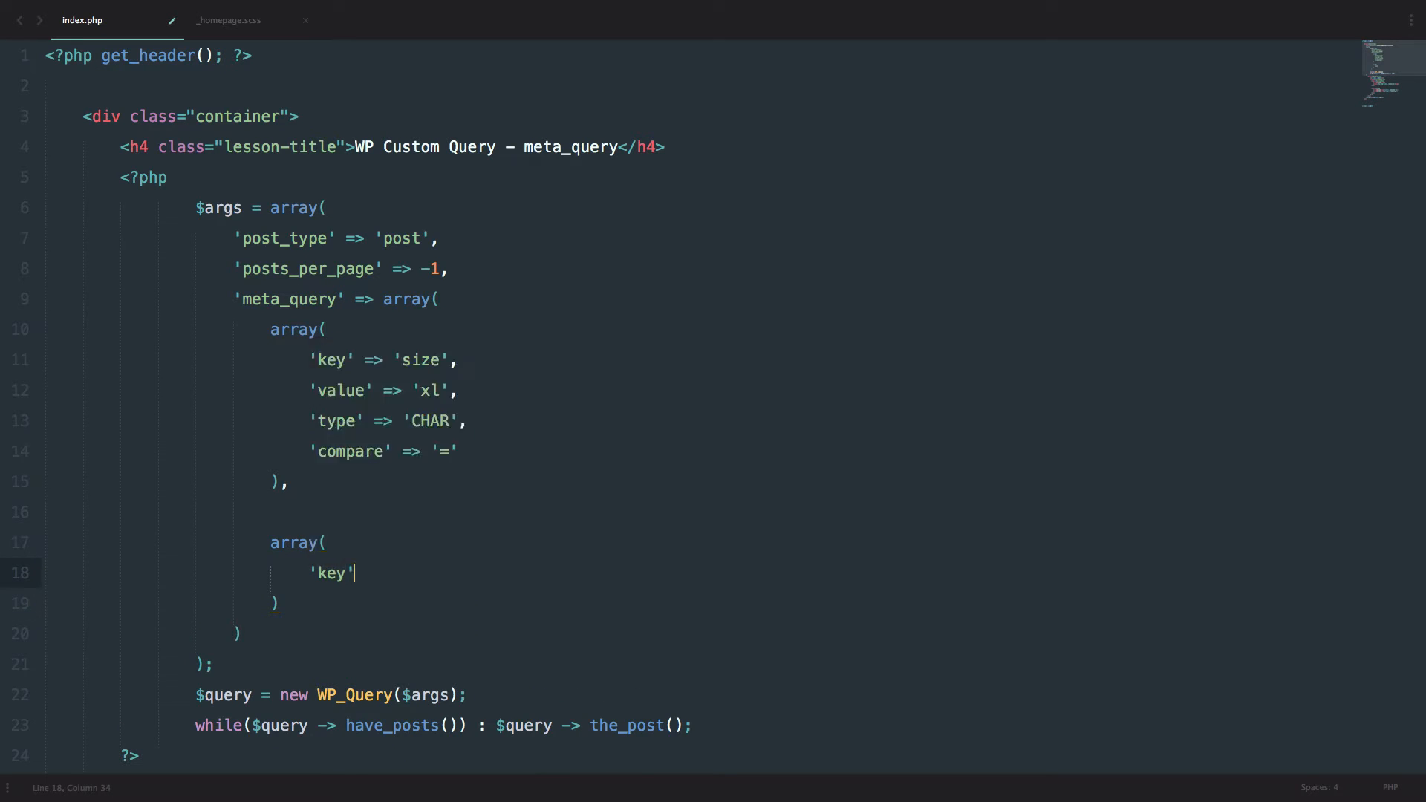
text(=Z)
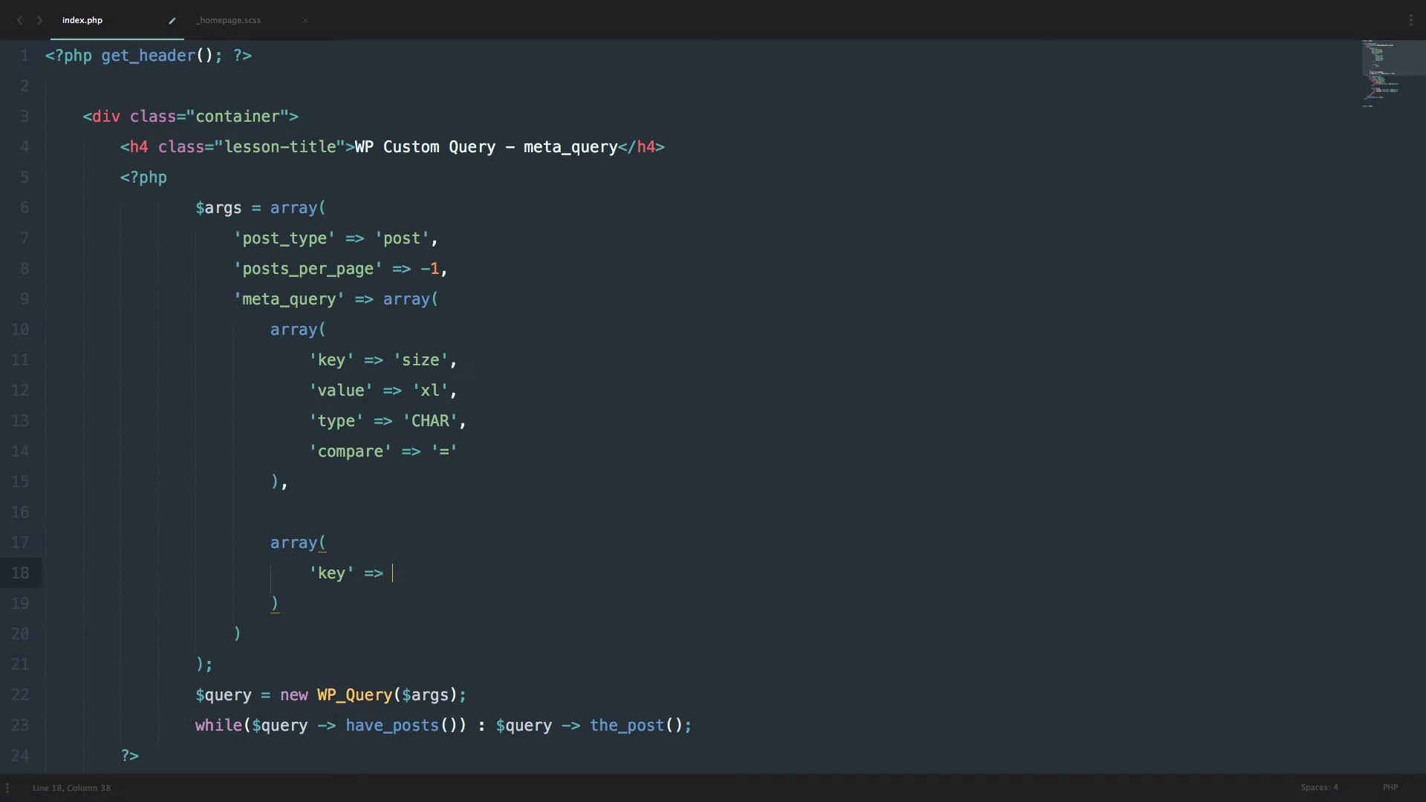
text('price',)
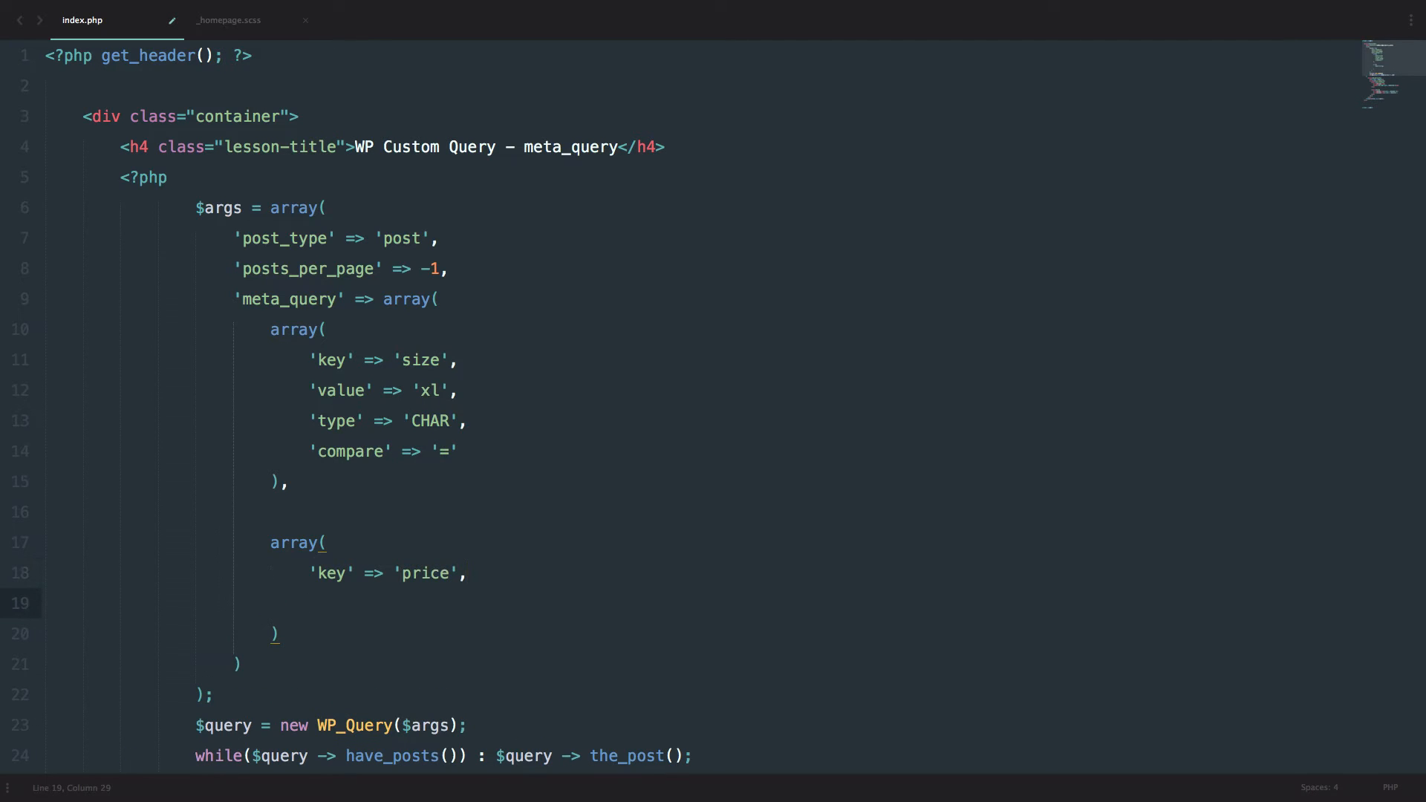
text('value')
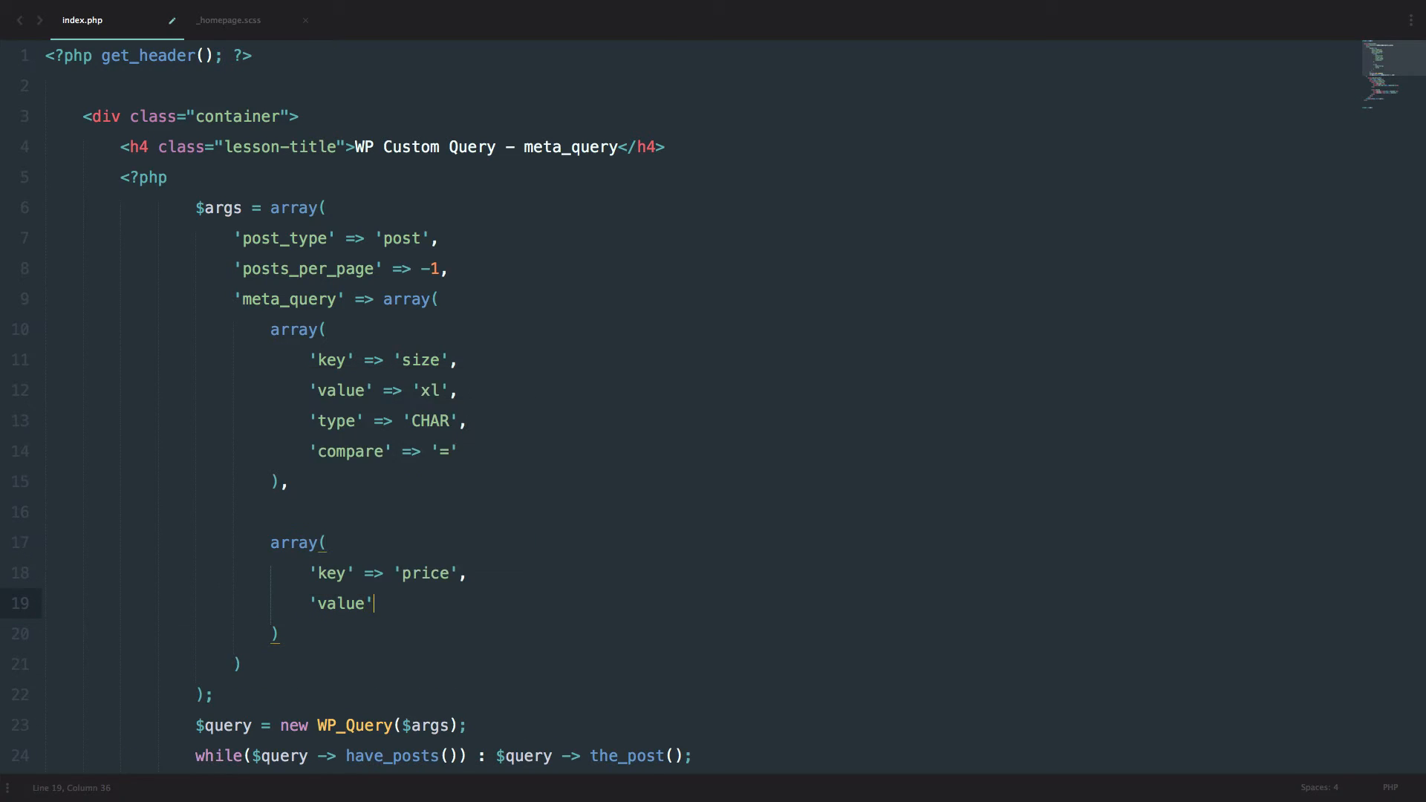
text(>)
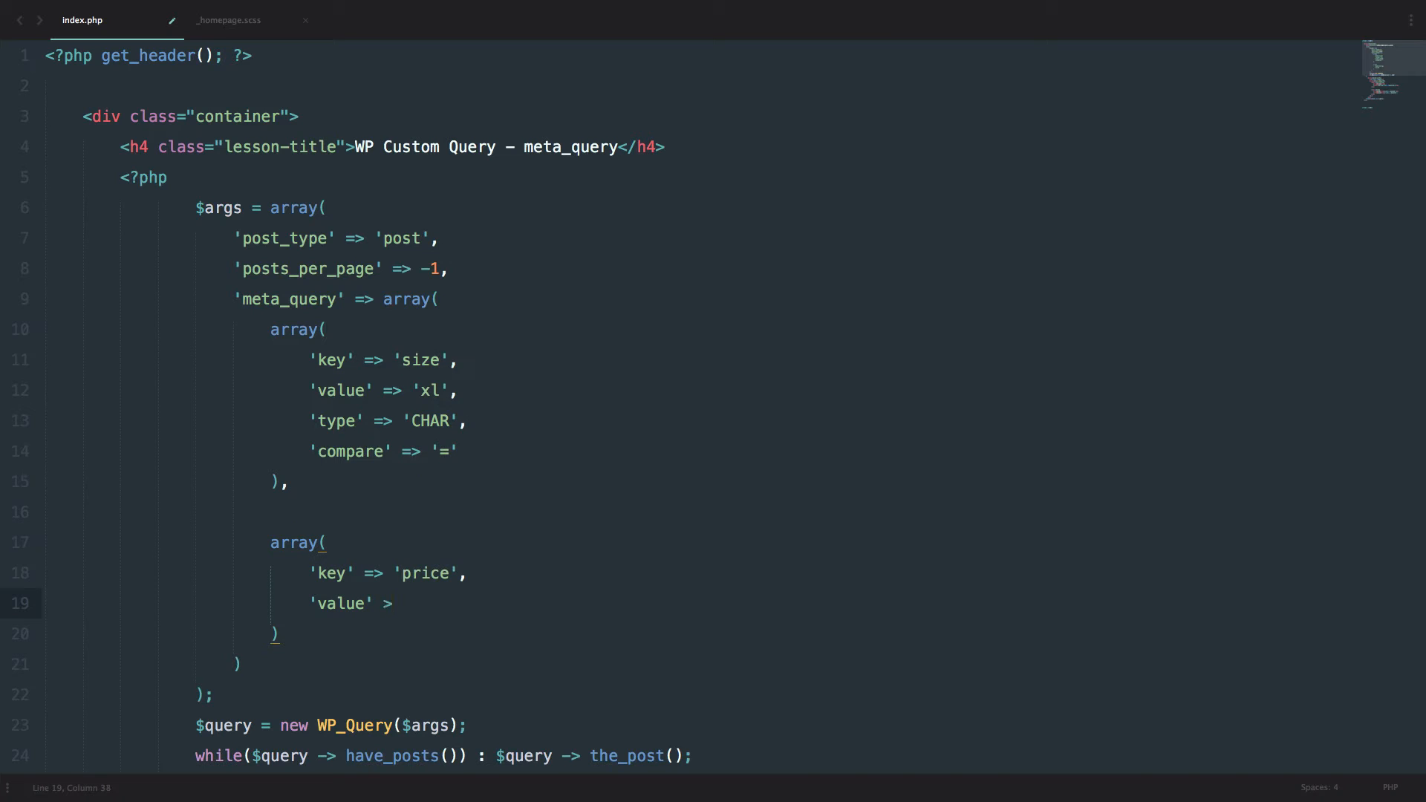
text(=)
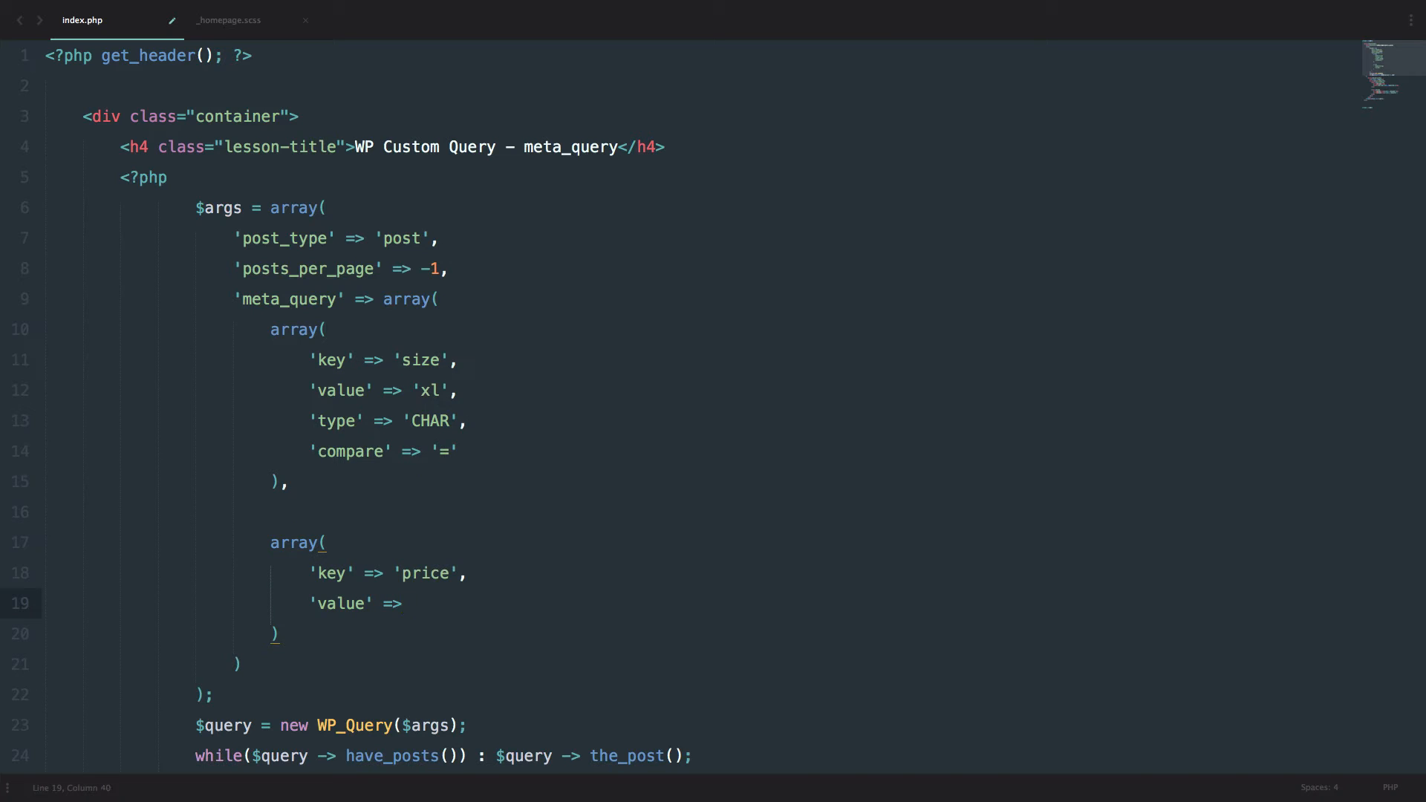
text('100',)
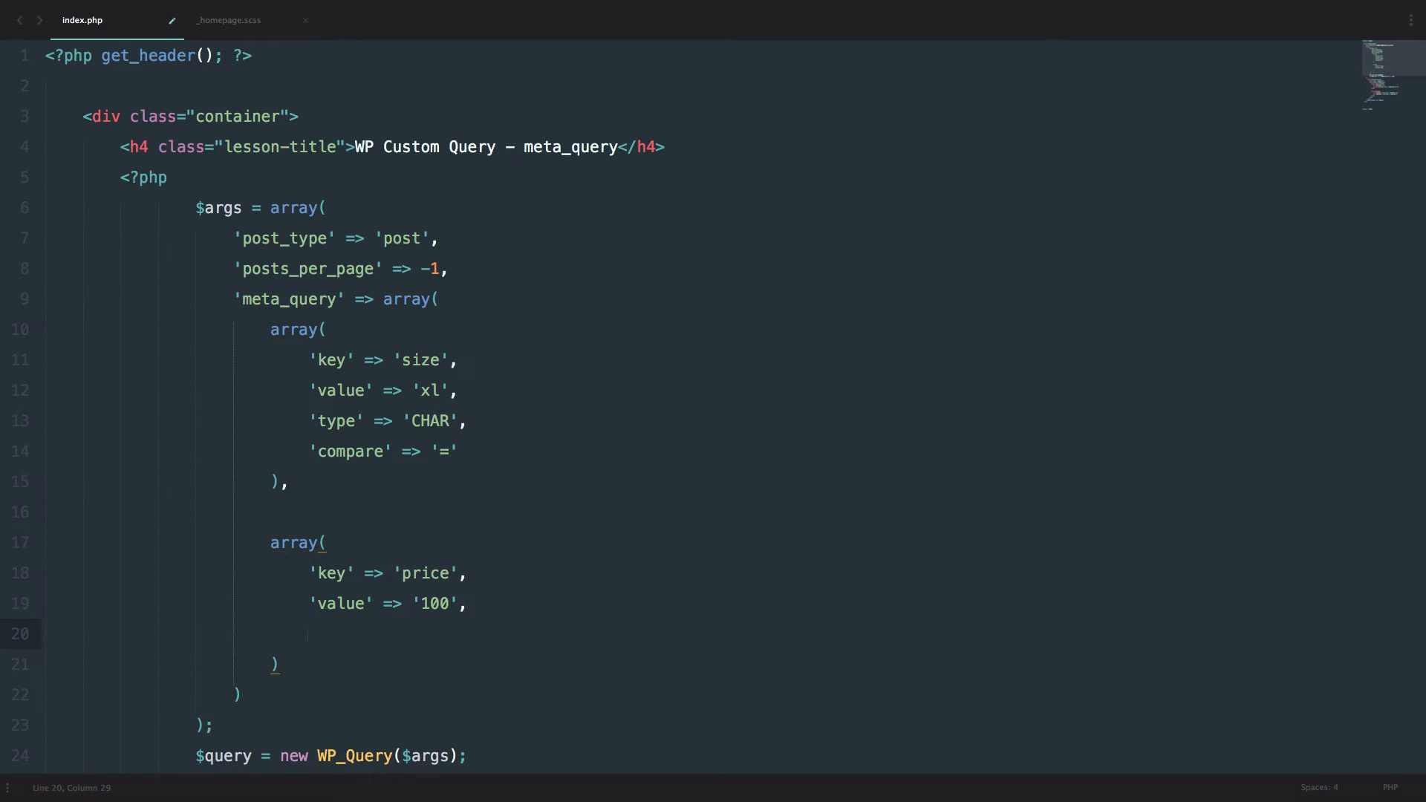
Step: Give the price condition 'type' => 'NUMERIC' and 'compare' => '<'
text('type' =>)
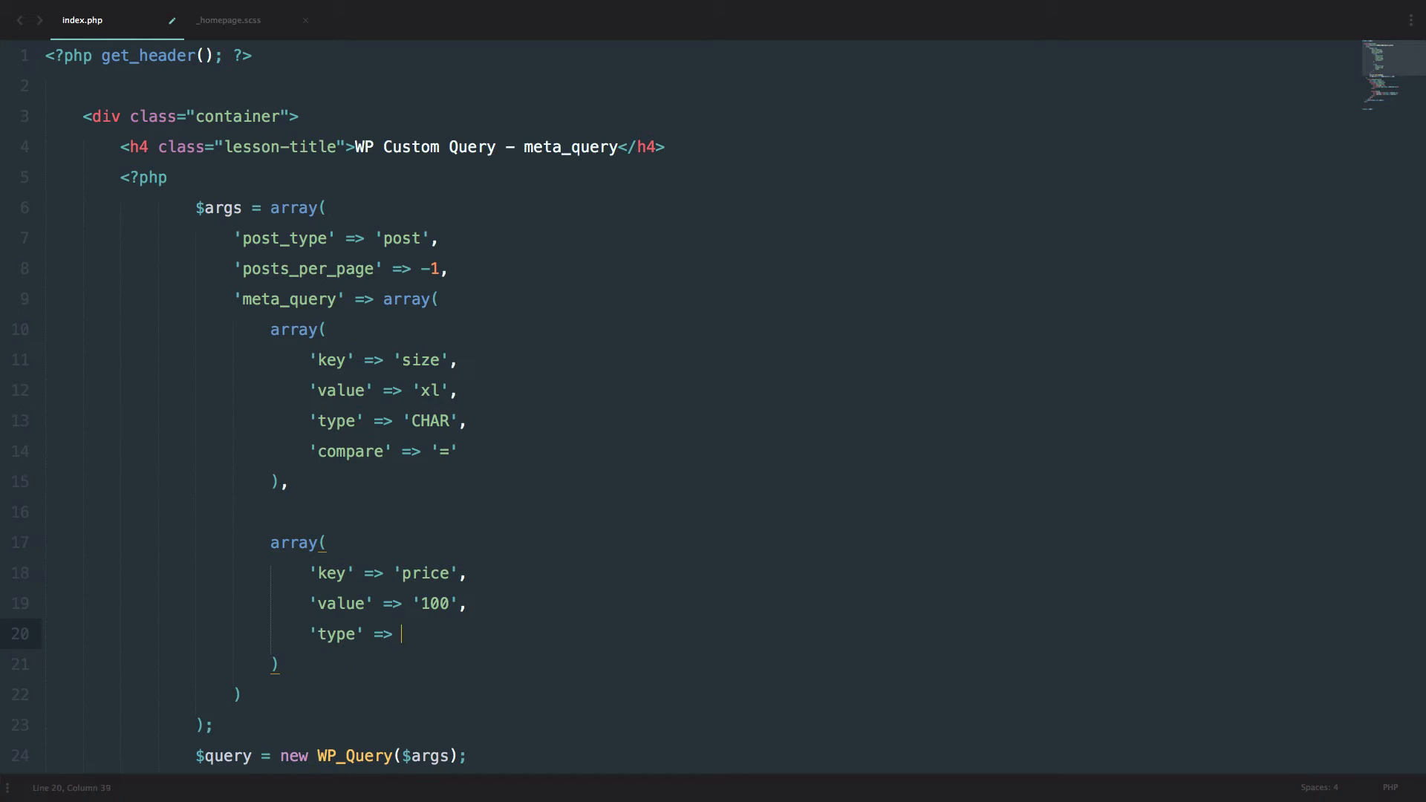
text('')
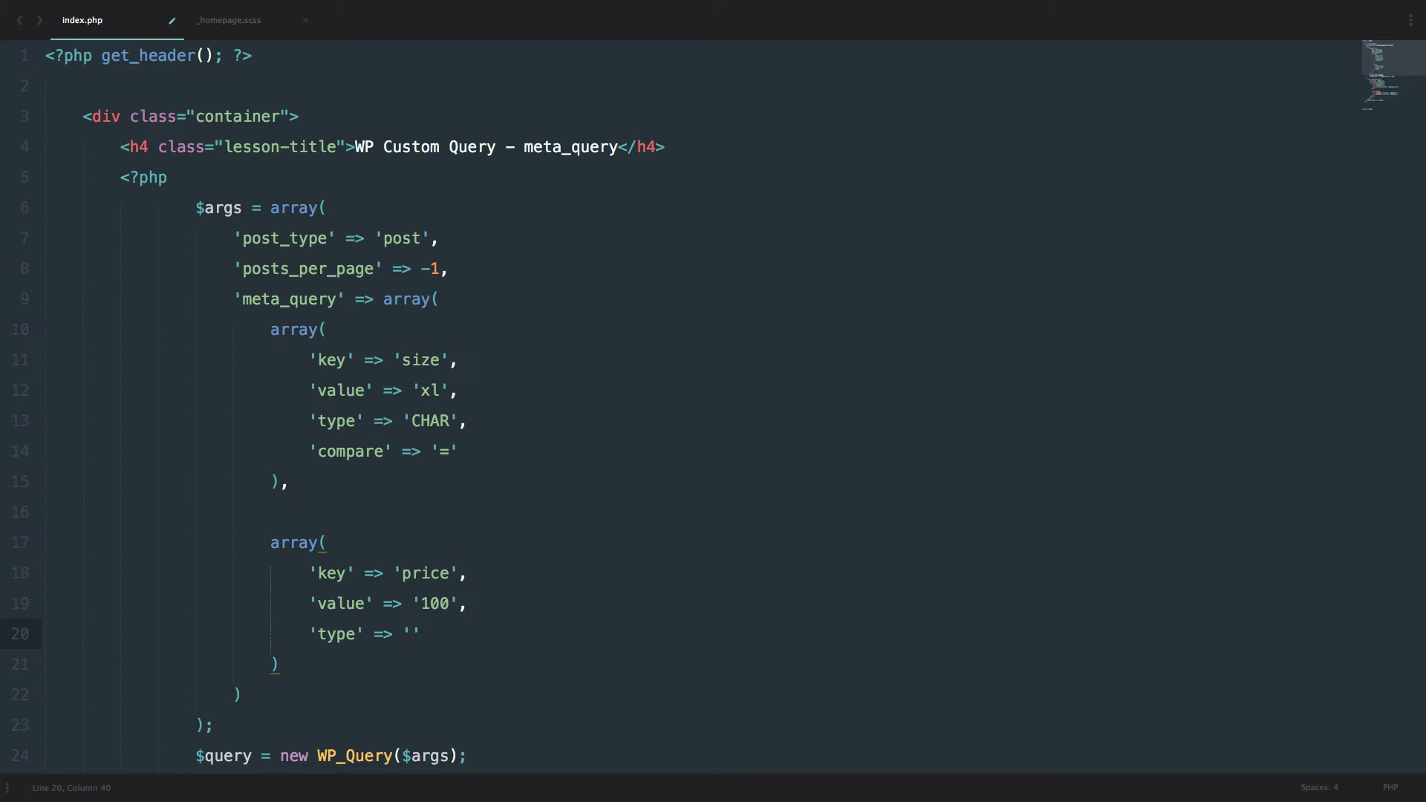
text(NUMERIC)
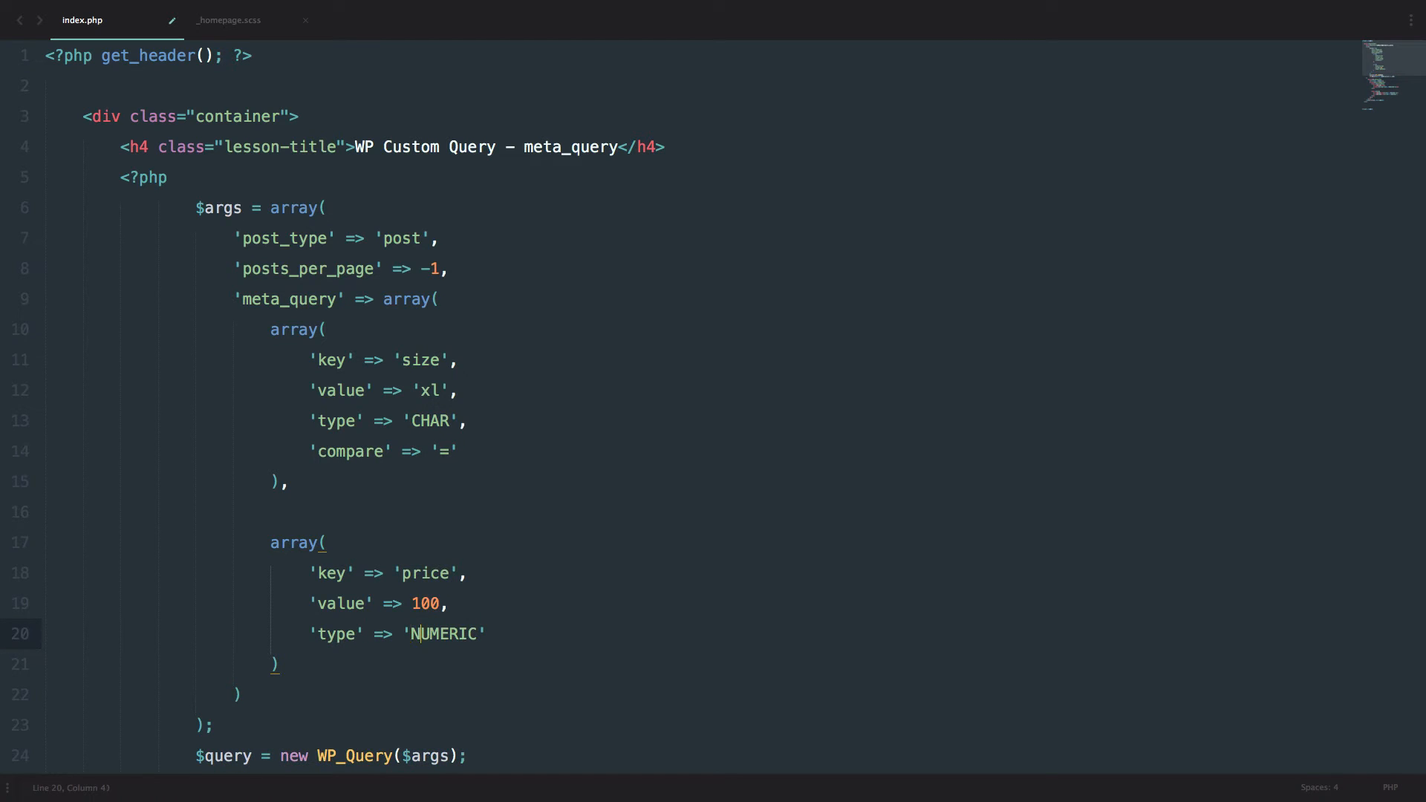
text(,)
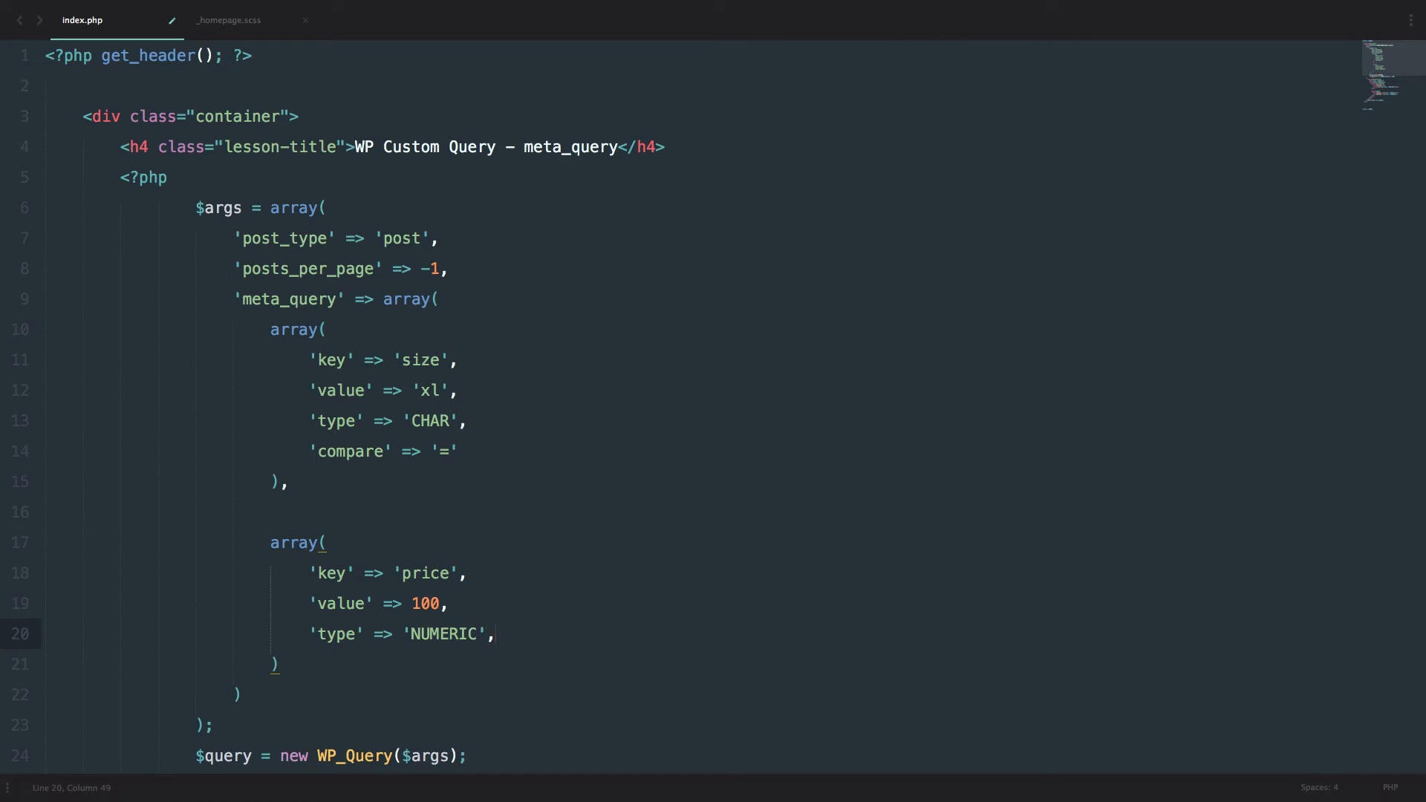
text('c')
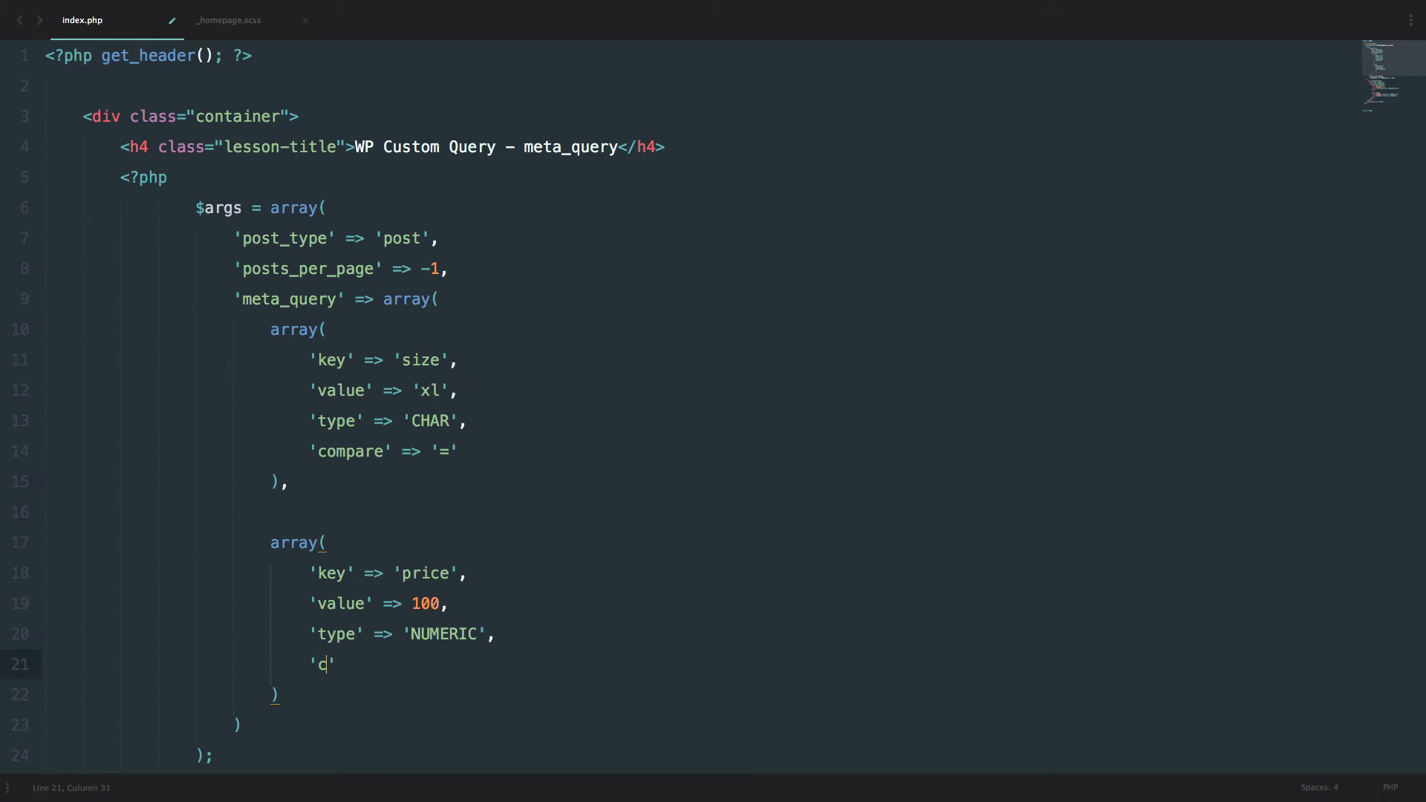
text(omapare)
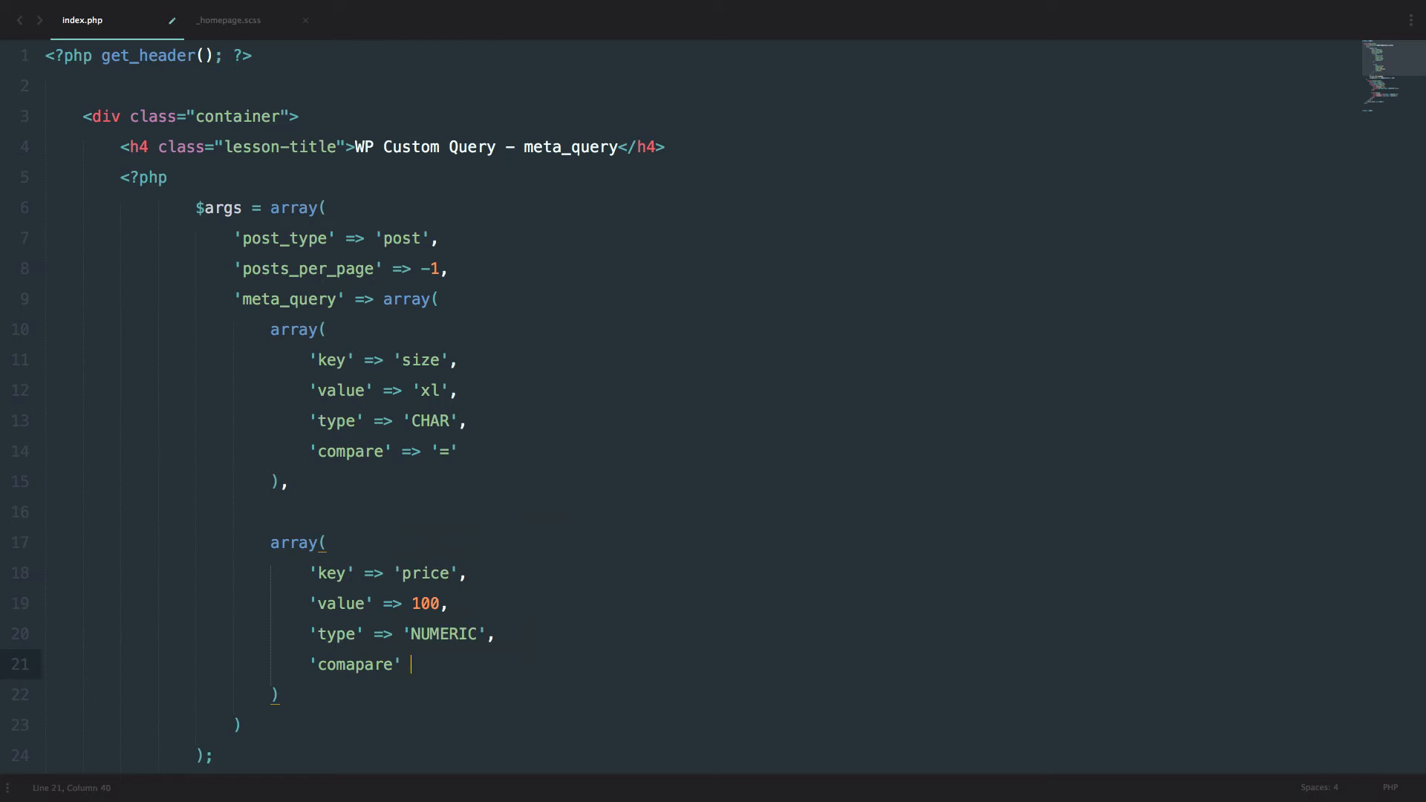
text(=>)
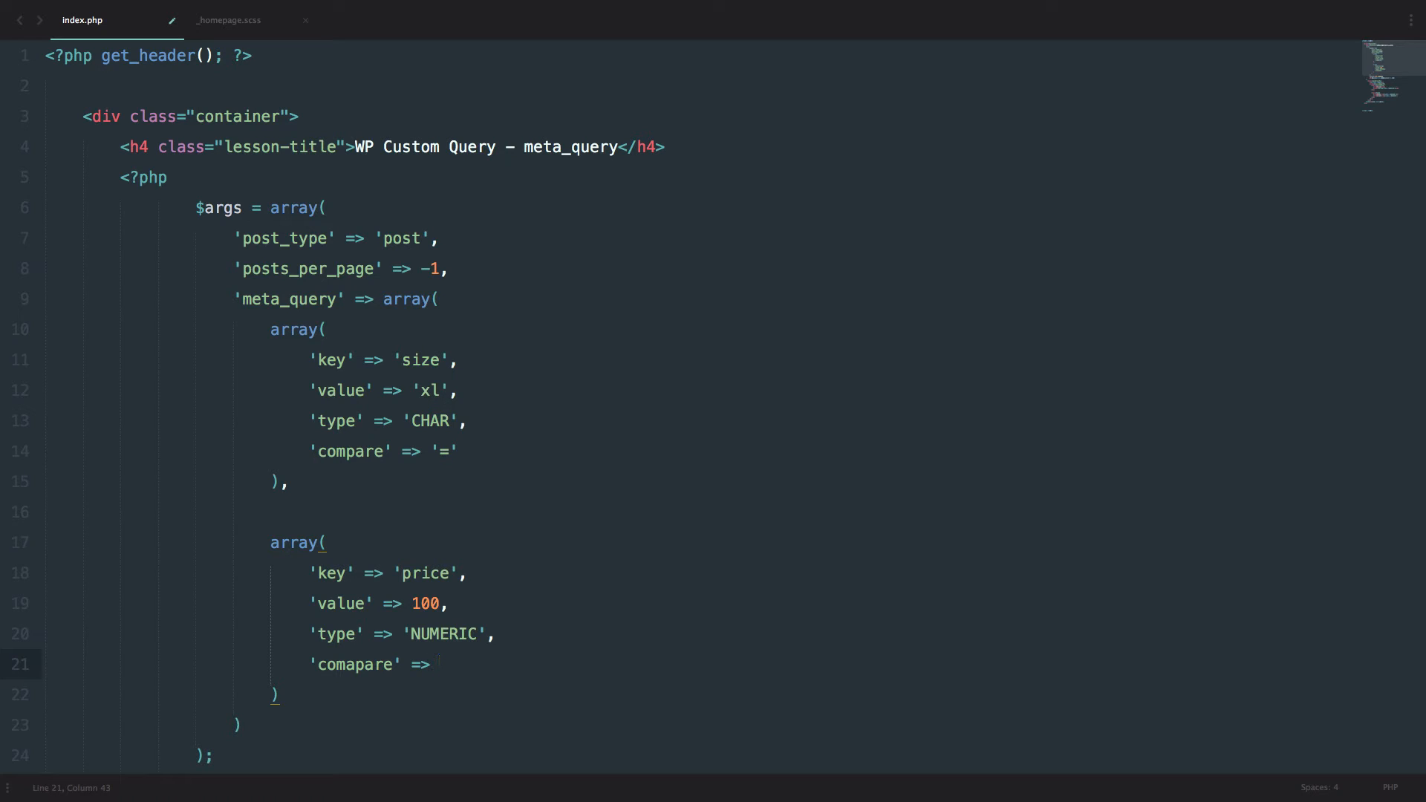
text('')
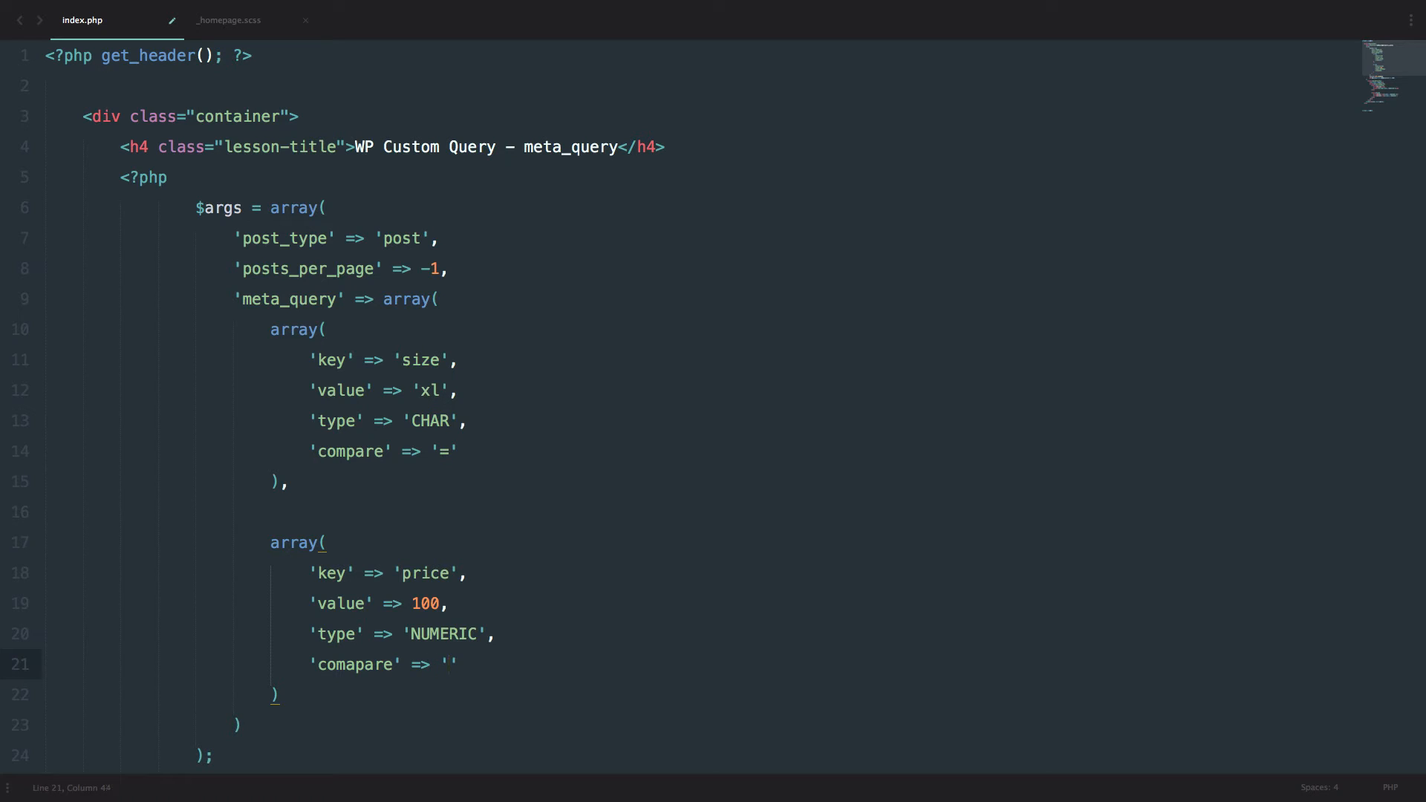
text(<)
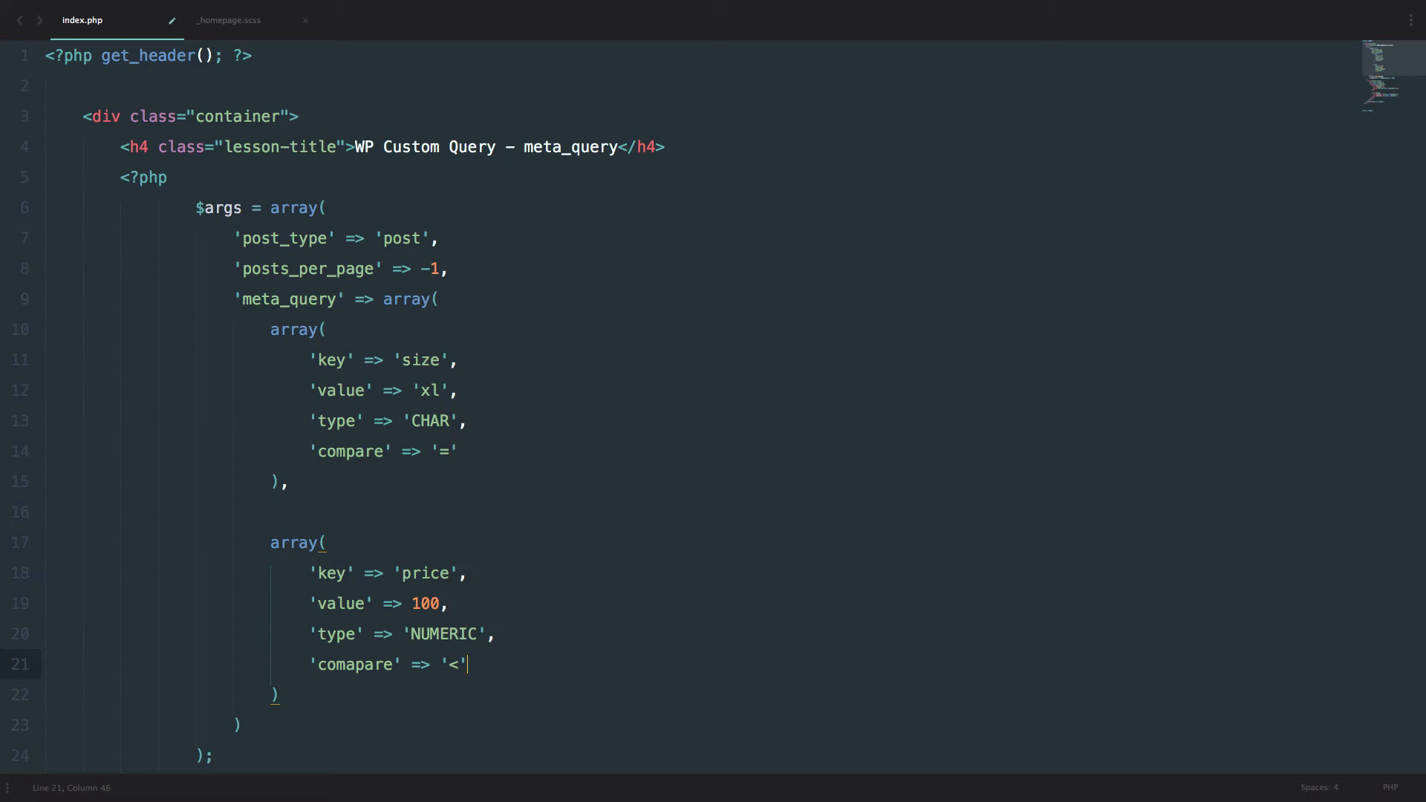
click(466, 573)
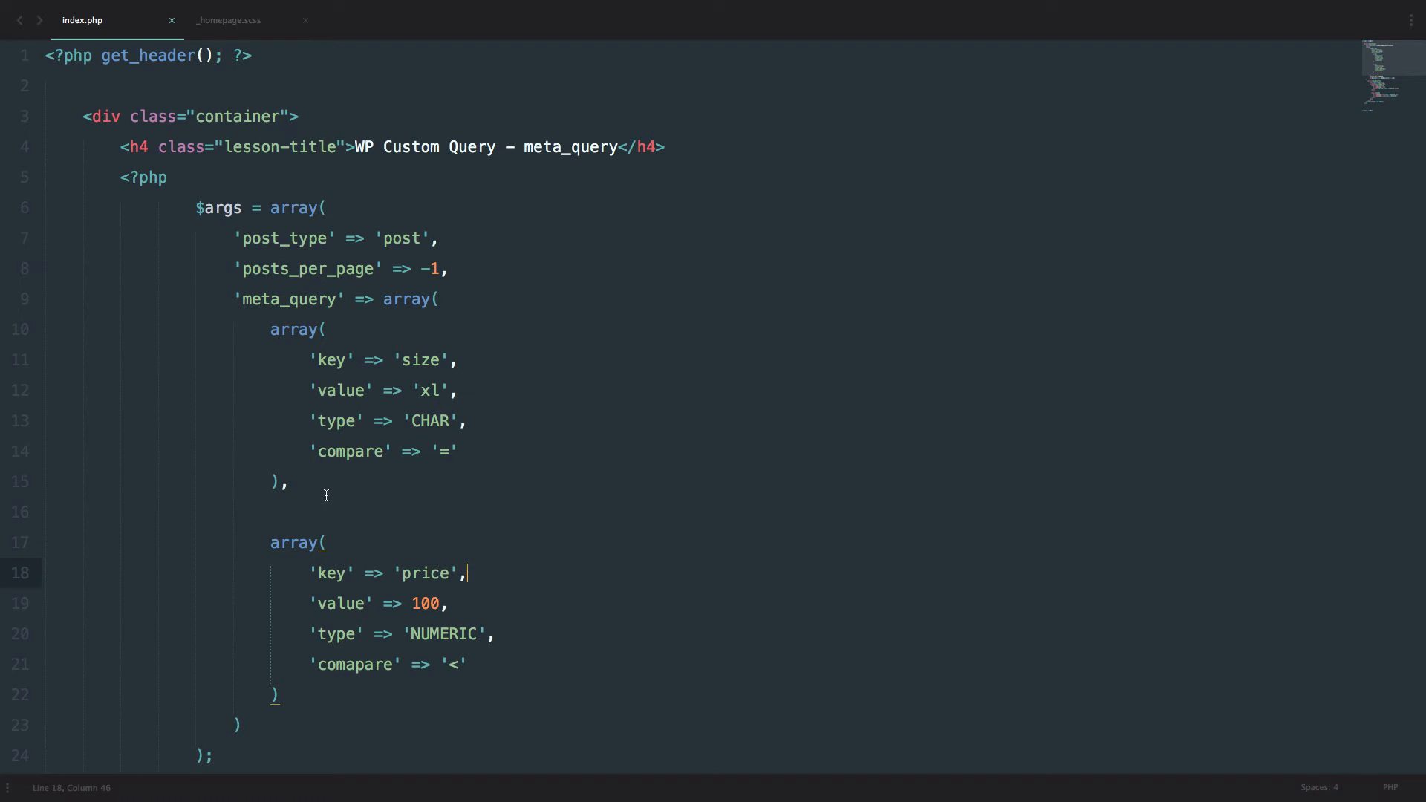
click(466, 663)
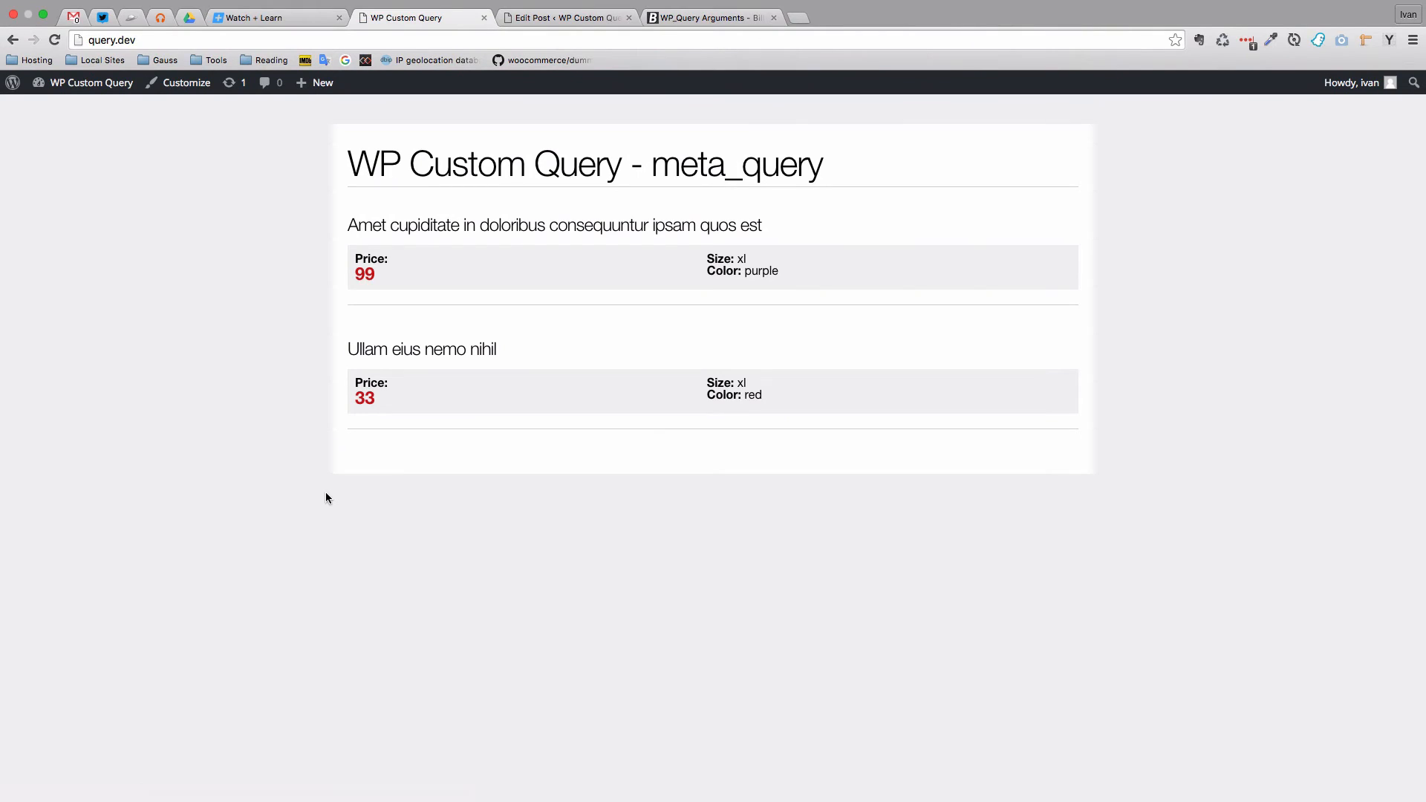
double_click(363, 273)
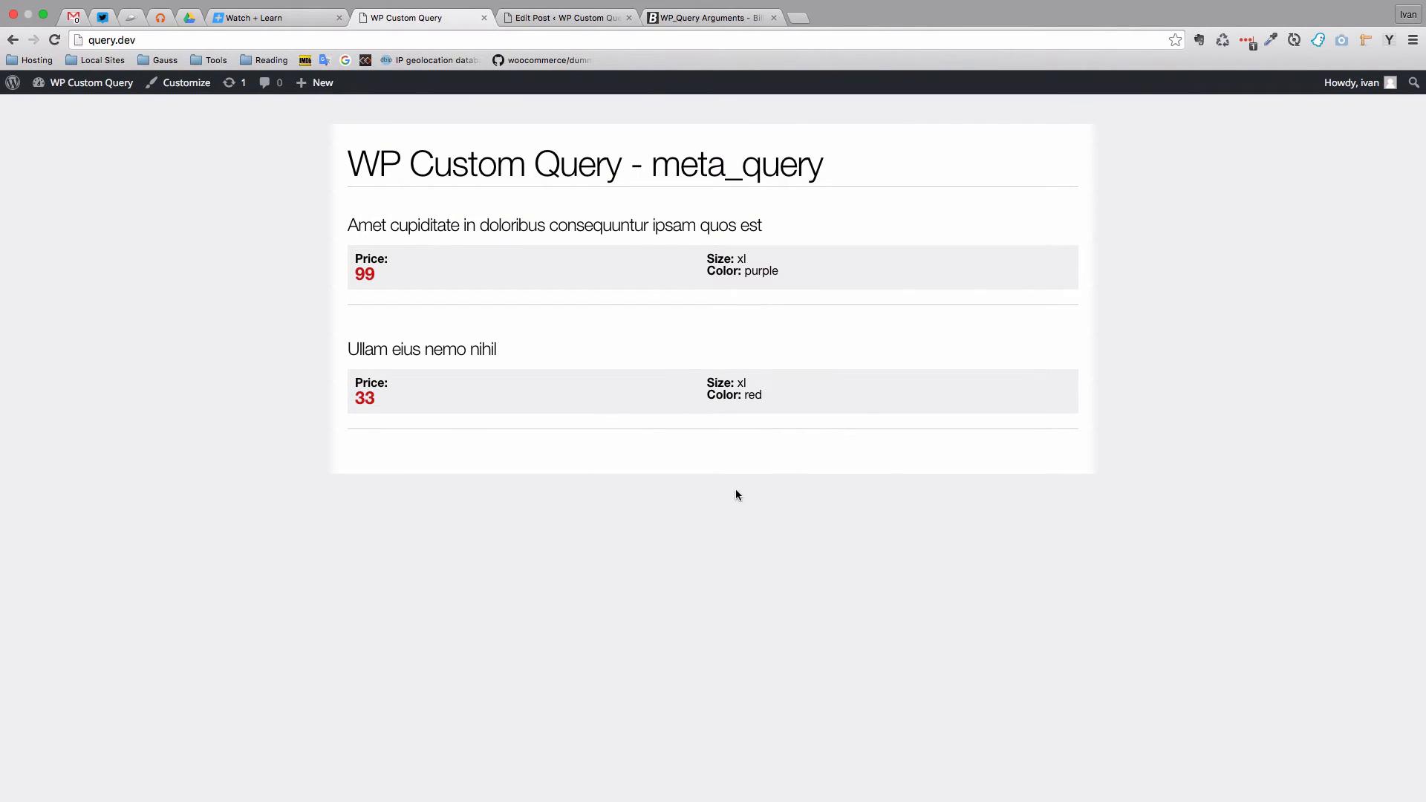
mouse_move(364, 294)
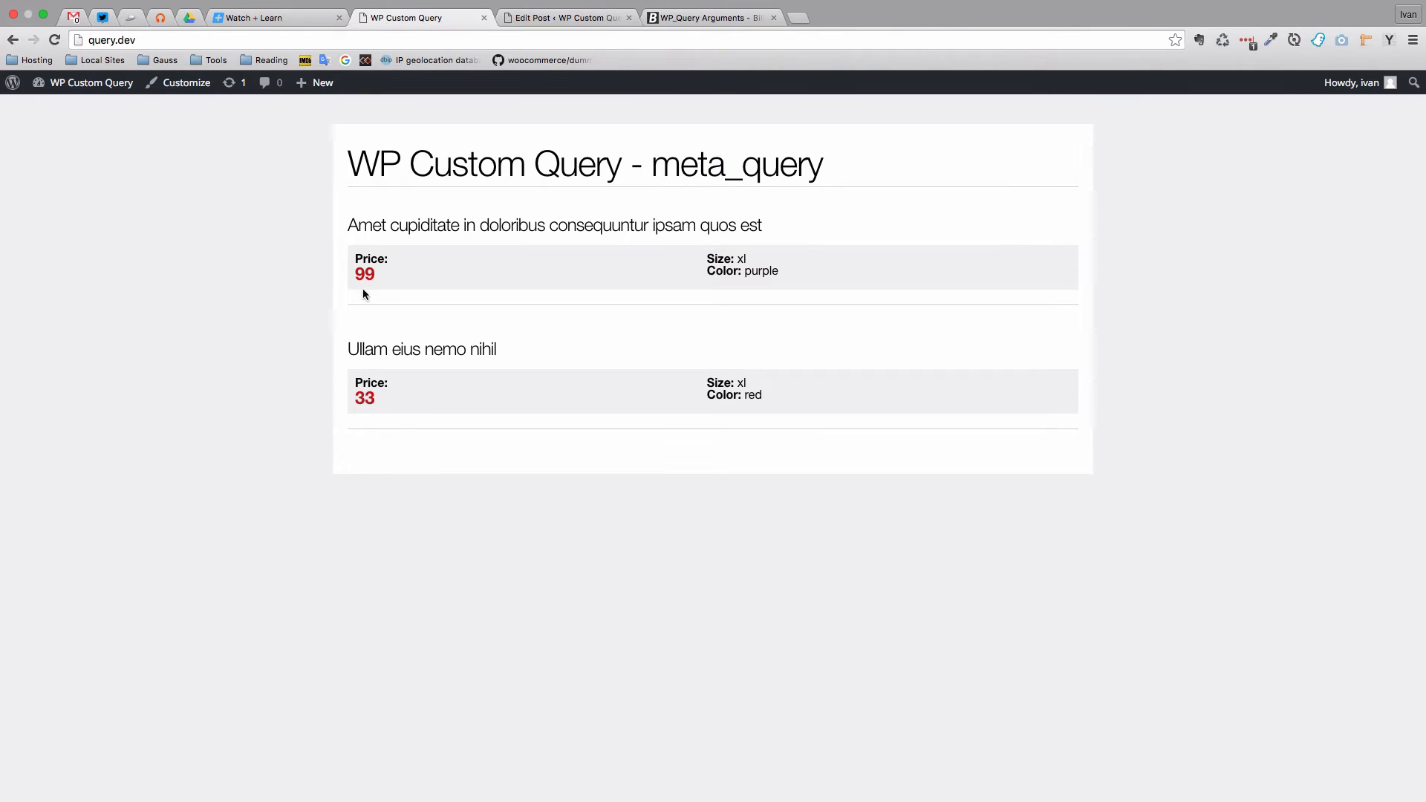
double_click(364, 398)
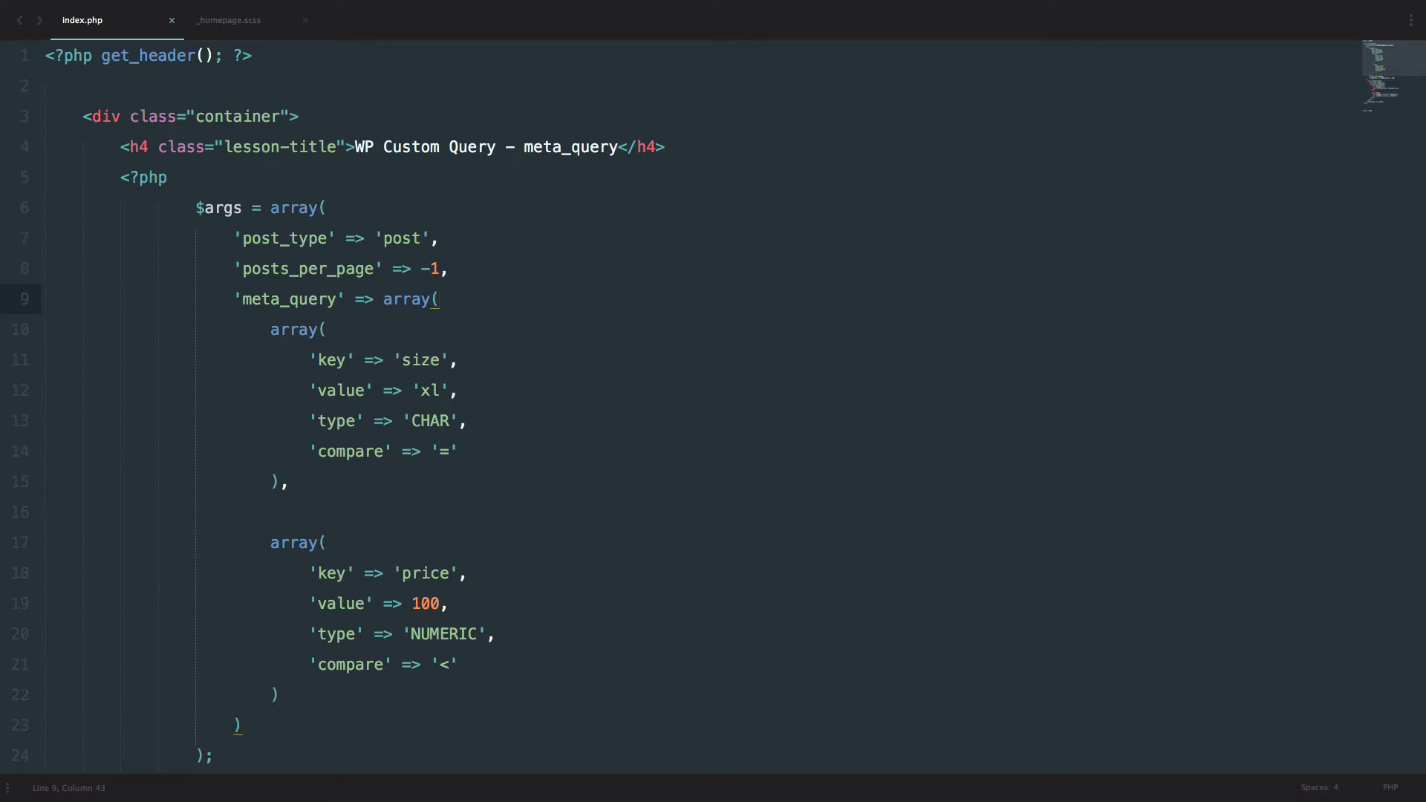
Step: Head the meta_query with 'relation' => 'OR' (after trying 'AND') and save the file
key(Enter)
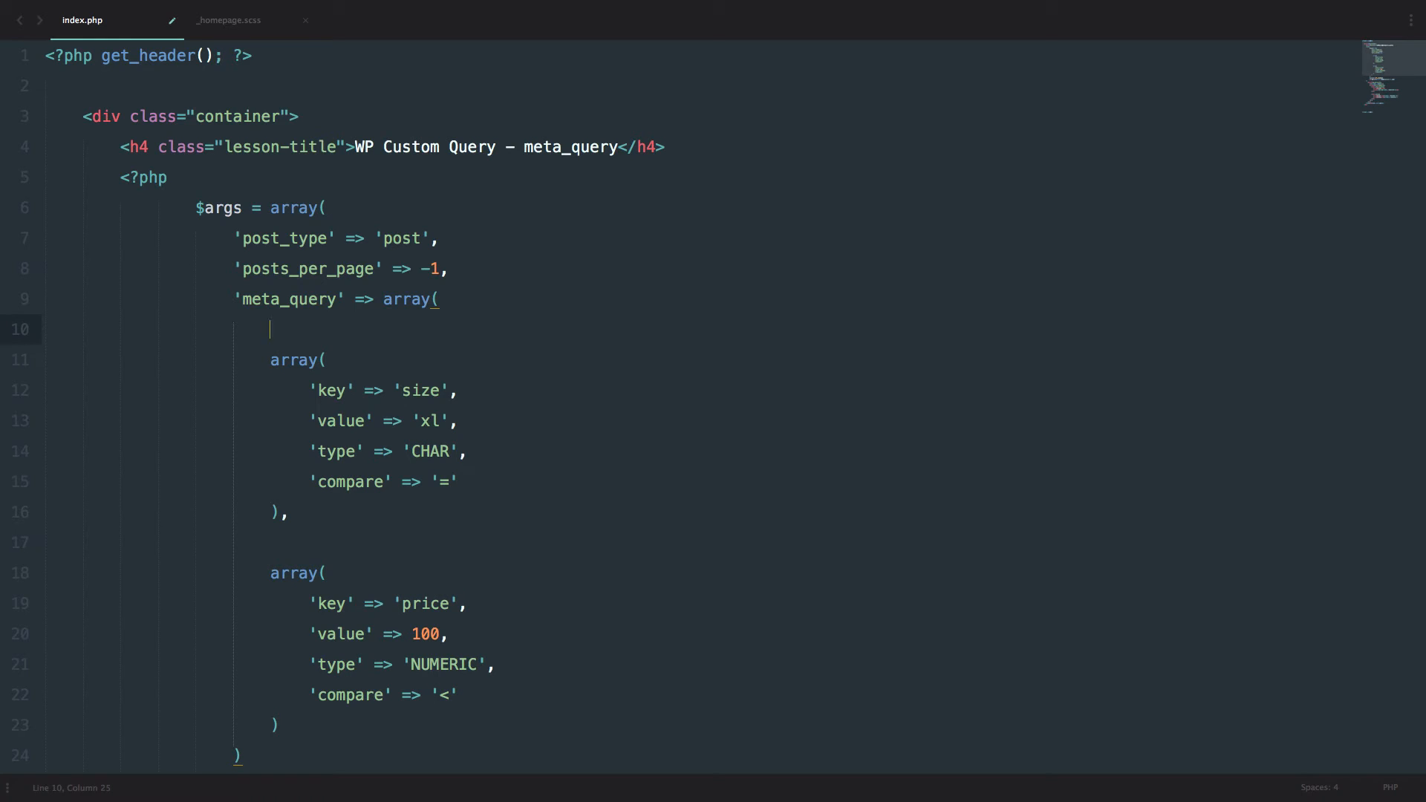
mouse_move(436, 514)
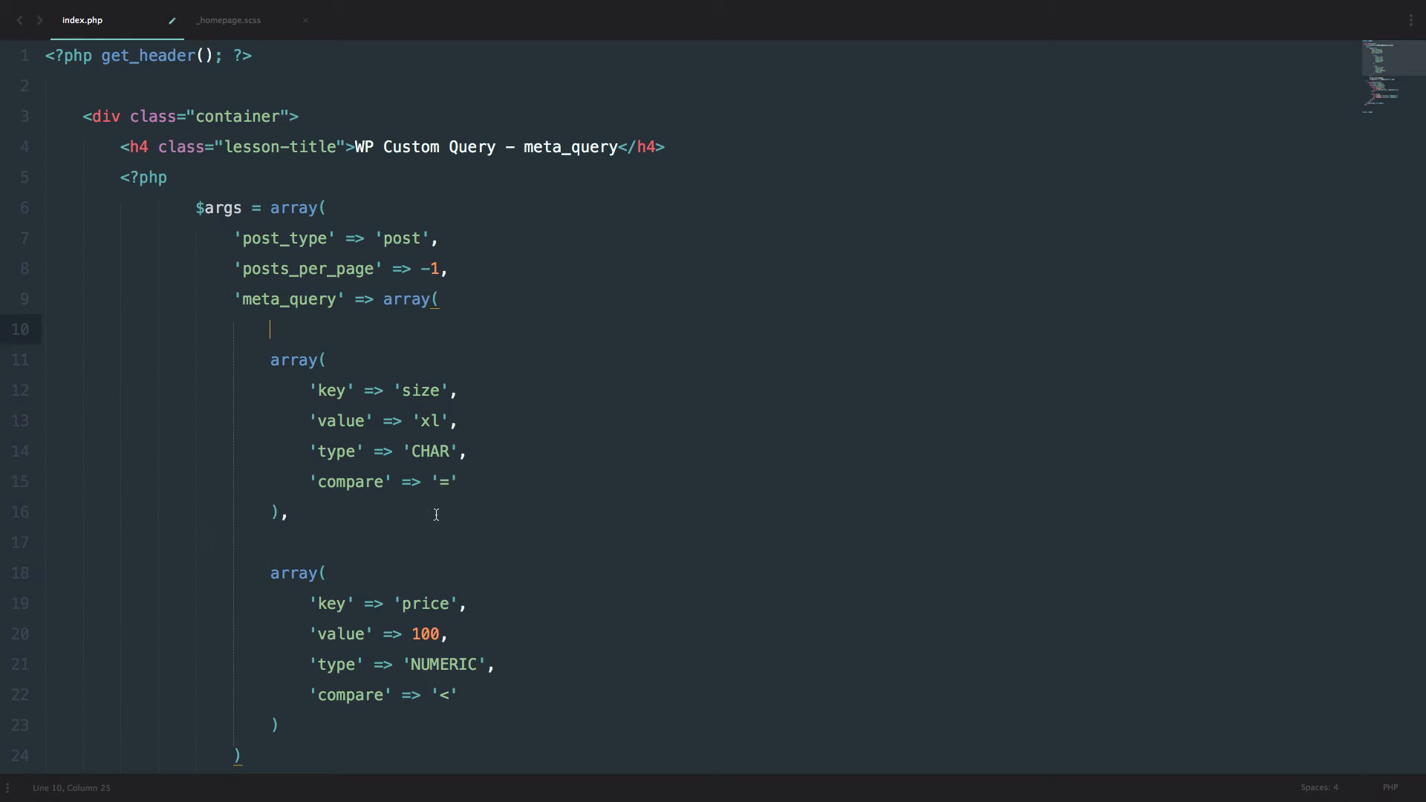
text(')
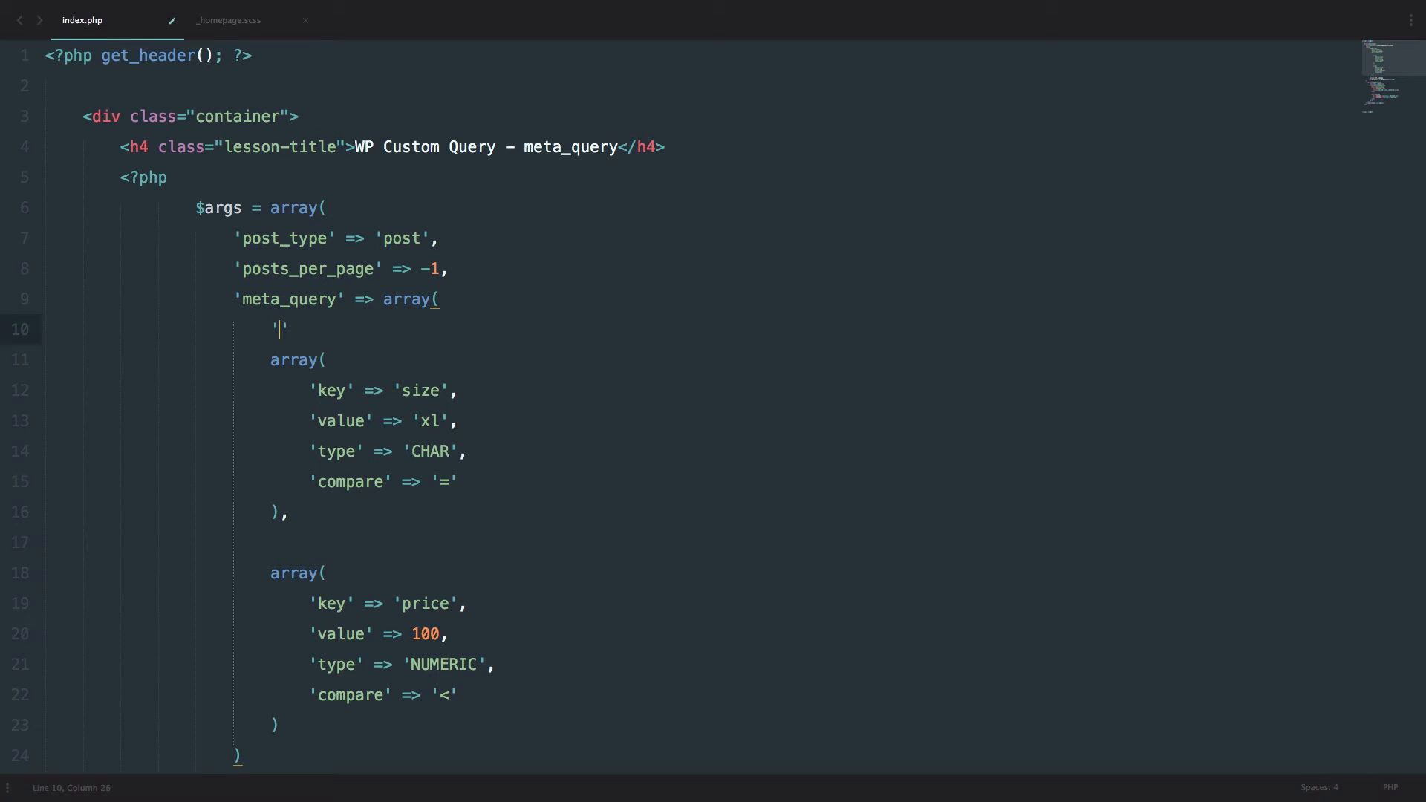
text(relation)
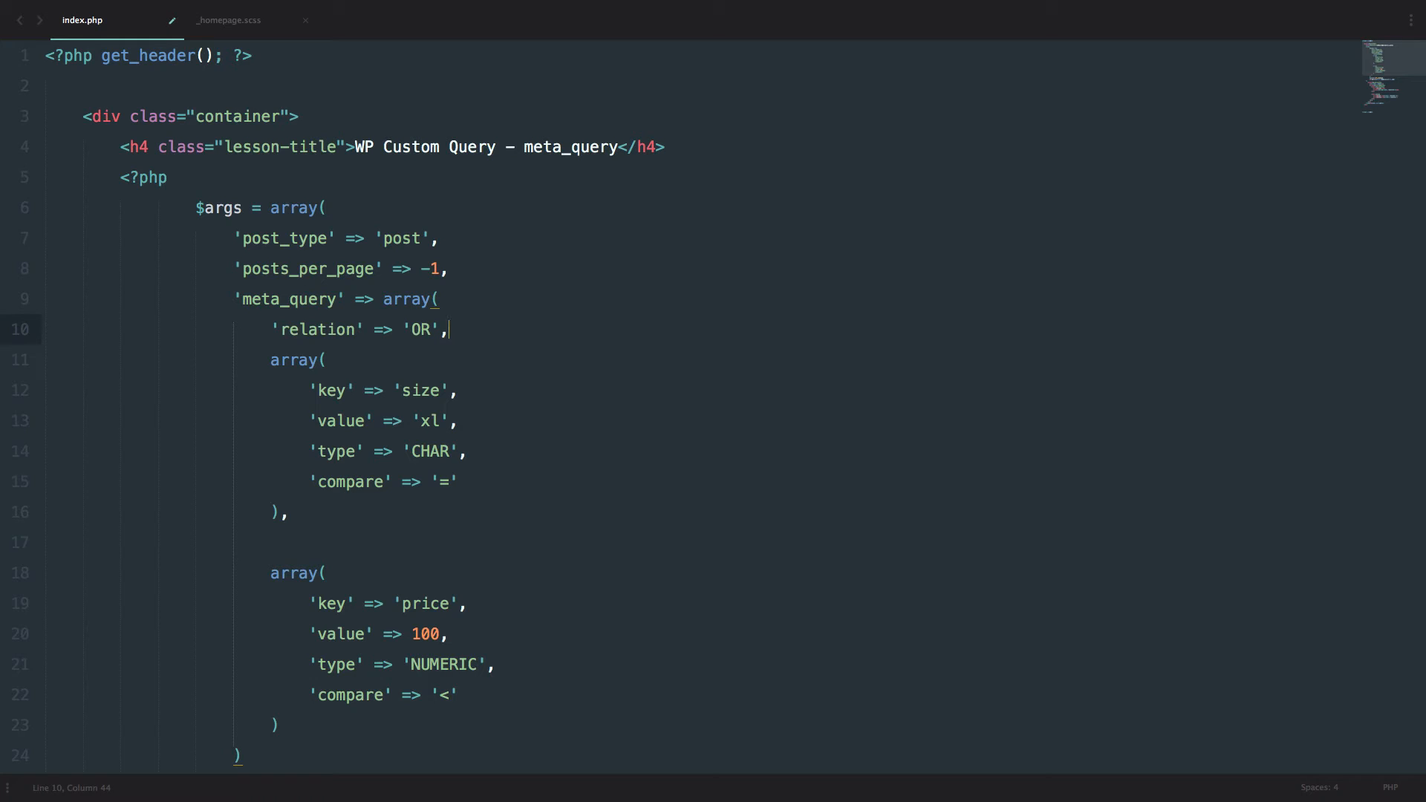
text(AND)
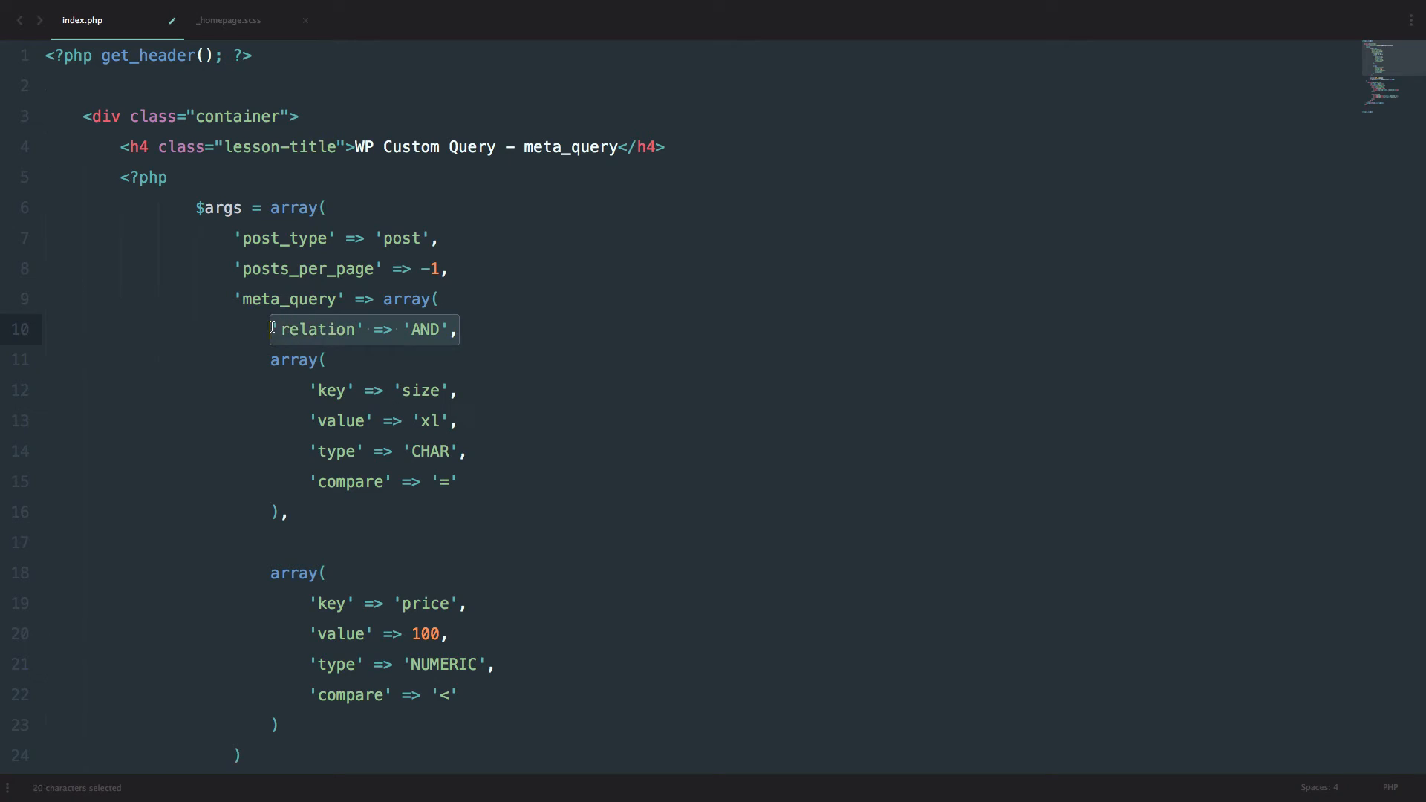
mouse_move(273, 329)
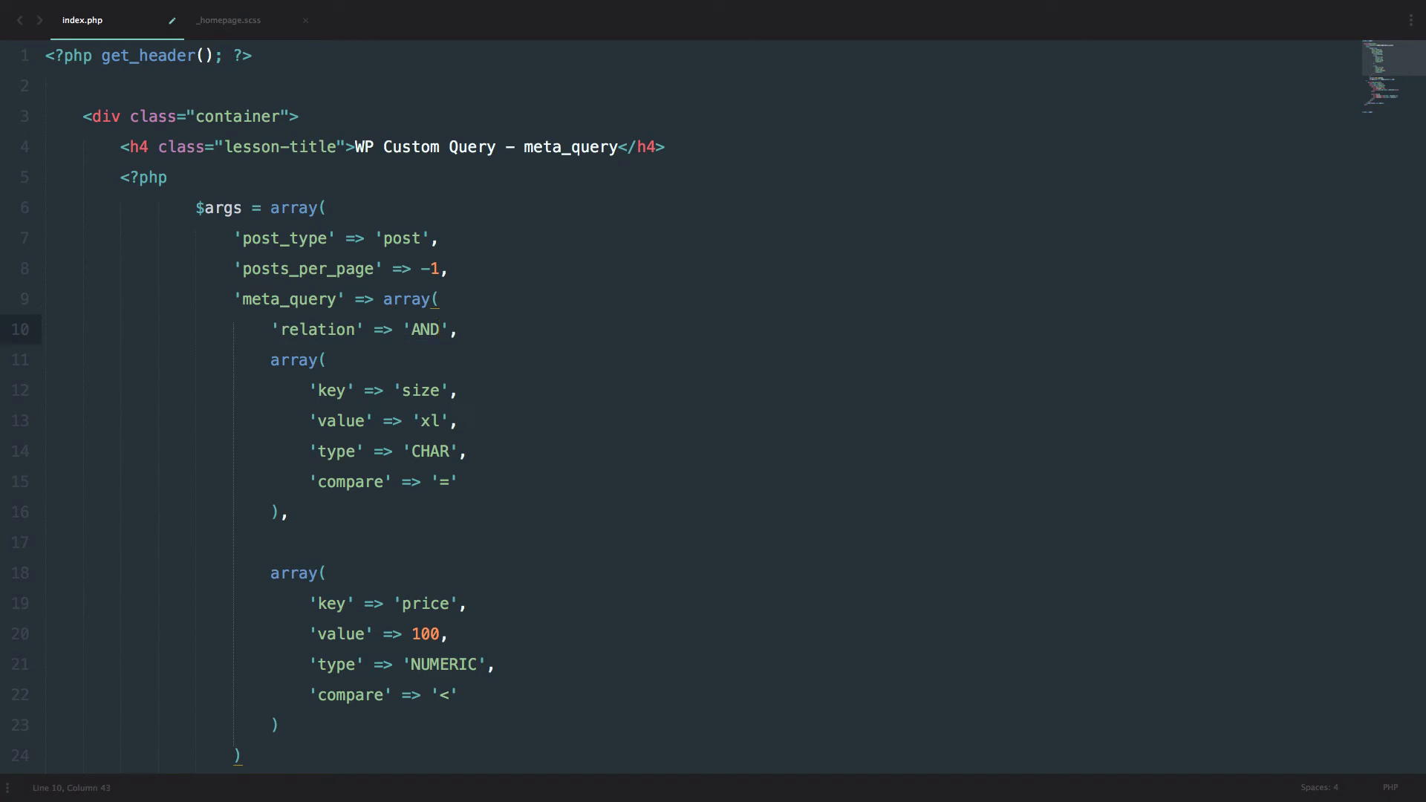
text(OR)
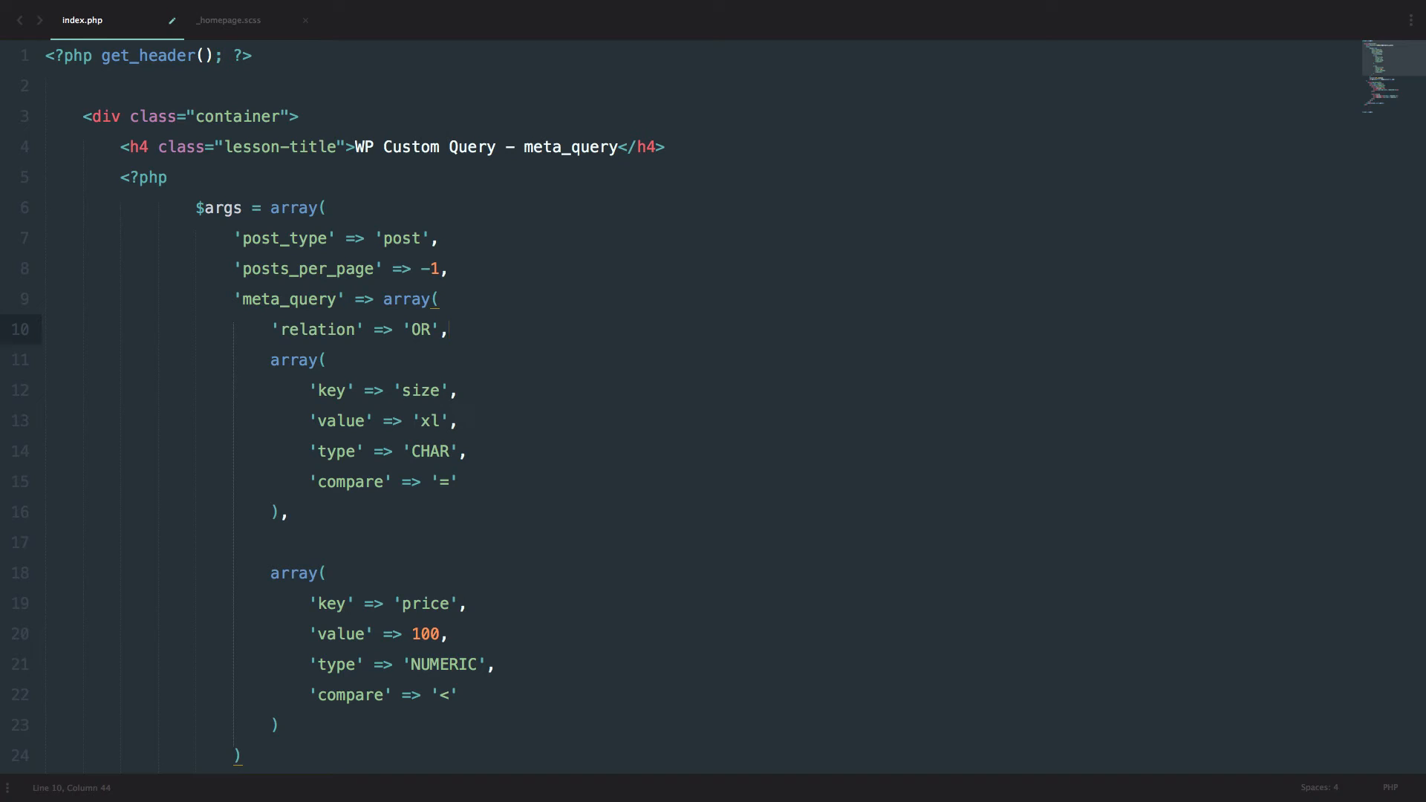
key(Ctrl+S)
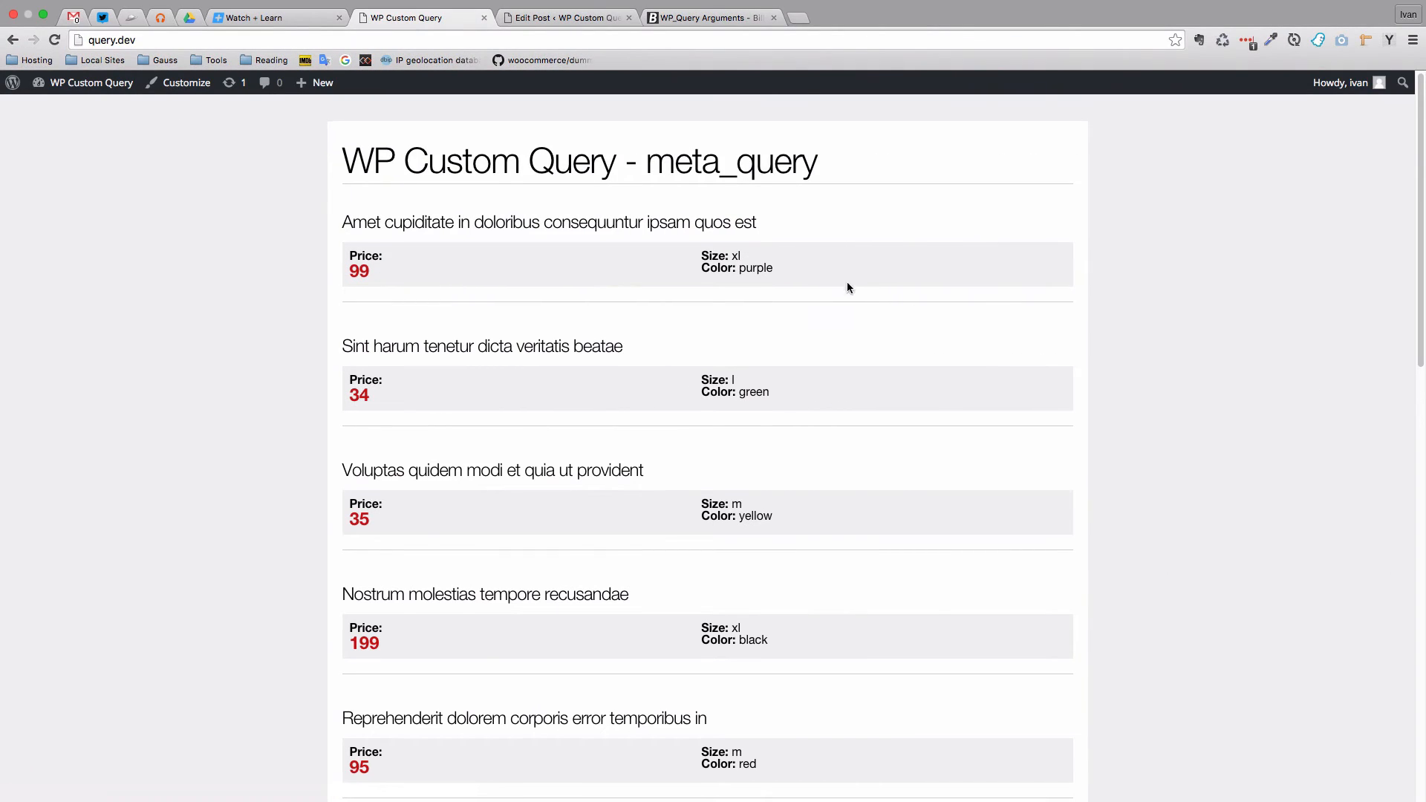
Step: Scroll through the reloaded product list to confirm size xl items and items priced under 100 appear
scroll(down, 3)
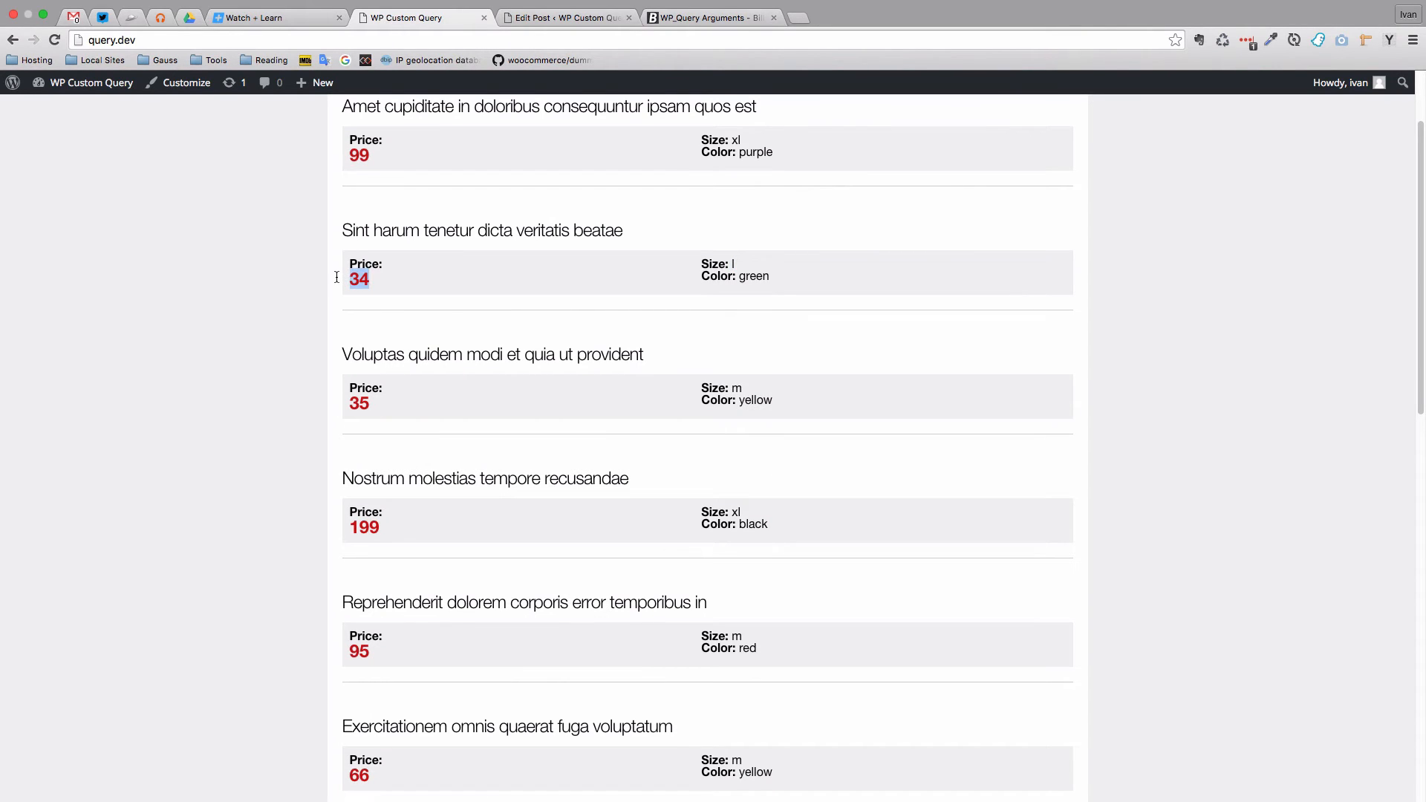
scroll(down, 3)
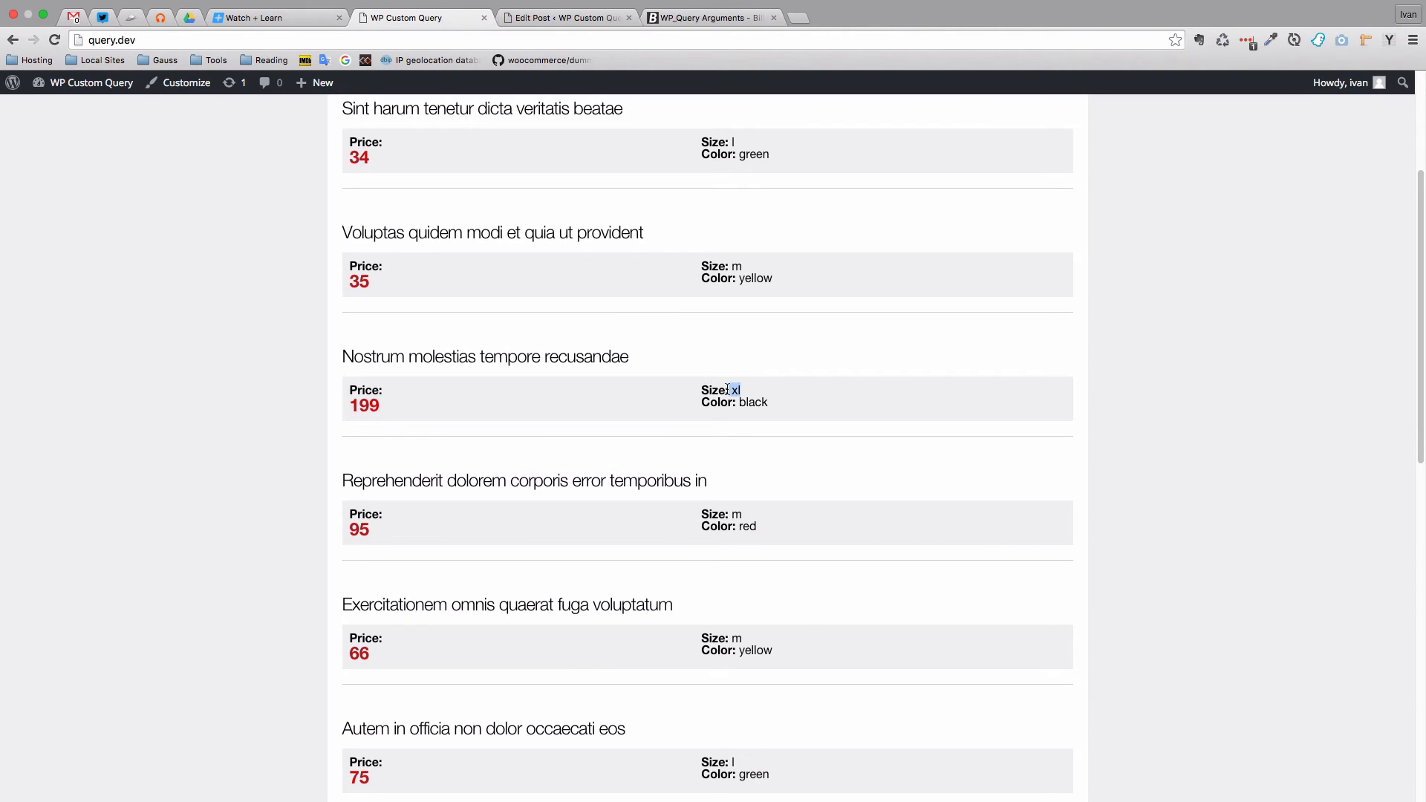
scroll(down, 3)
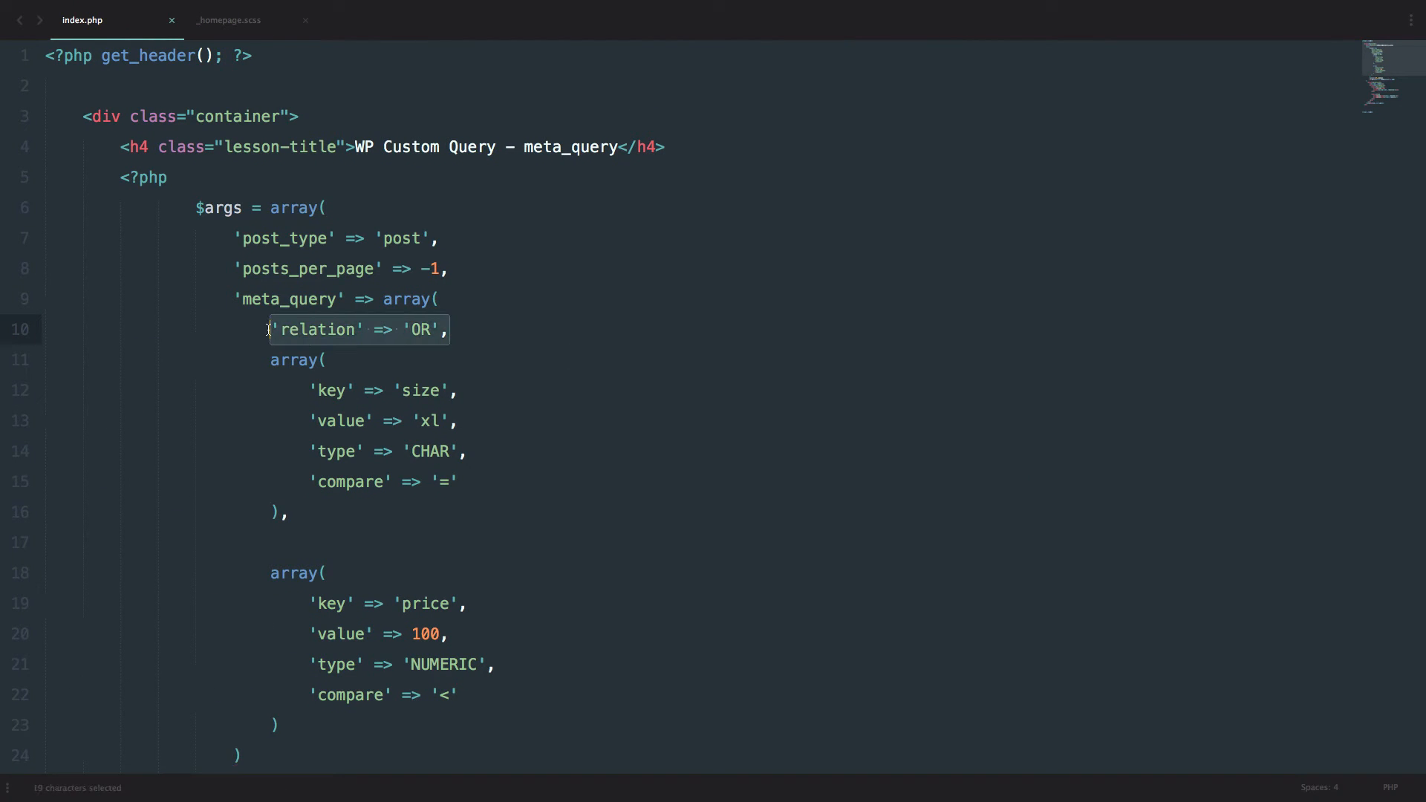
mouse_move(434, 420)
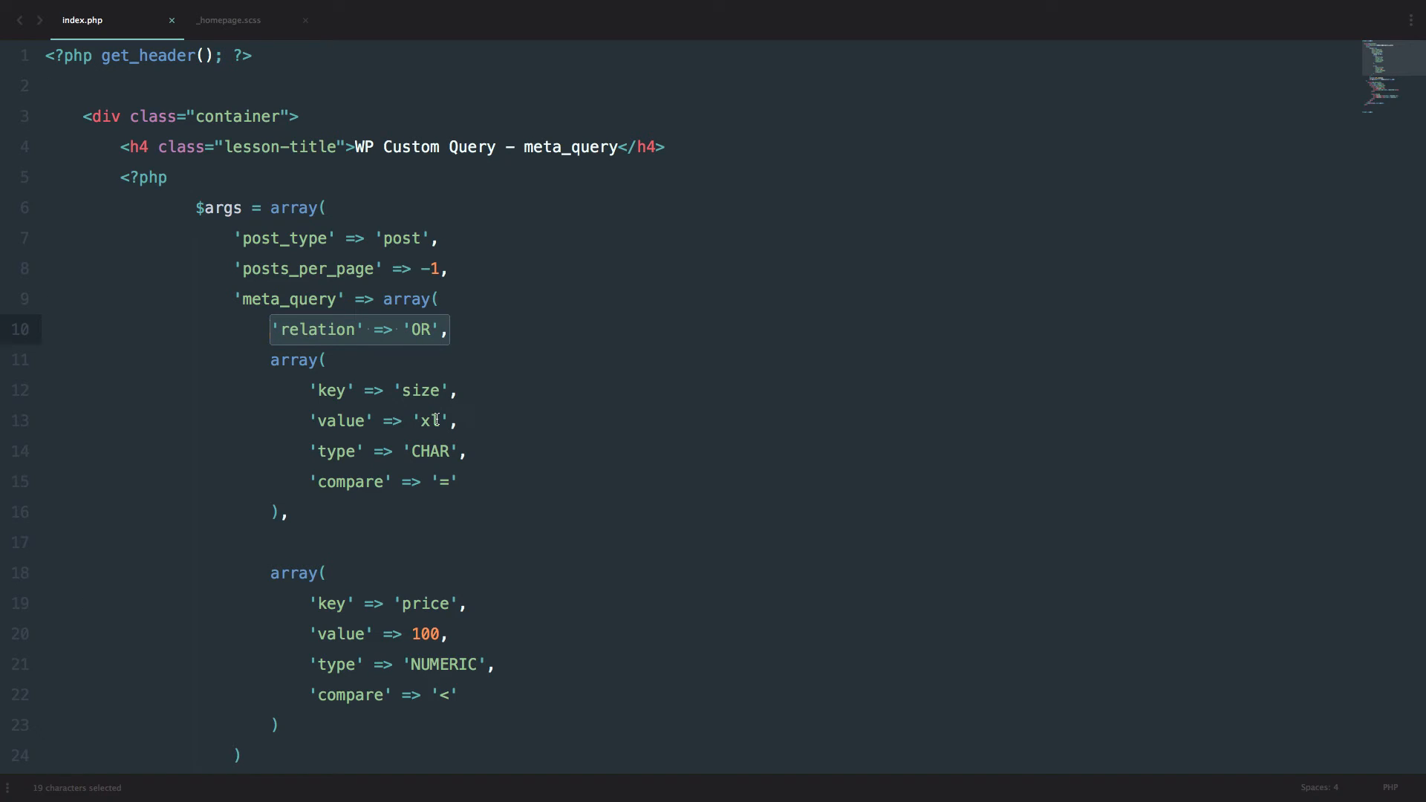
key(Delete)
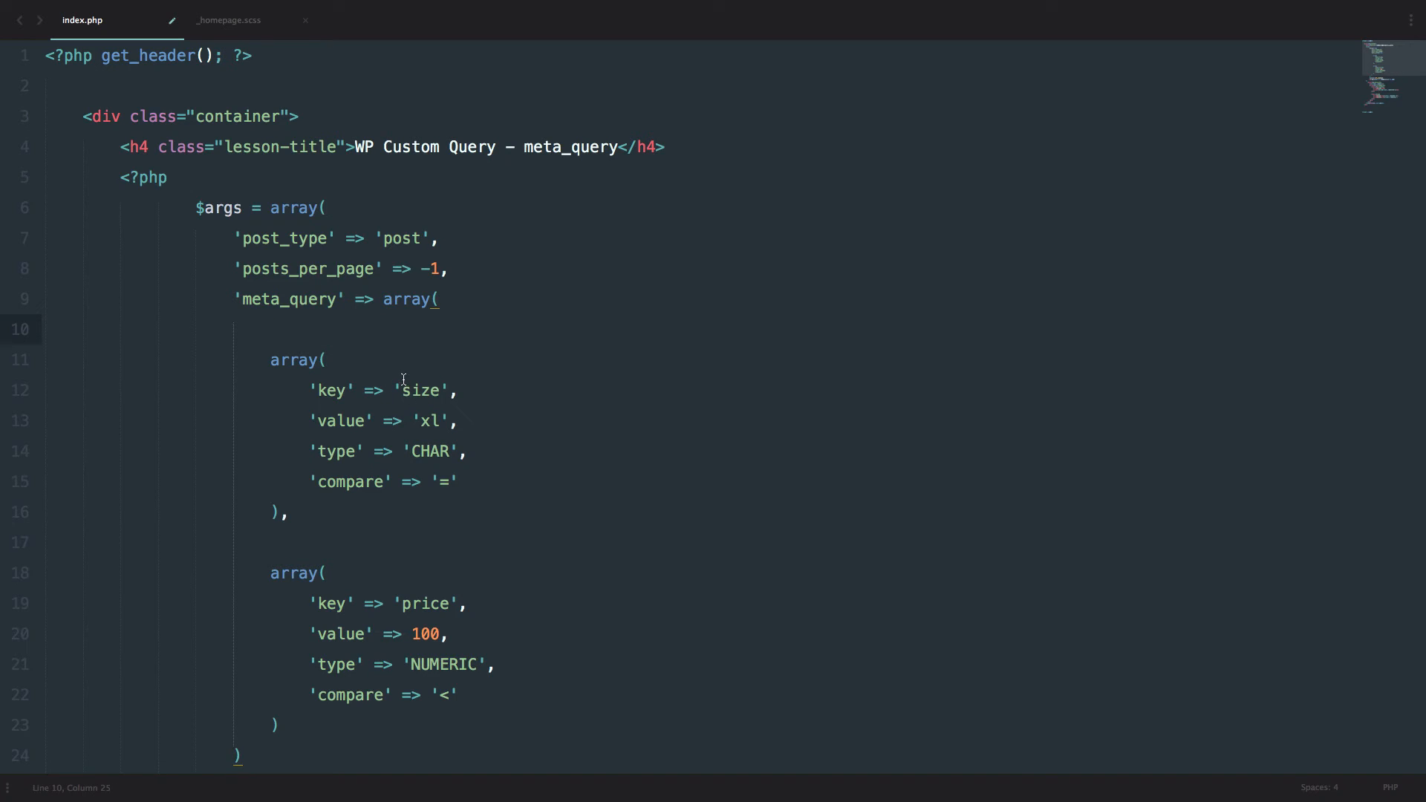
text(/*)
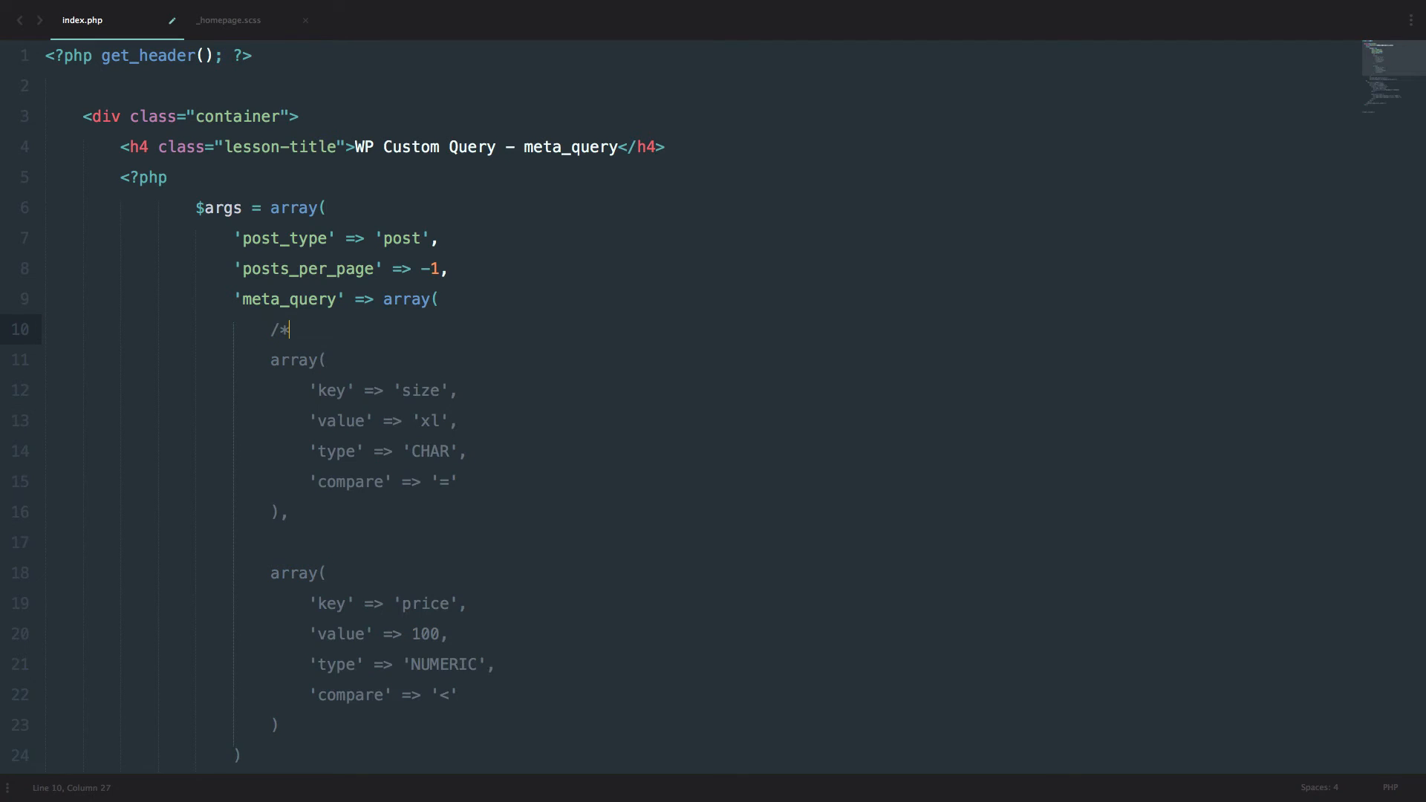
text(*/)
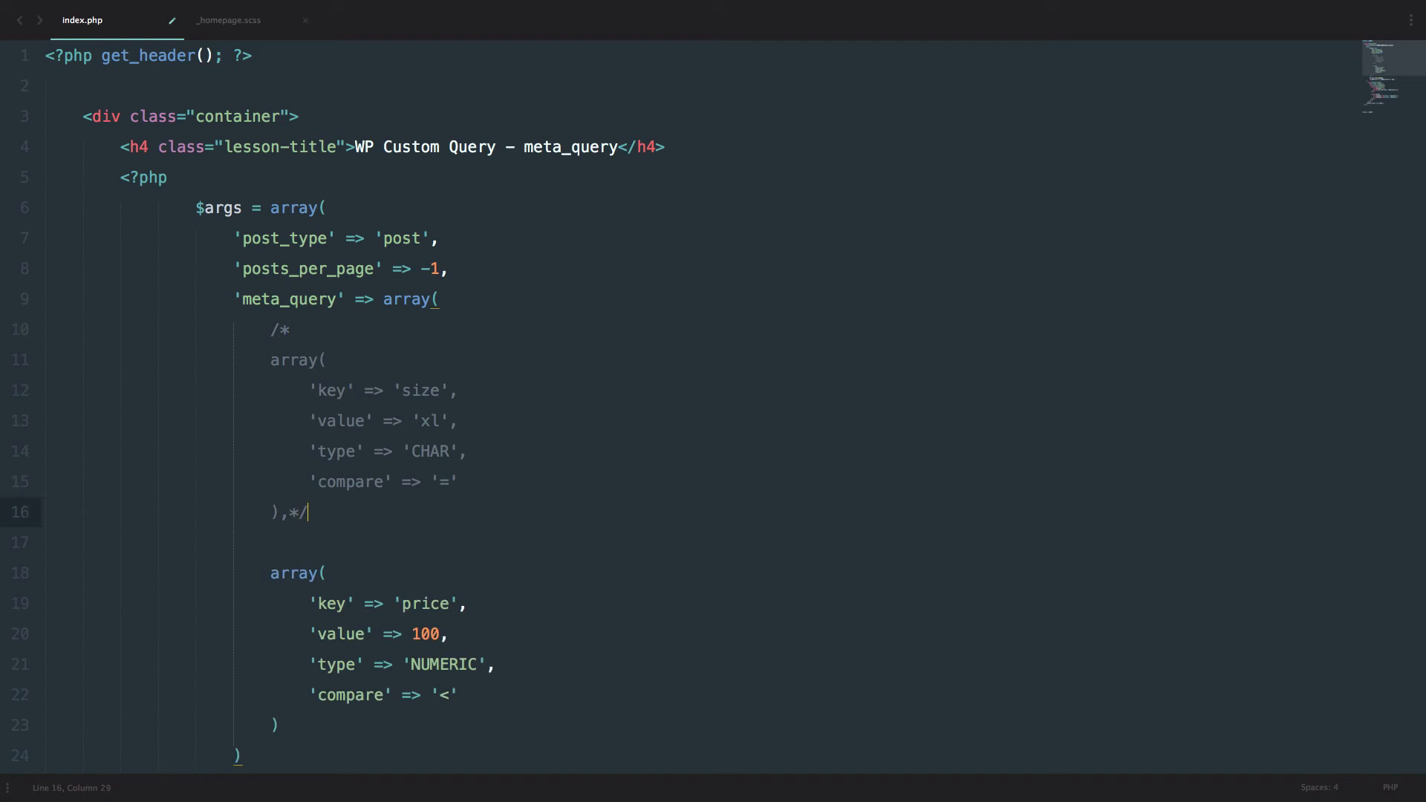
scroll(down, 3)
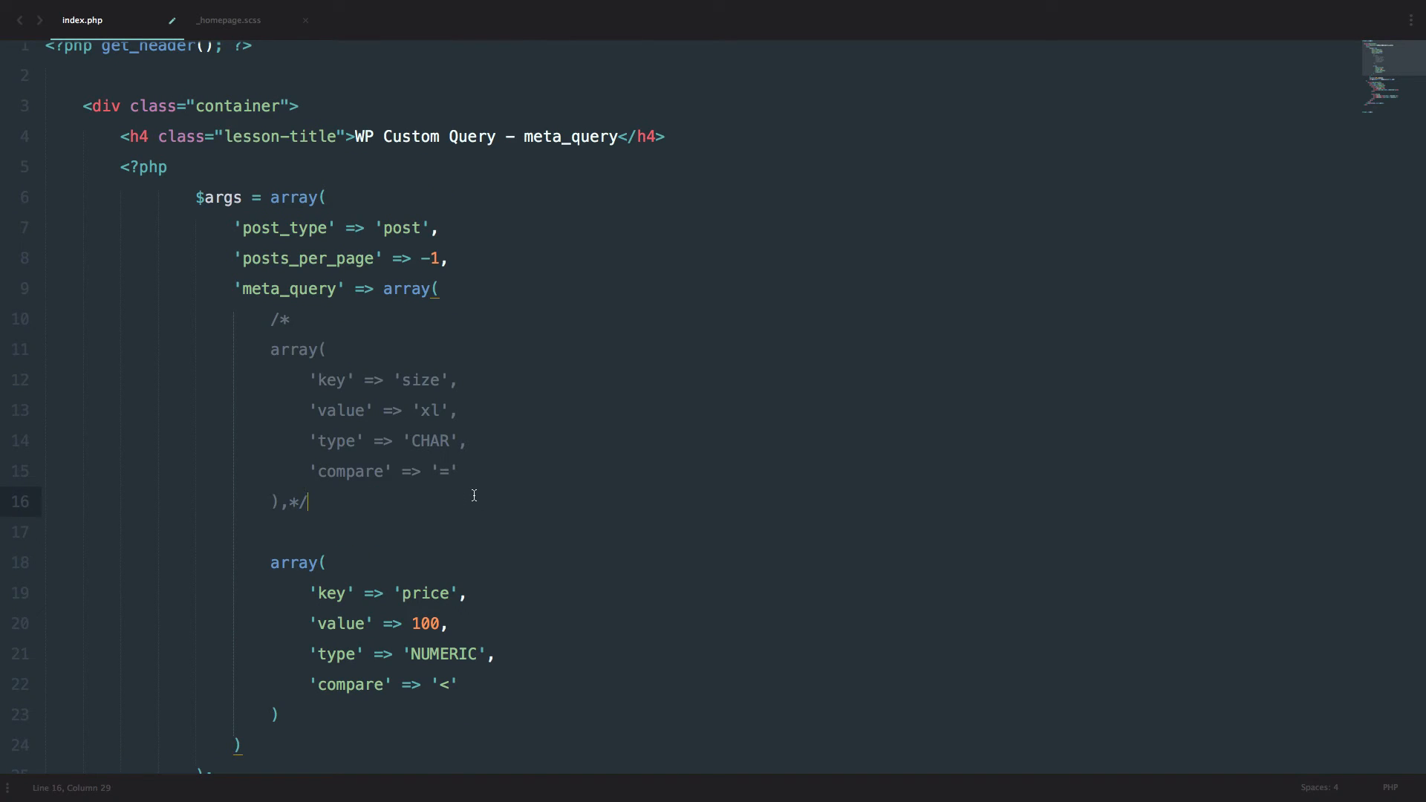
scroll(down, 3)
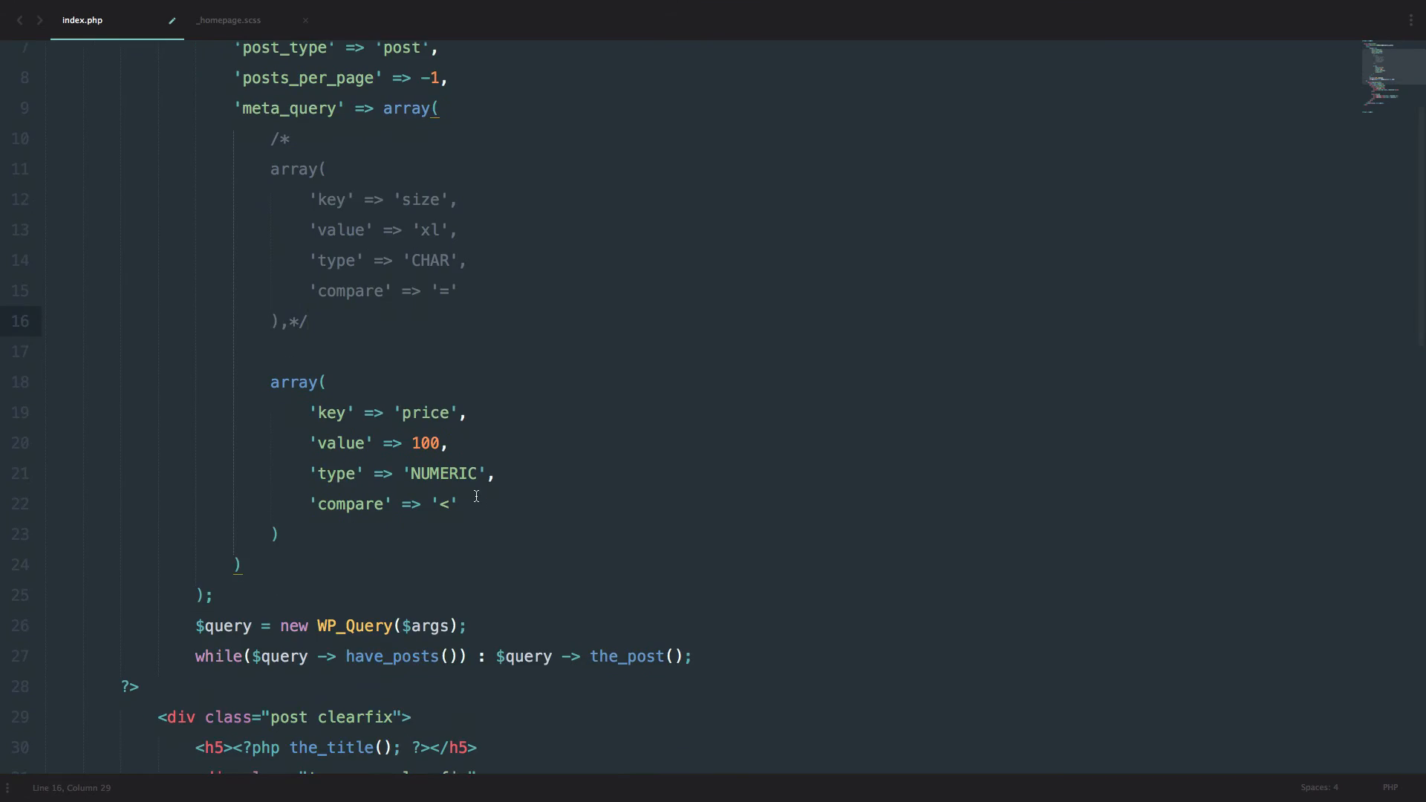
click(309, 322)
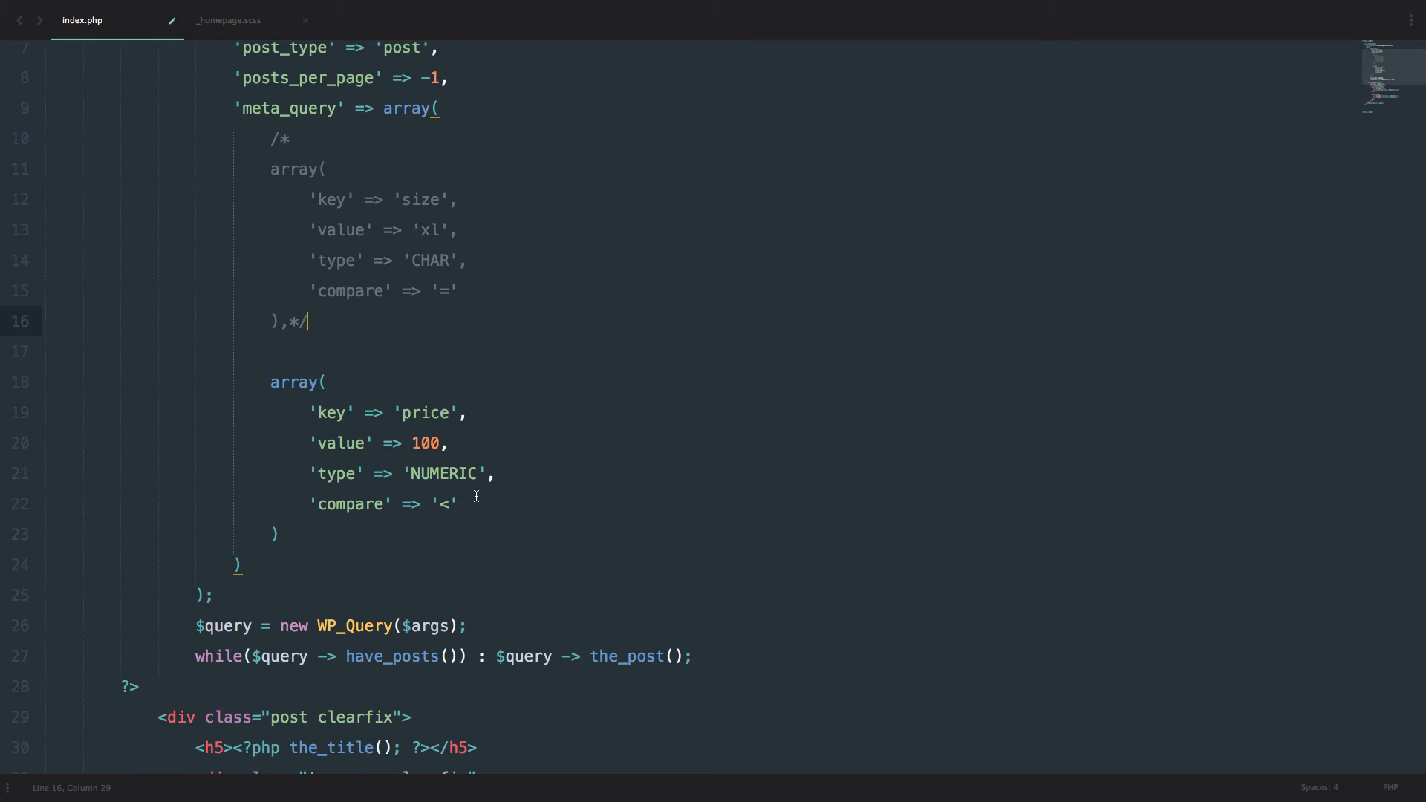
click(444, 444)
text(a)
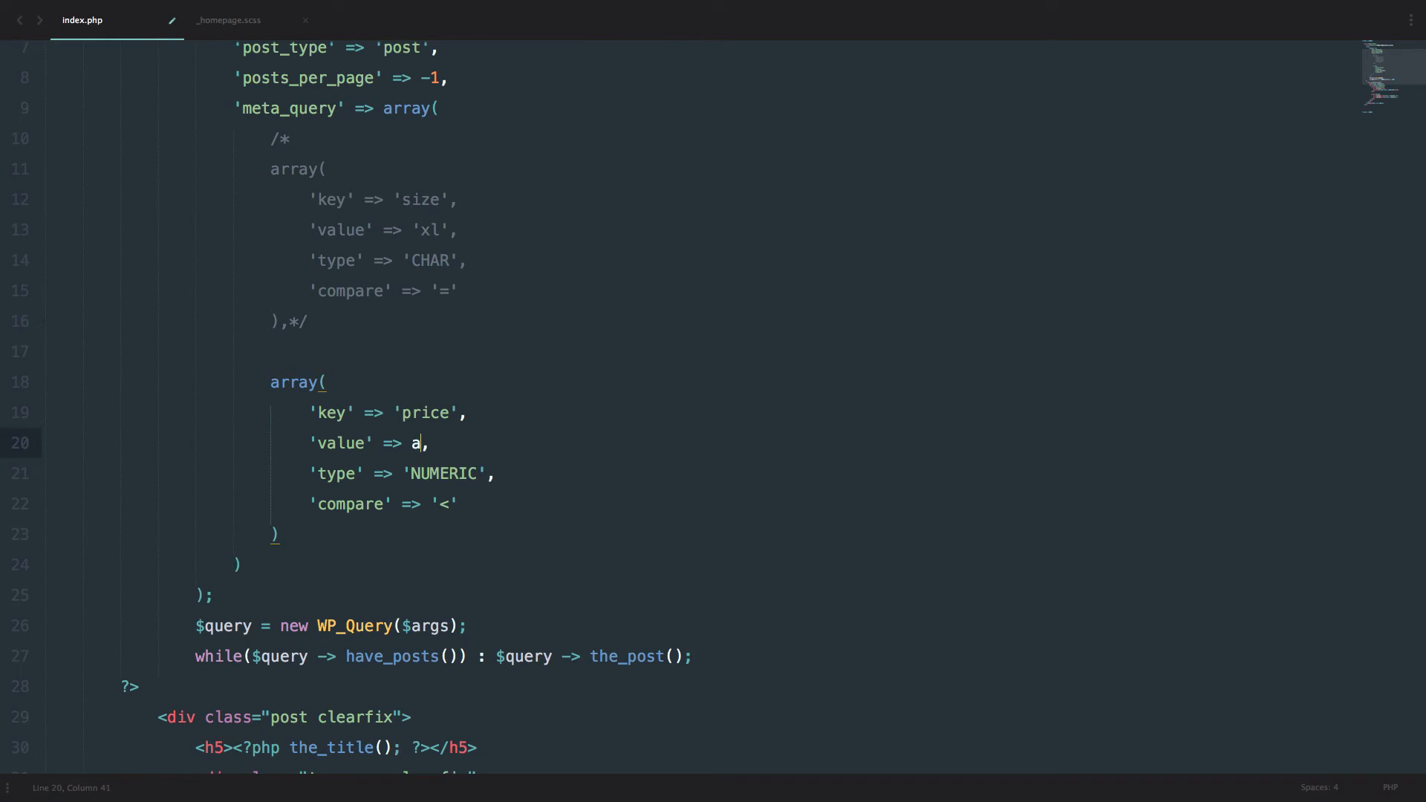
Step: Set the price clause to 'value' => array(50, 100) with 'compare' => 'BETWEEN'
text(rray()
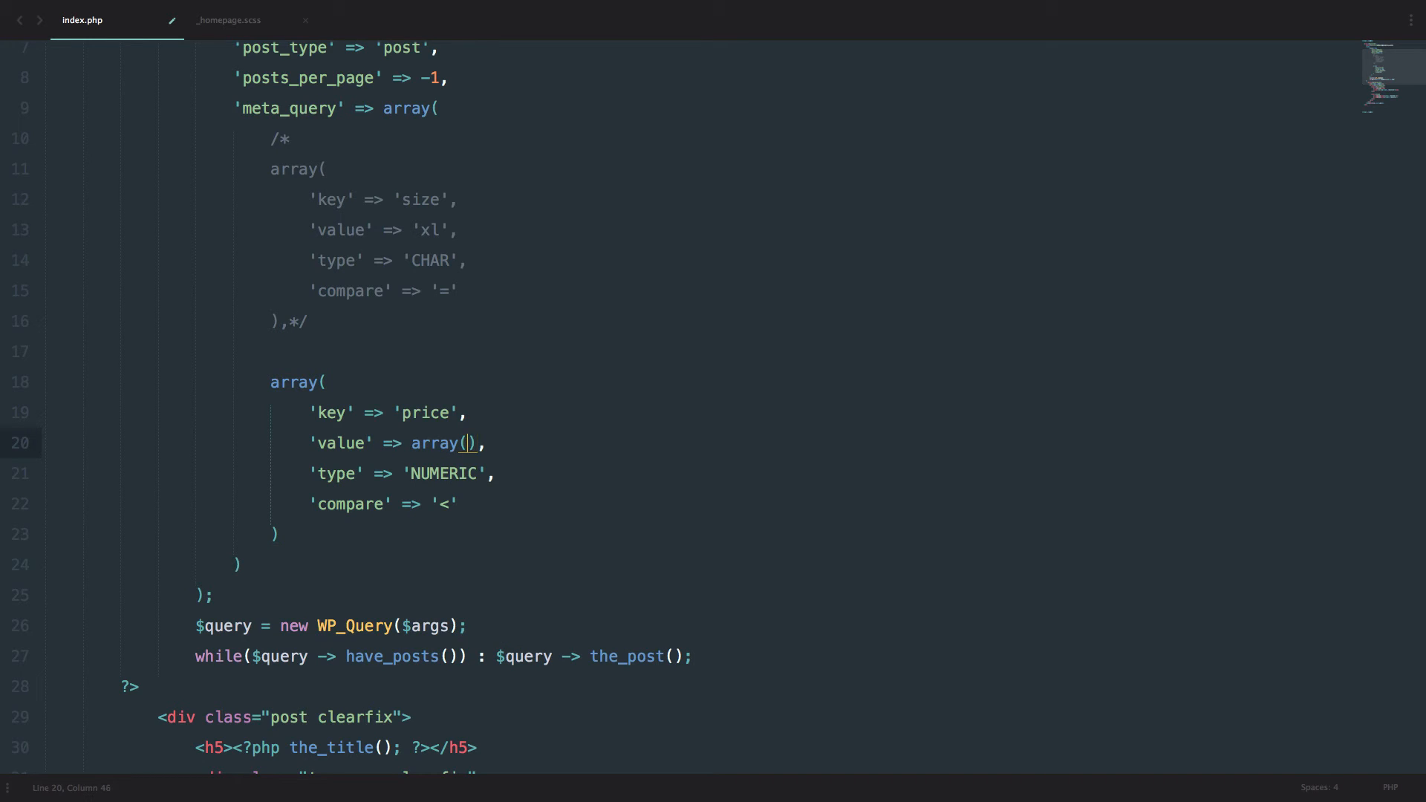
text(50,)
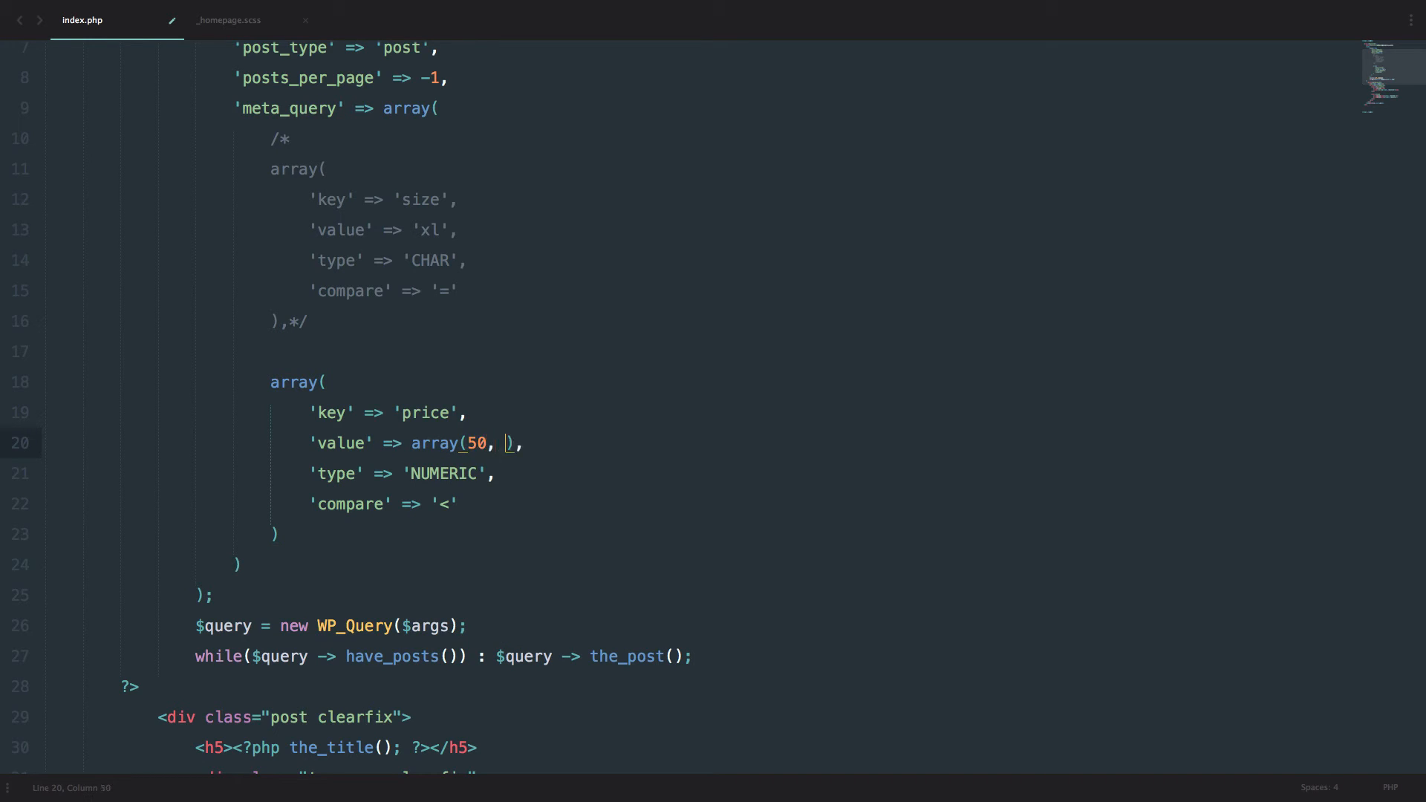
text(100)
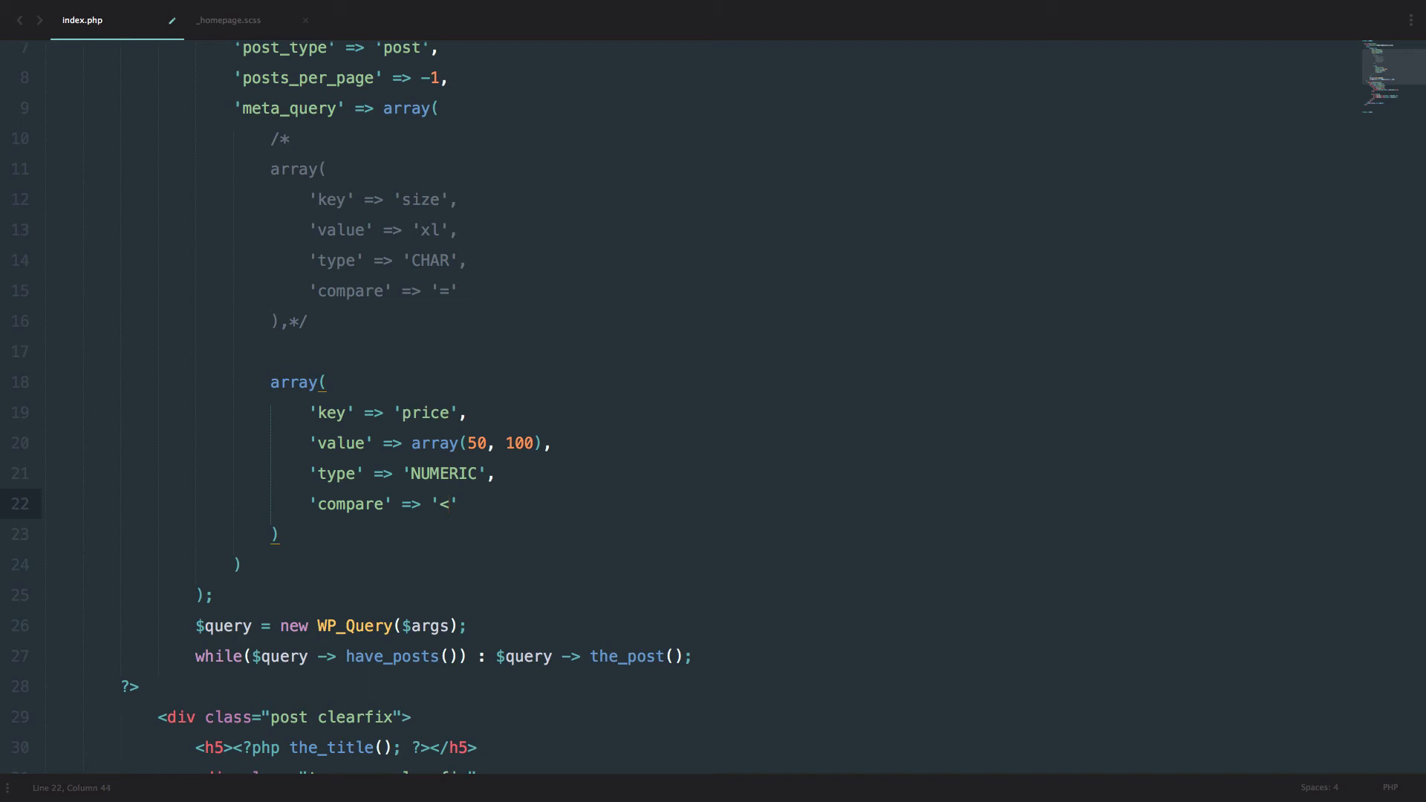
text(BETW)
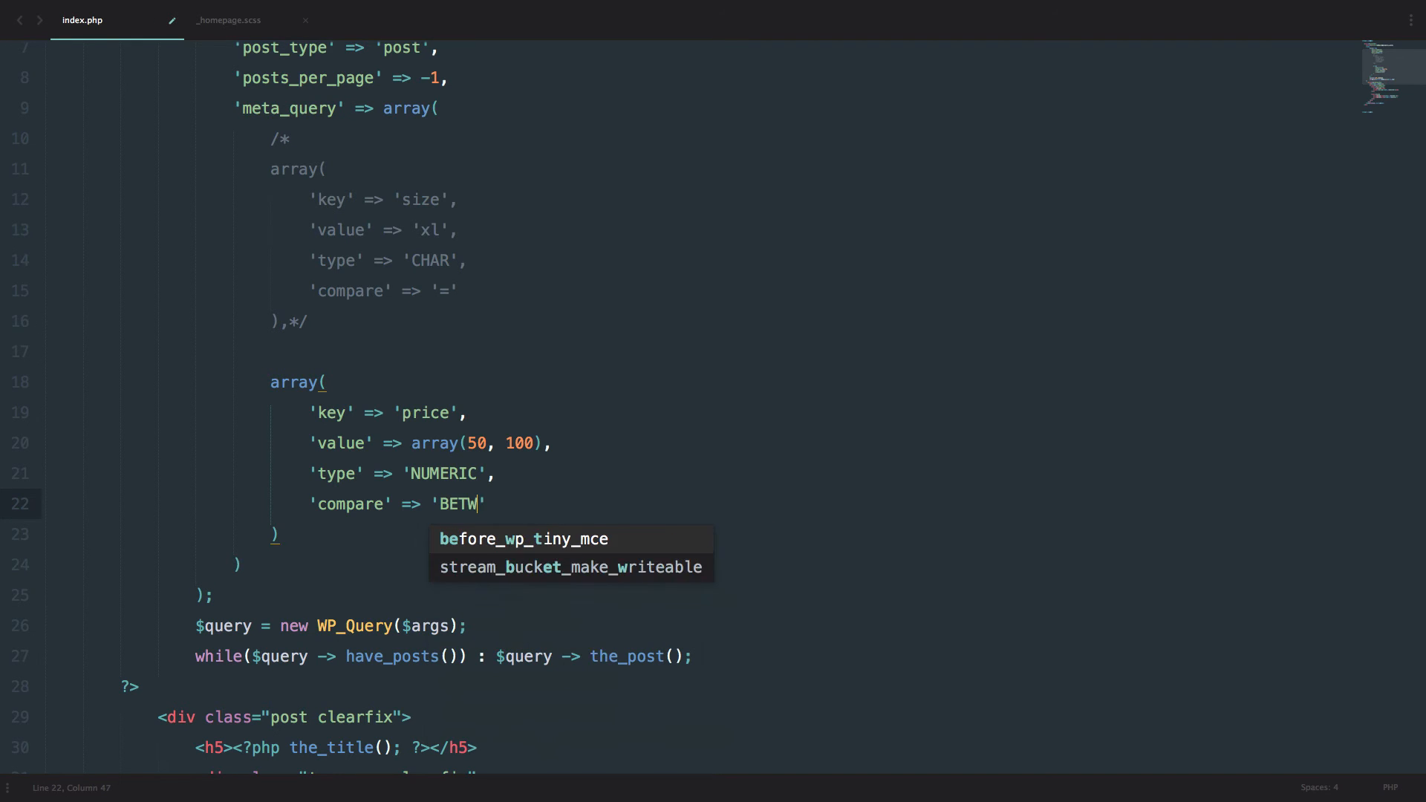
text(EEN')
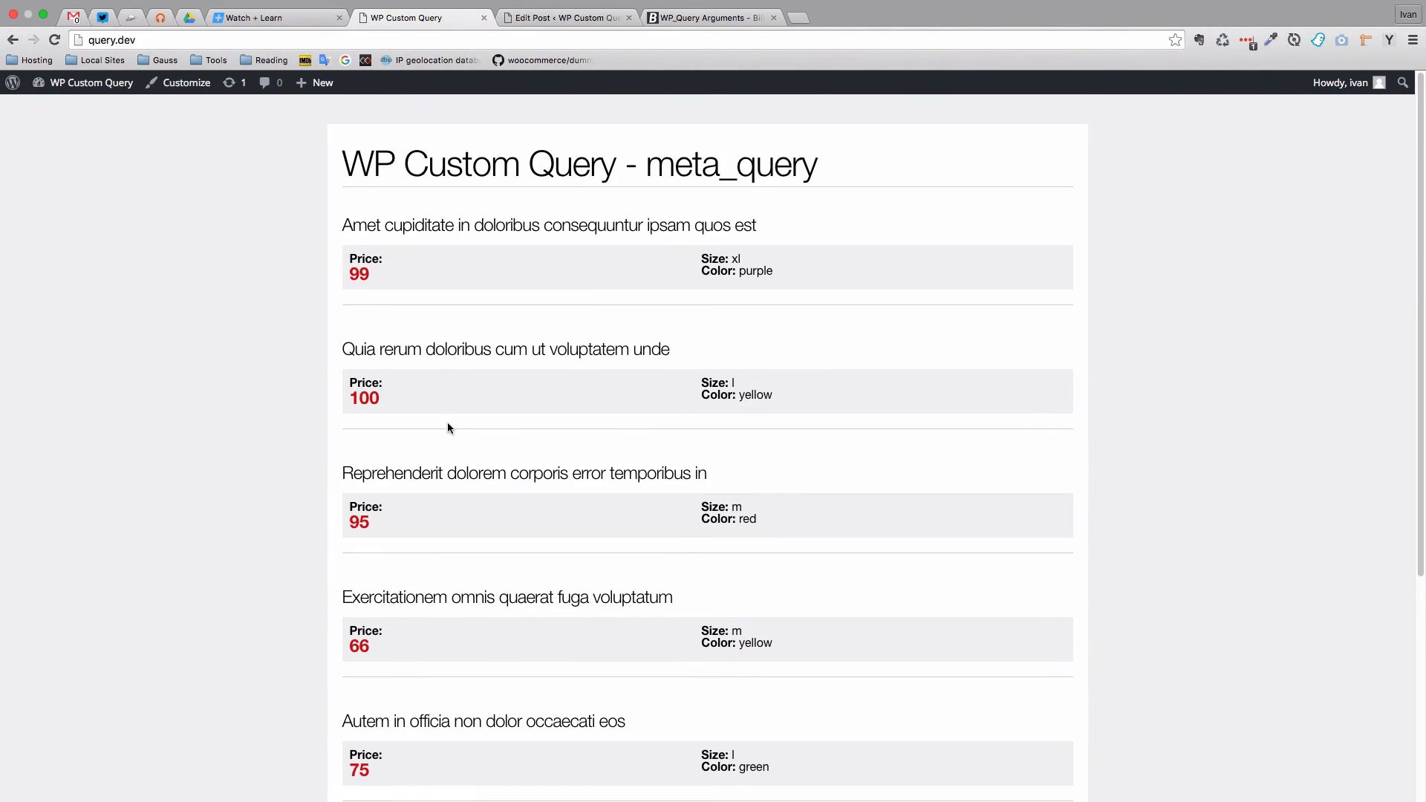
scroll(down, 3)
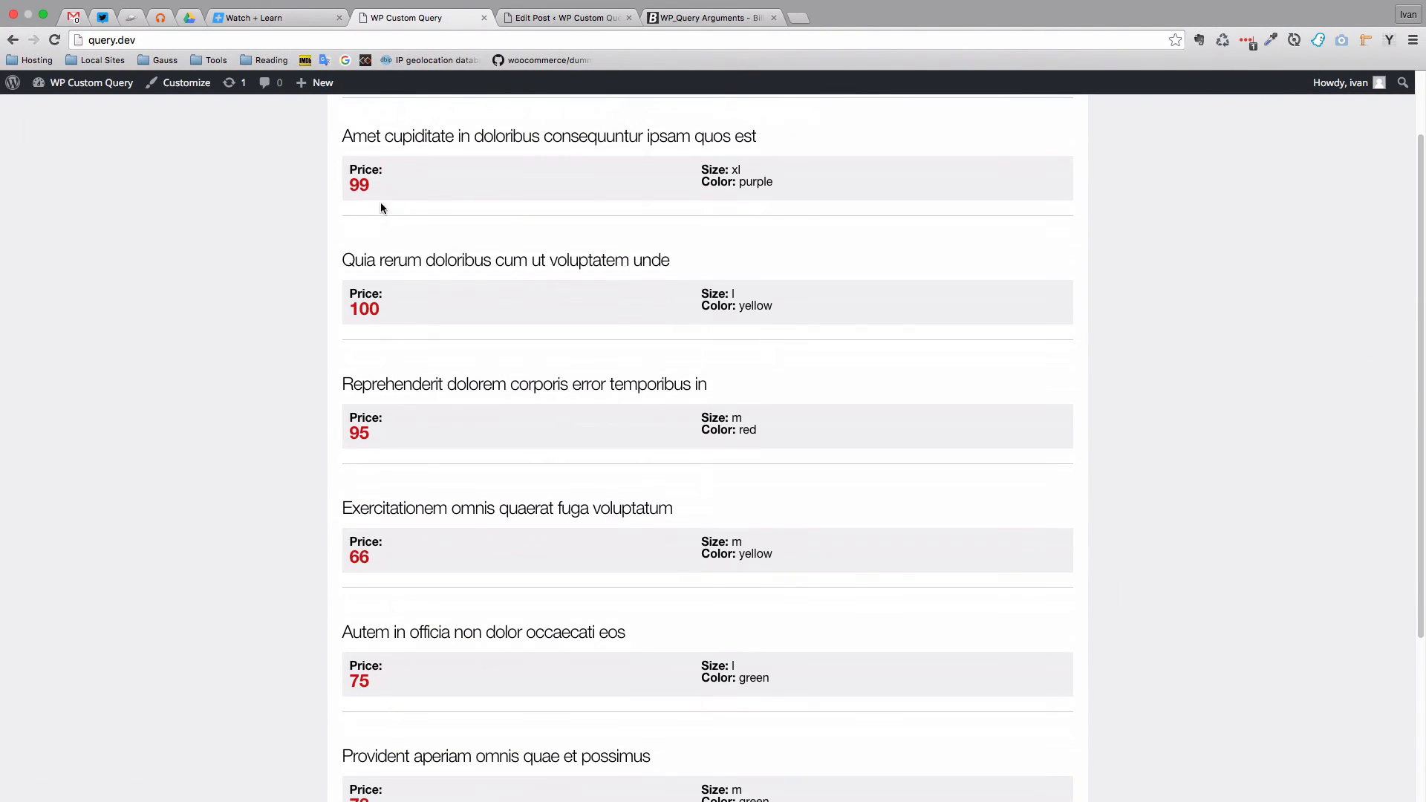
scroll(down, 3)
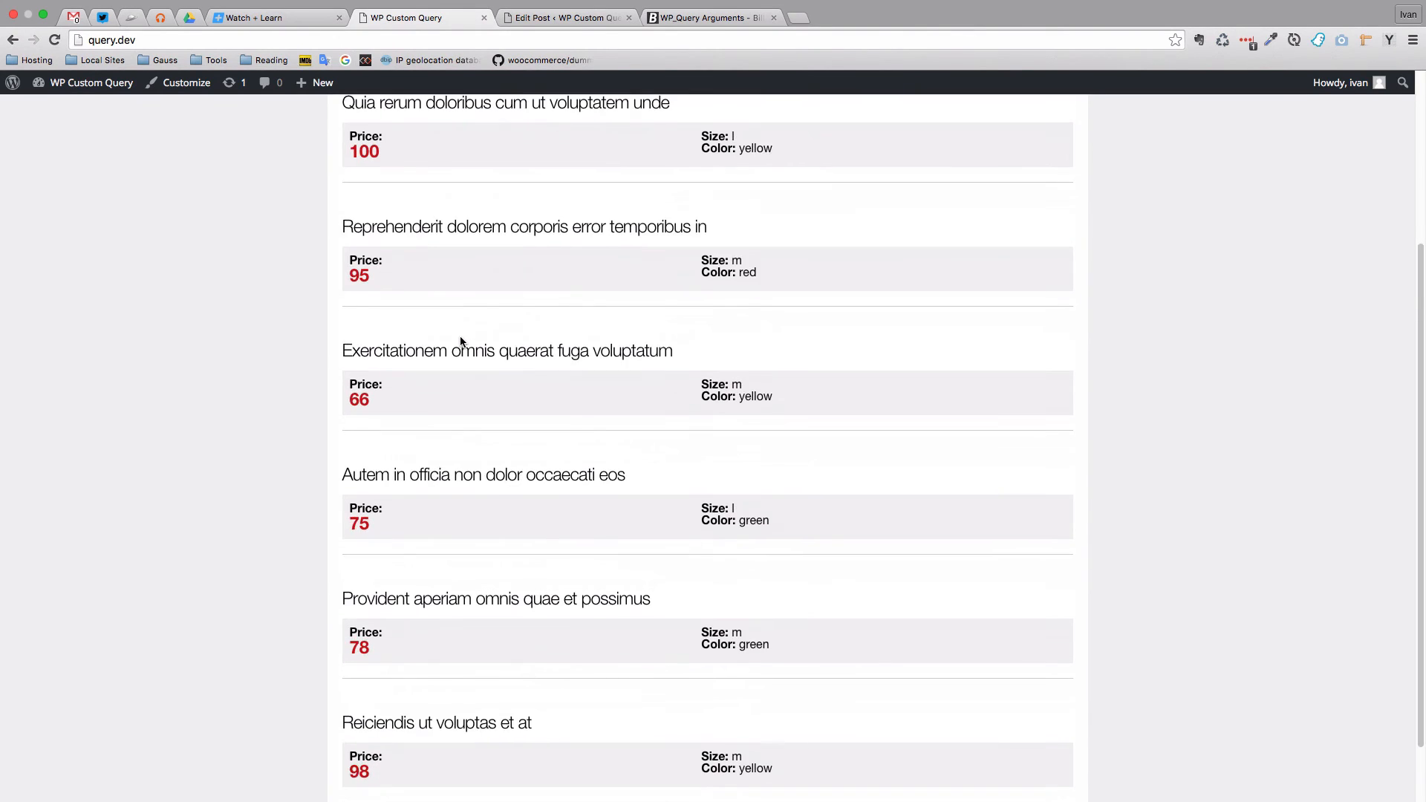
scroll(up, 3)
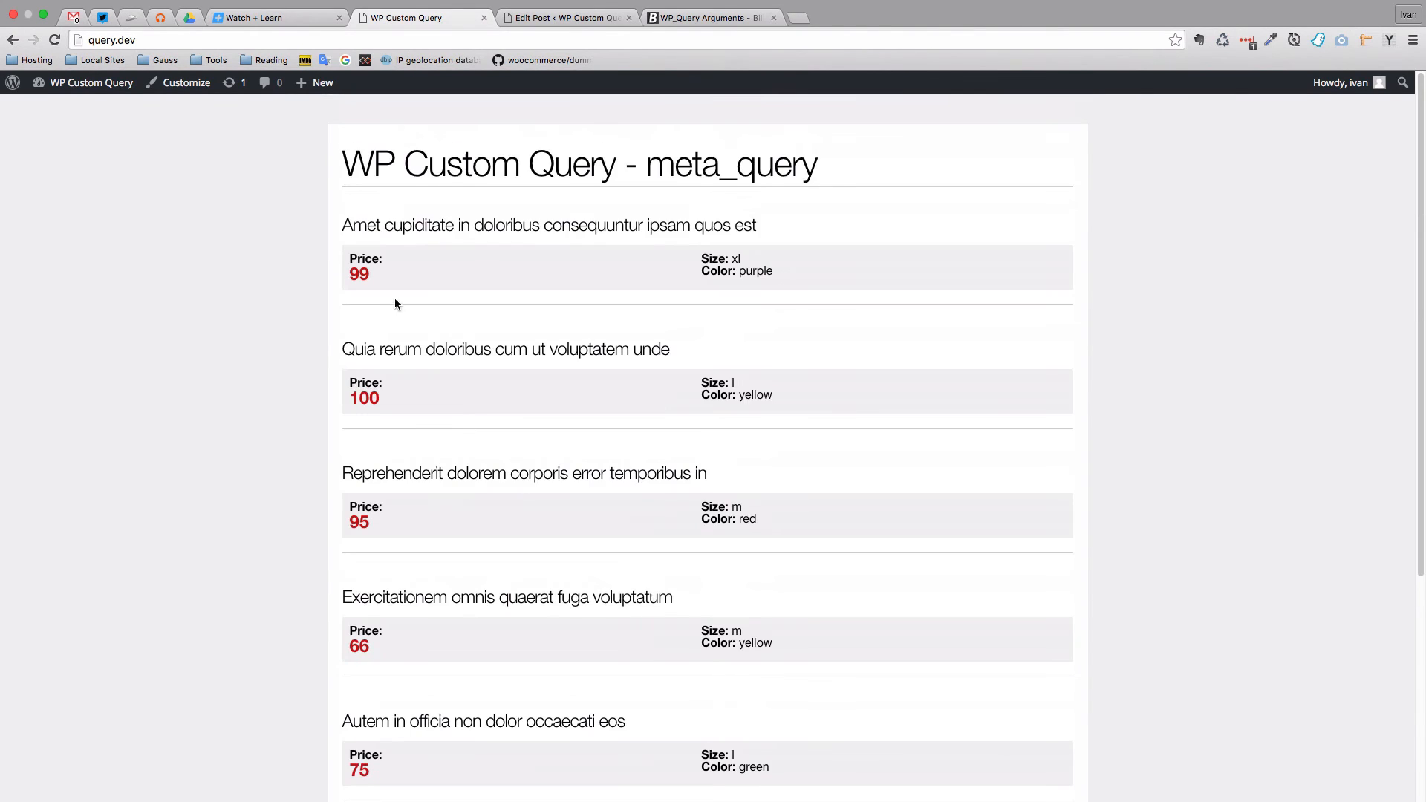
mouse_move(428, 392)
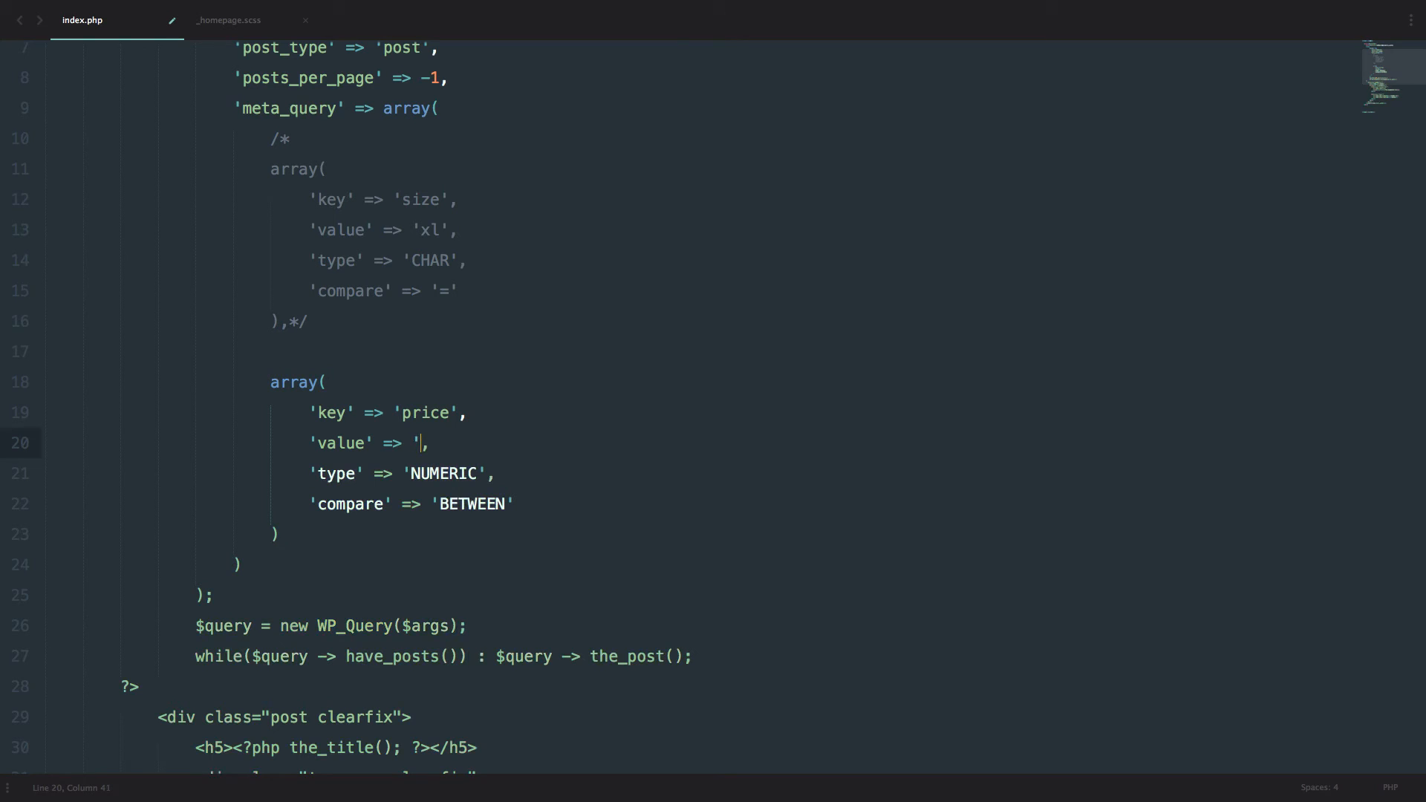
Step: Restore the price clause to 'value' => 100 with 'compare' => '<'
text(100)
click(411, 504)
text(<)
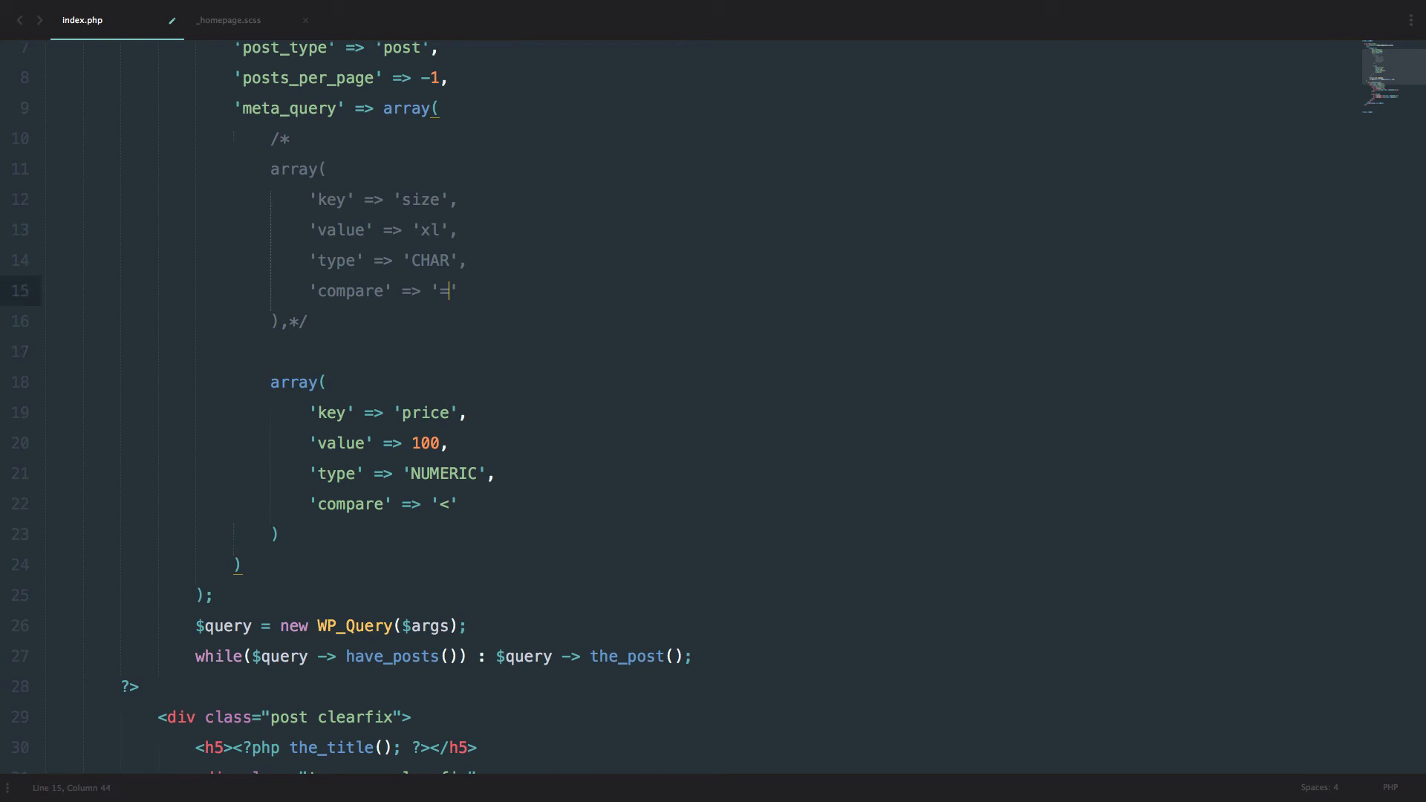
click(446, 199)
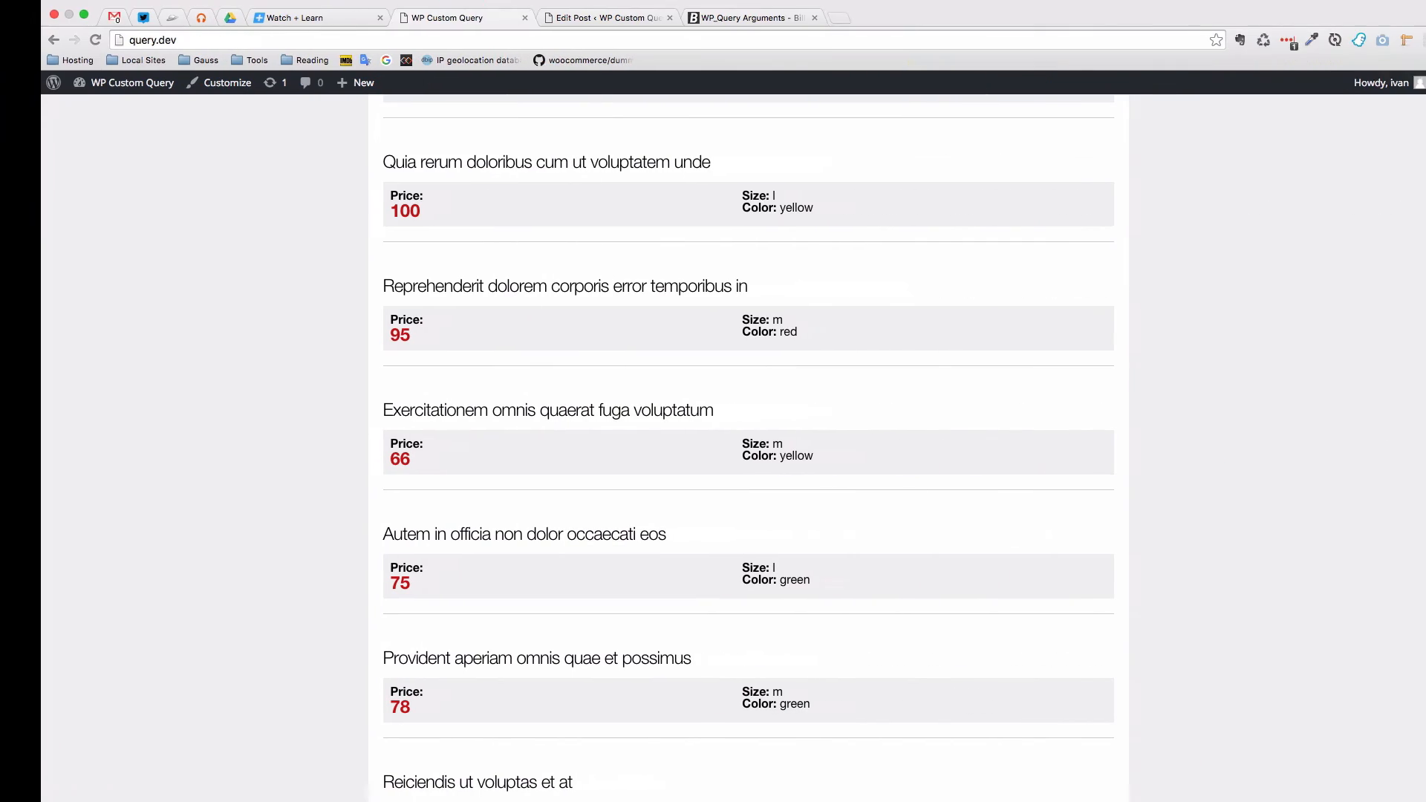
scroll(down, 3)
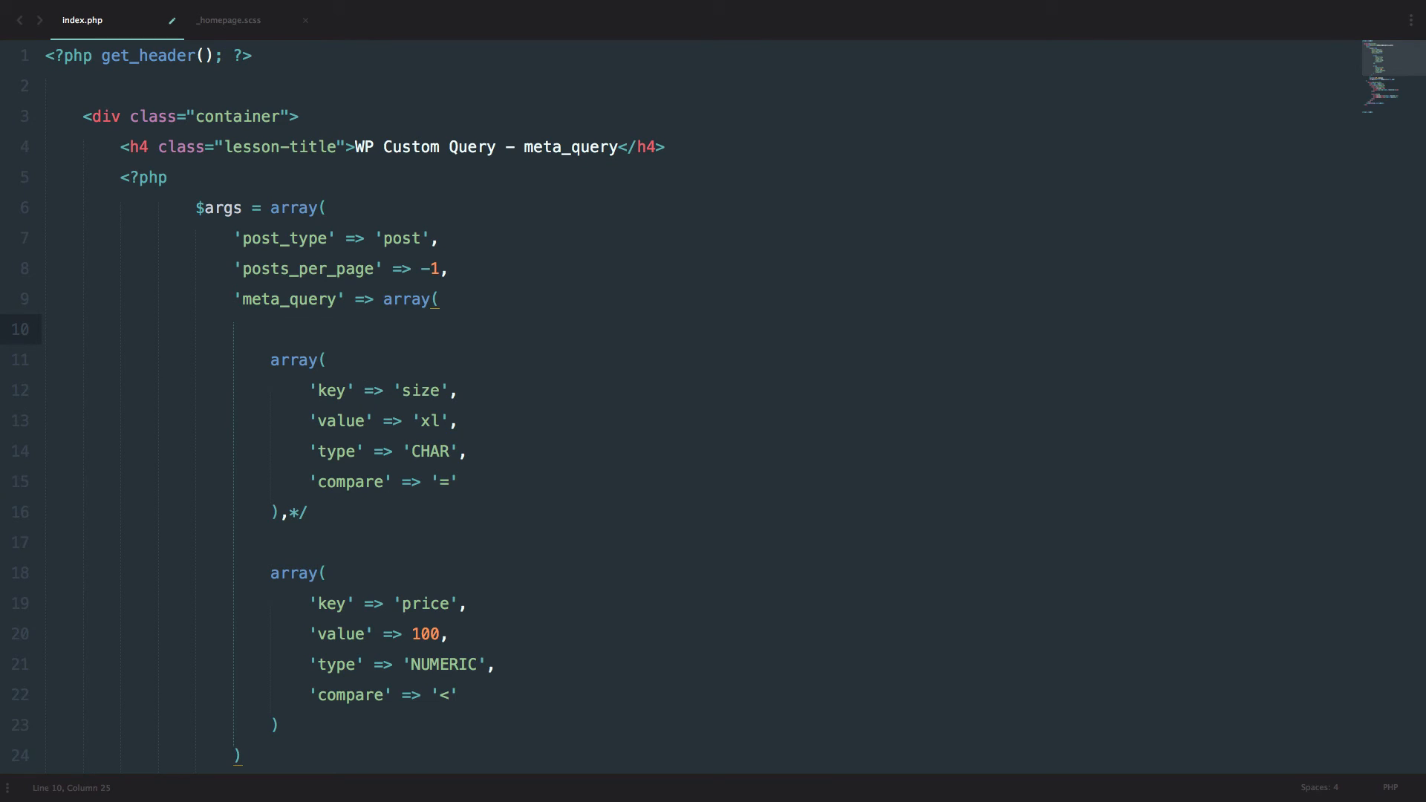
Step: Uncomment the size clause and wrap it in a nested array( ... ) group with room for a second clause
key(BackSpace)
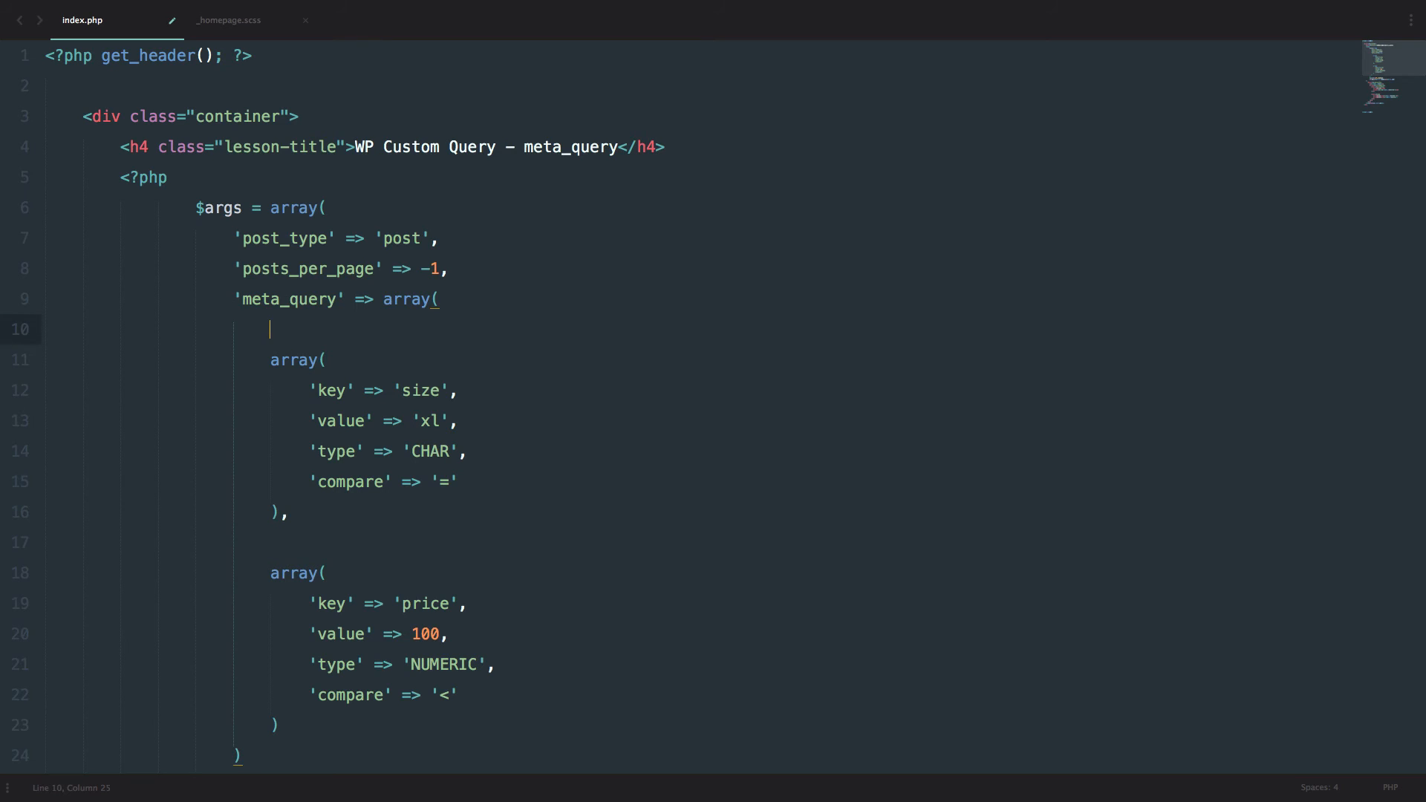
text(arra)
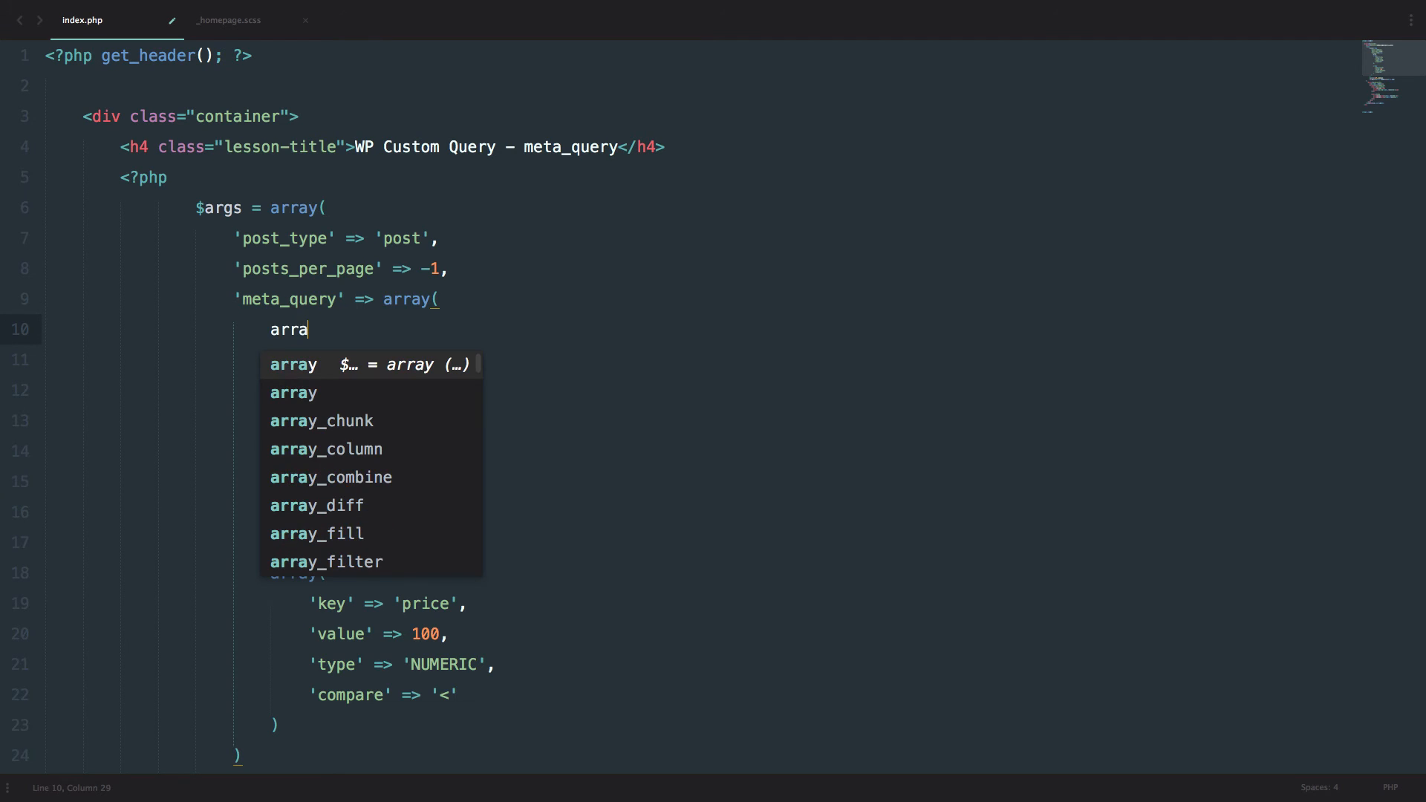
text(y)
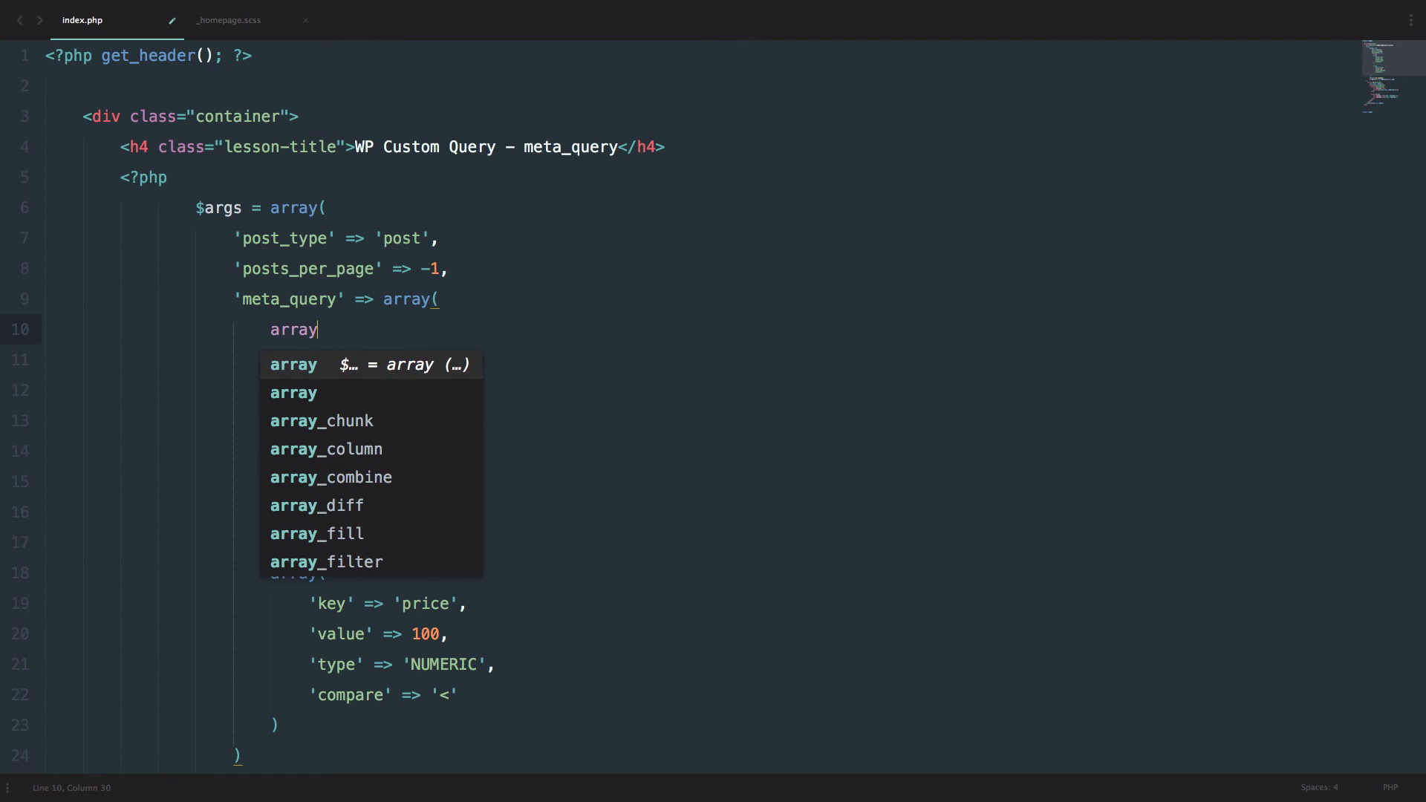
text(()
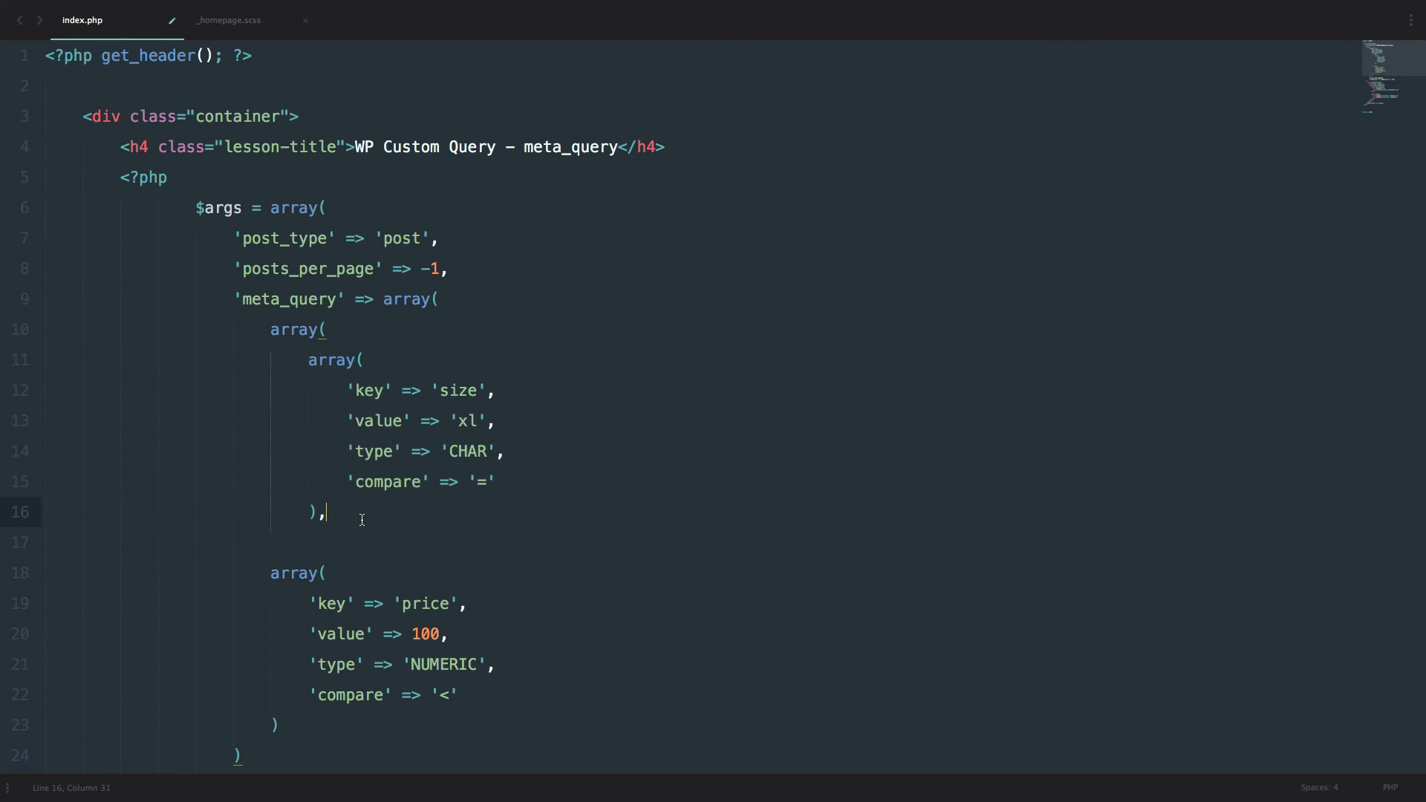
key(Enter)
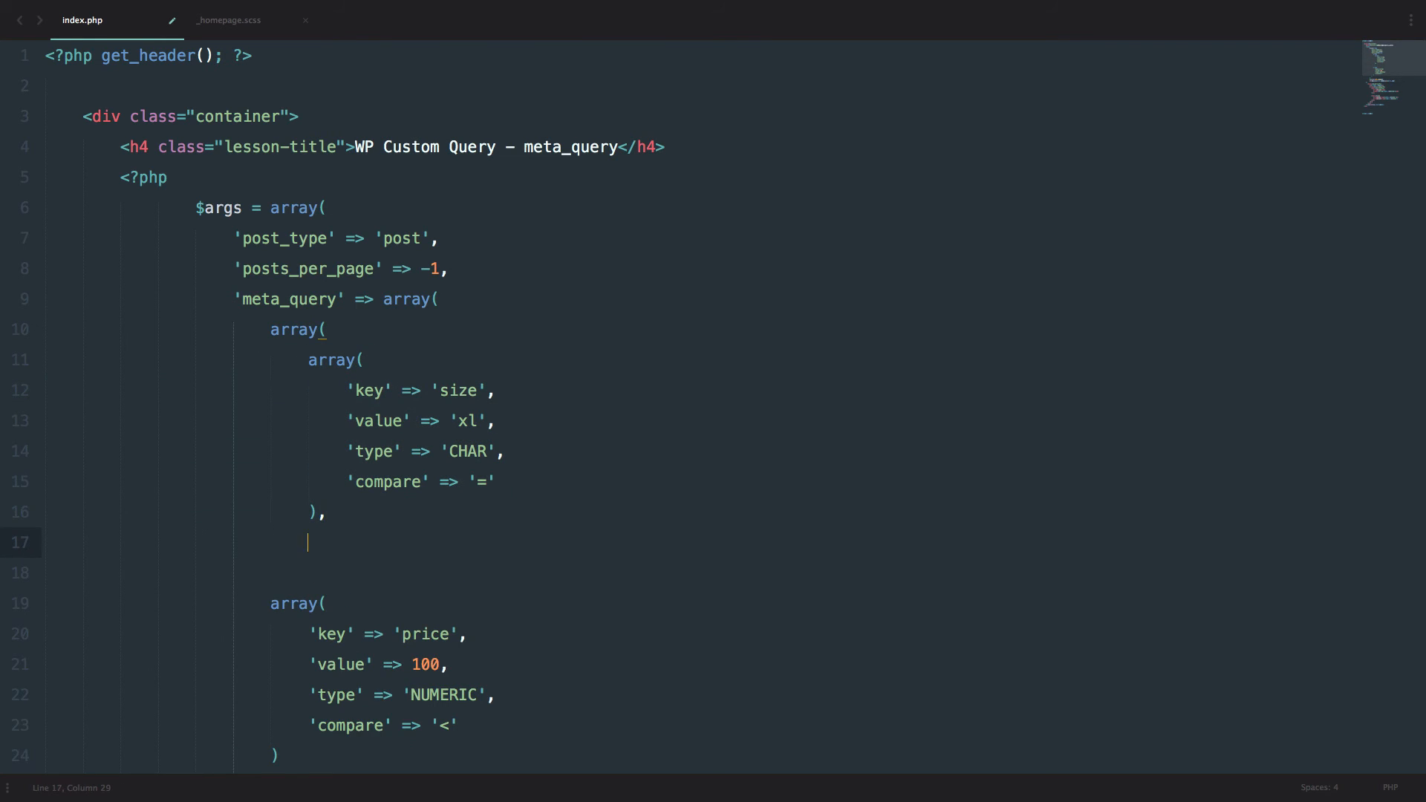
text(),)
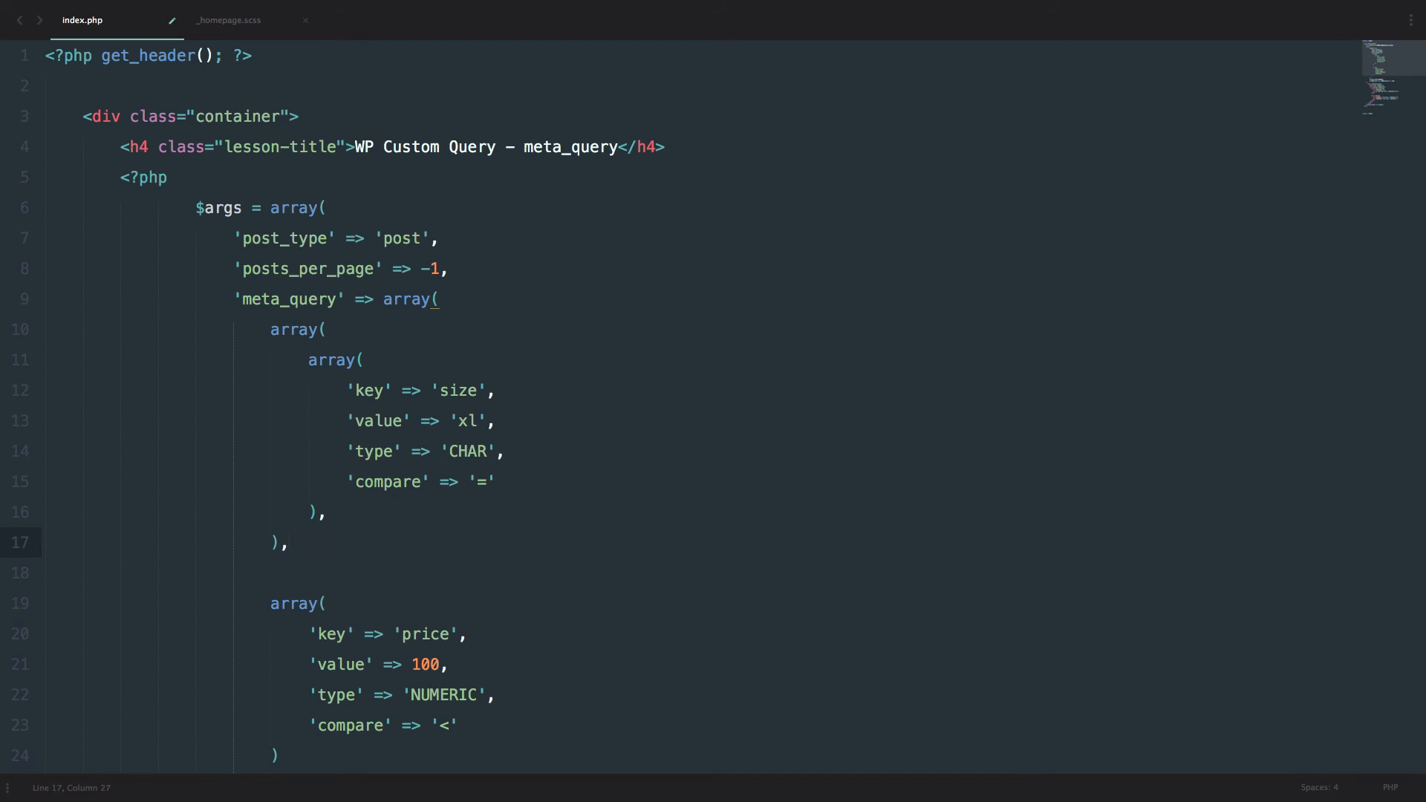
key(Enter)
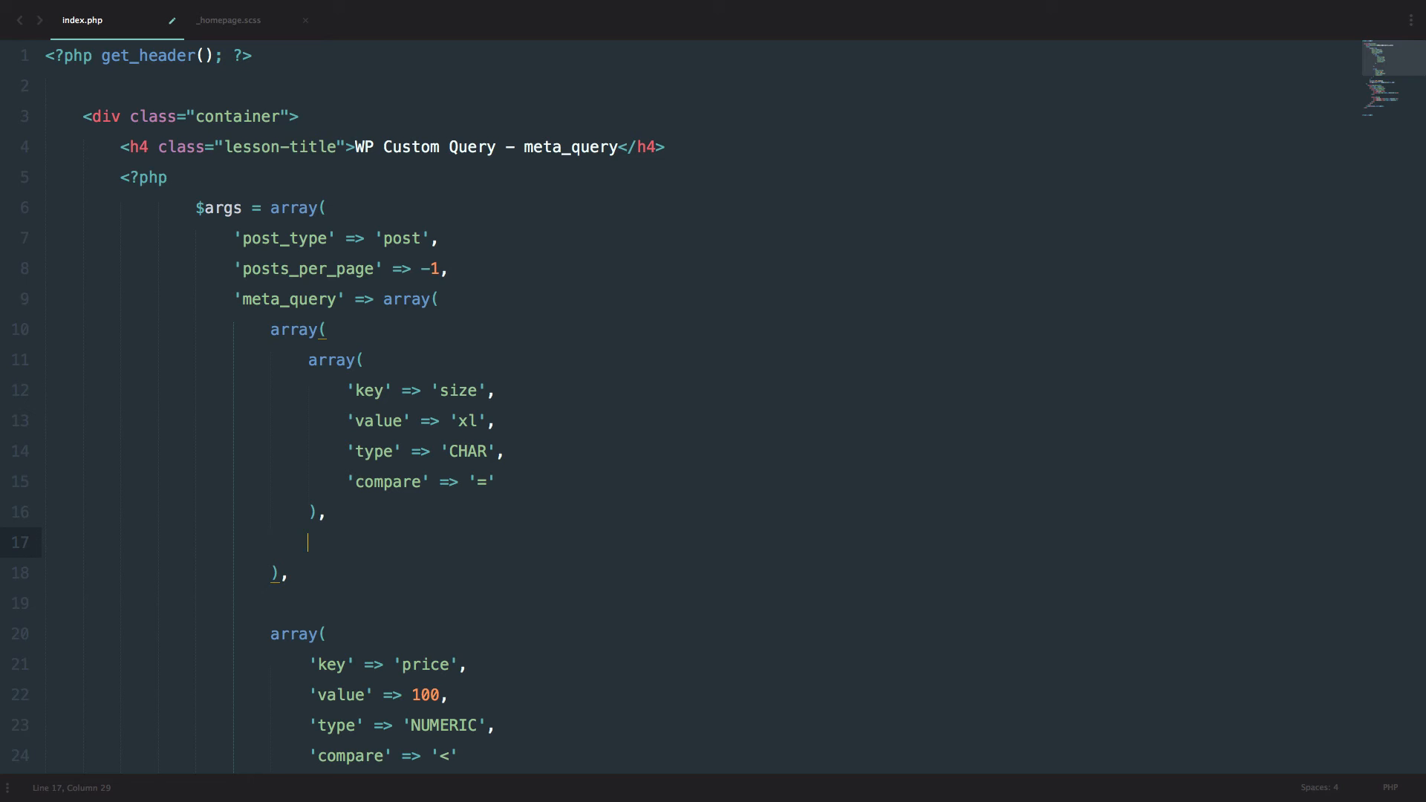
Step: Add a 'color' => 'green' clause inside the nested group and change the size value from 'xl' to 'l'
double_click(368, 391)
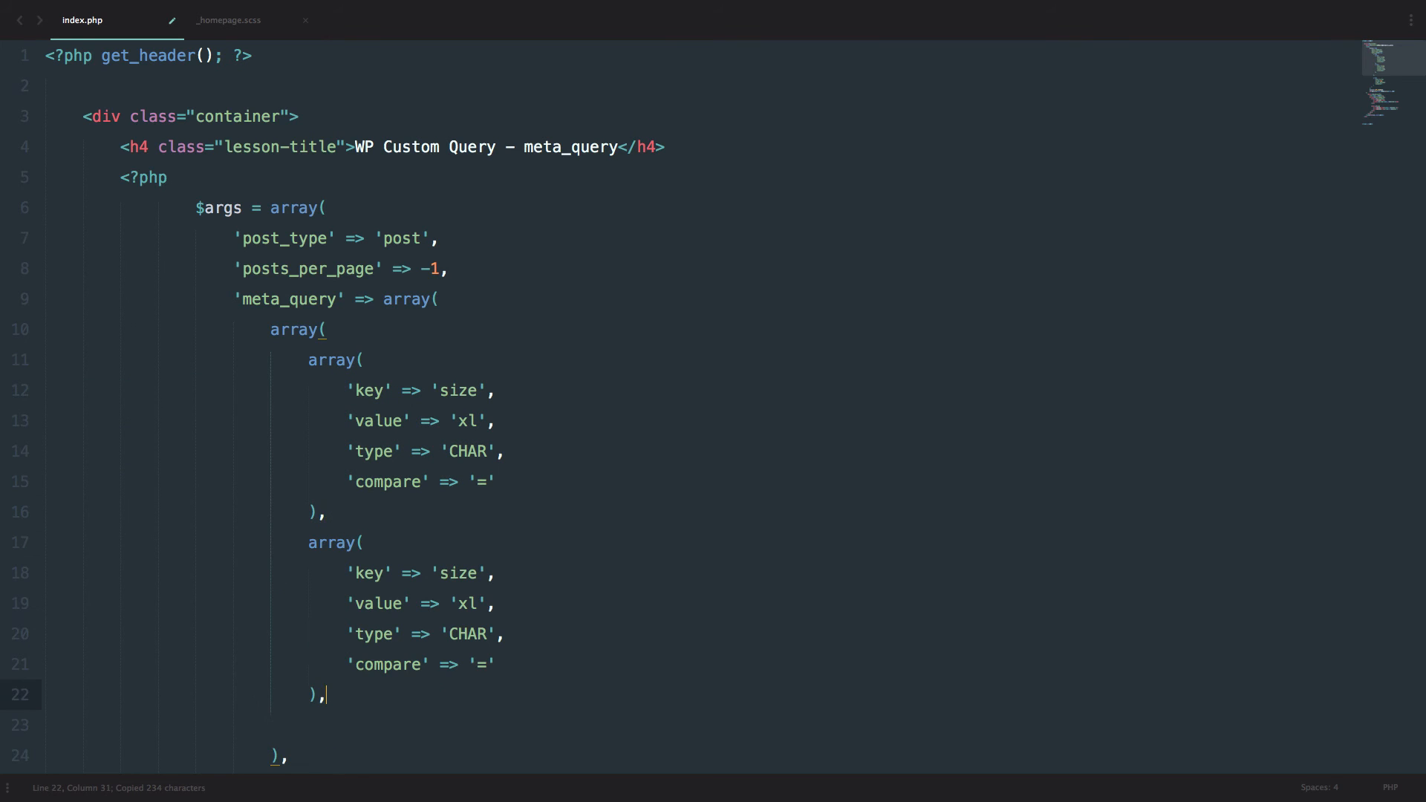
scroll(down, 3)
text(c)
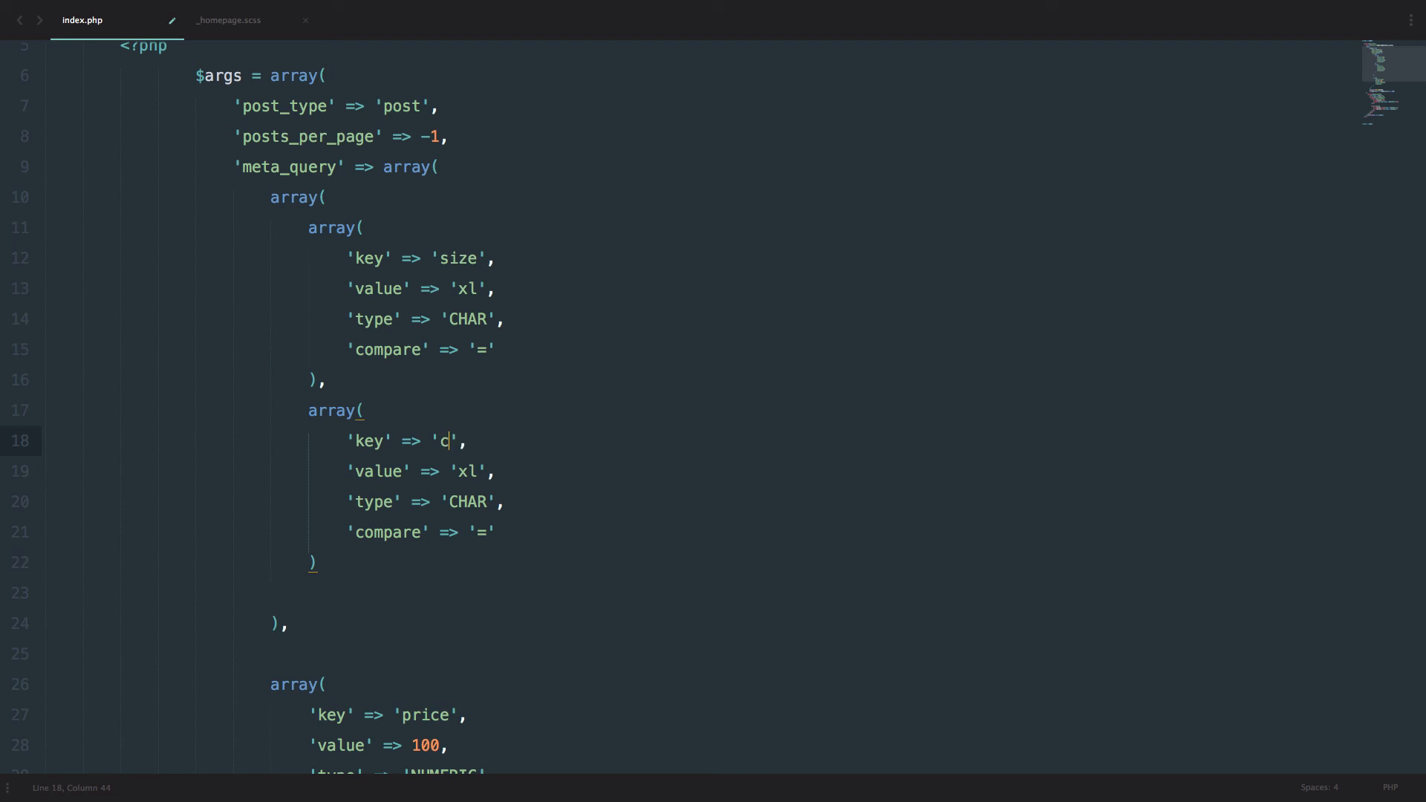
text(olor)
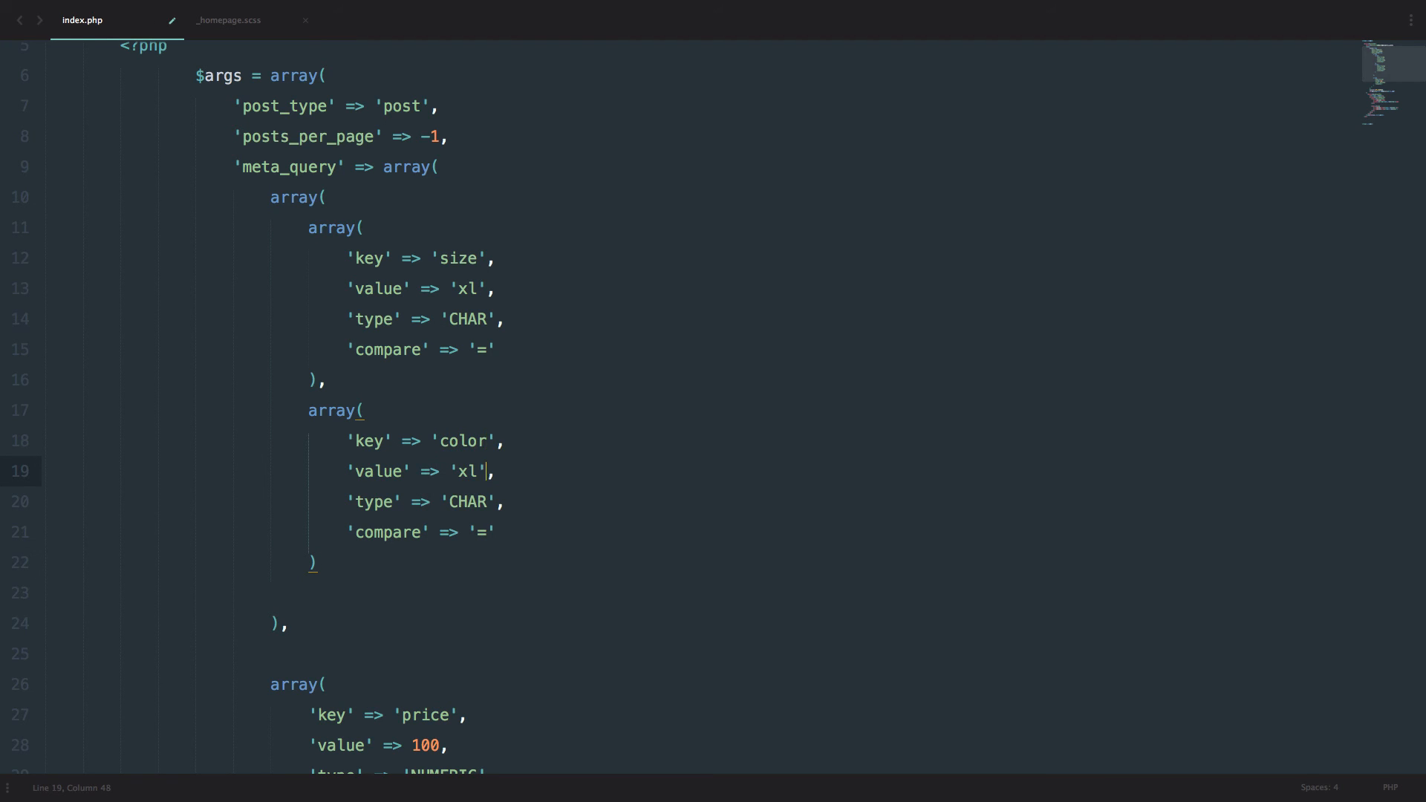
text(green)
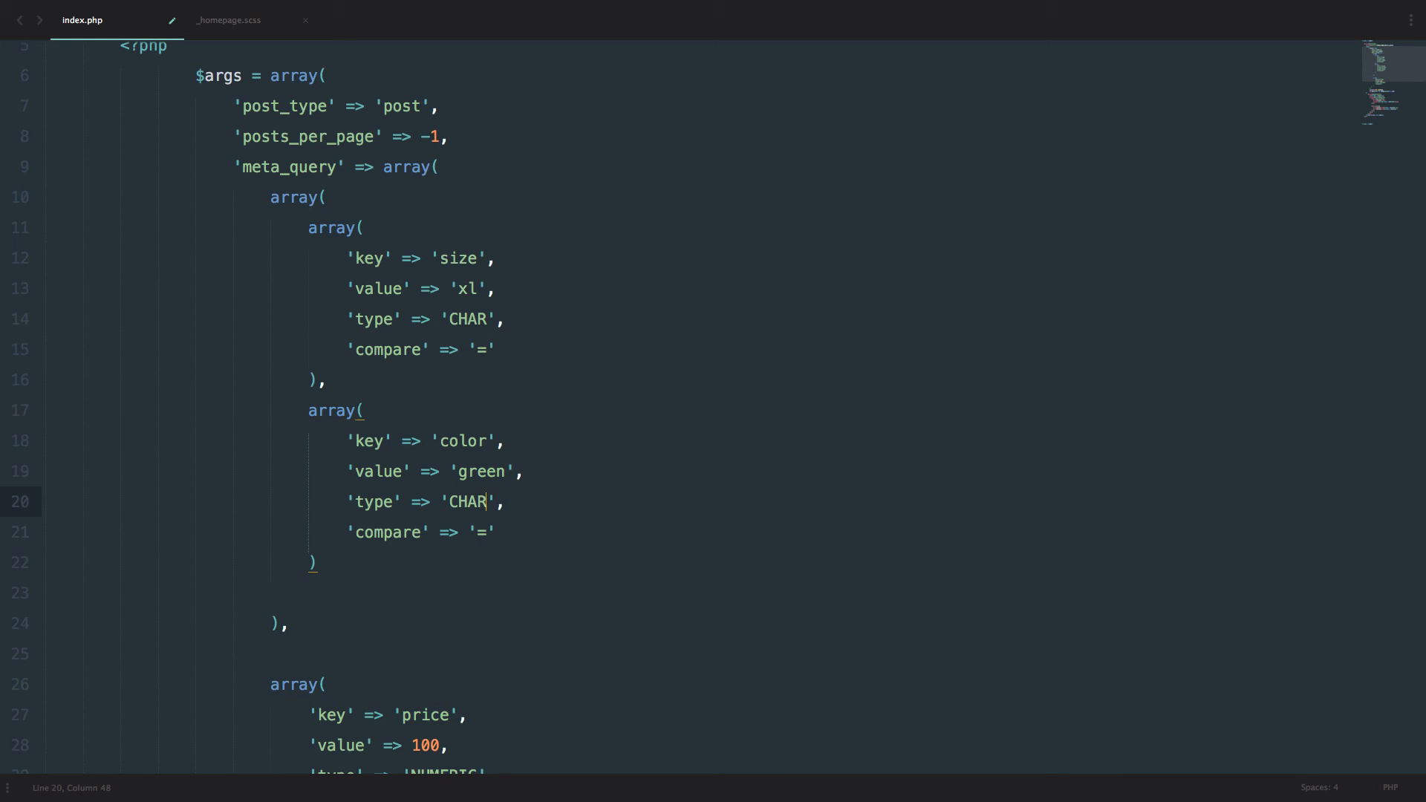
click(485, 531)
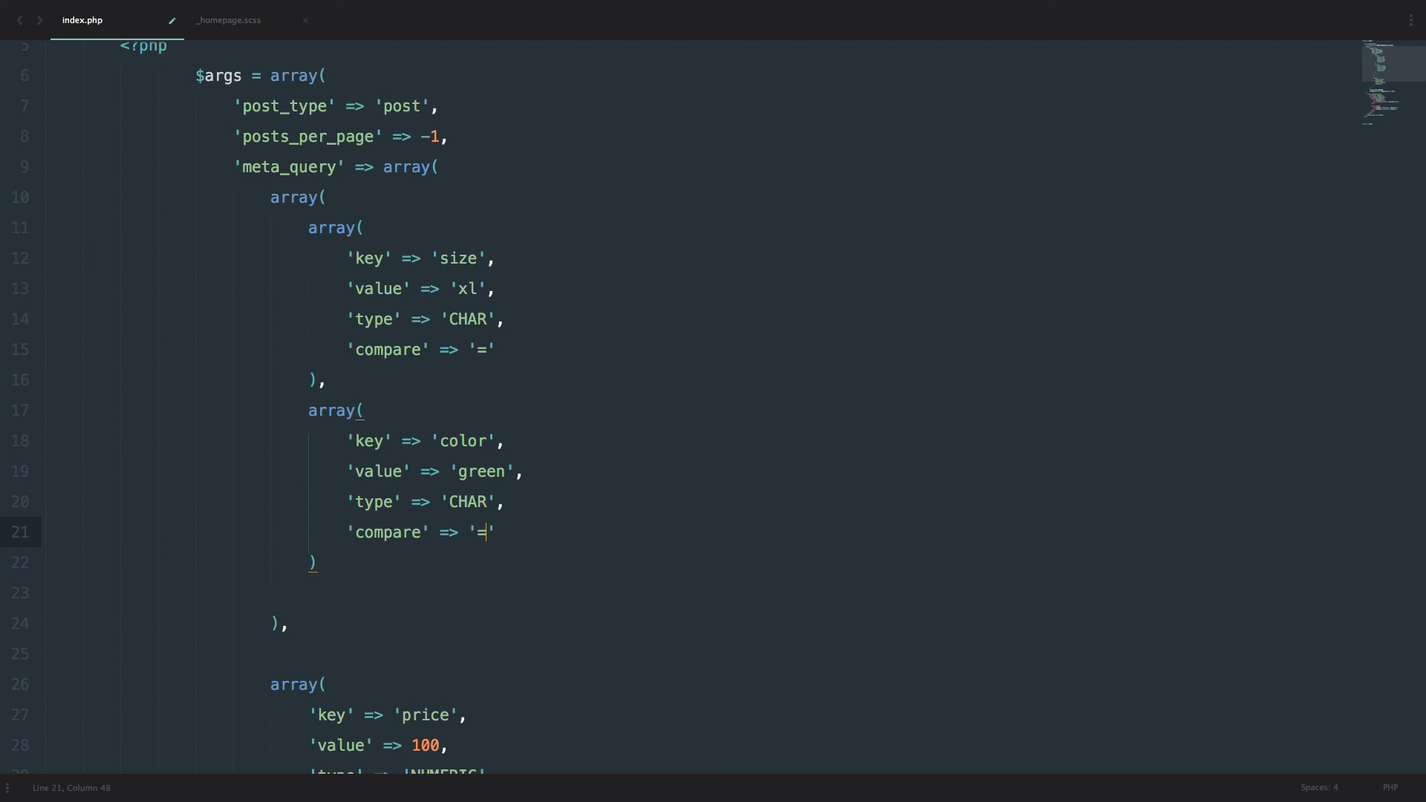
click(487, 441)
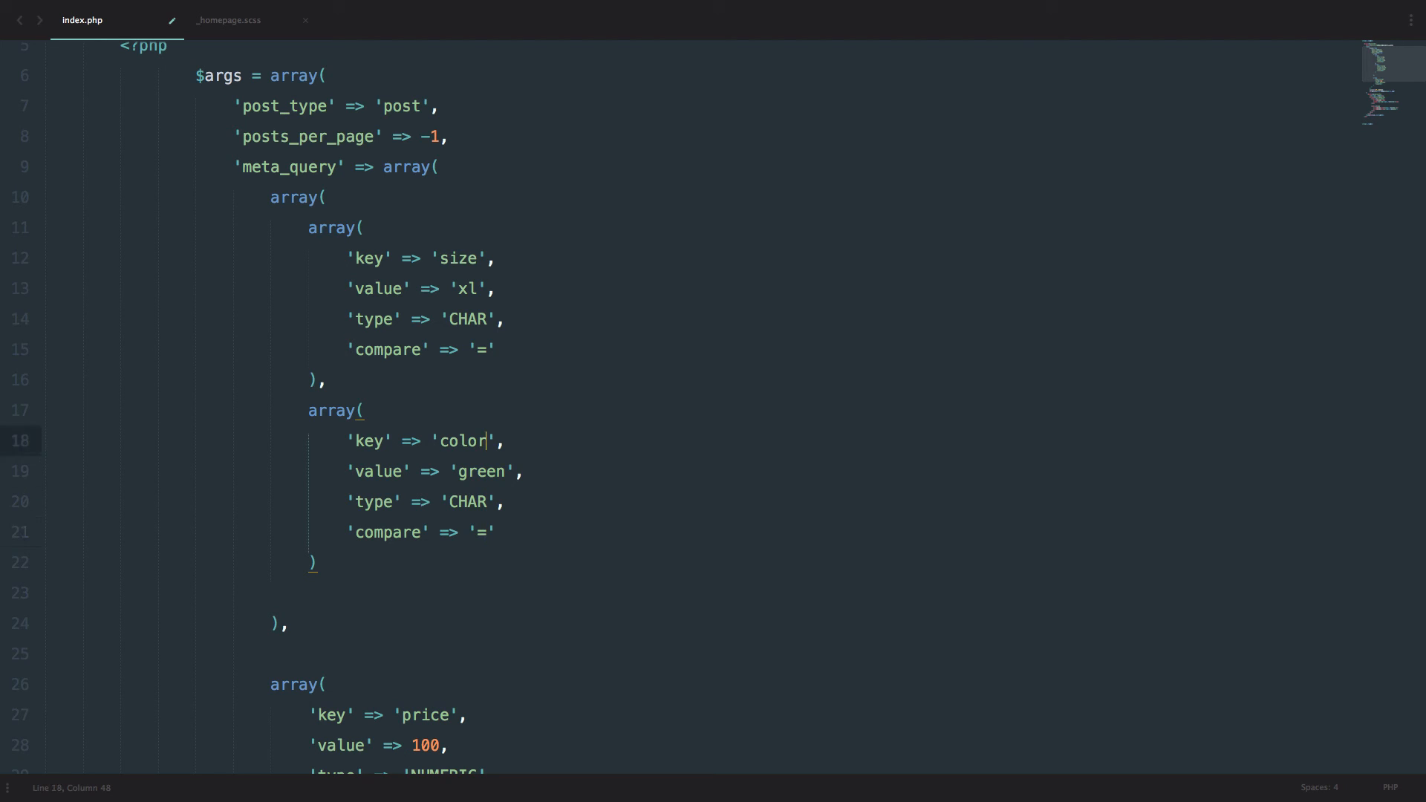
click(486, 288)
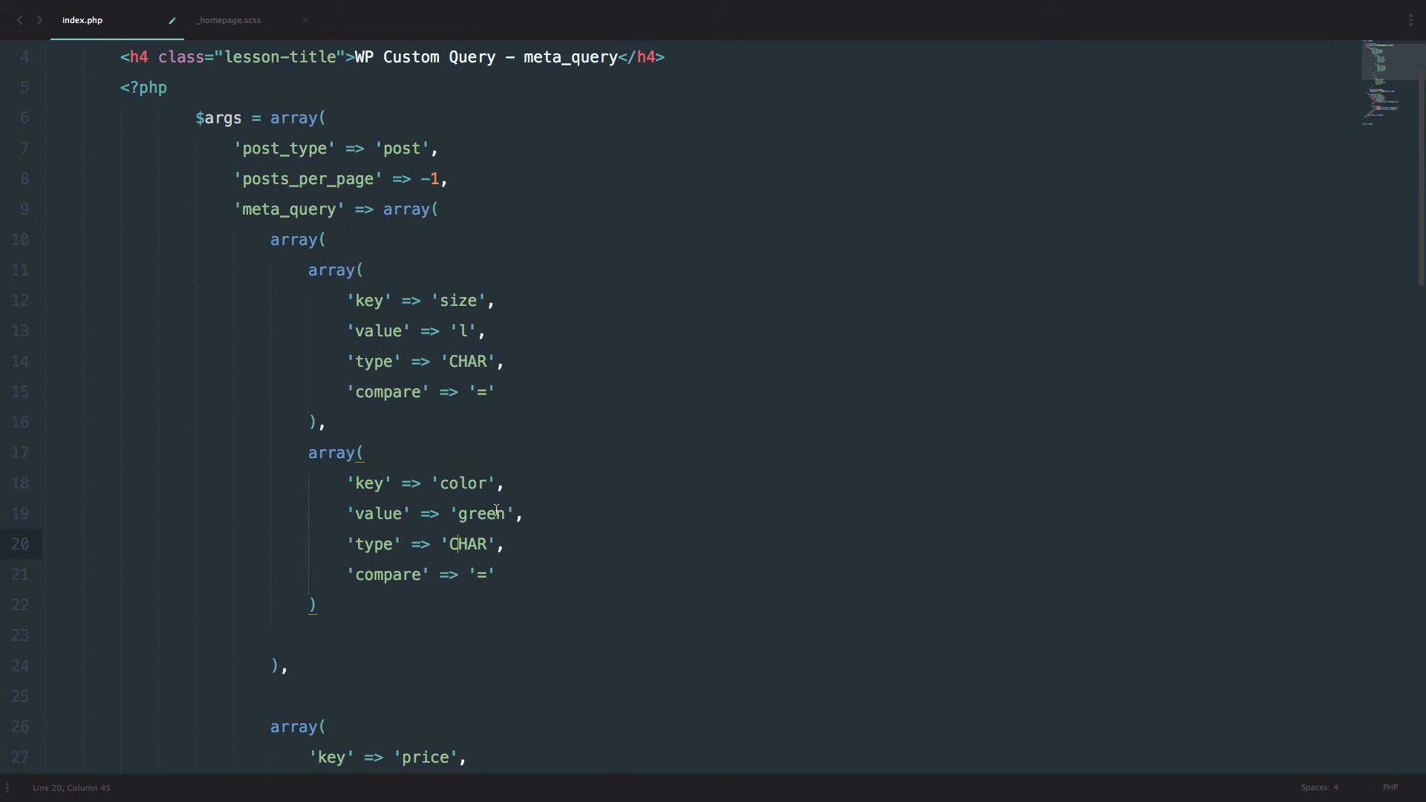
Step: Reload query.dev and highlight the second size-l green product's price and attributes, then clear it
scroll(down, 3)
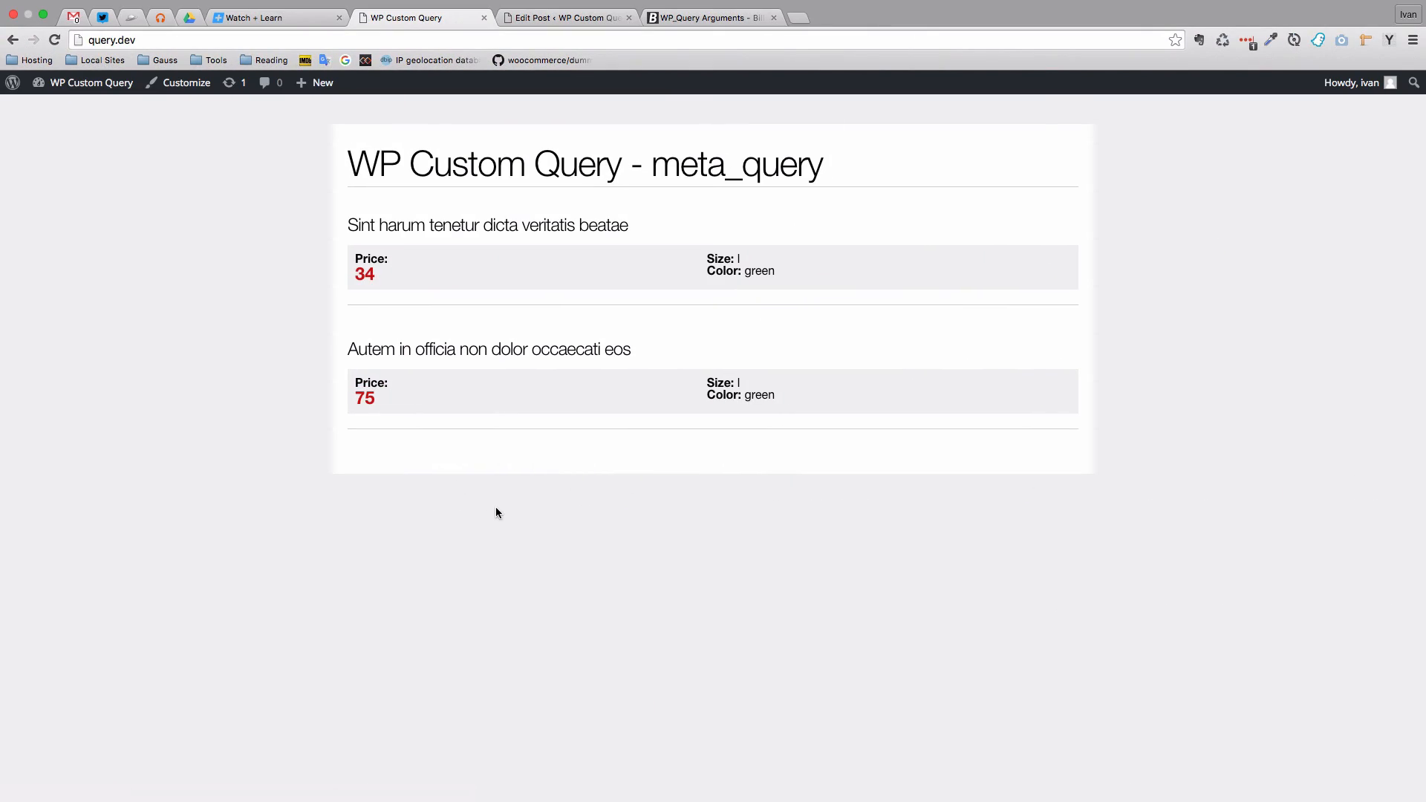
double_click(371, 258)
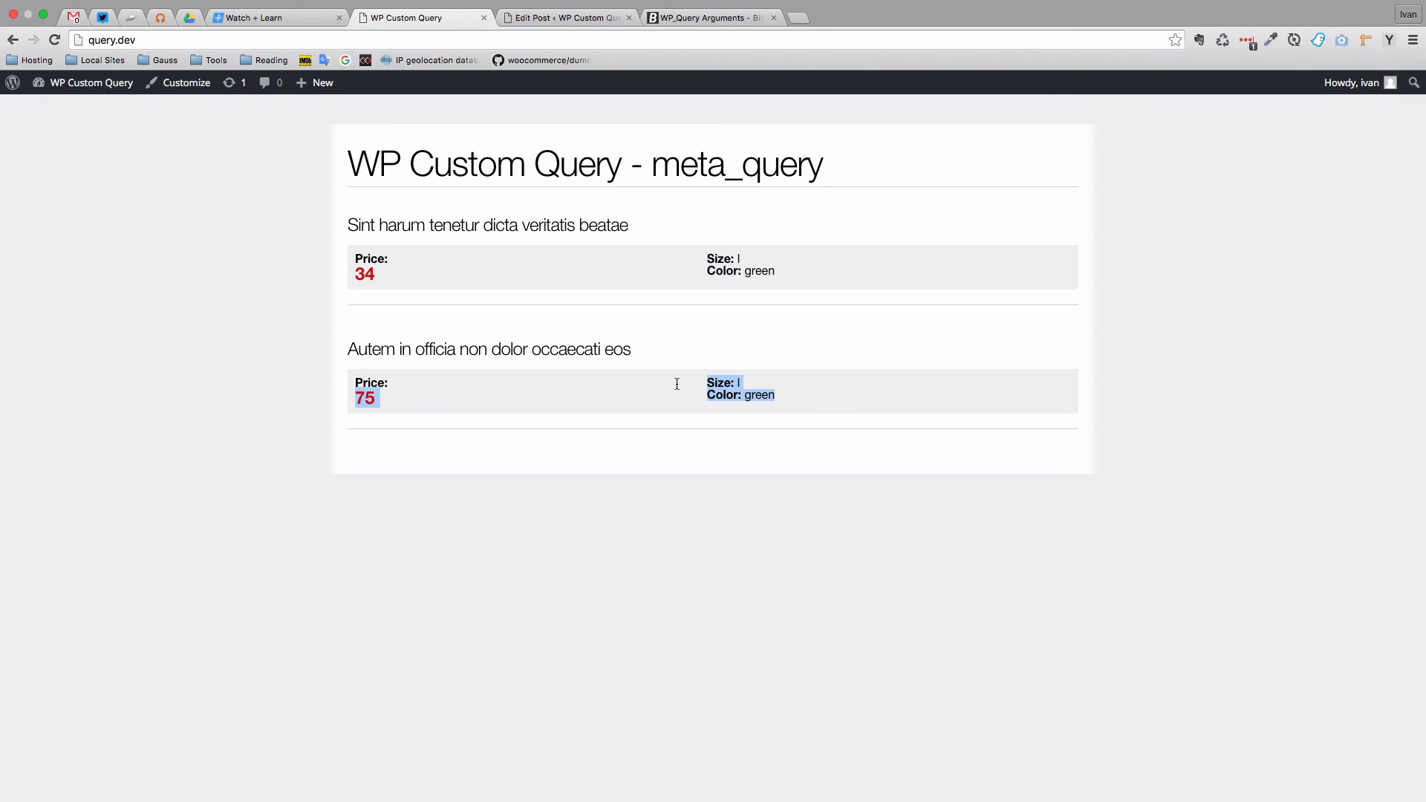
click(413, 404)
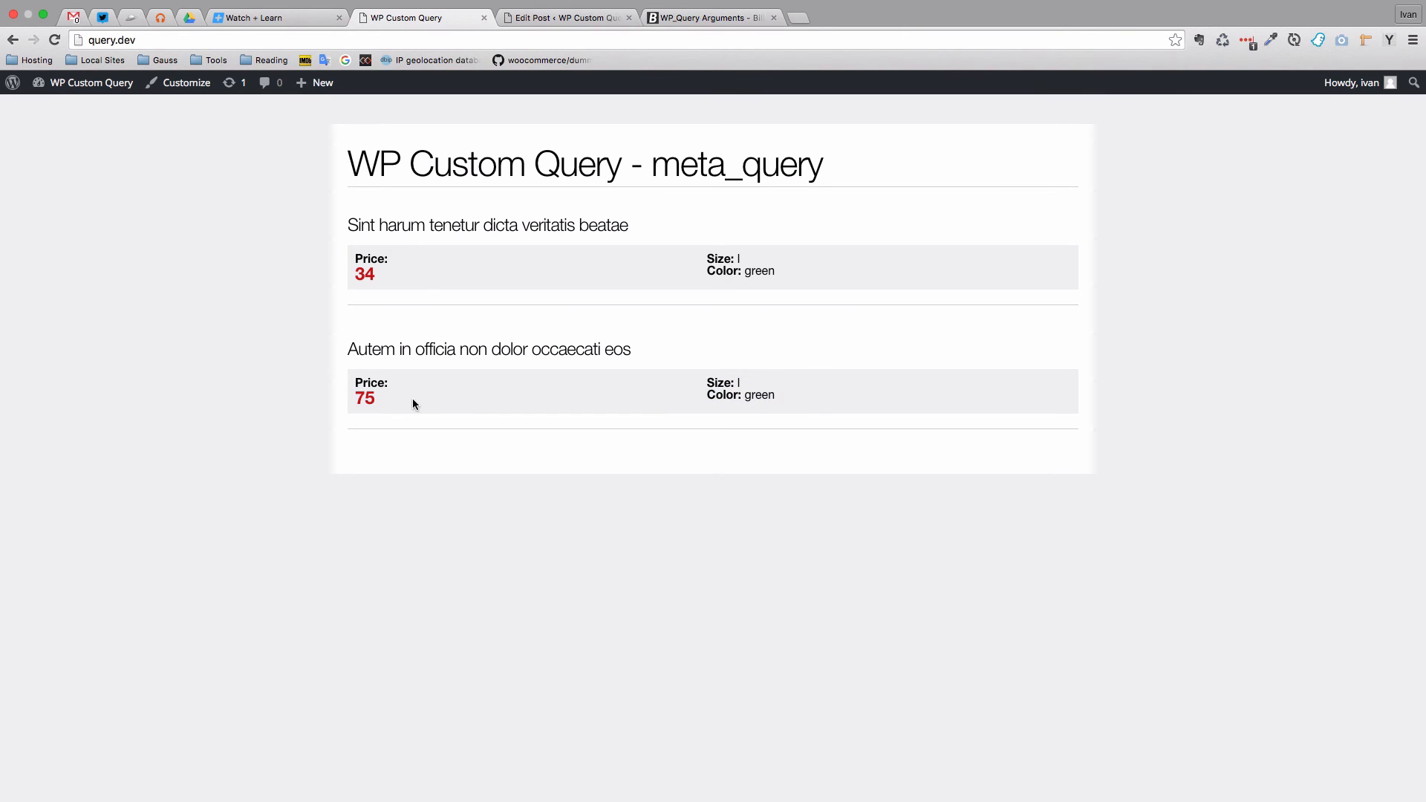
mouse_move(756, 293)
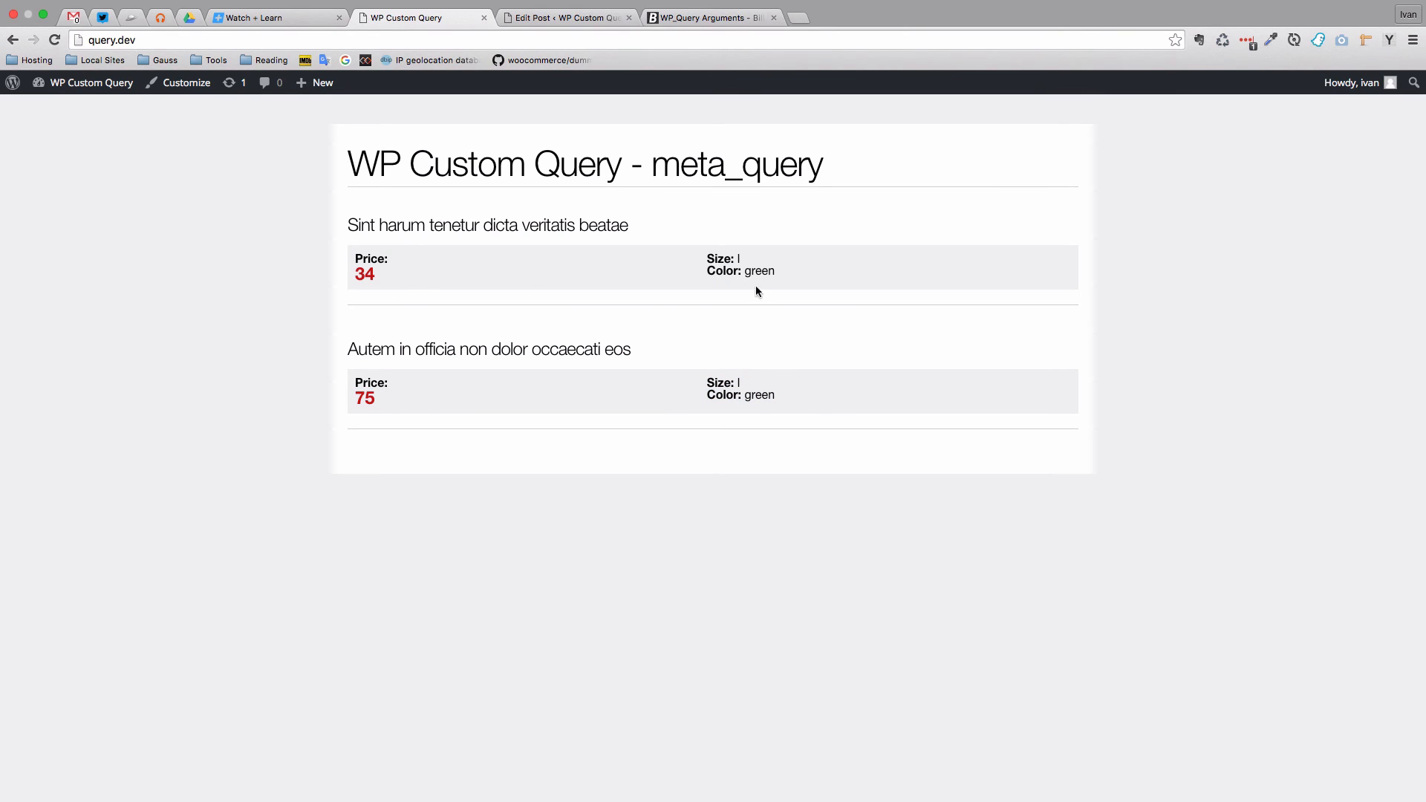
mouse_move(765, 300)
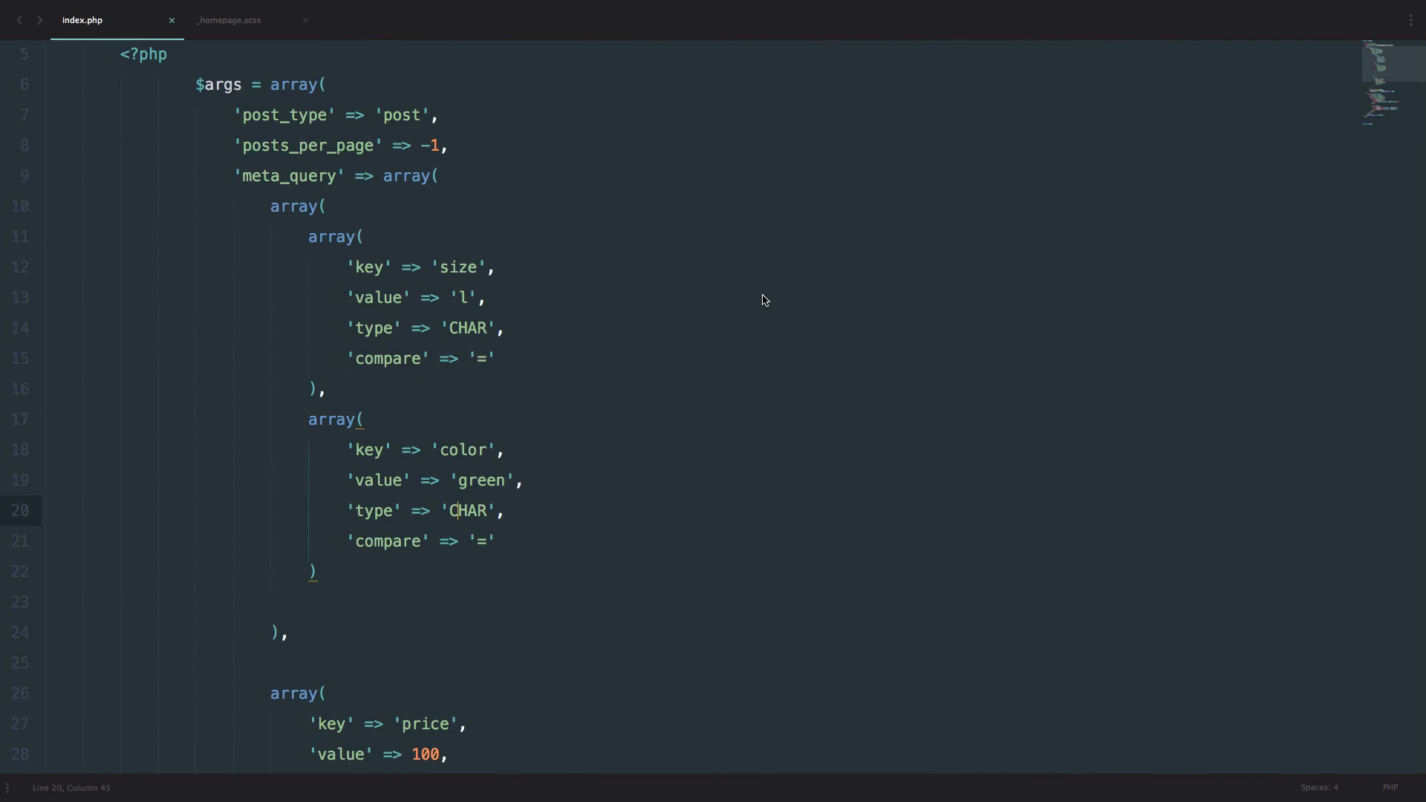
Step: Insert 'relation' => 'OR' as the first entry of the nested size/color array
click(318, 206)
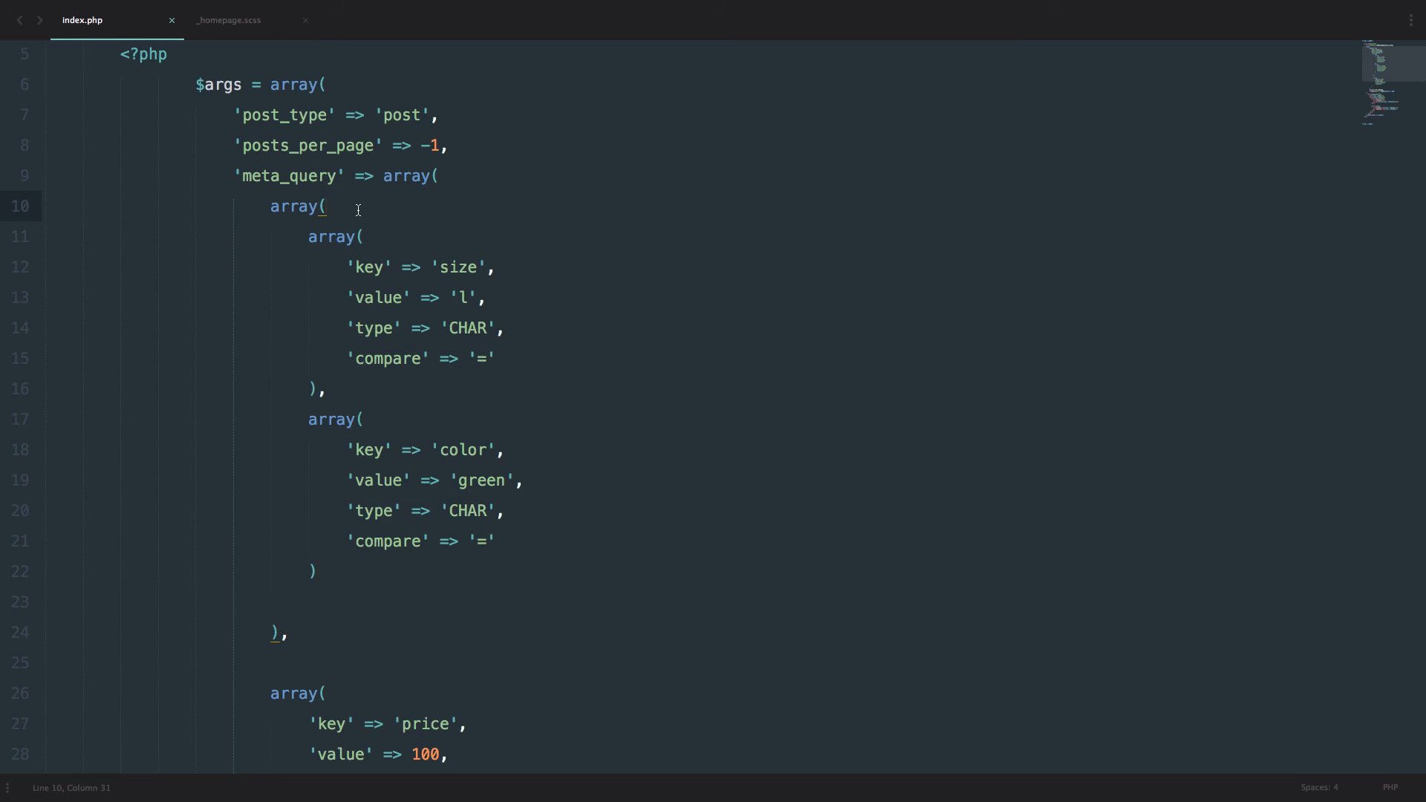
key(Enter)
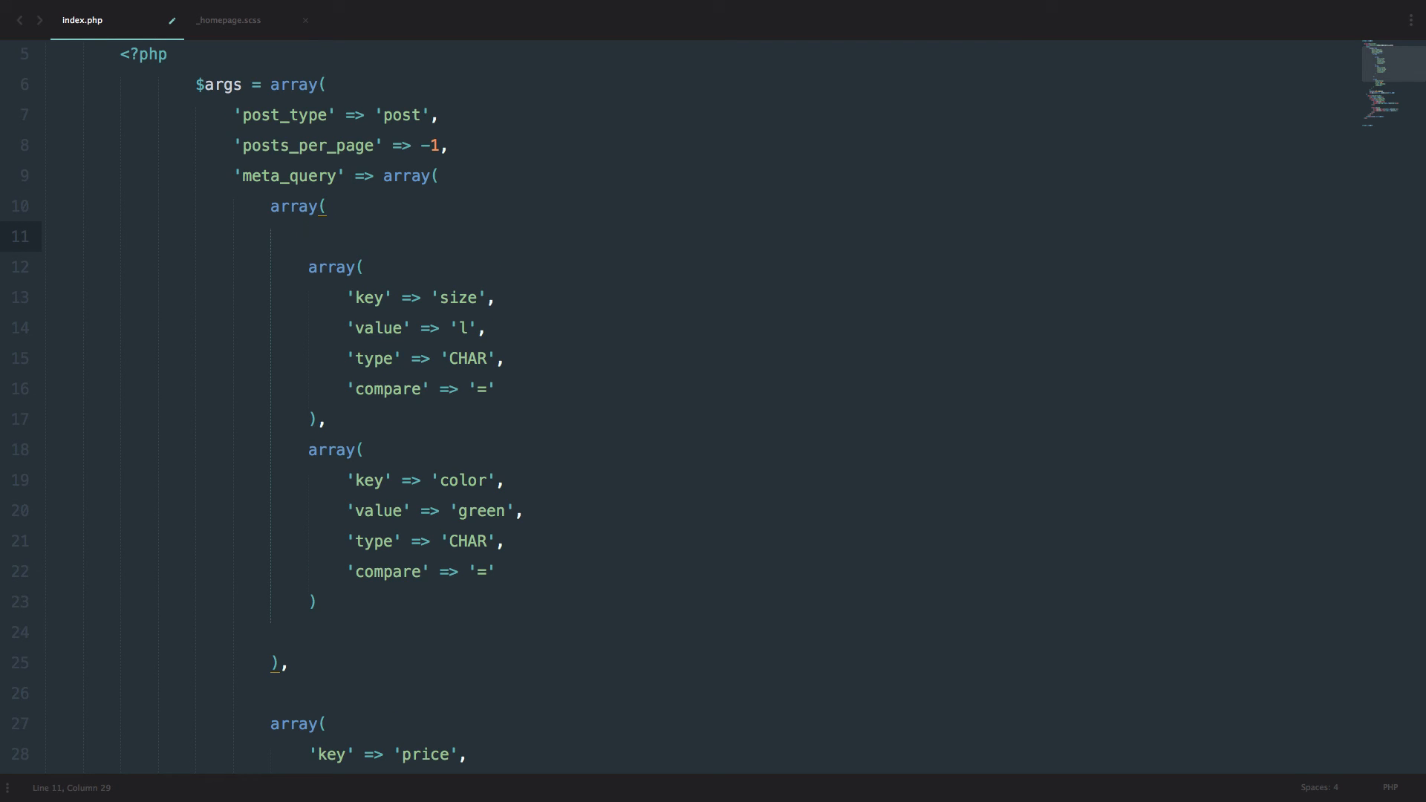
text('relation' =>)
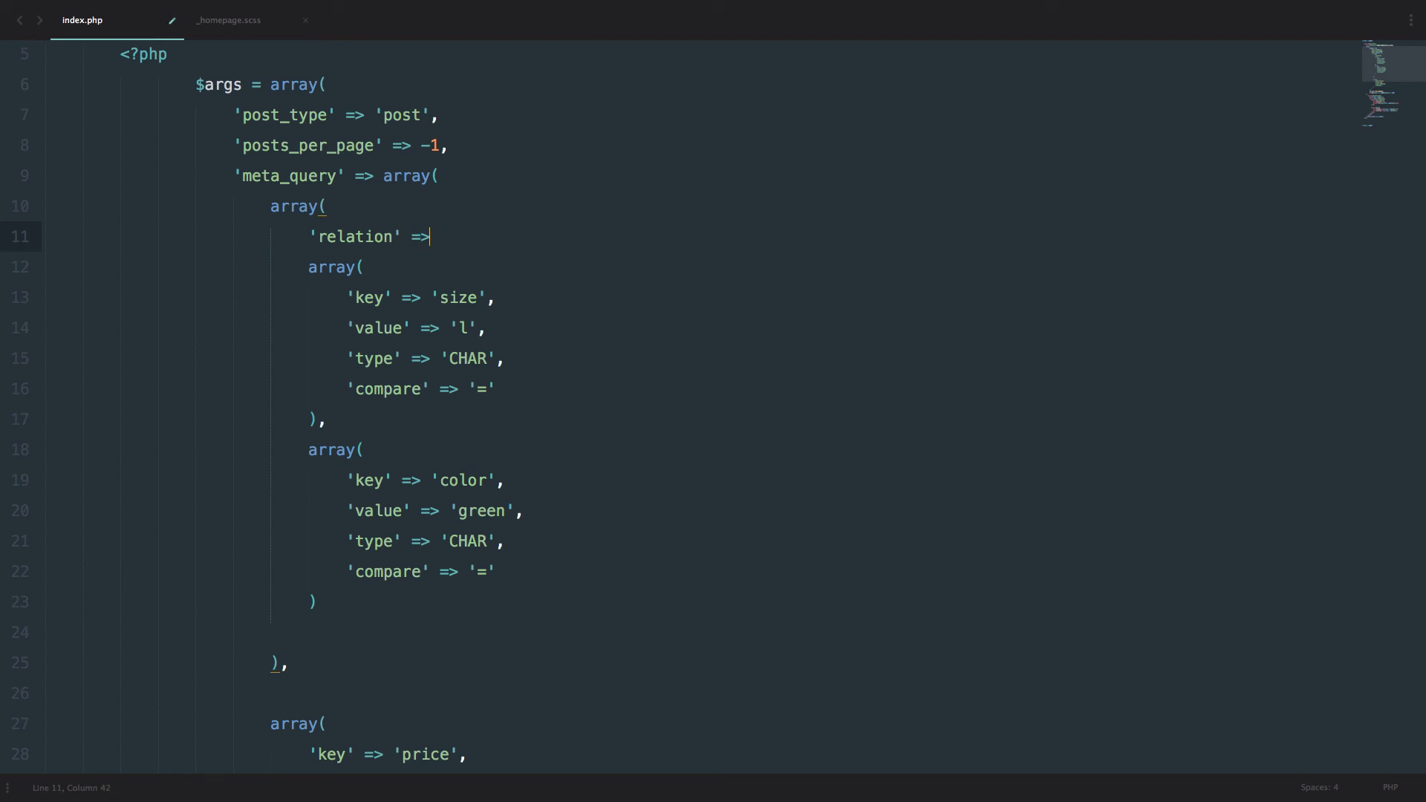
mouse_move(422, 199)
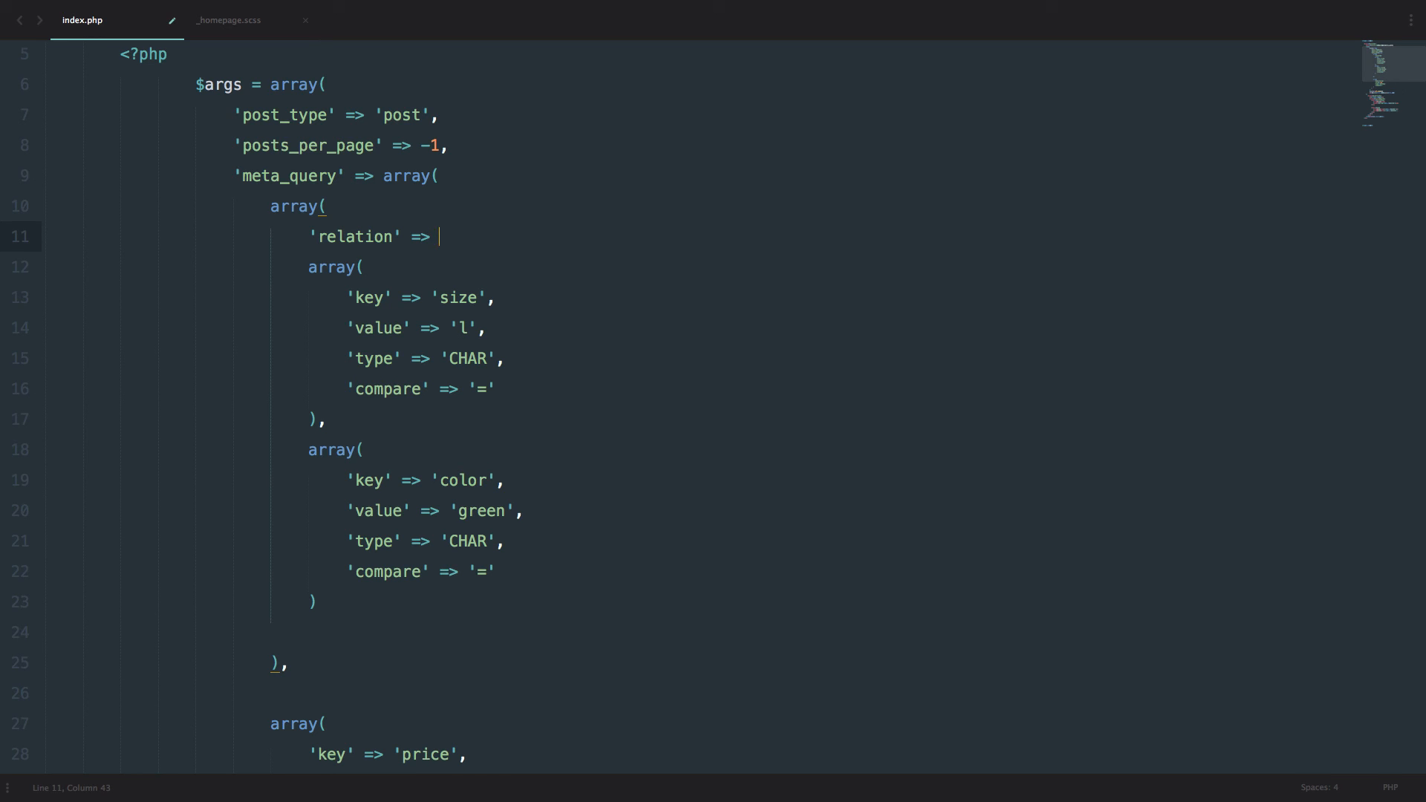
text('OR')
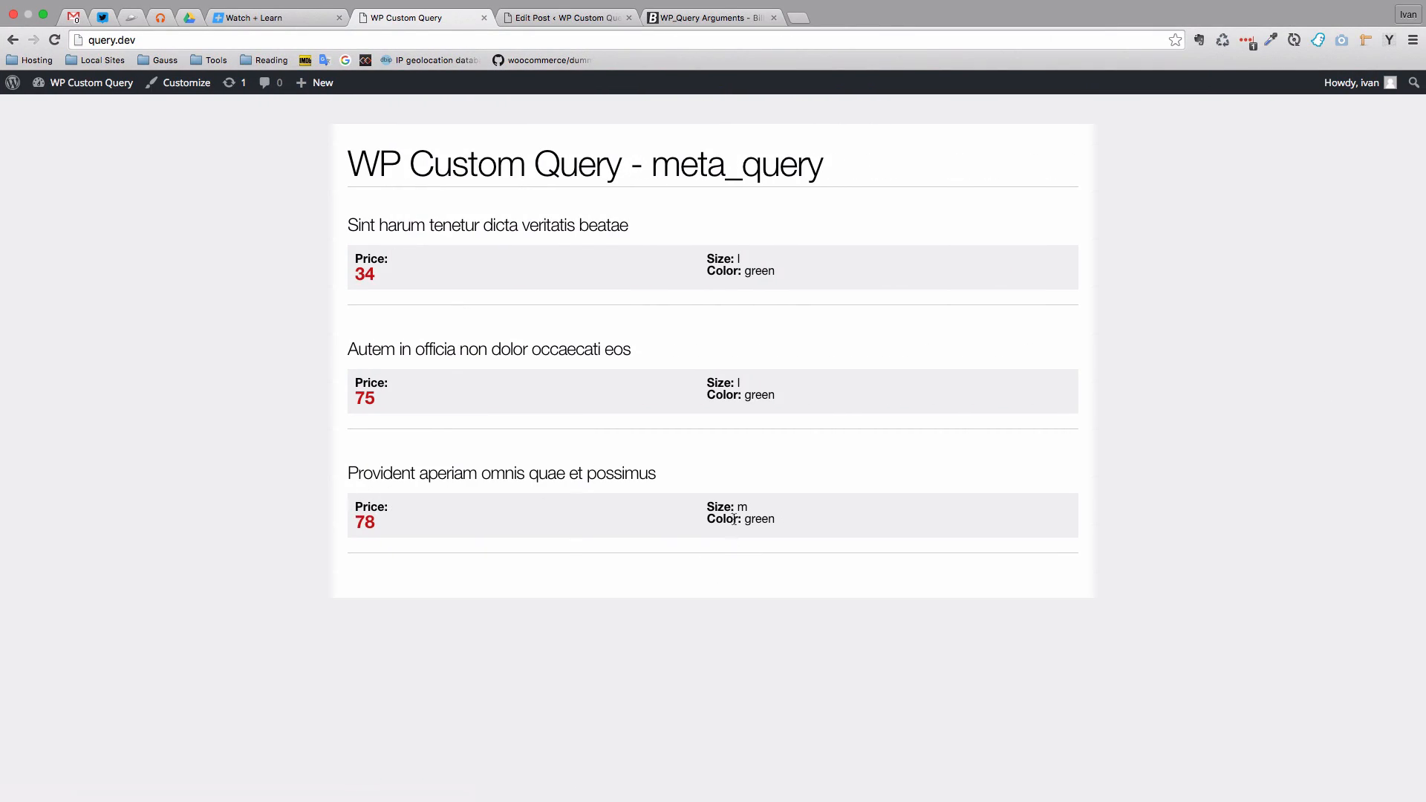
Step: Pick out the newly listed third product, a size m green one priced 78
double_click(742, 508)
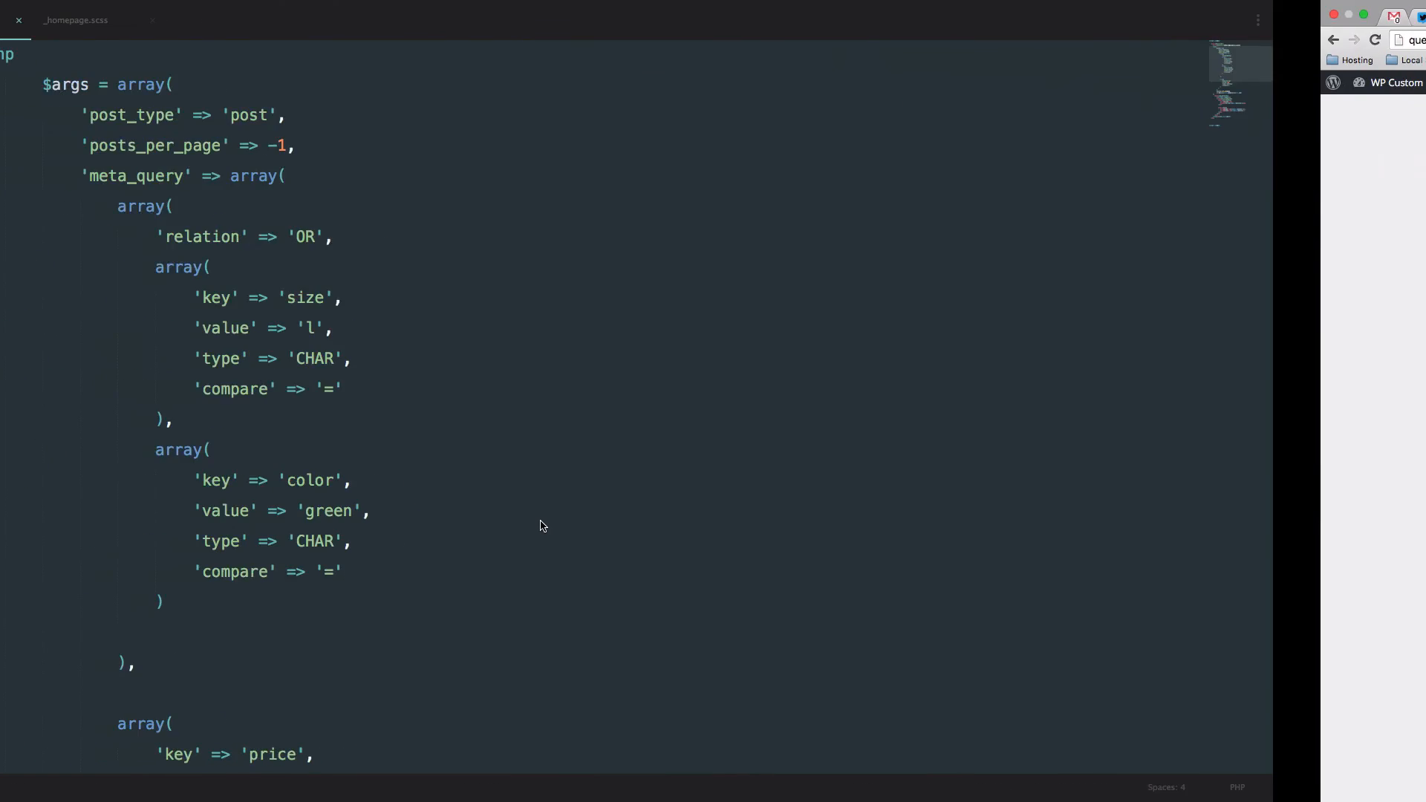
click(89, 21)
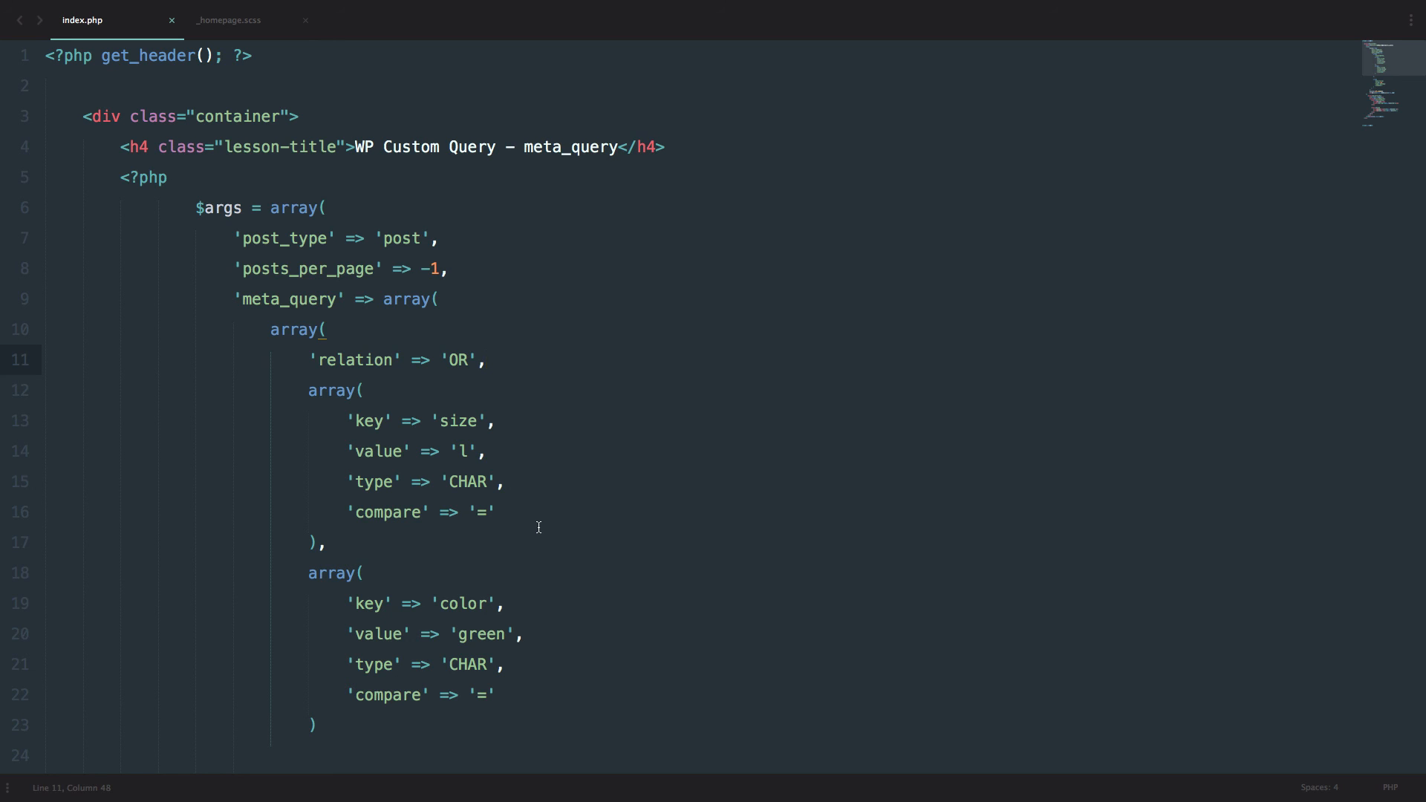
click(846, 18)
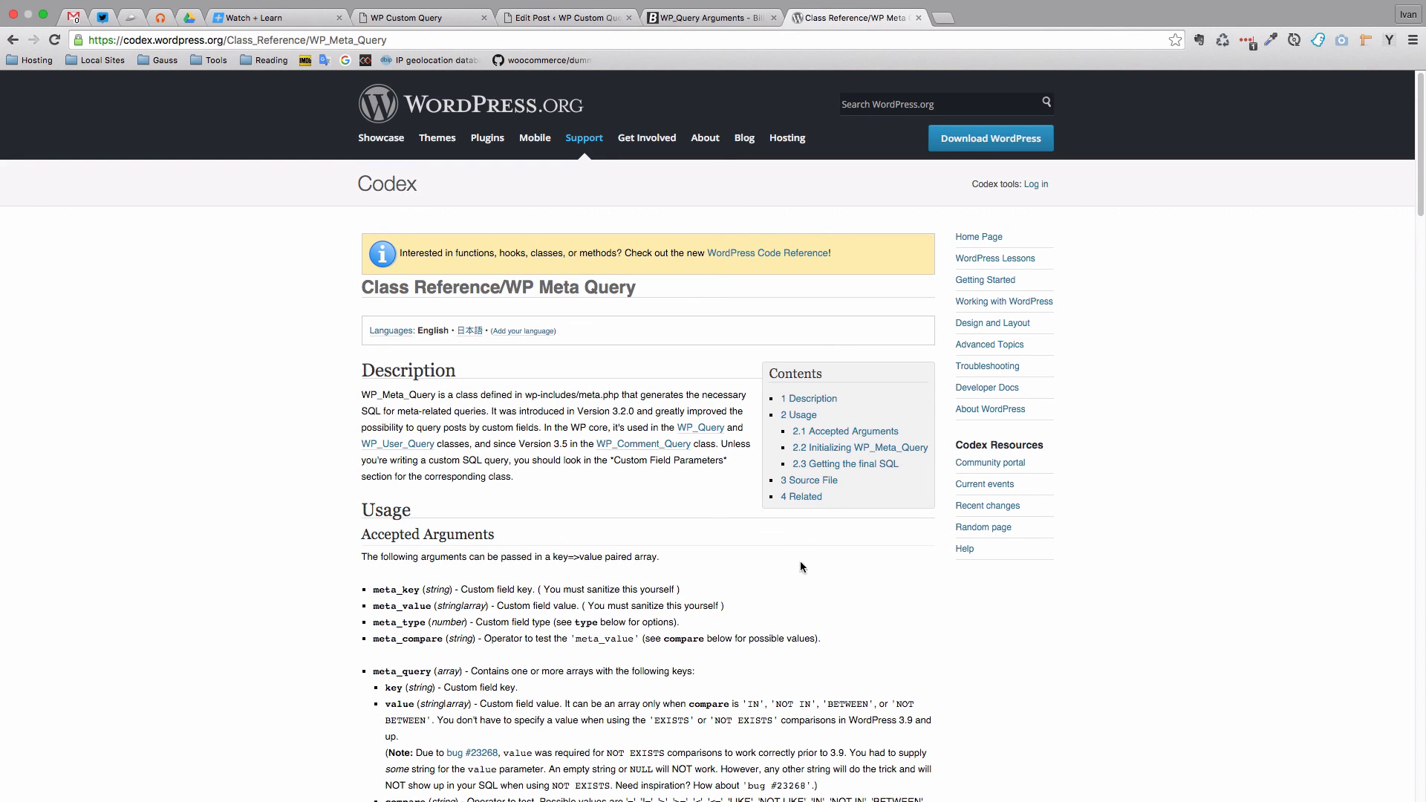
Step: Skim Bill Erickson's WP_Query custom field parameters, then scroll the Codex WP_Meta_Query page to Initializing WP_Meta_Query
scroll(down, 3)
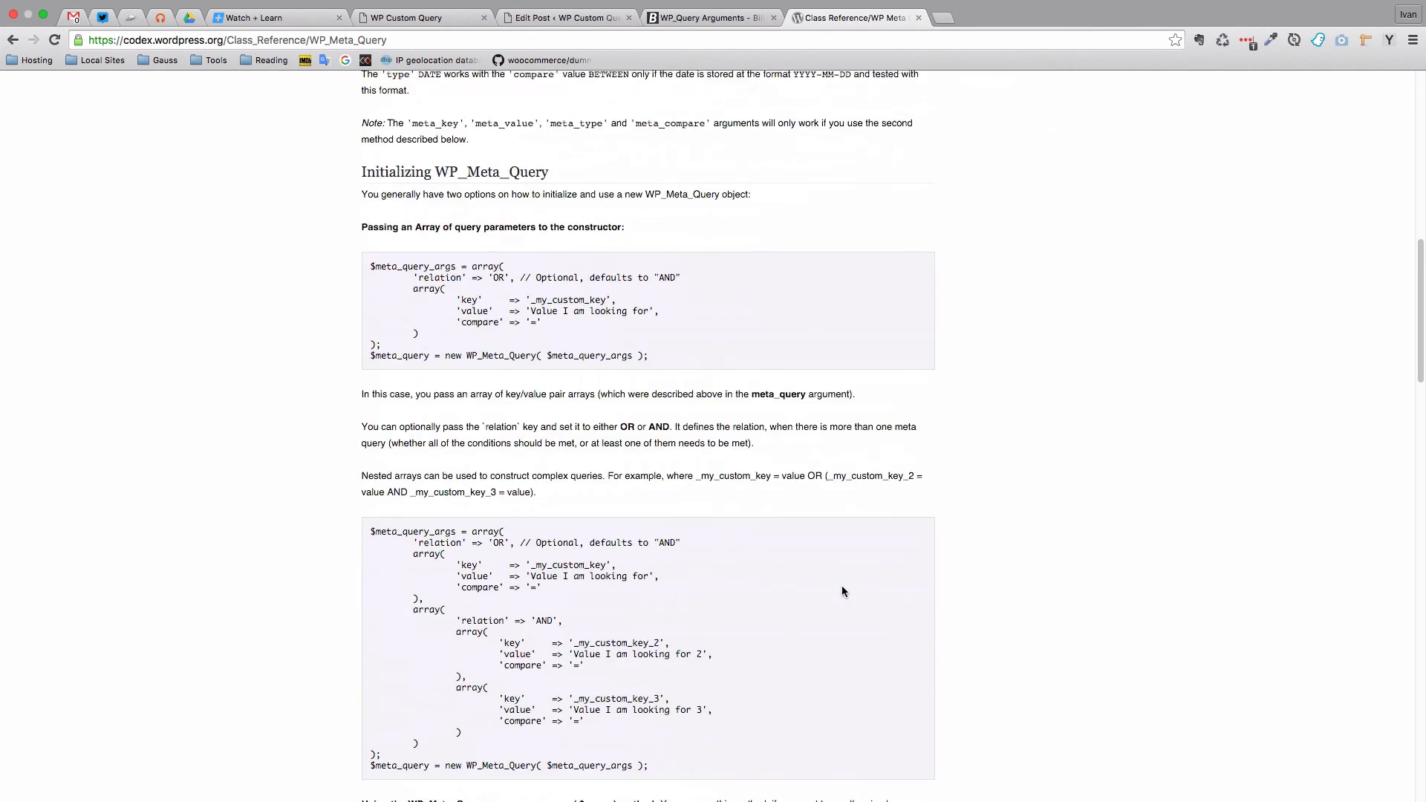
click(710, 18)
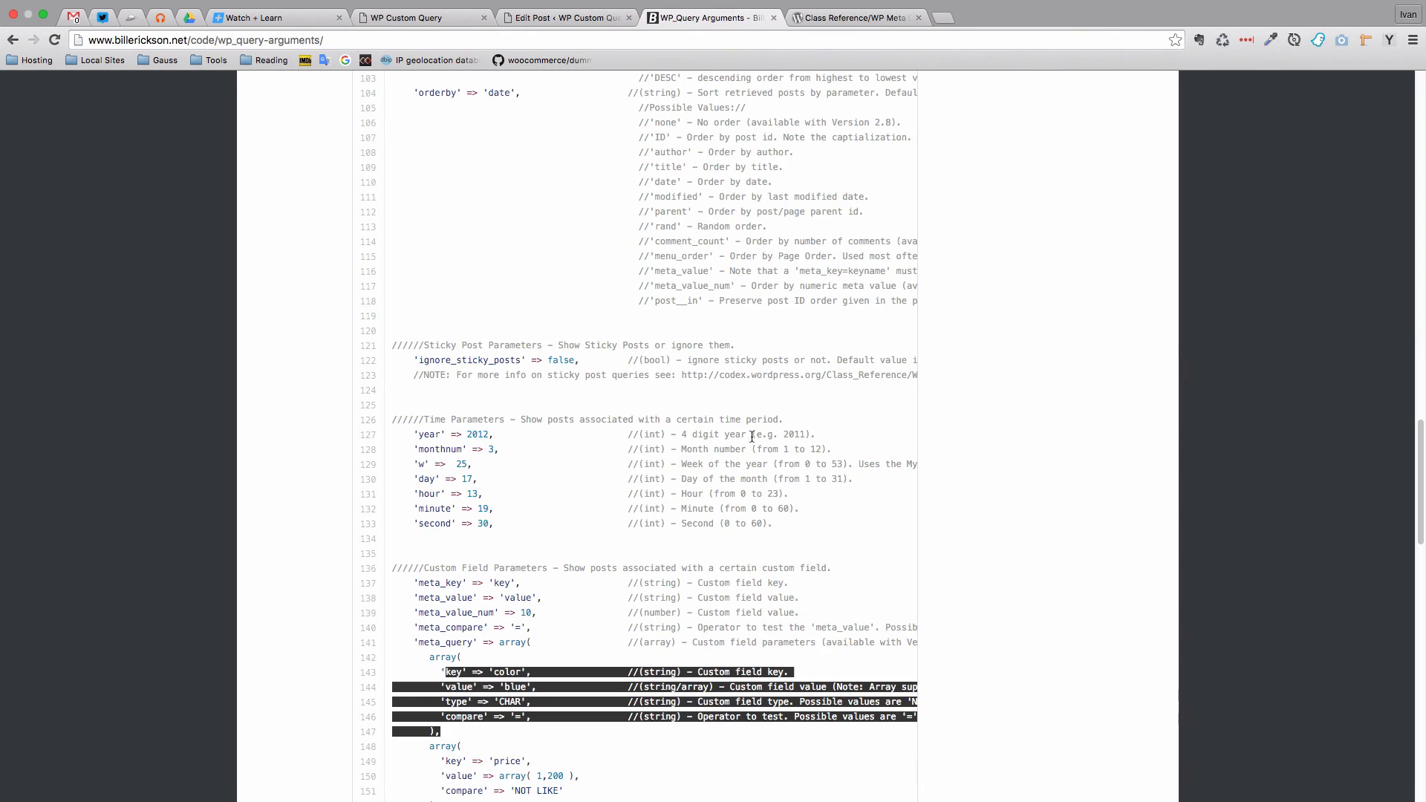
scroll(down, 3)
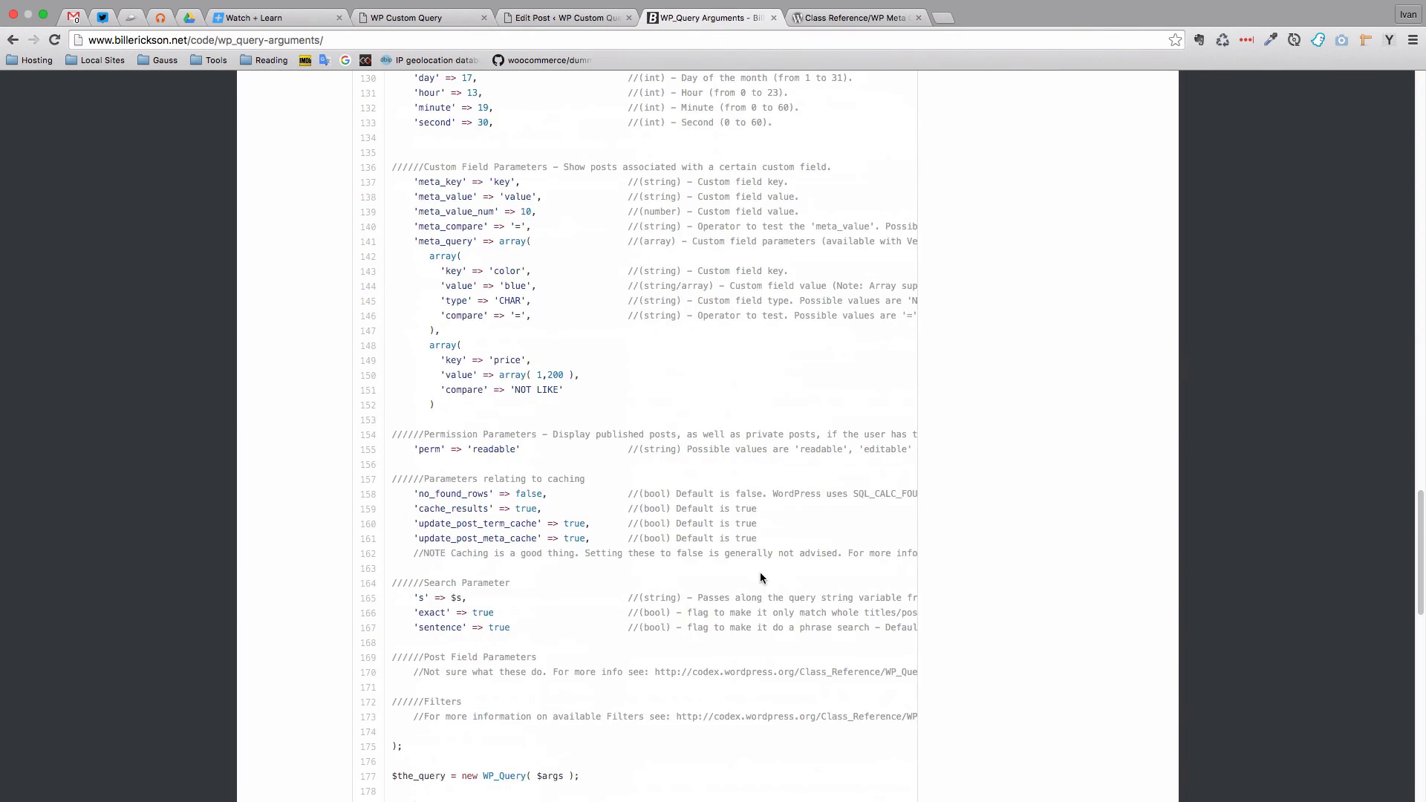
scroll(up, 3)
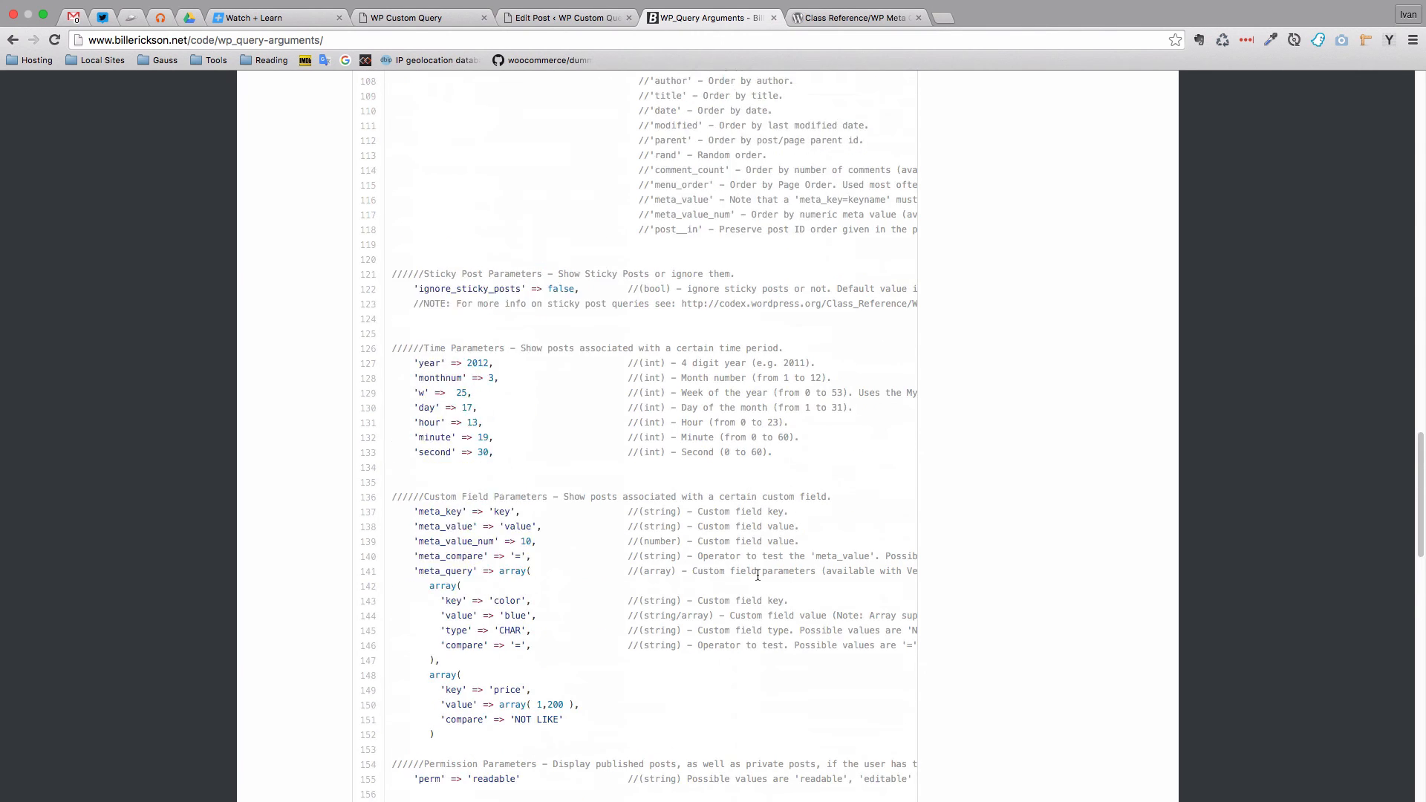
scroll(down, 3)
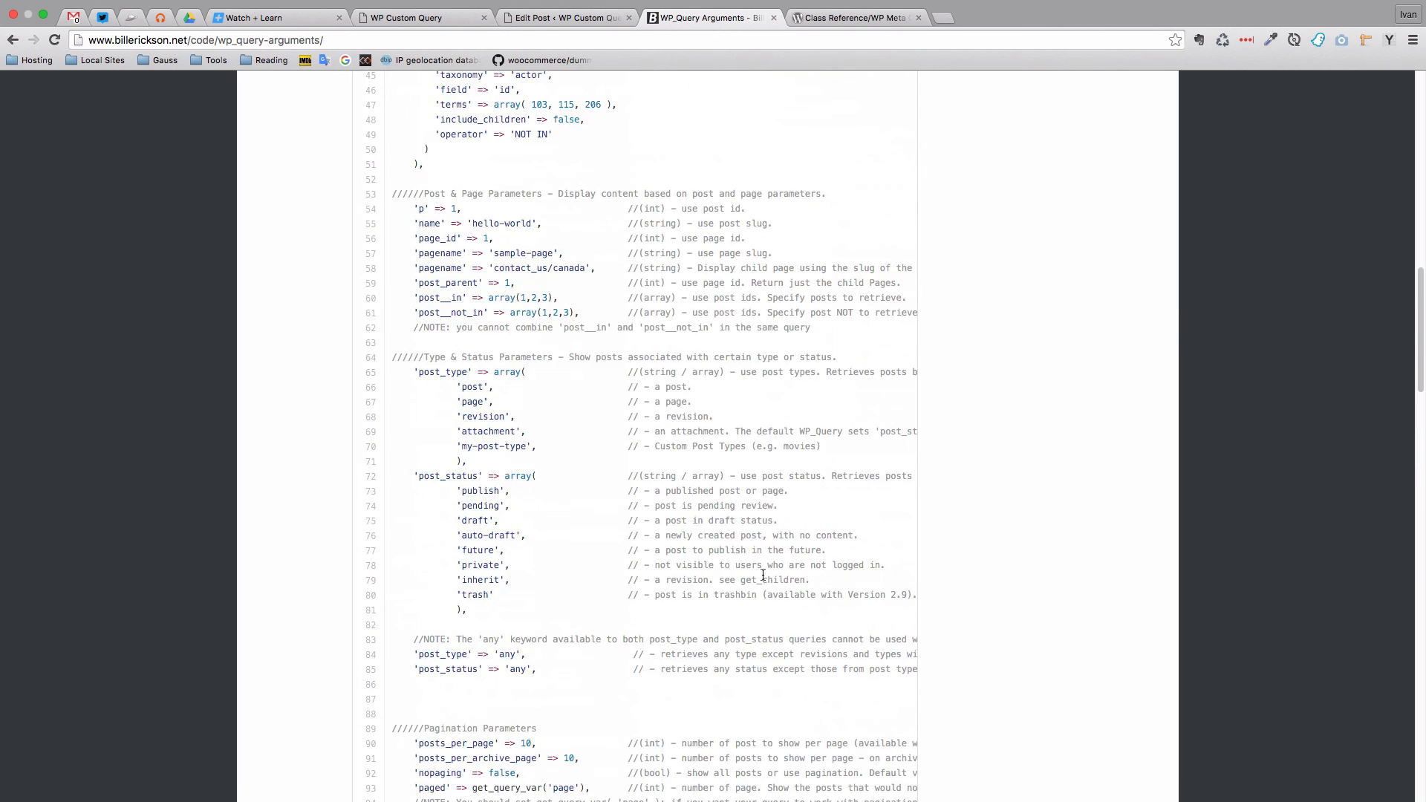
click(853, 18)
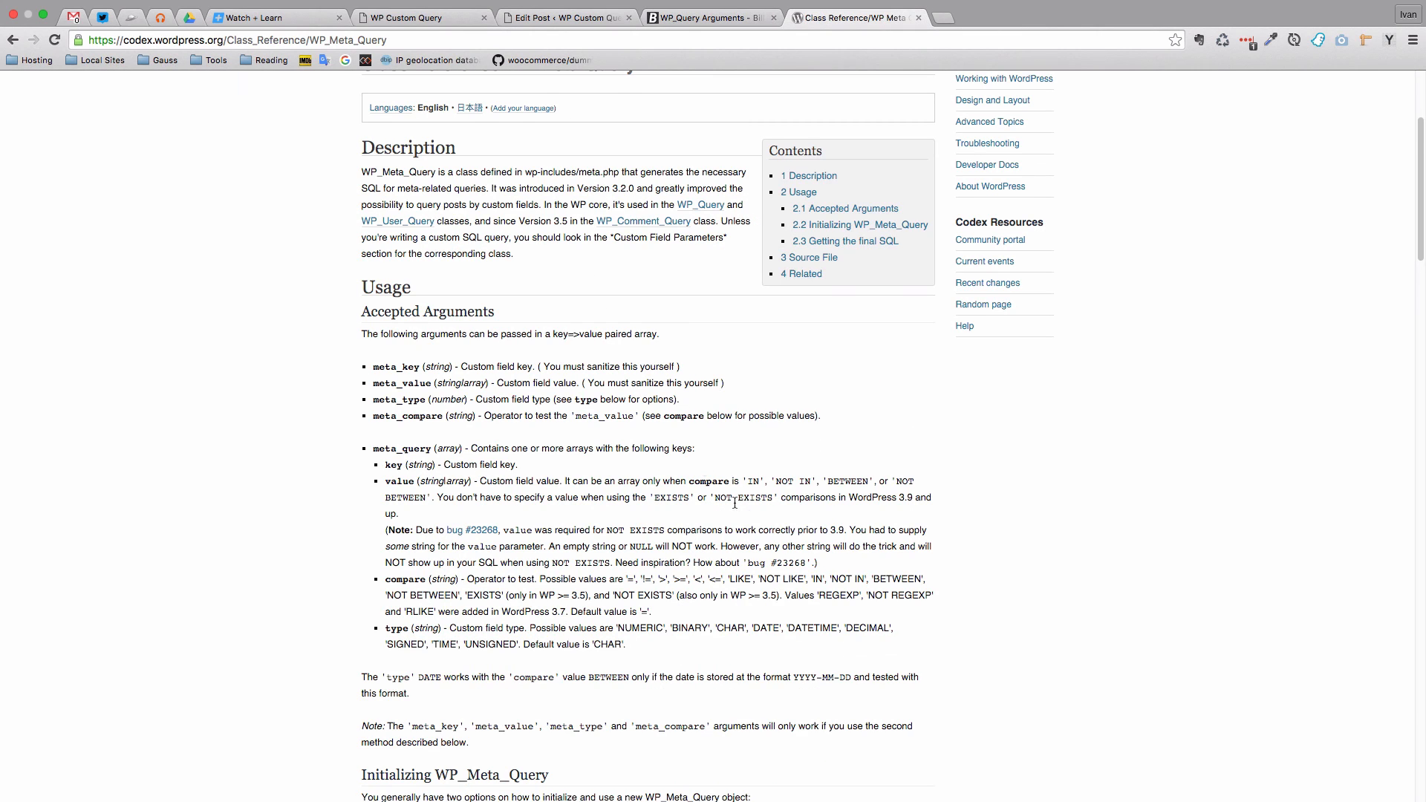
scroll(down, 3)
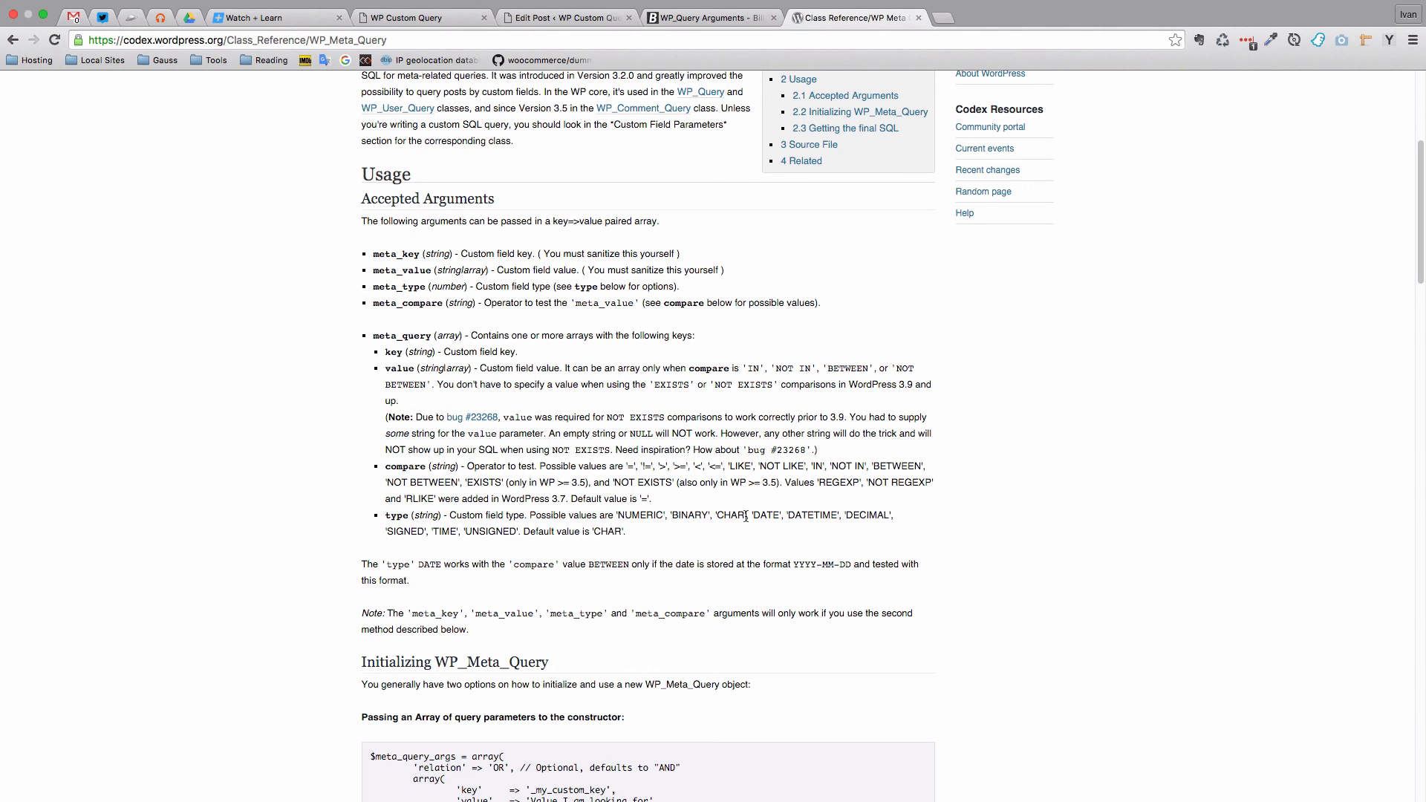
scroll(down, 3)
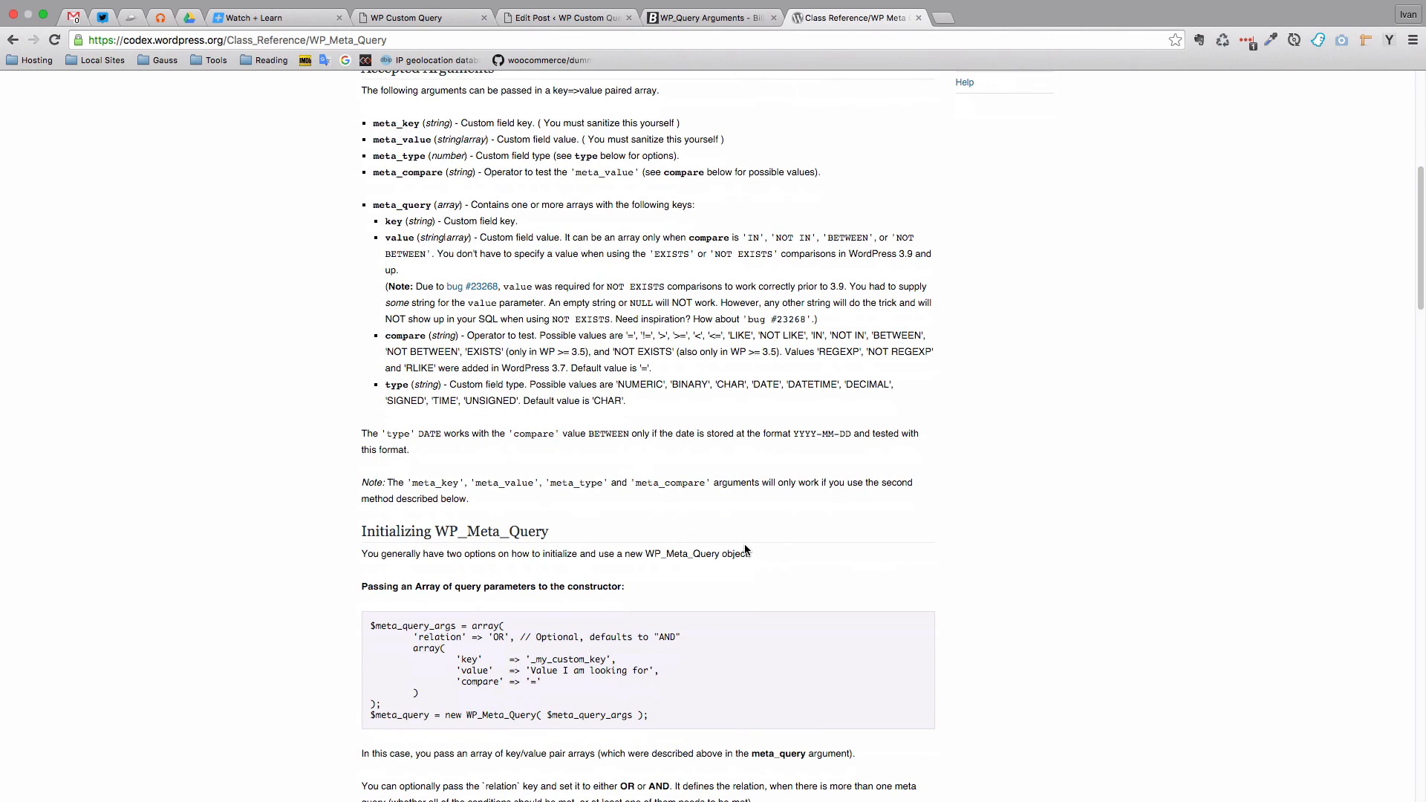